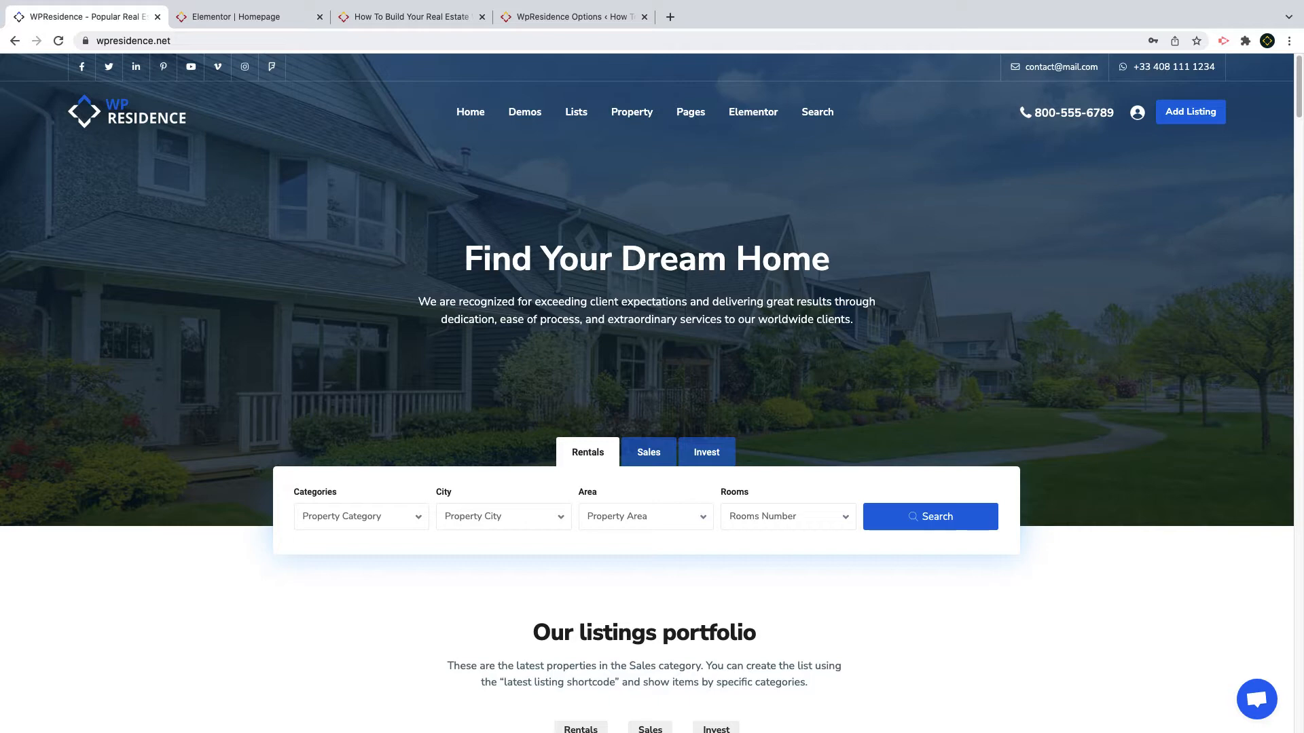
Step: Compare the Rentals and Venta search tabs on the Spanish demo, then return to WpResidence Options
click(407, 16)
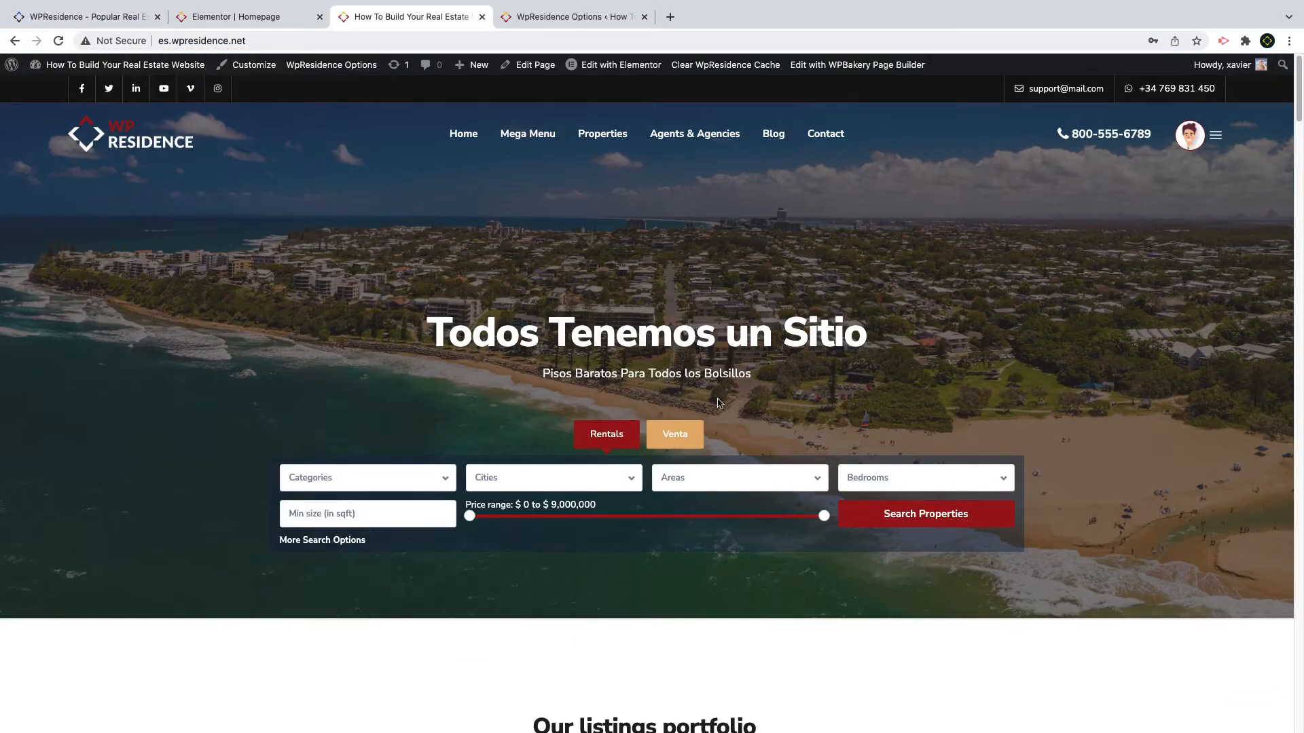
click(674, 435)
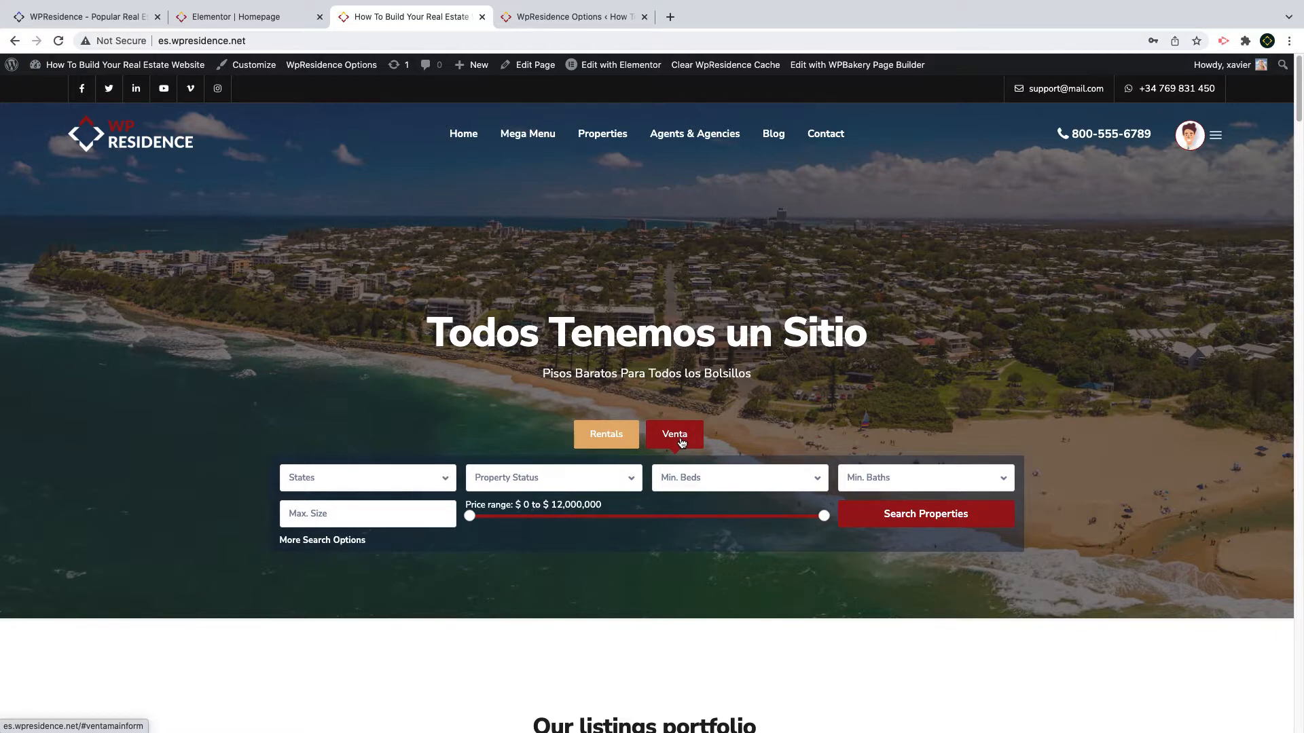
click(572, 17)
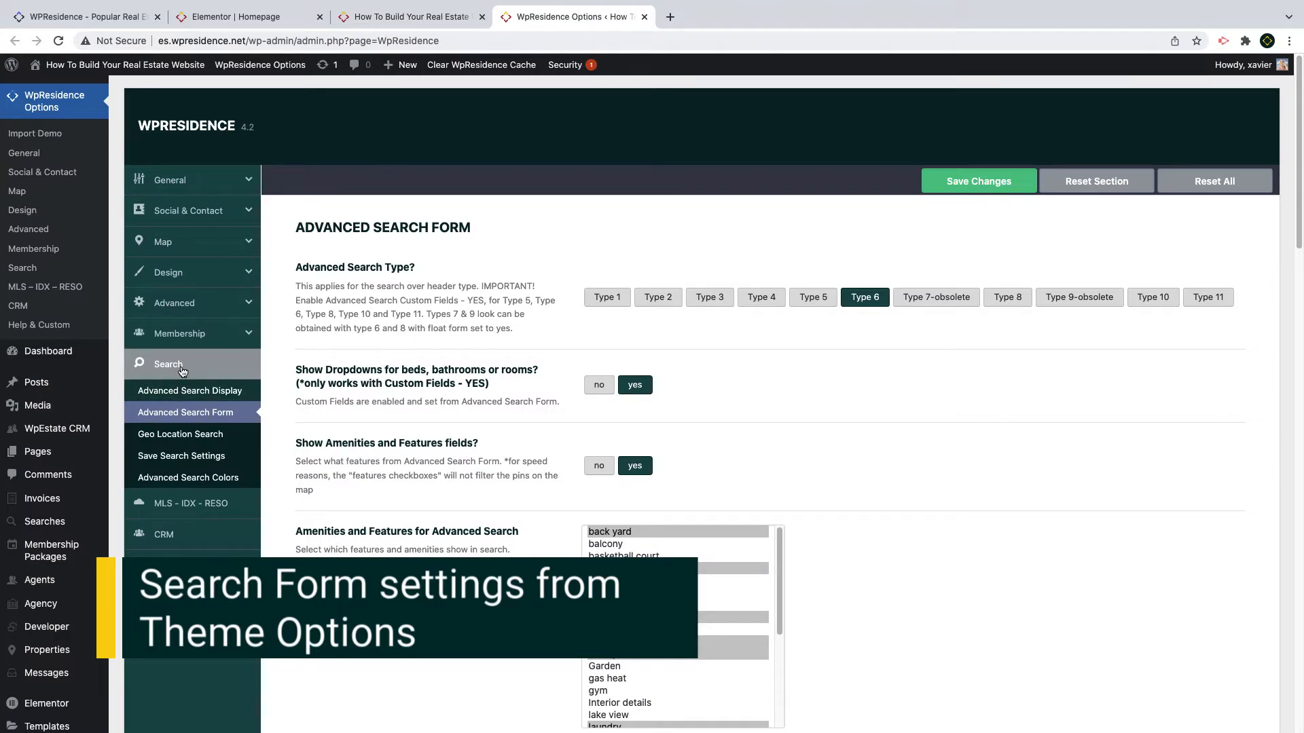
Step: Review Advanced Search Display and the Advanced Search Form custom fields for Rentals and Venta
click(189, 391)
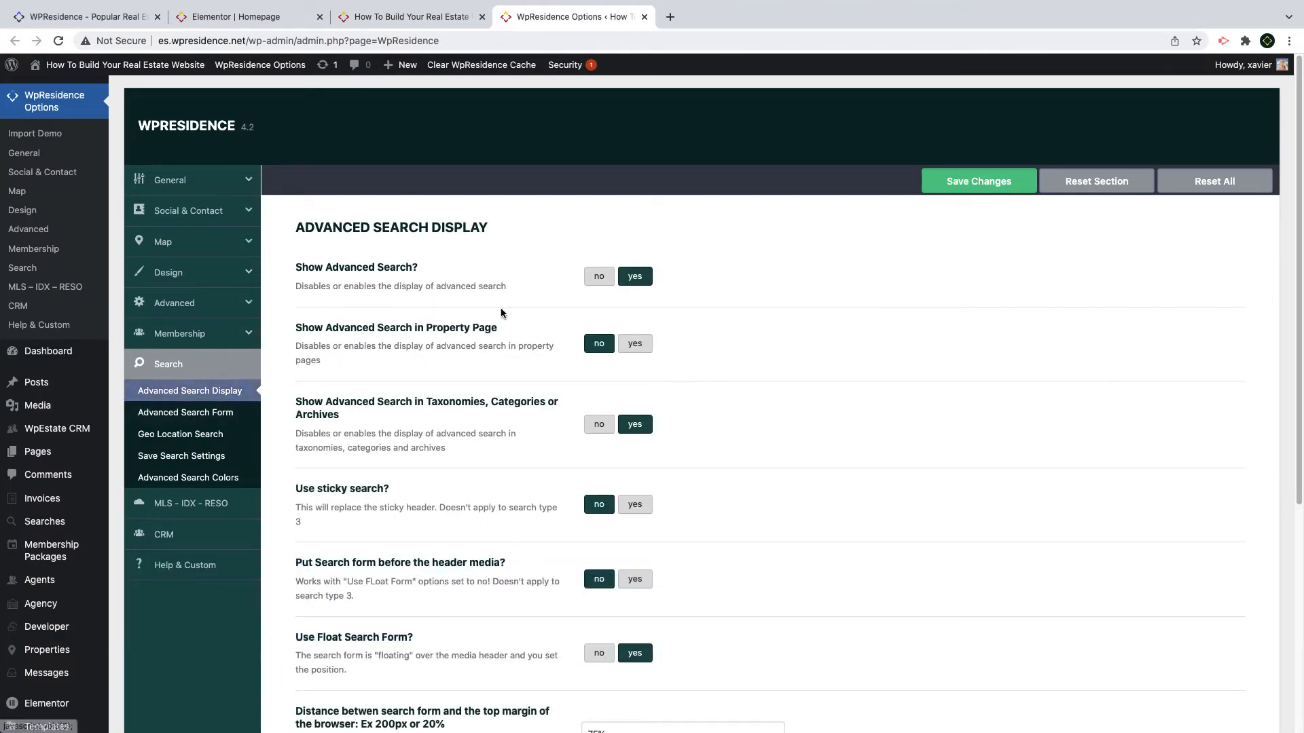
mouse_move(453, 468)
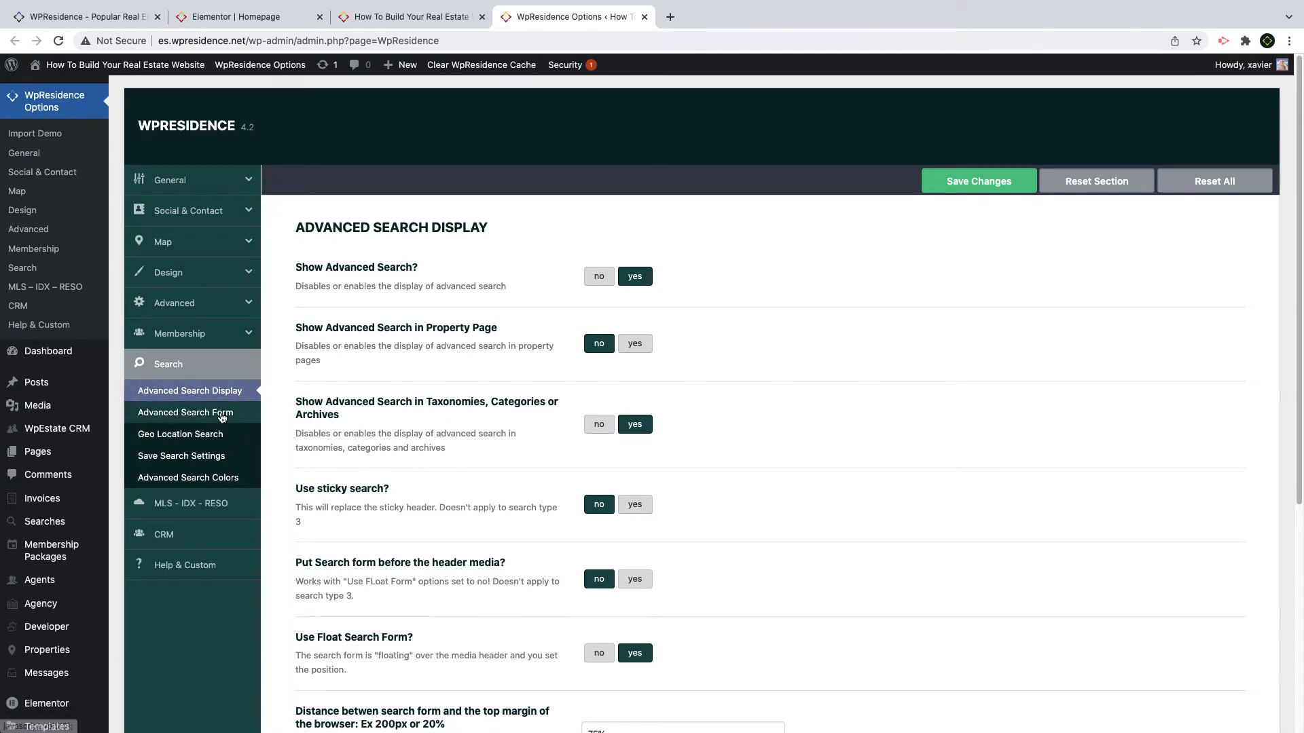
click(186, 413)
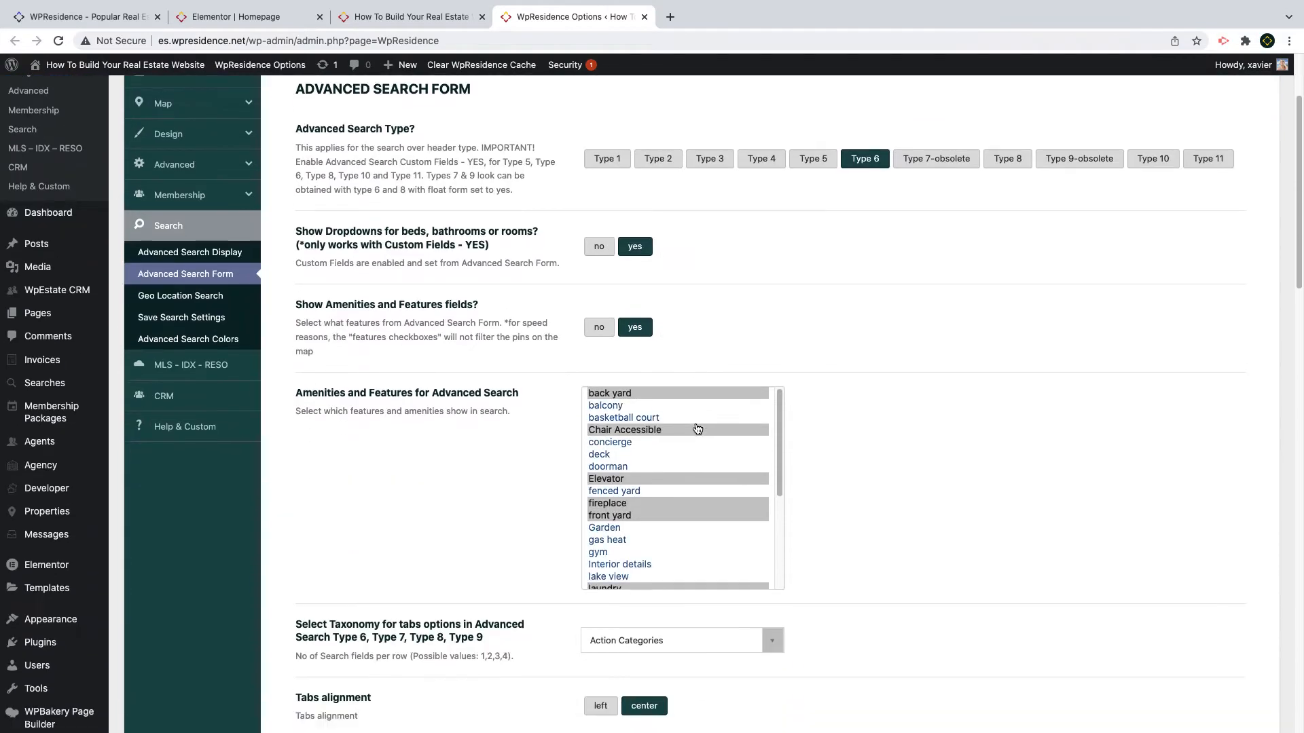
scroll(down, 3)
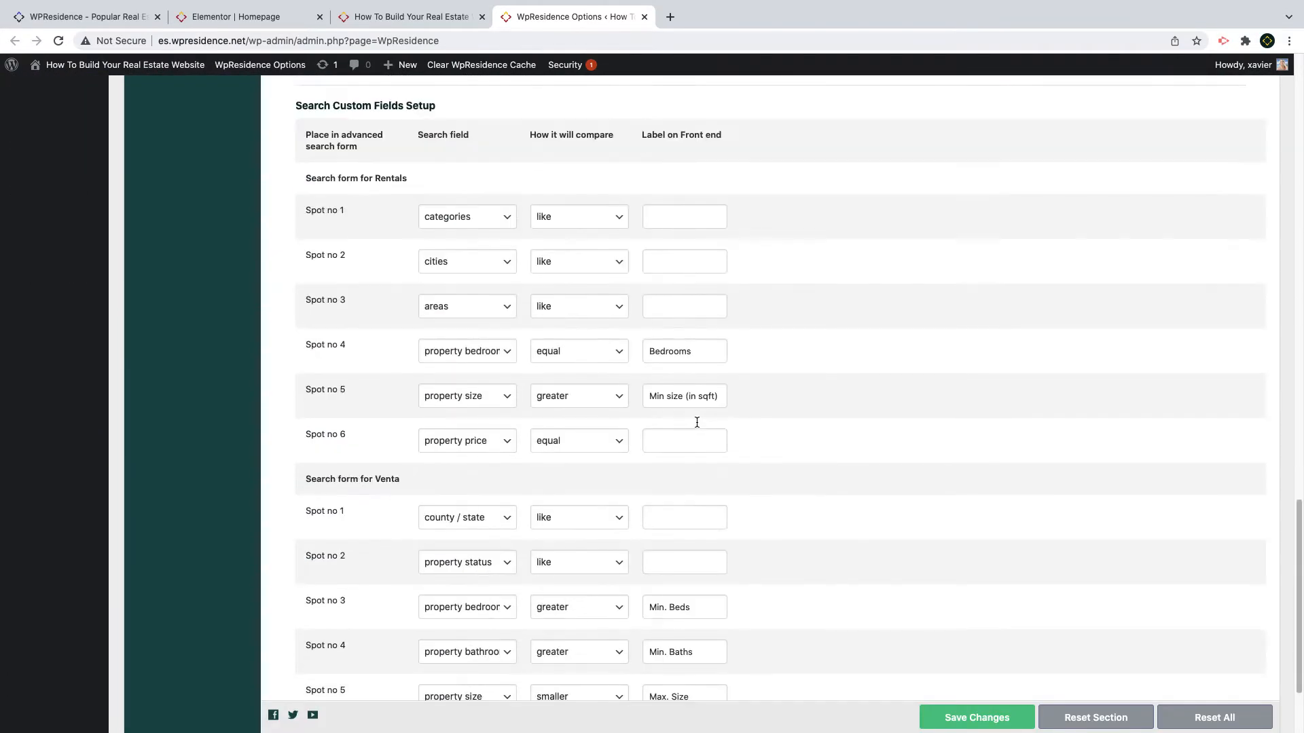
scroll(down, 3)
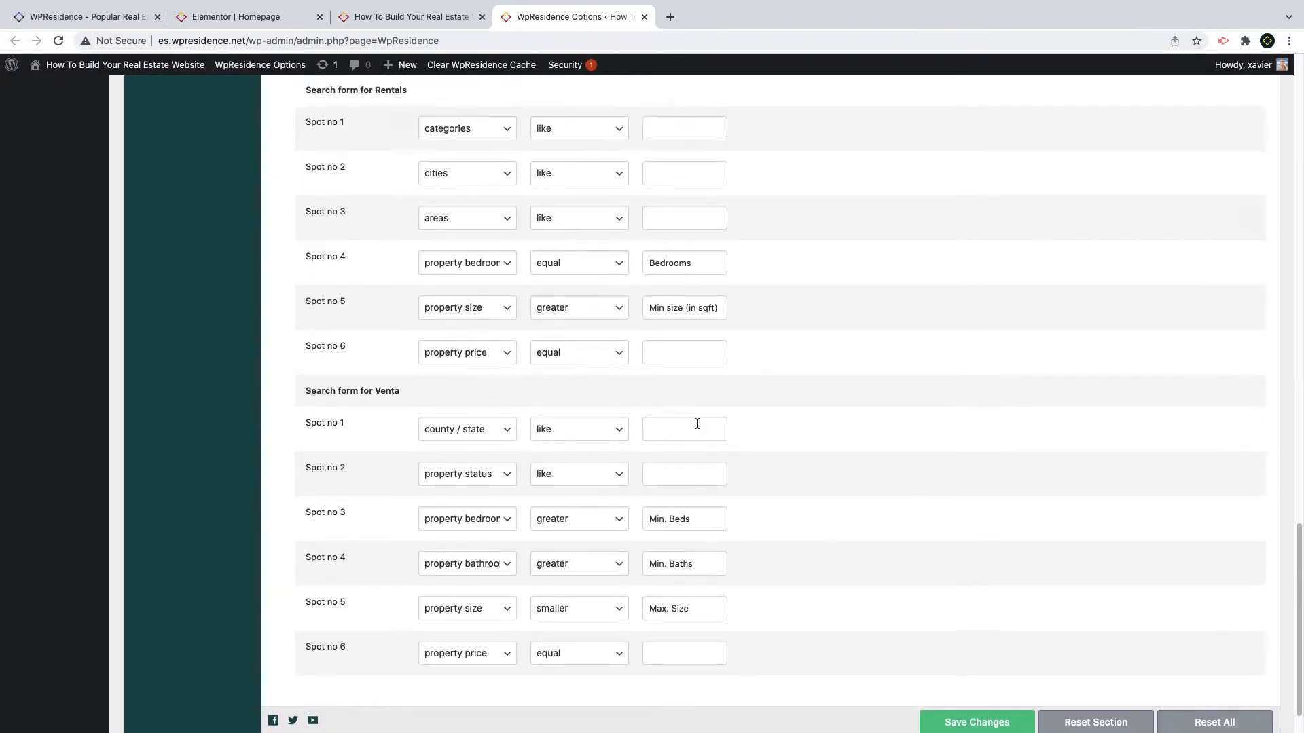
click(185, 411)
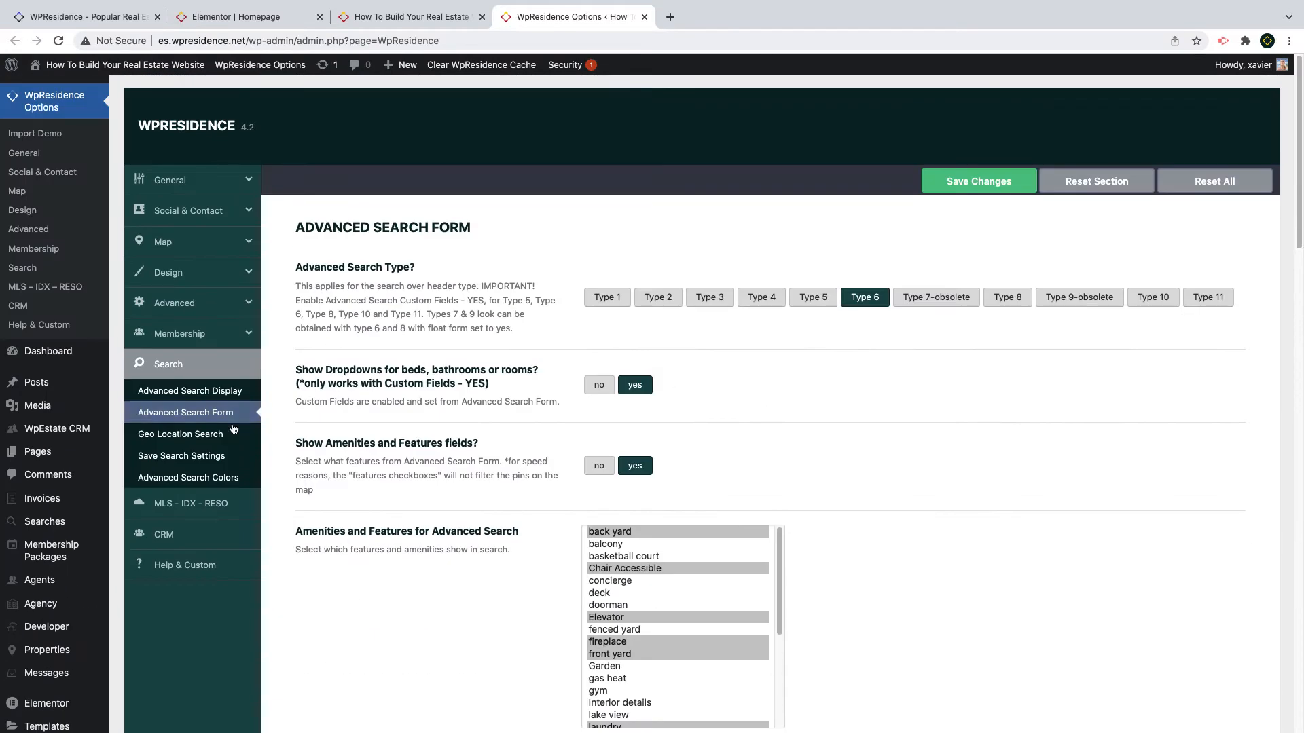
Step: Review the Geo Location Search settings, ending on Advanced Search Colors
click(179, 433)
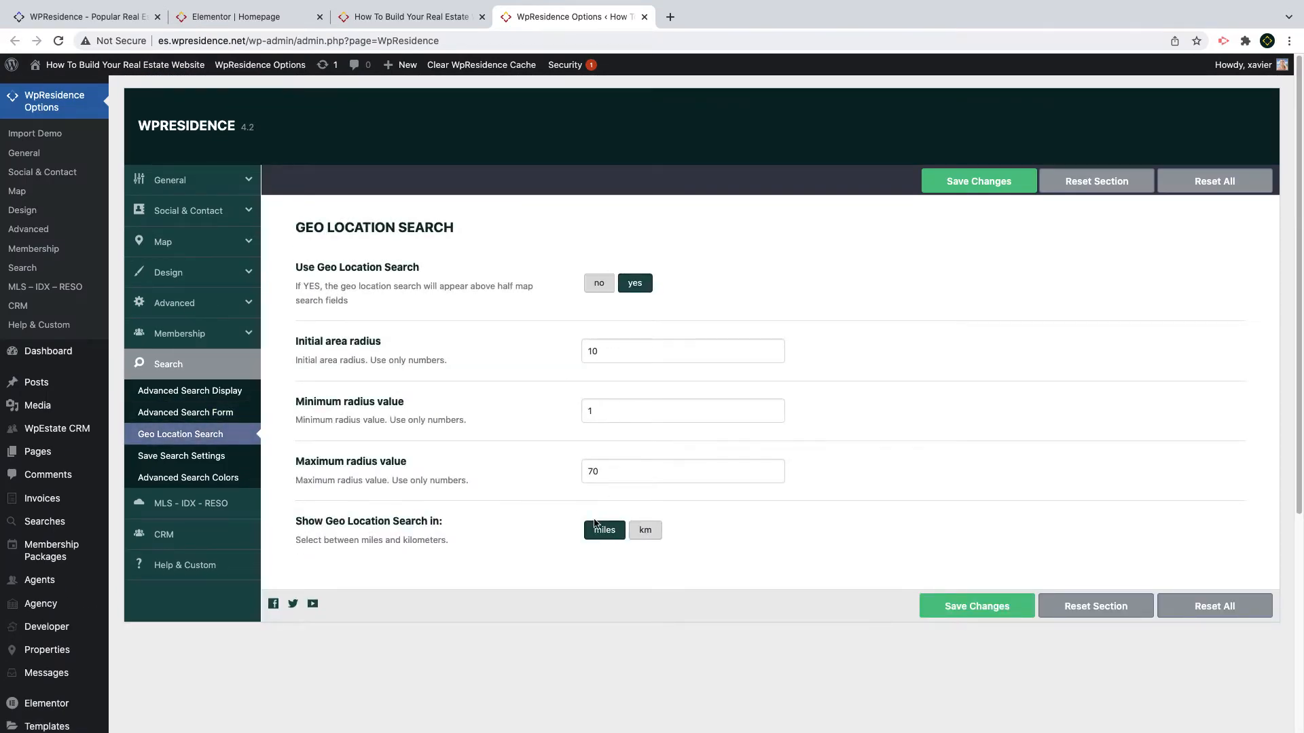
click(188, 477)
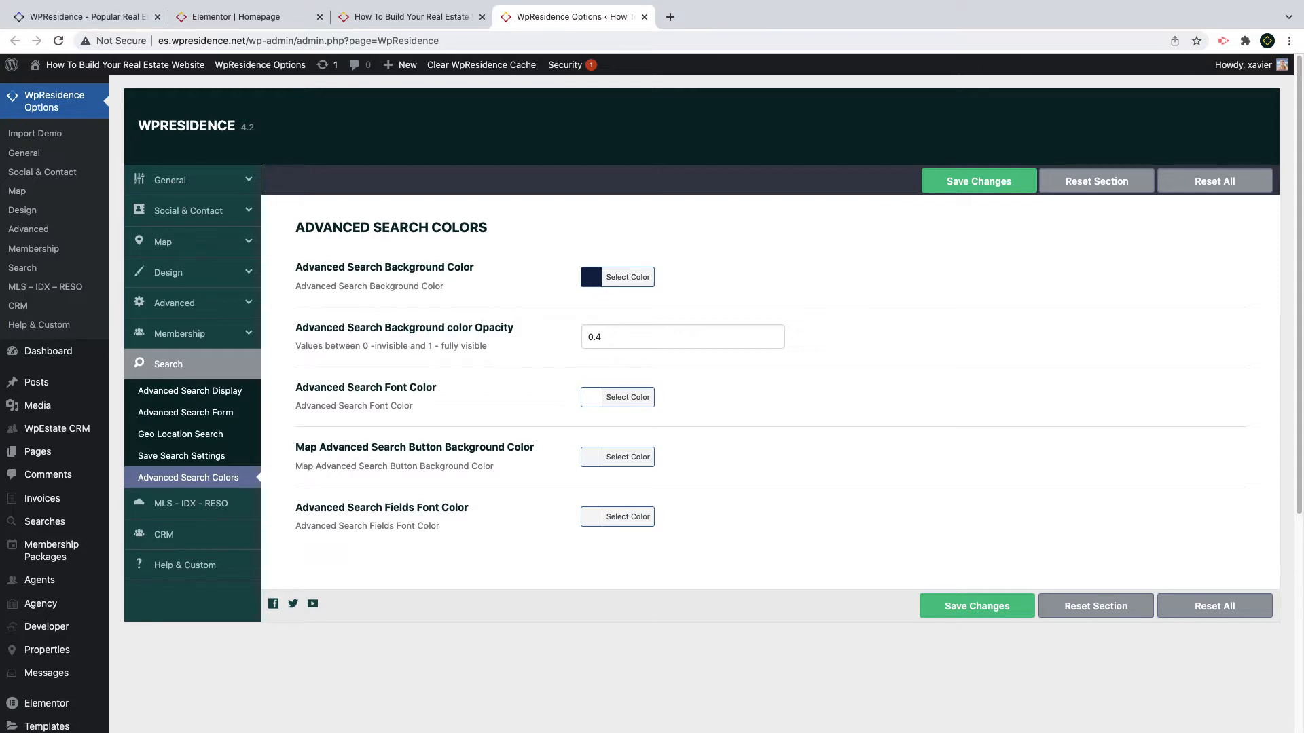
mouse_move(186, 413)
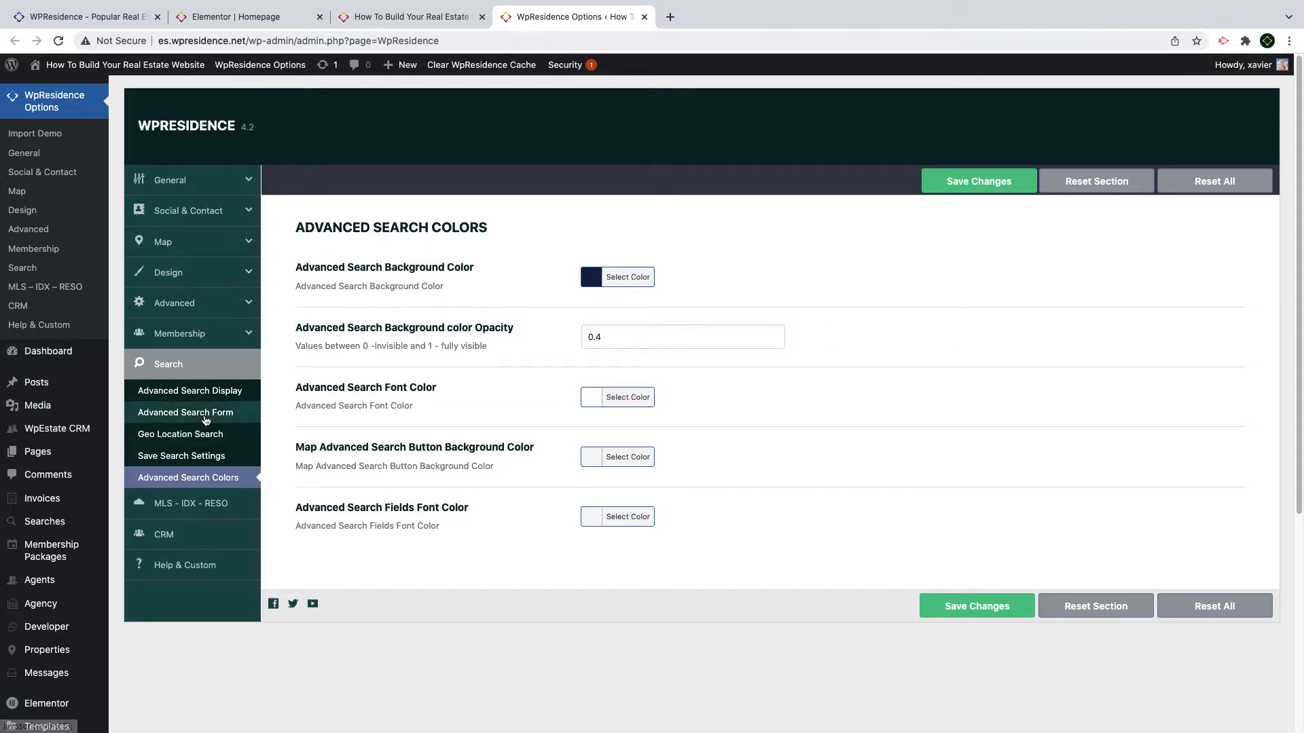
Step: Add sprinklers, storage, washer and dryer, and wine cellar to the search form amenities
click(184, 413)
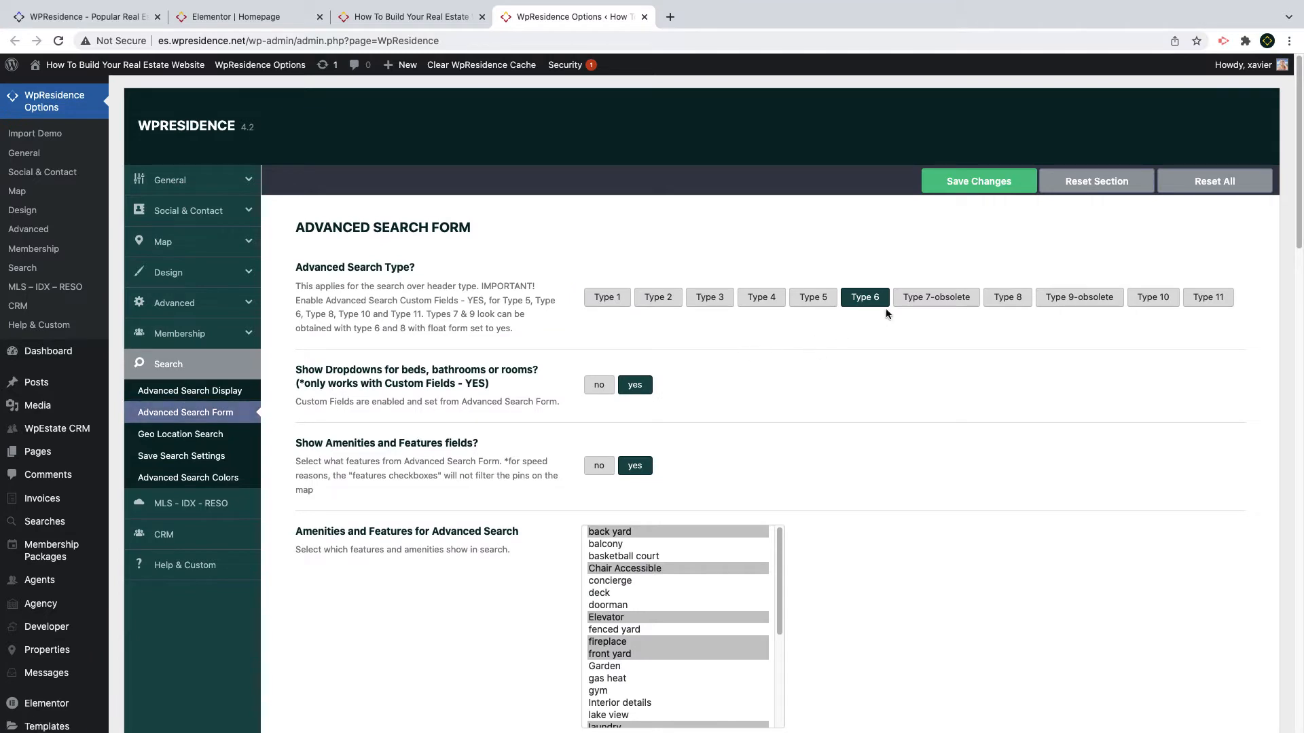
mouse_move(870, 312)
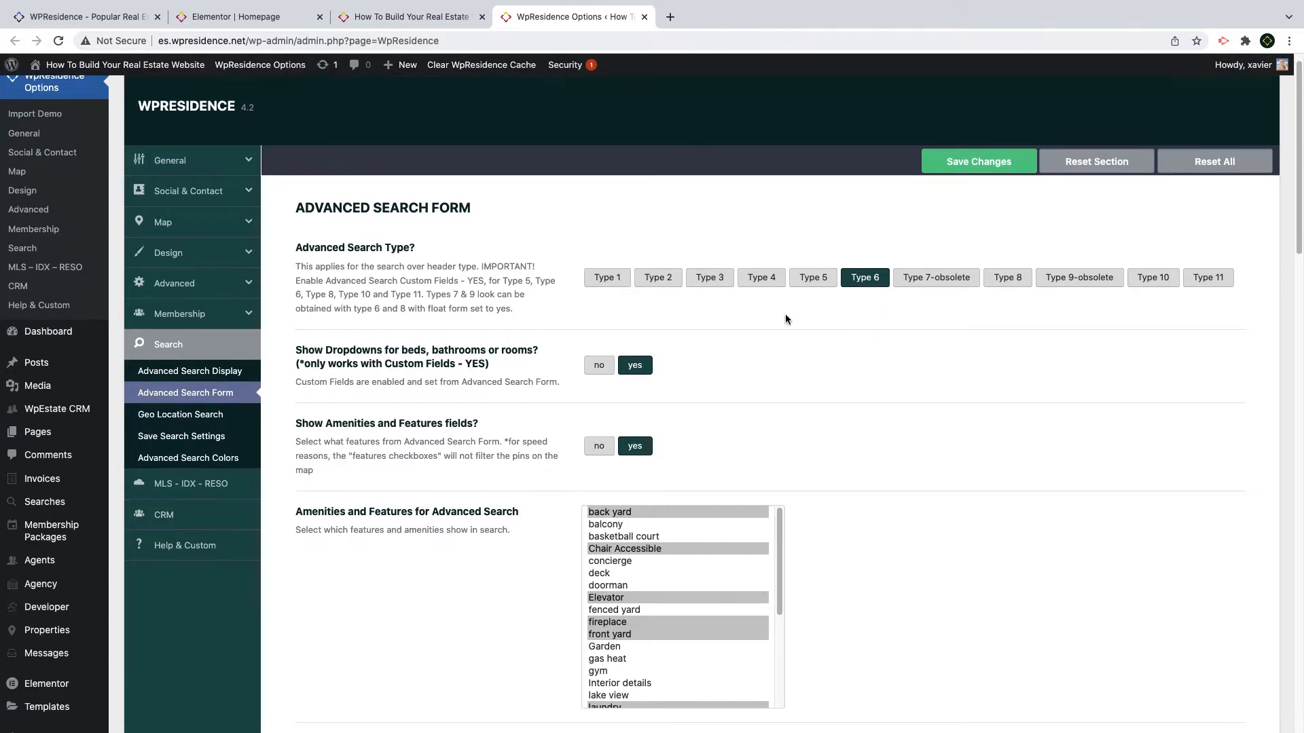
scroll(down, 3)
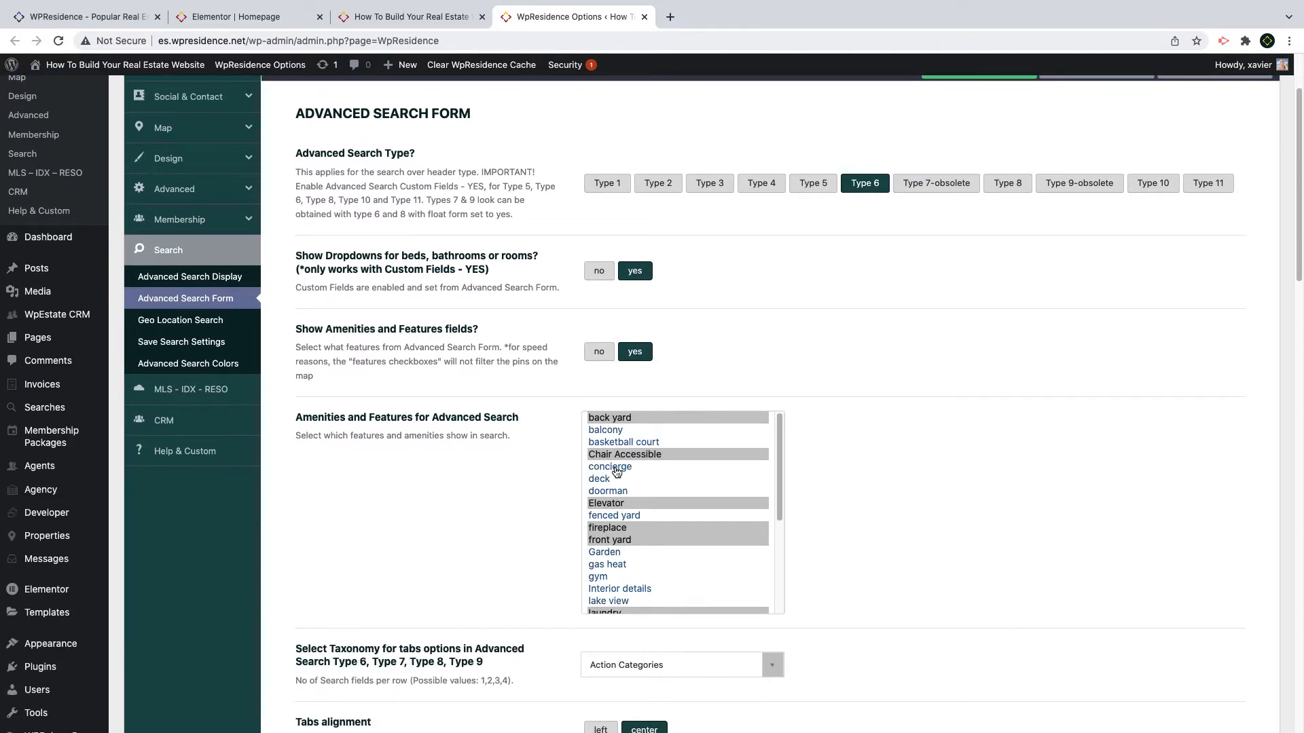
scroll(down, 3)
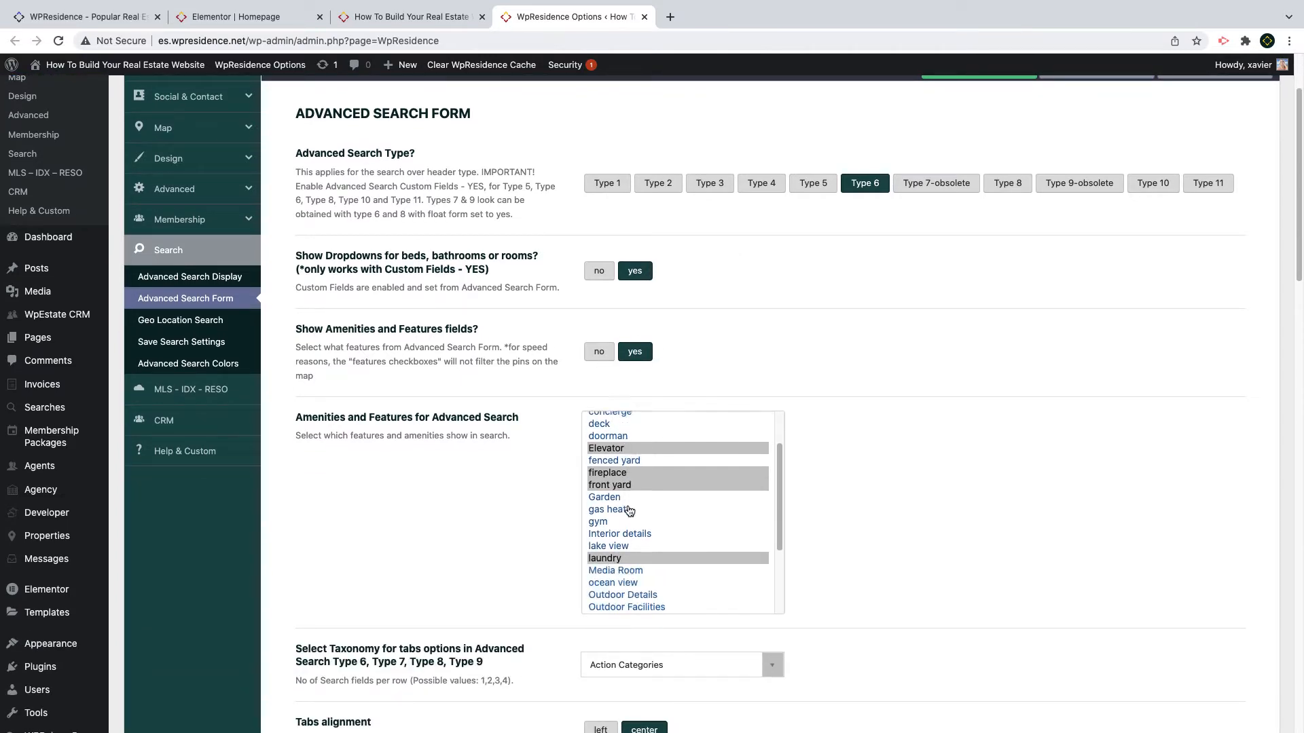
scroll(down, 3)
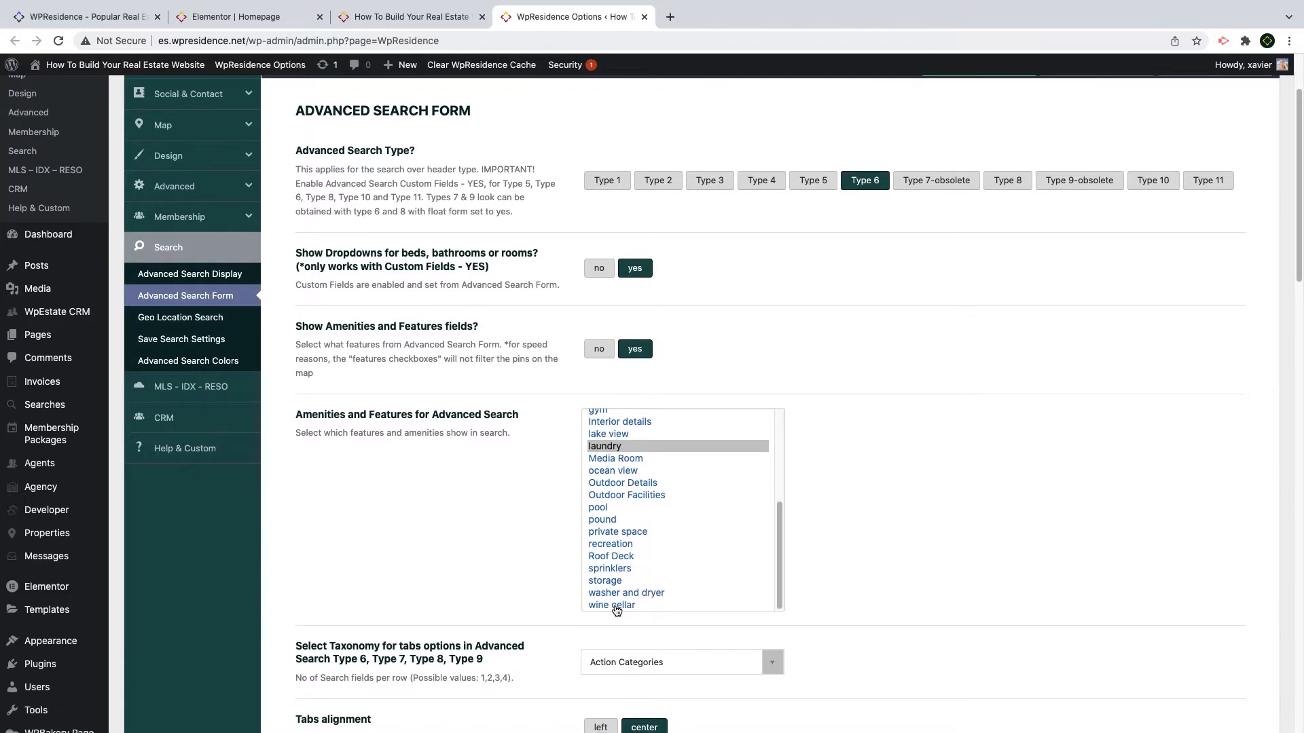
click(611, 606)
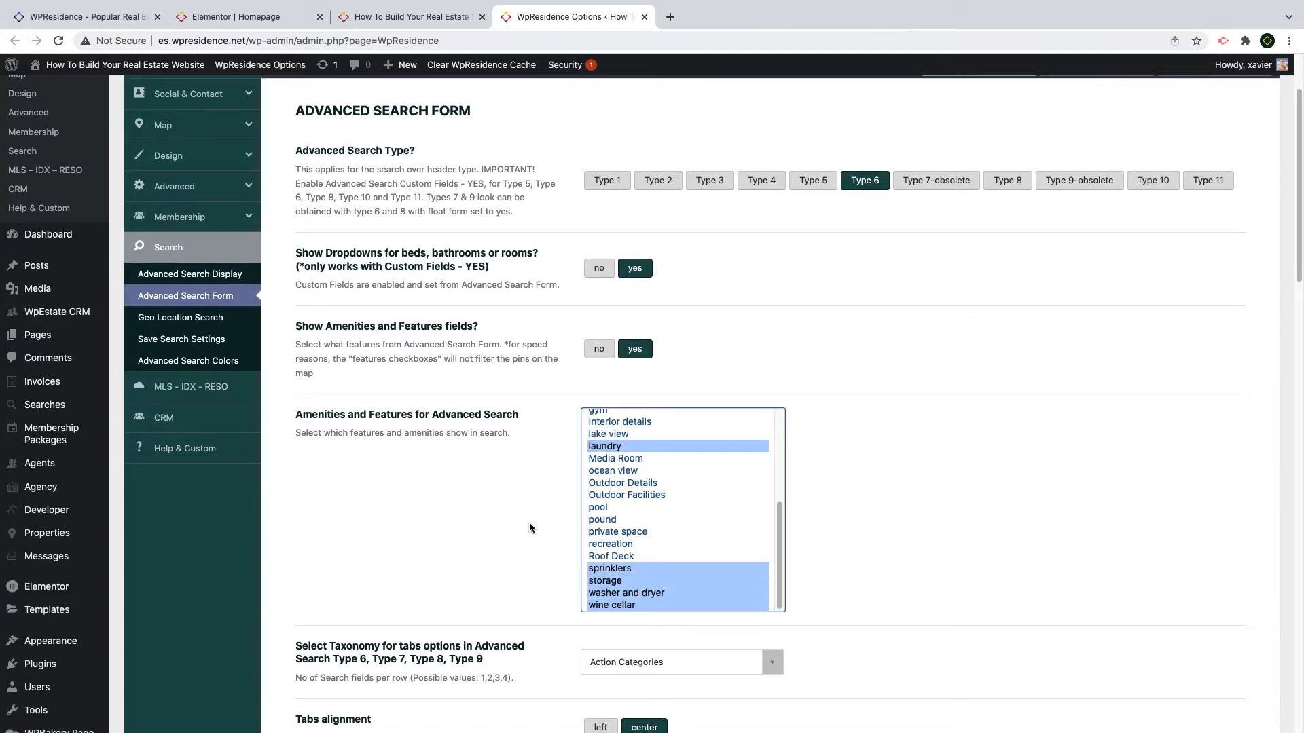
scroll(down, 3)
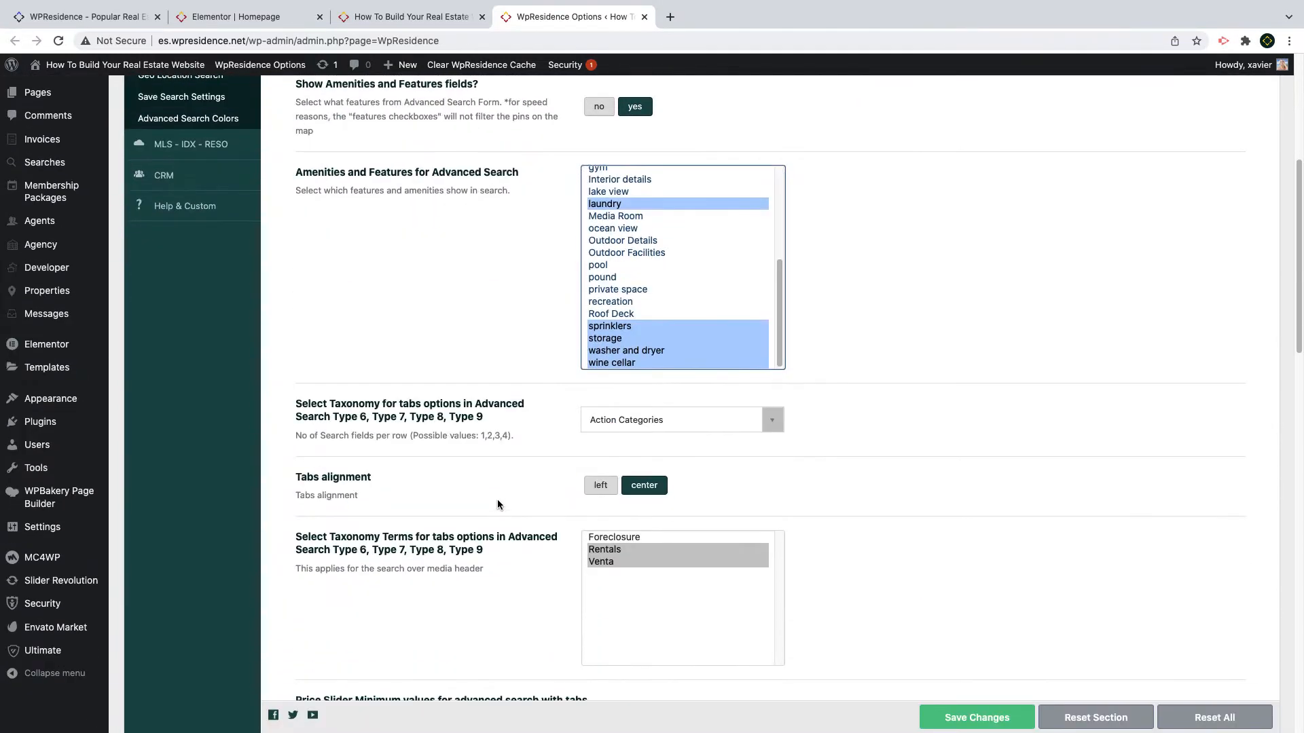
click(614, 536)
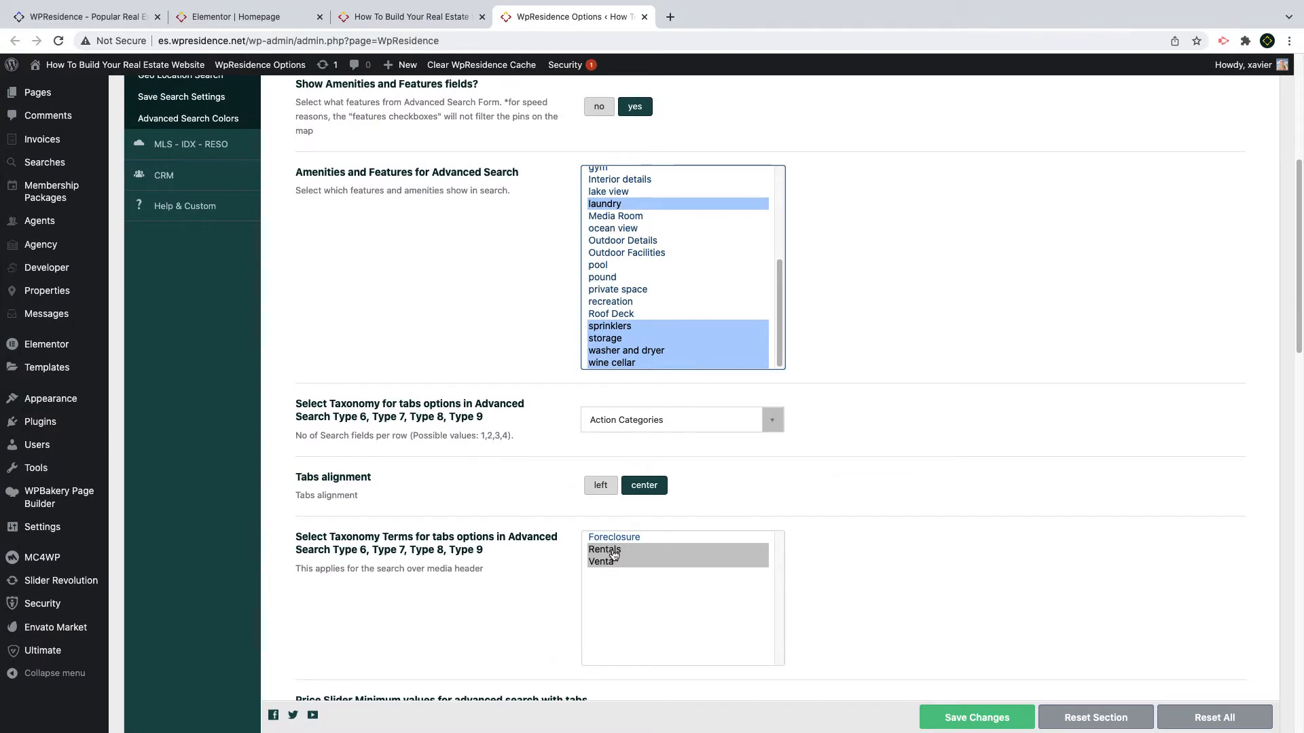
Step: Confirm the search tabs taxonomy stays on Action Categories with Rentals and Venta terms
click(682, 420)
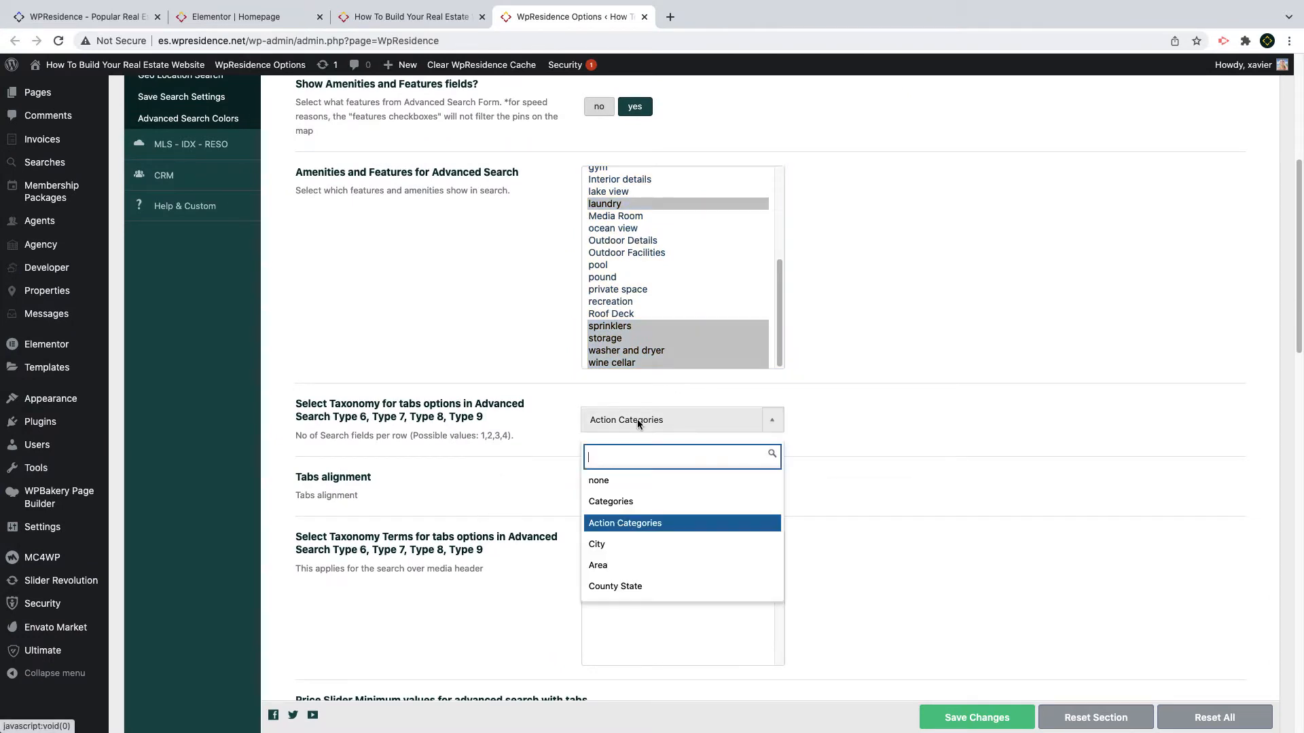
scroll(up, 3)
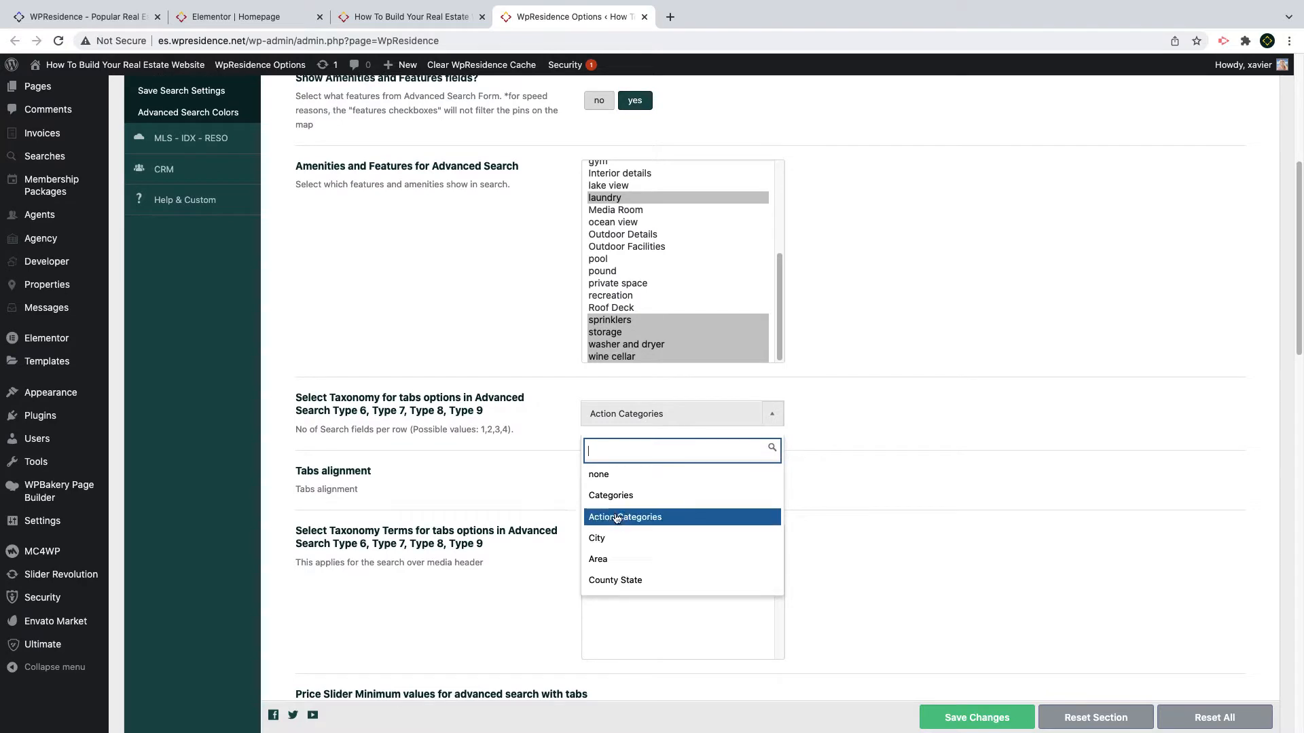
mouse_move(528, 485)
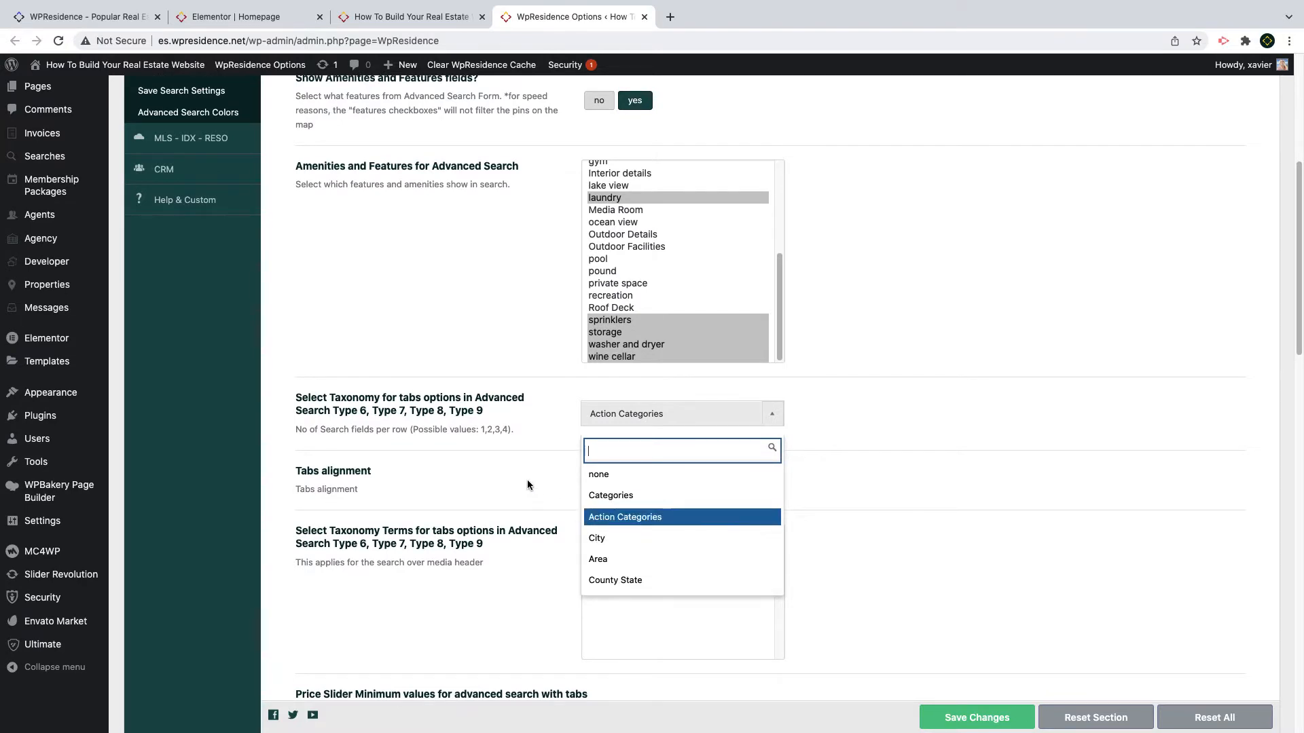
mouse_move(518, 470)
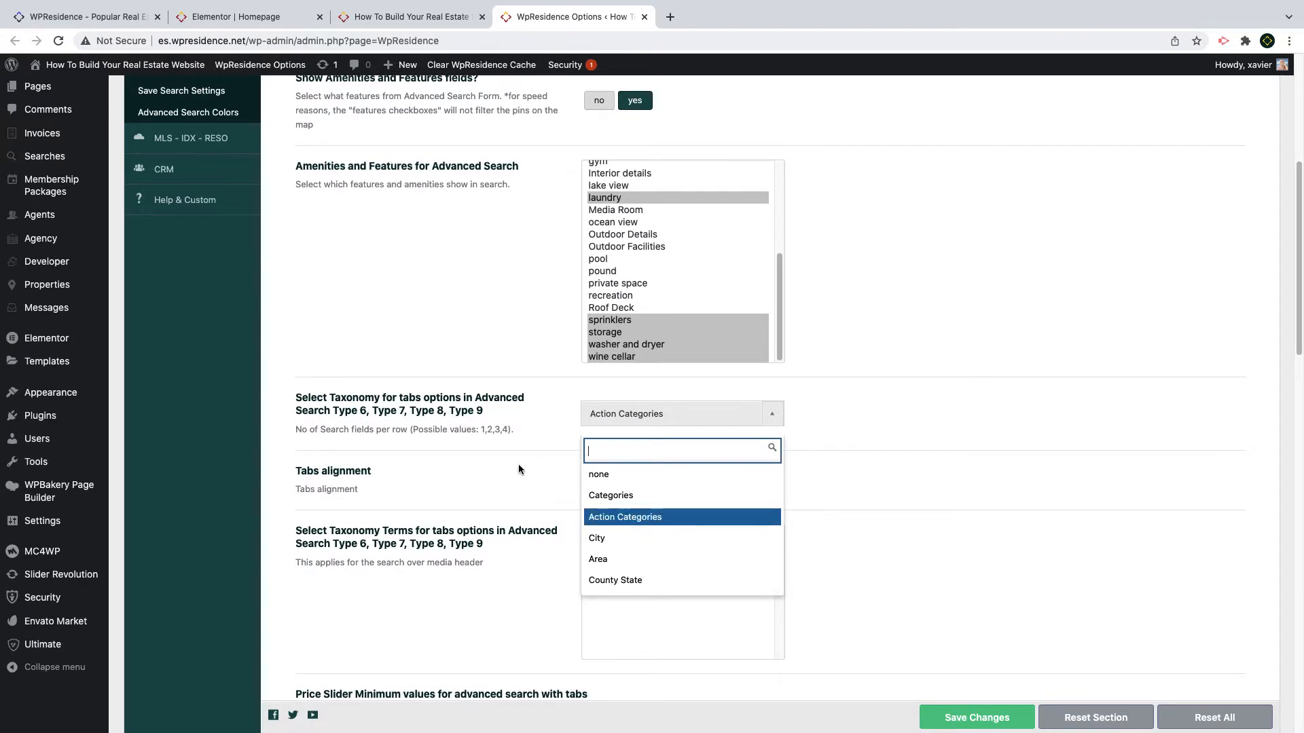
click(624, 516)
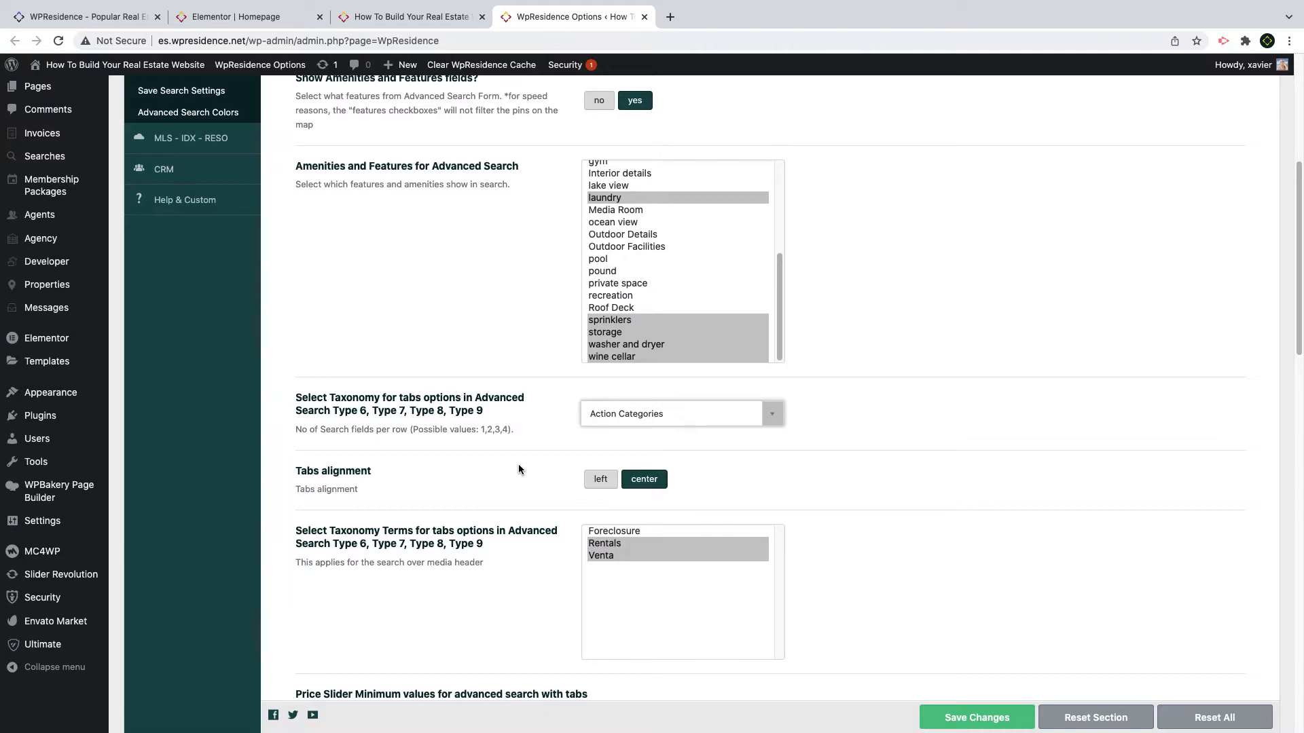
Step: Set Venta's minimum price slider value to 10000 and bring the Rentals custom fields setup into view
scroll(down, 3)
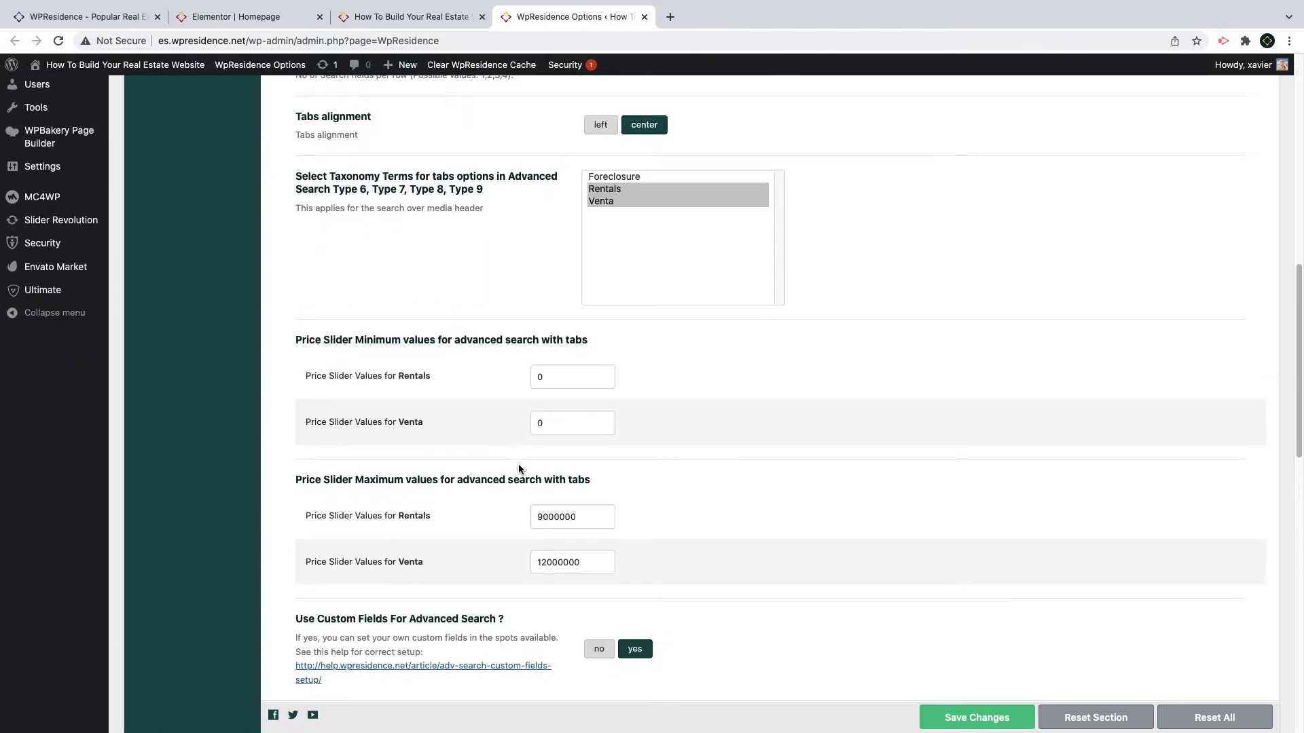
click(572, 422)
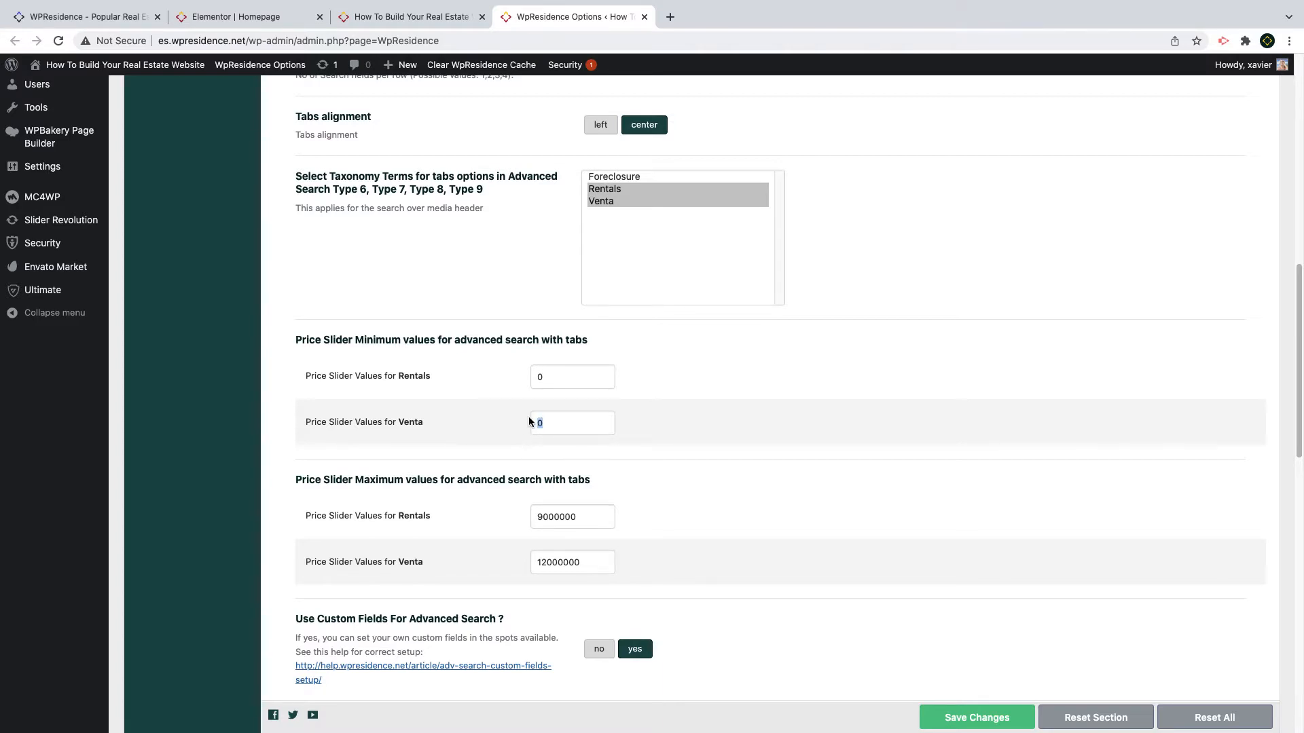
text(10000)
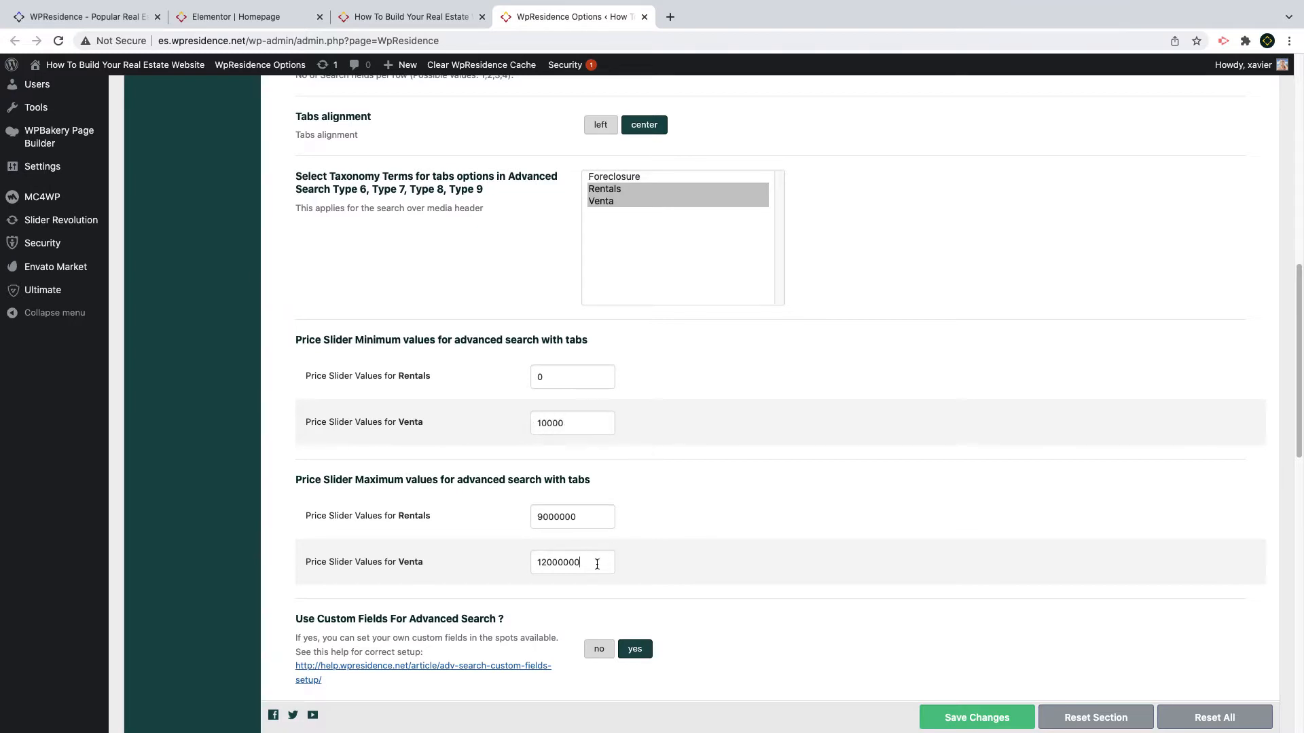
scroll(down, 3)
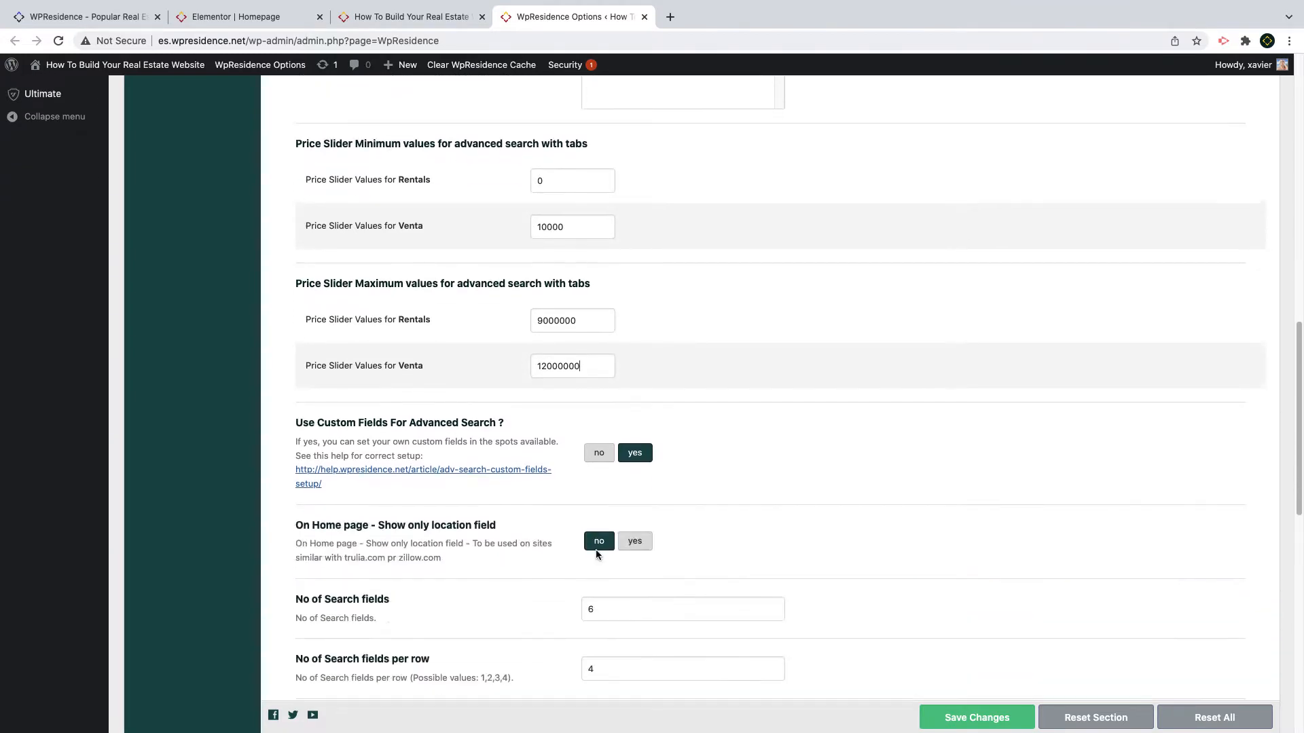
scroll(down, 3)
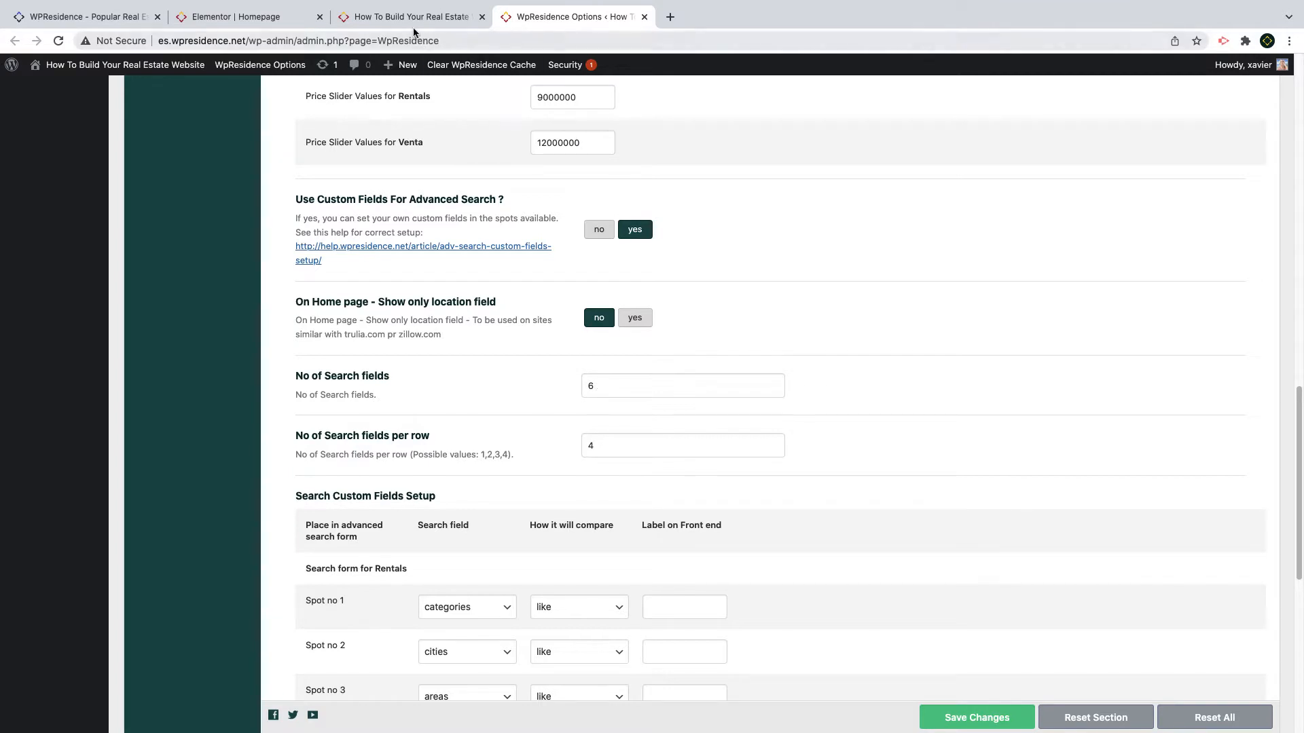
Step: View the live homepage's Rentals search tab with categories, cities, areas and bedrooms fields
click(407, 16)
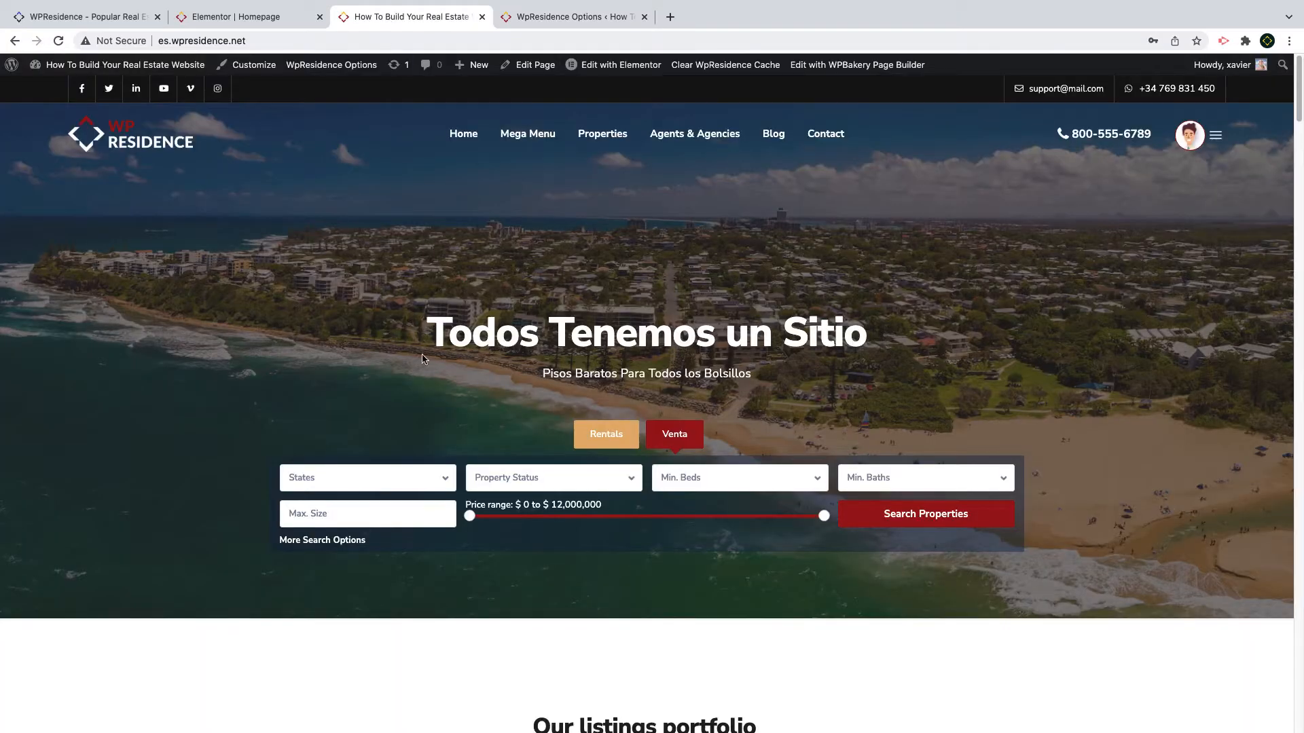
mouse_move(675, 481)
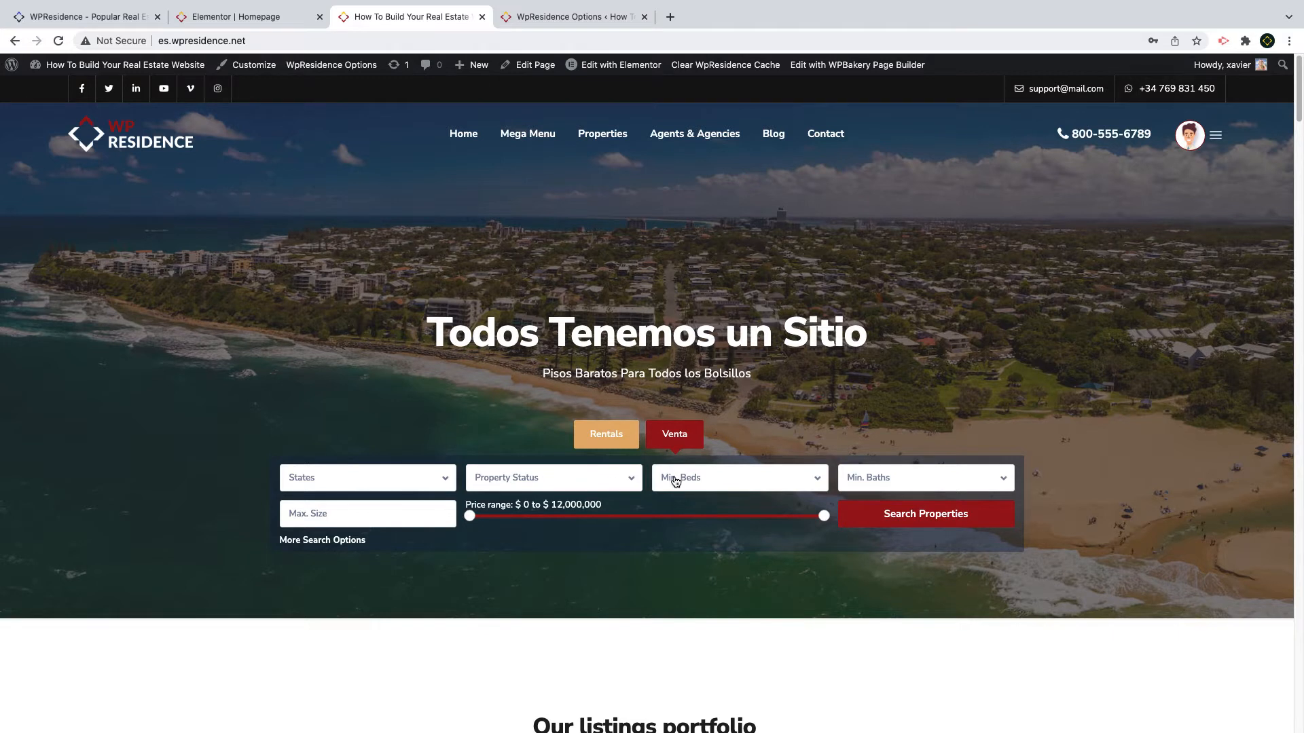
click(606, 435)
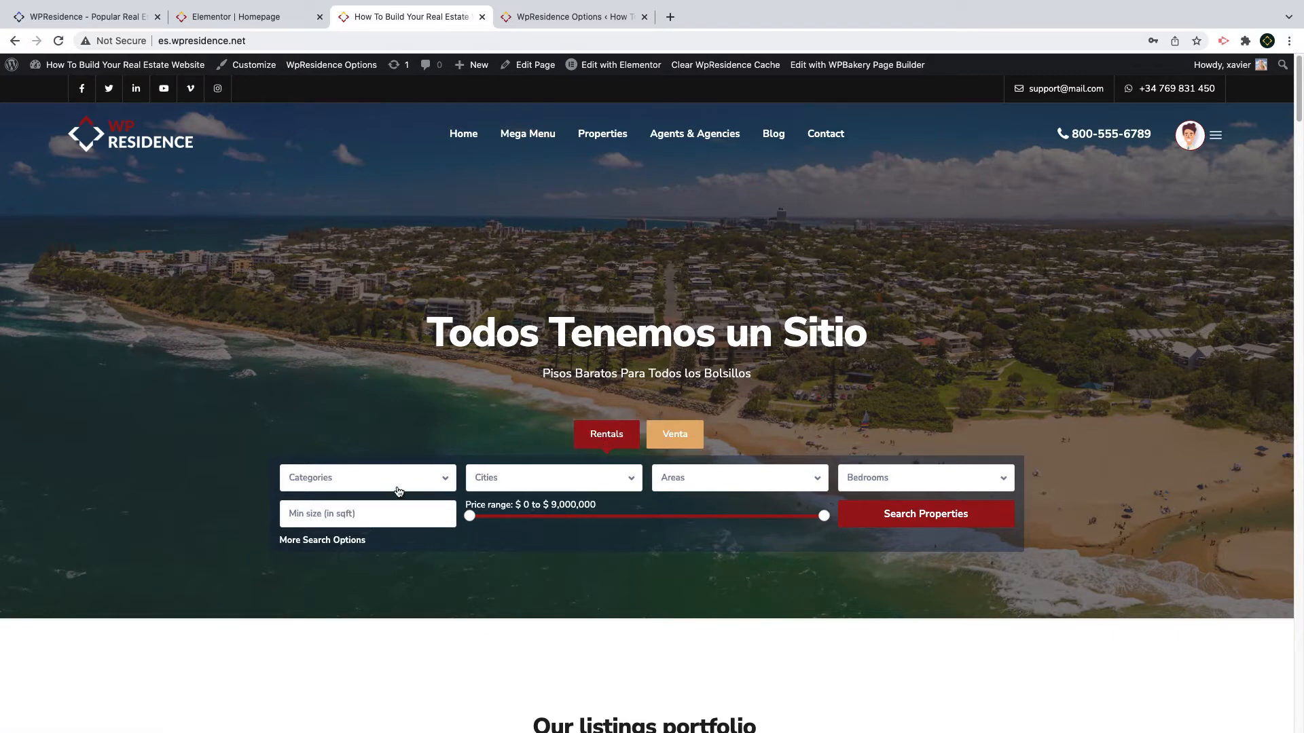
mouse_move(924, 513)
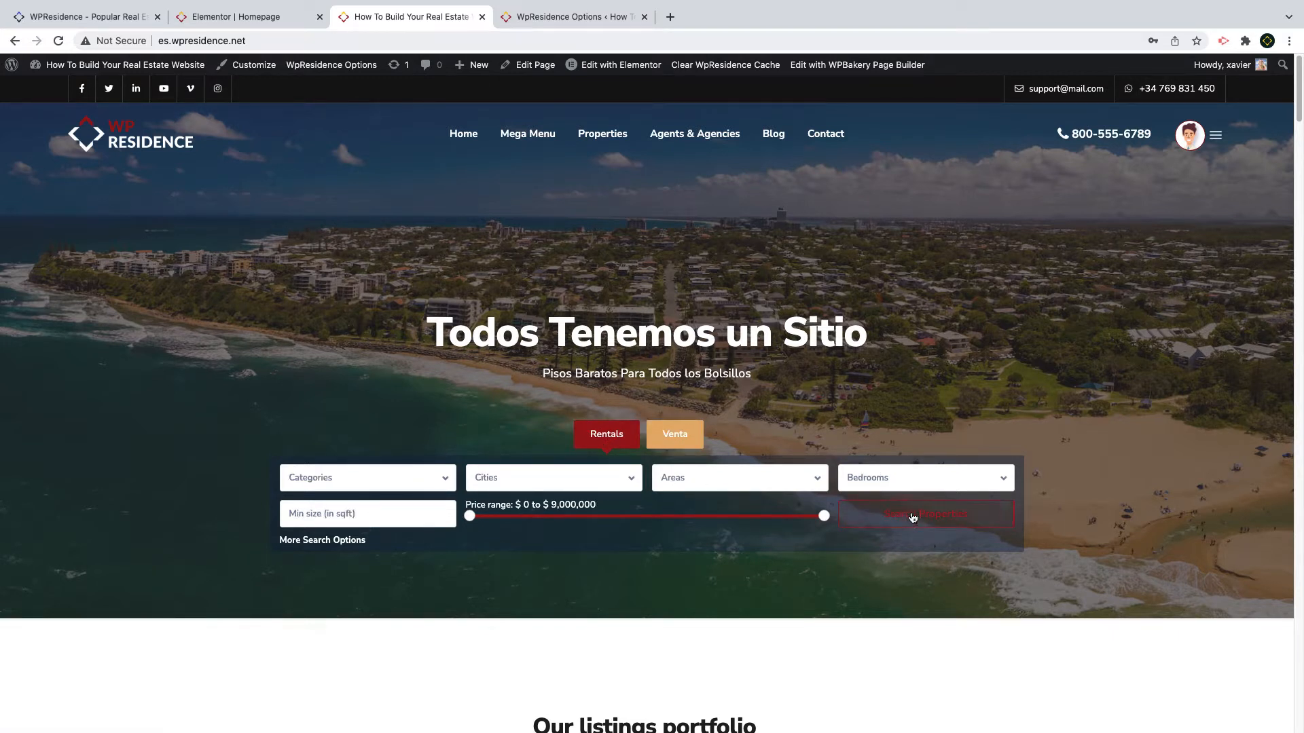
mouse_move(682, 563)
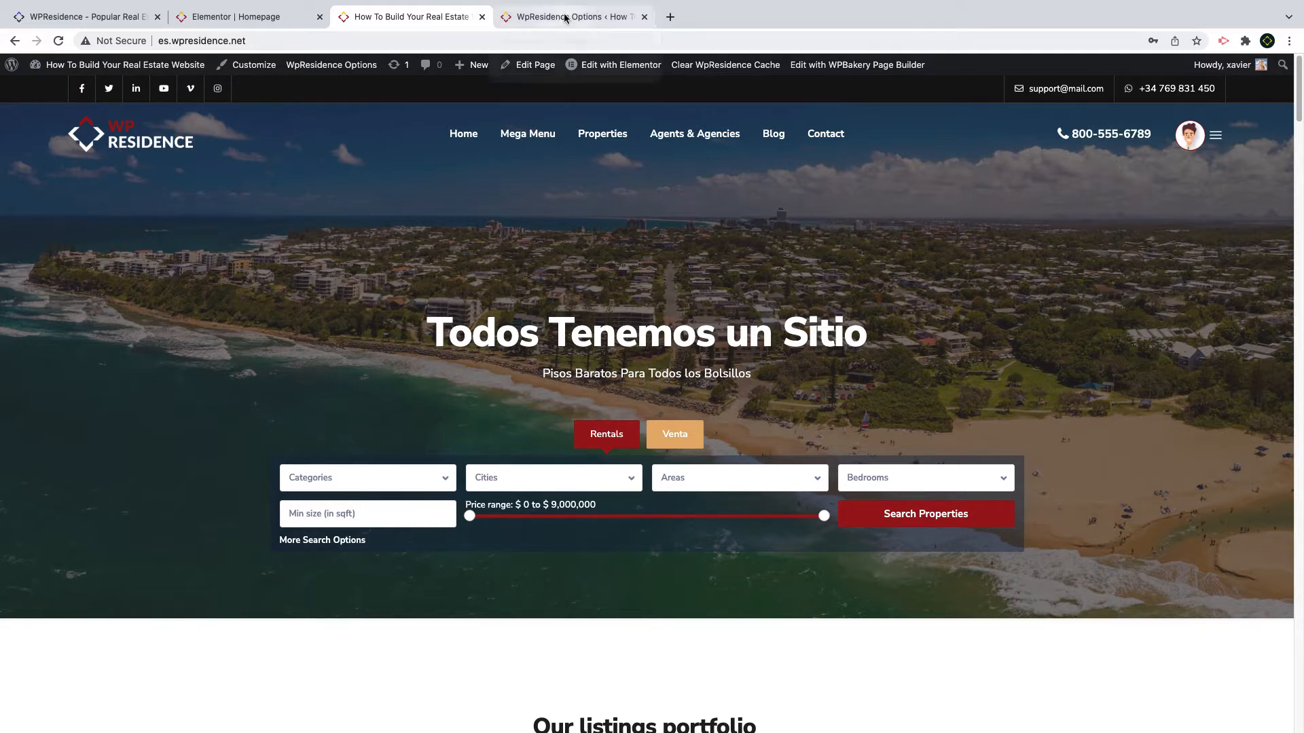
mouse_move(572, 16)
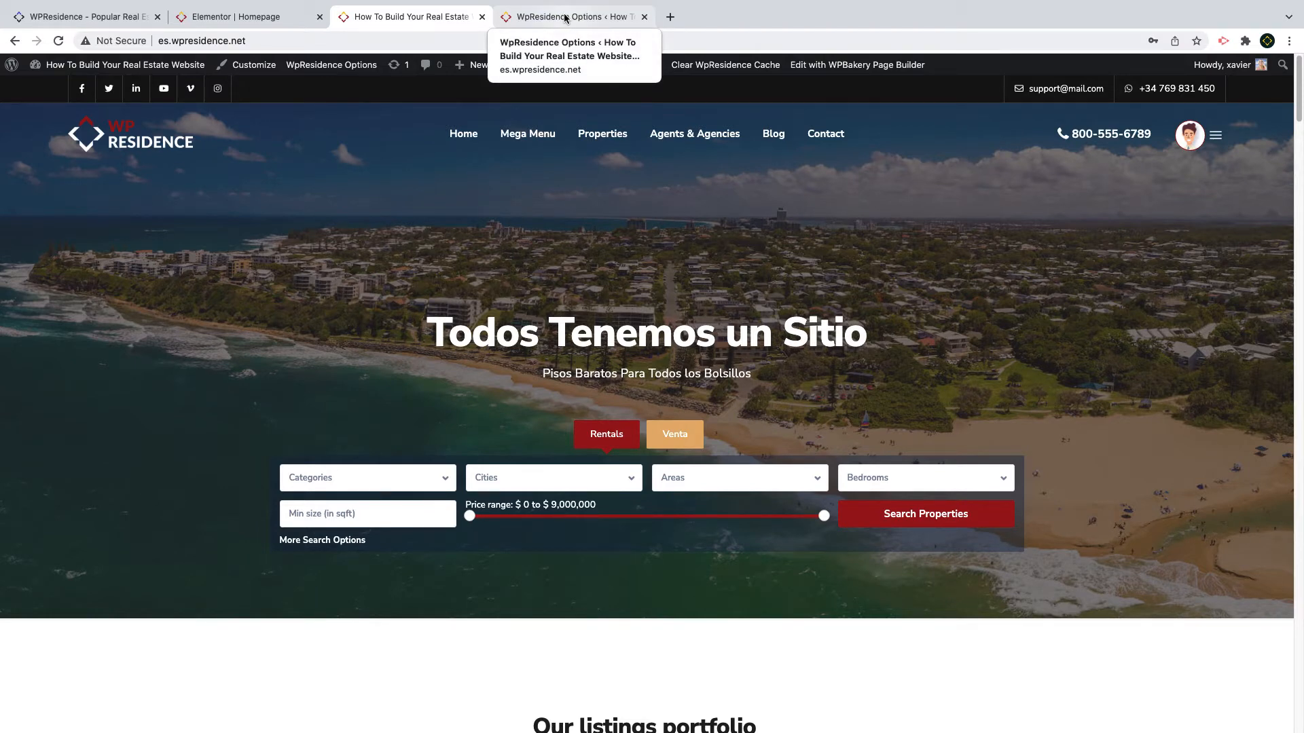
Step: Set Rentals spot 2 to wpestate location in the search custom fields setup
click(572, 16)
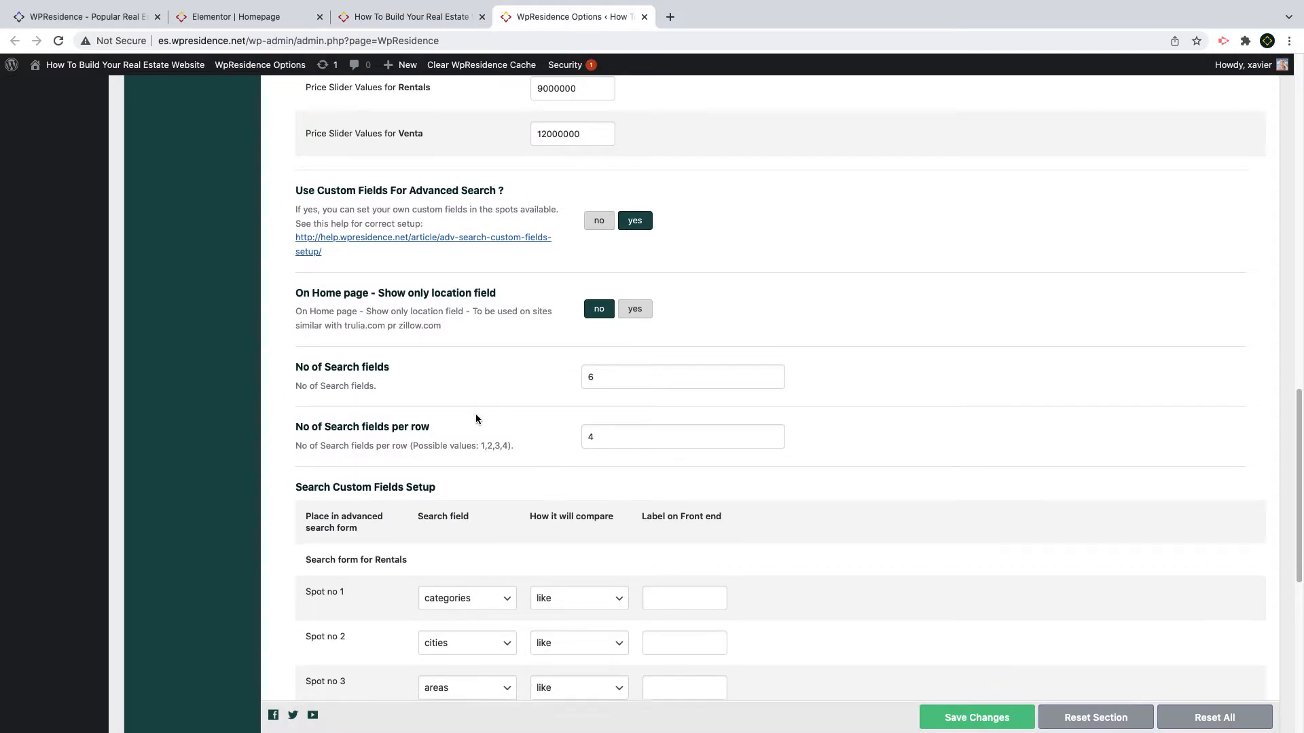
scroll(down, 3)
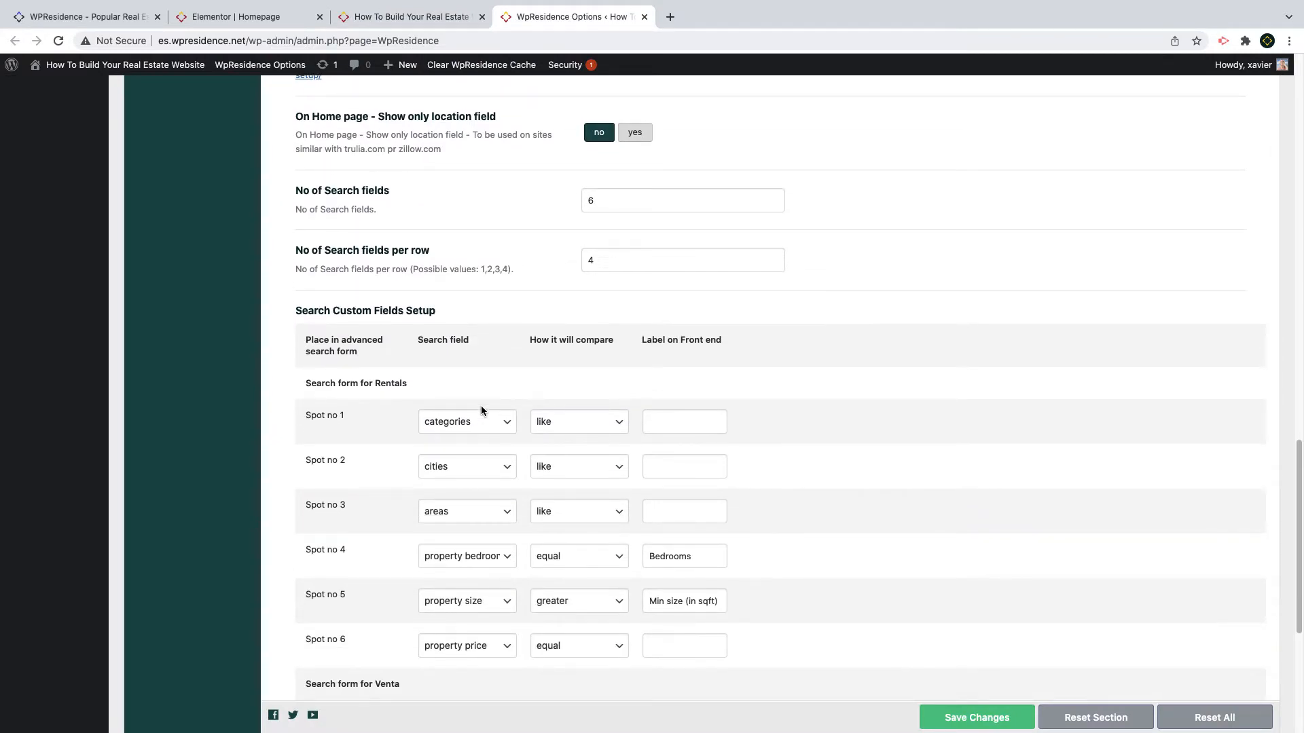
click(466, 466)
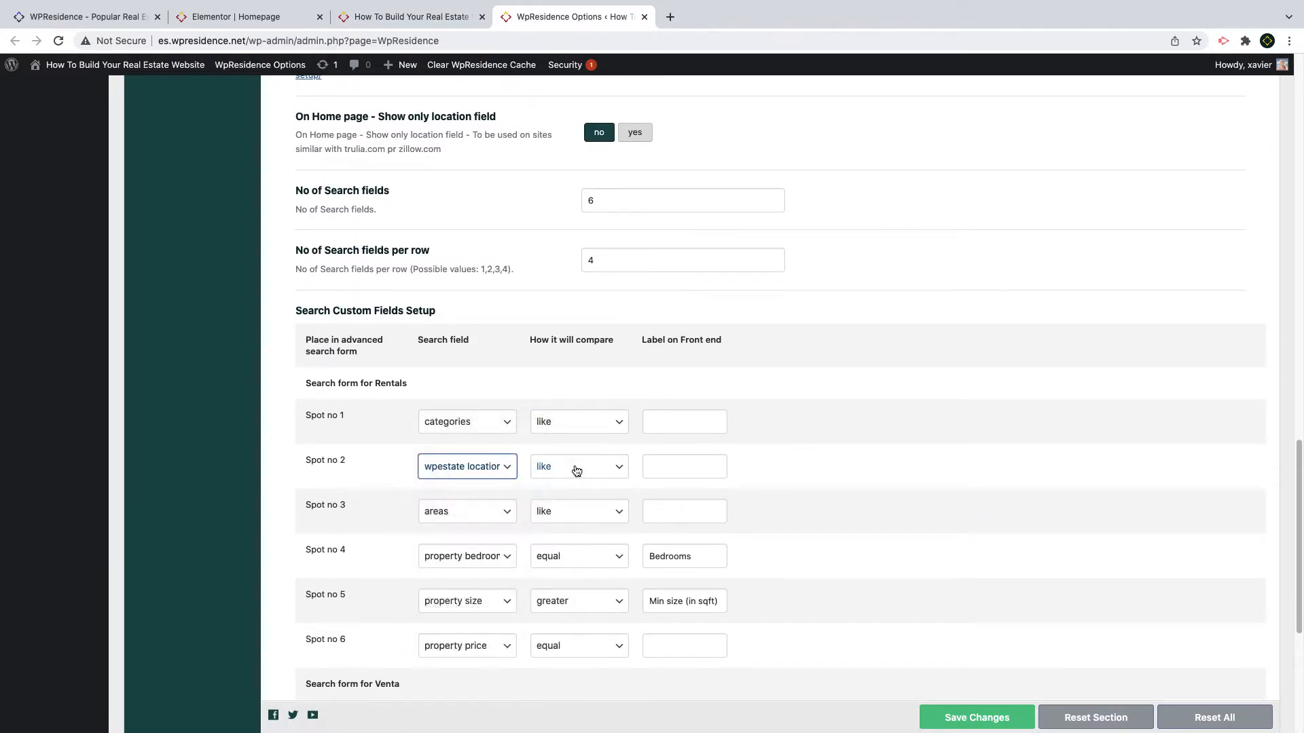
click(683, 466)
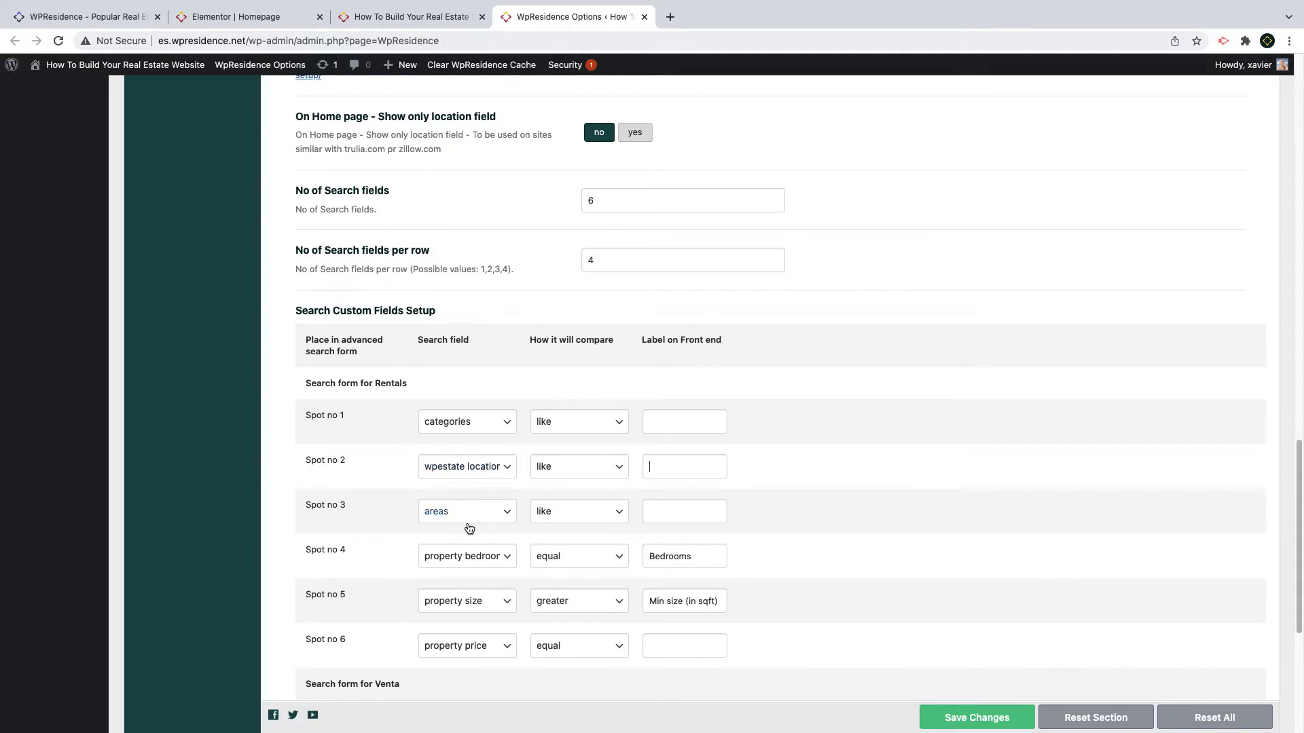
mouse_move(474, 517)
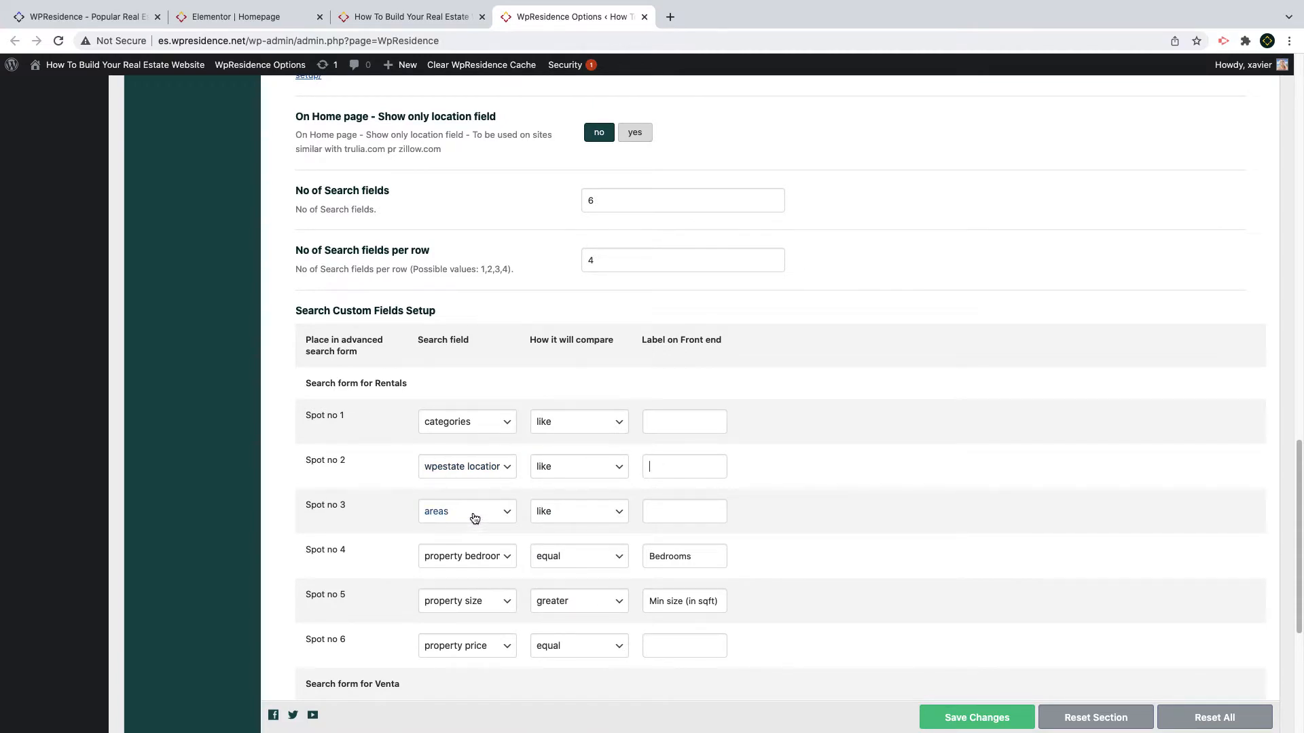
Step: Set Rentals spot 3 to none and browse the field list for Venta spot 1
click(466, 511)
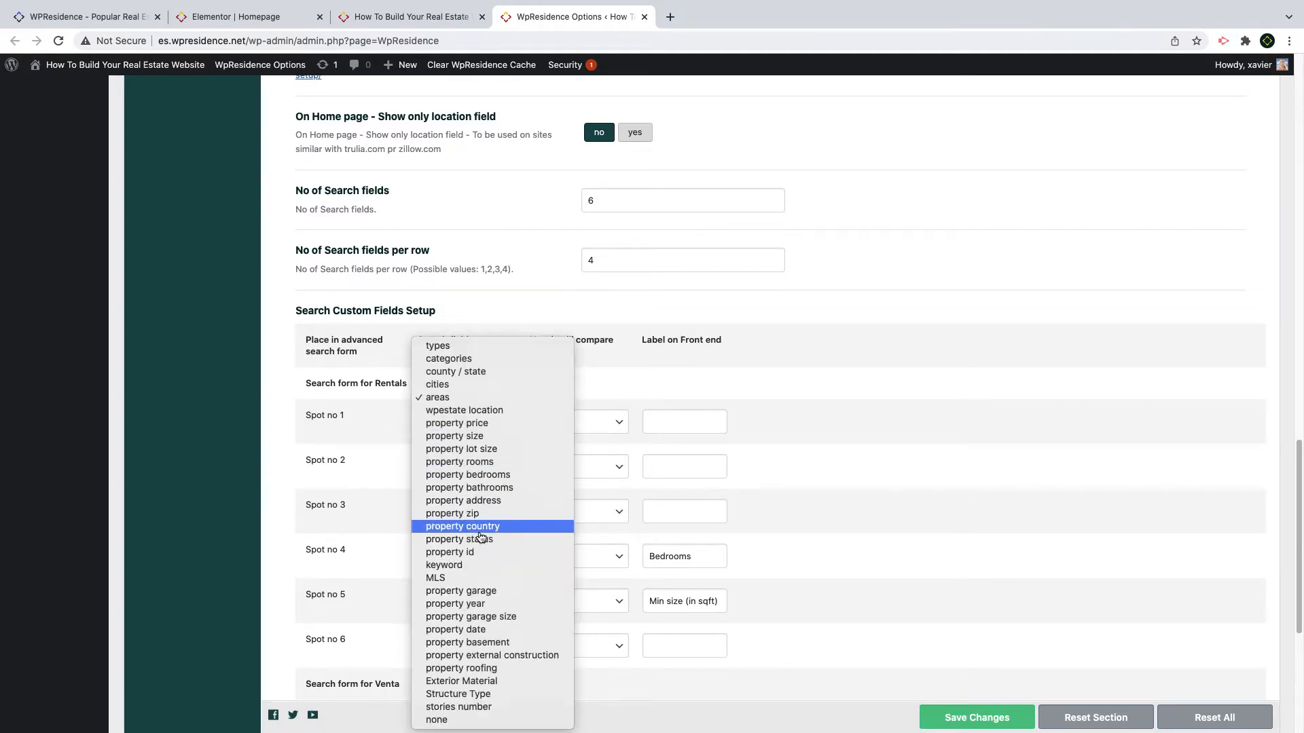
click(436, 720)
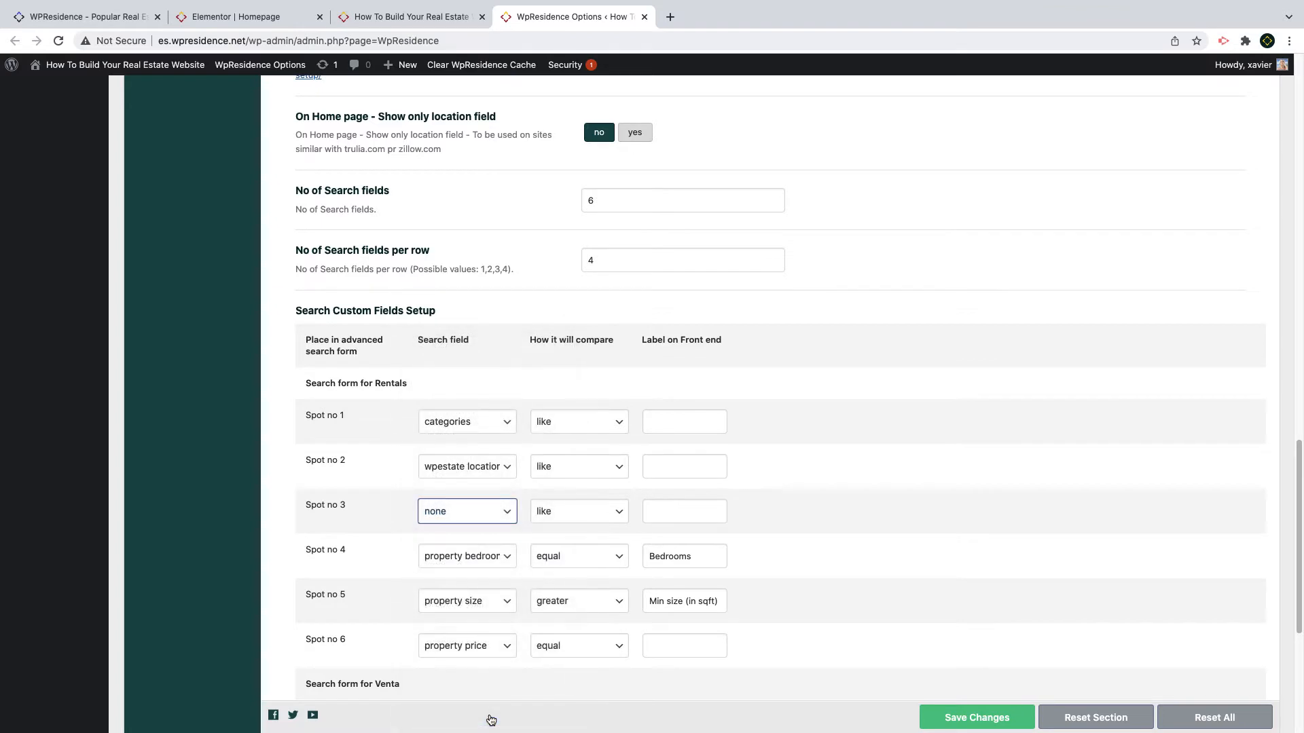
mouse_move(818, 521)
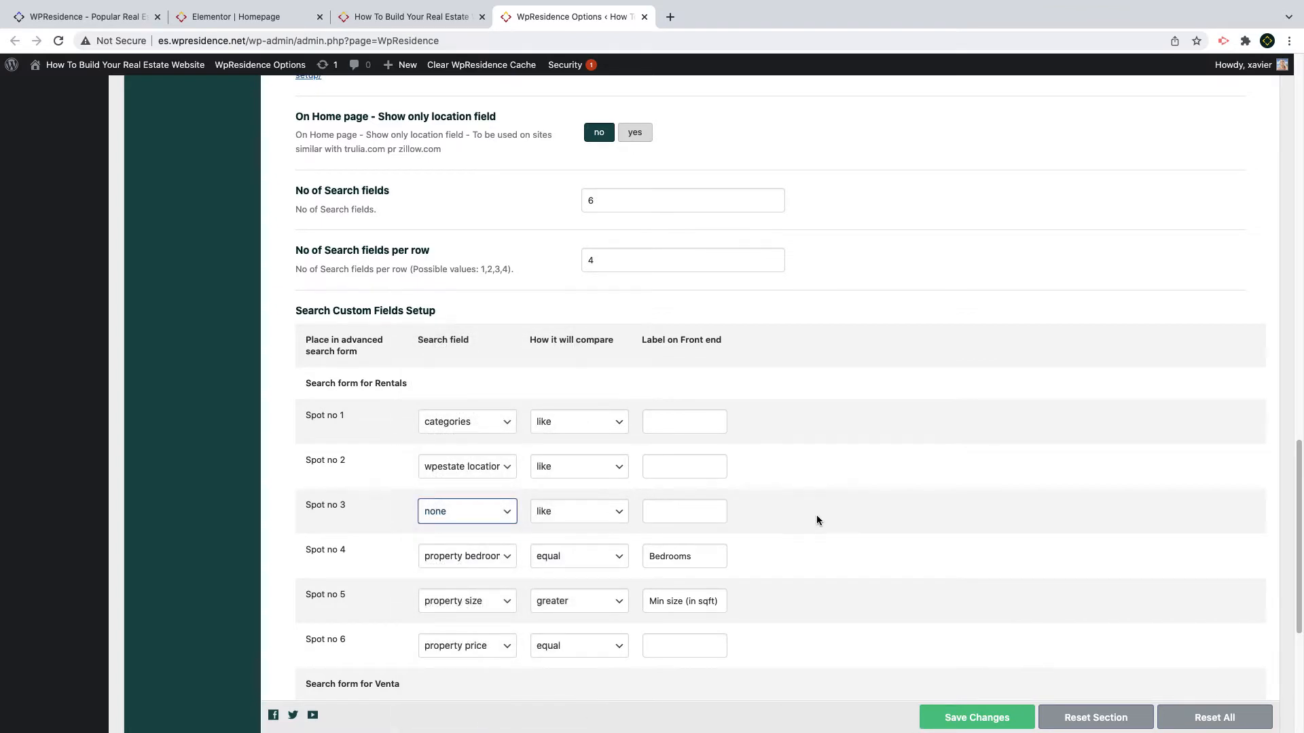
scroll(down, 3)
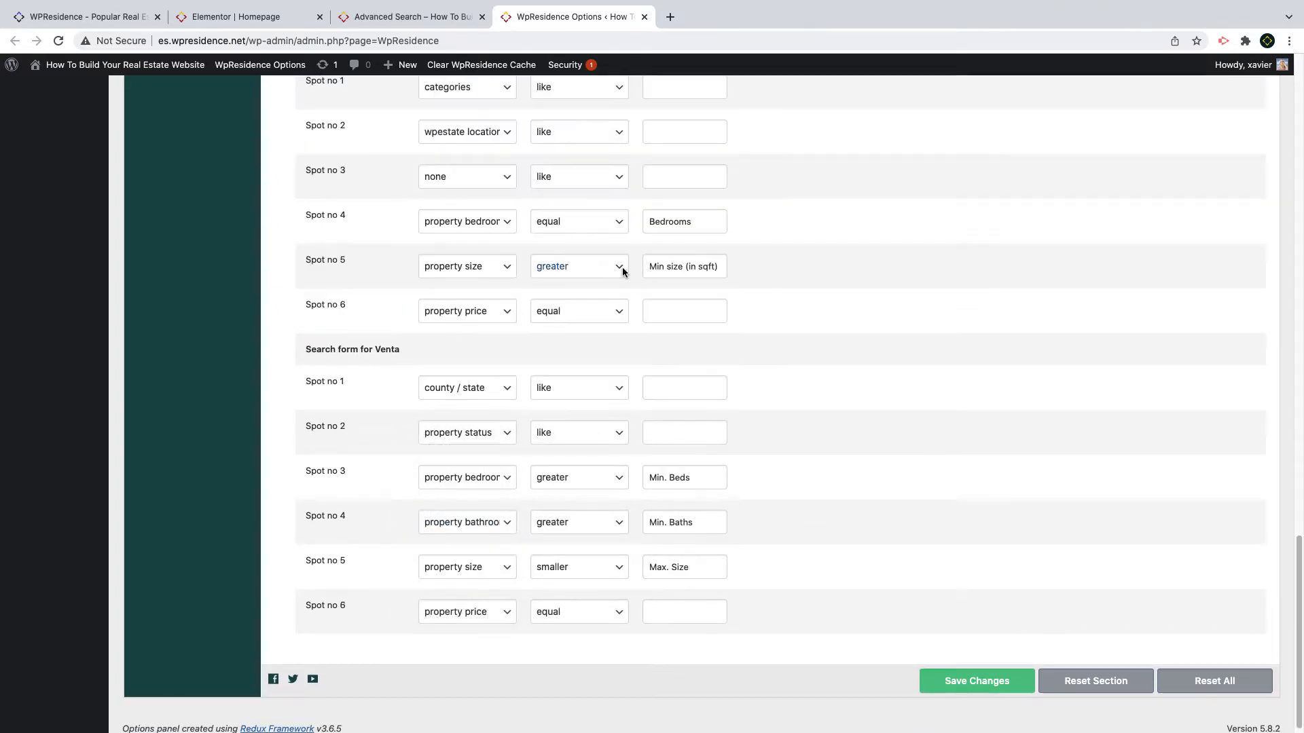
mouse_move(467, 400)
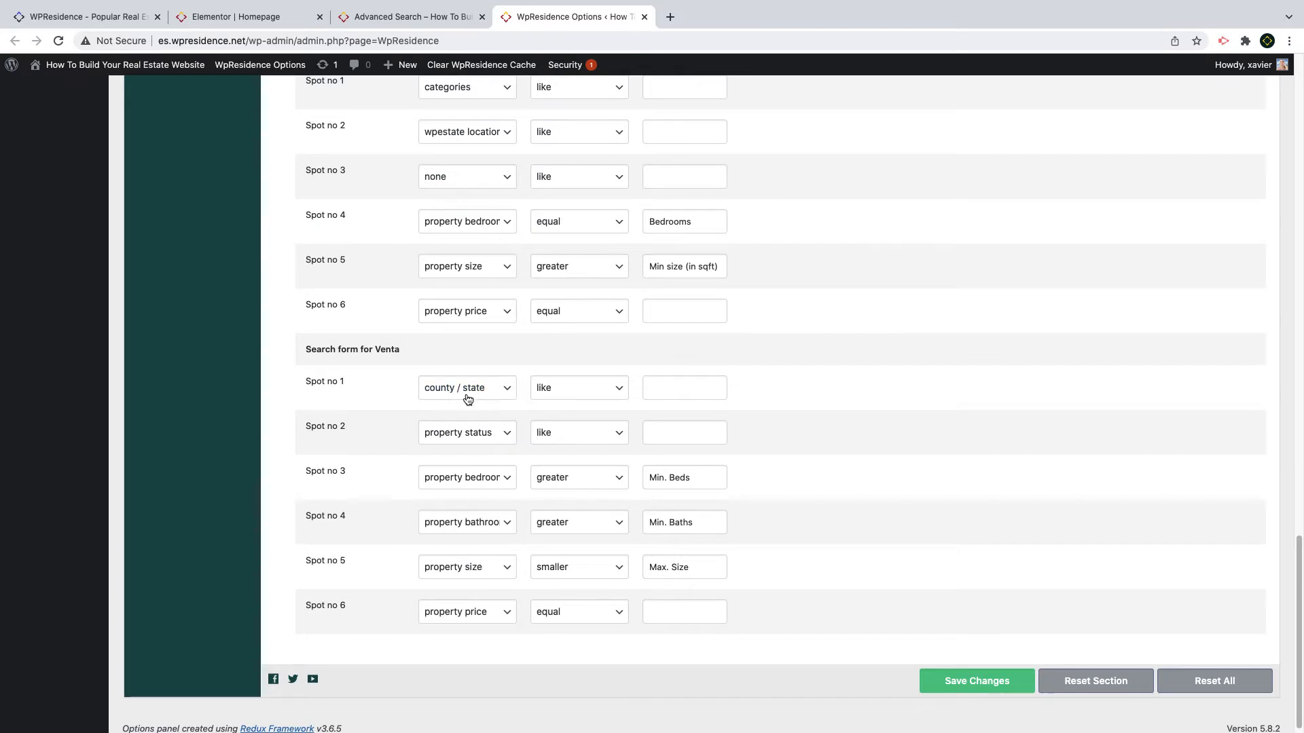
click(466, 387)
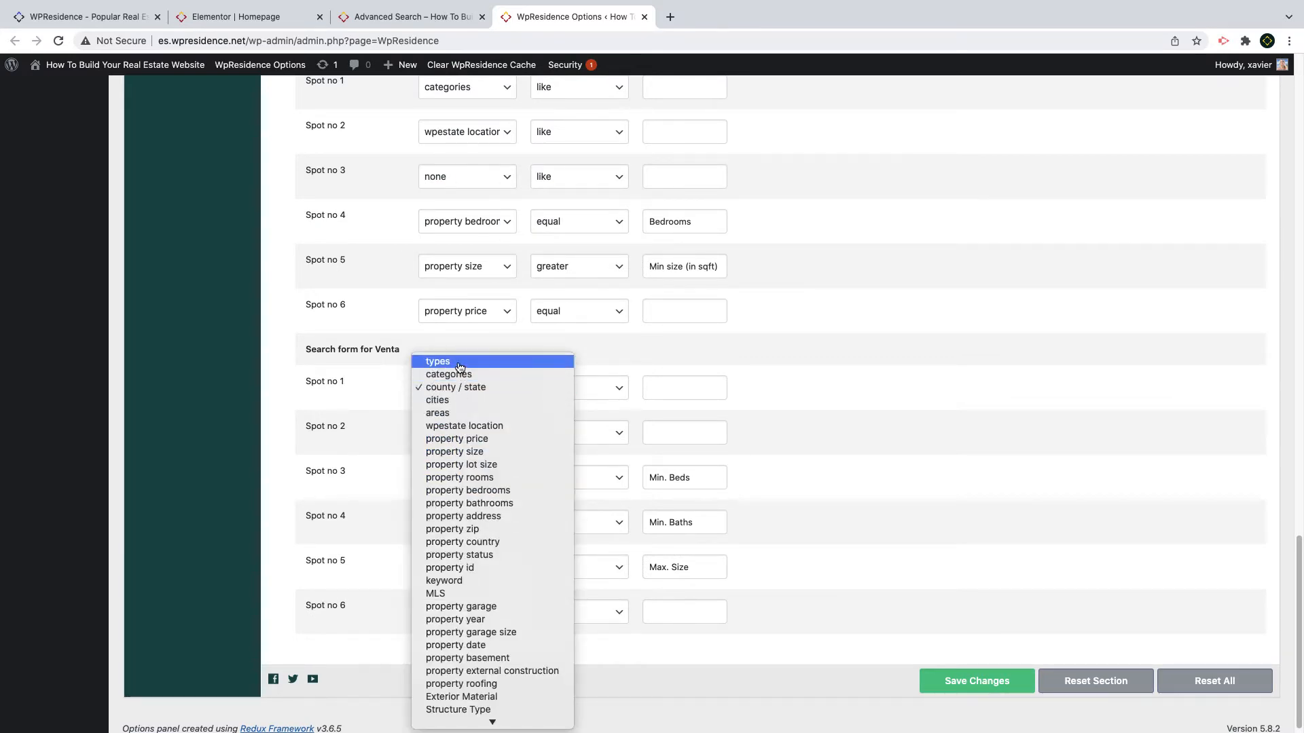
mouse_move(464, 425)
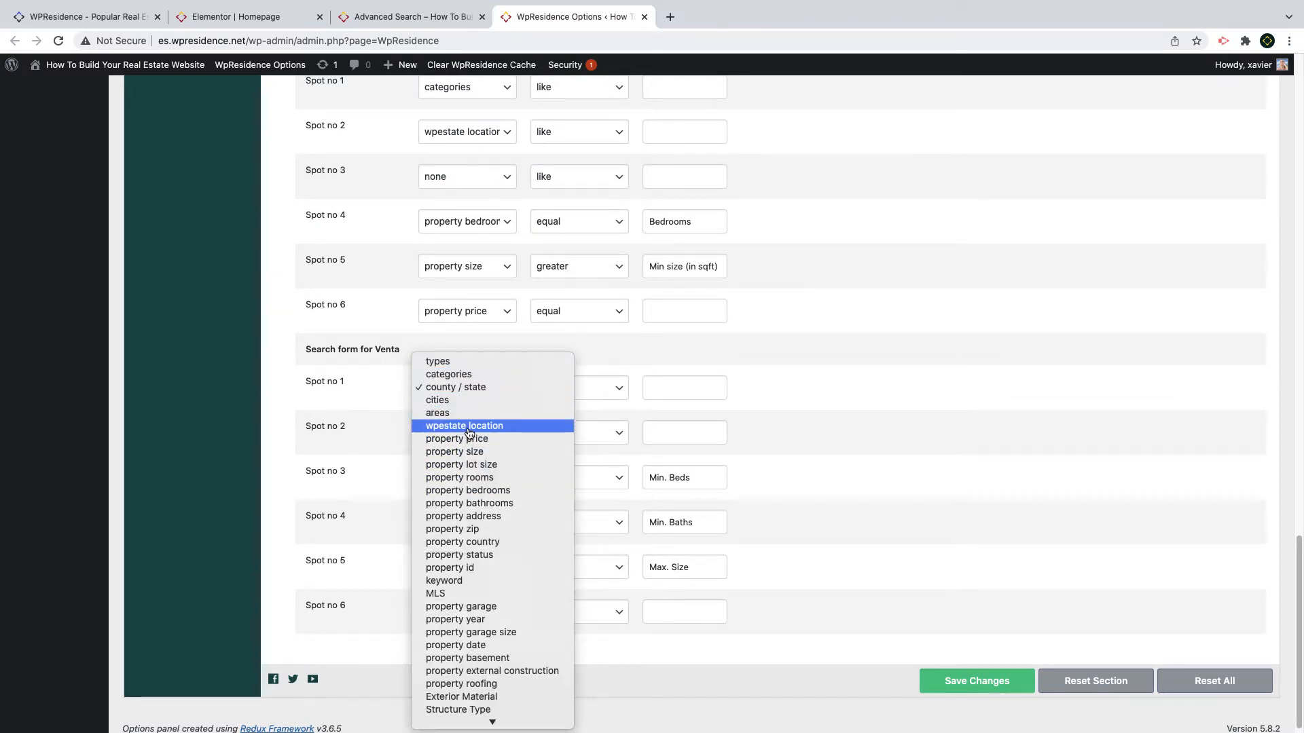
mouse_move(474, 568)
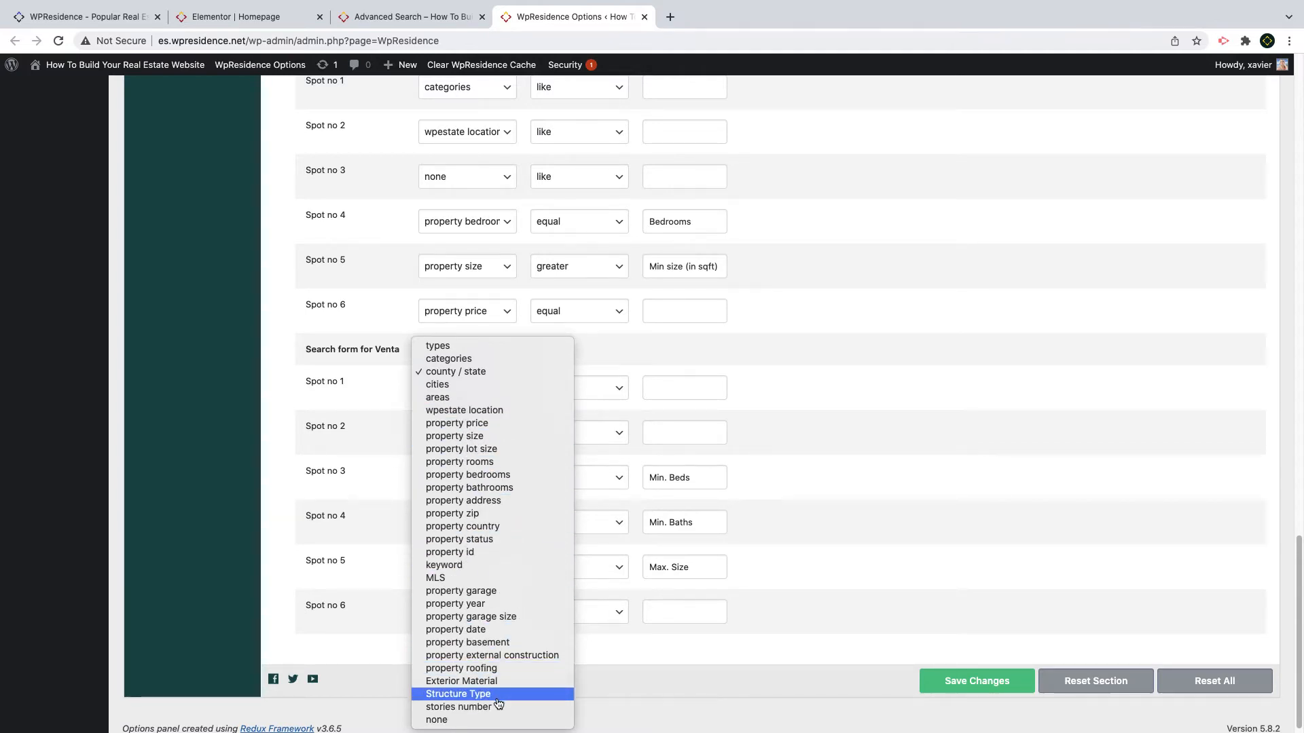
mouse_move(460, 591)
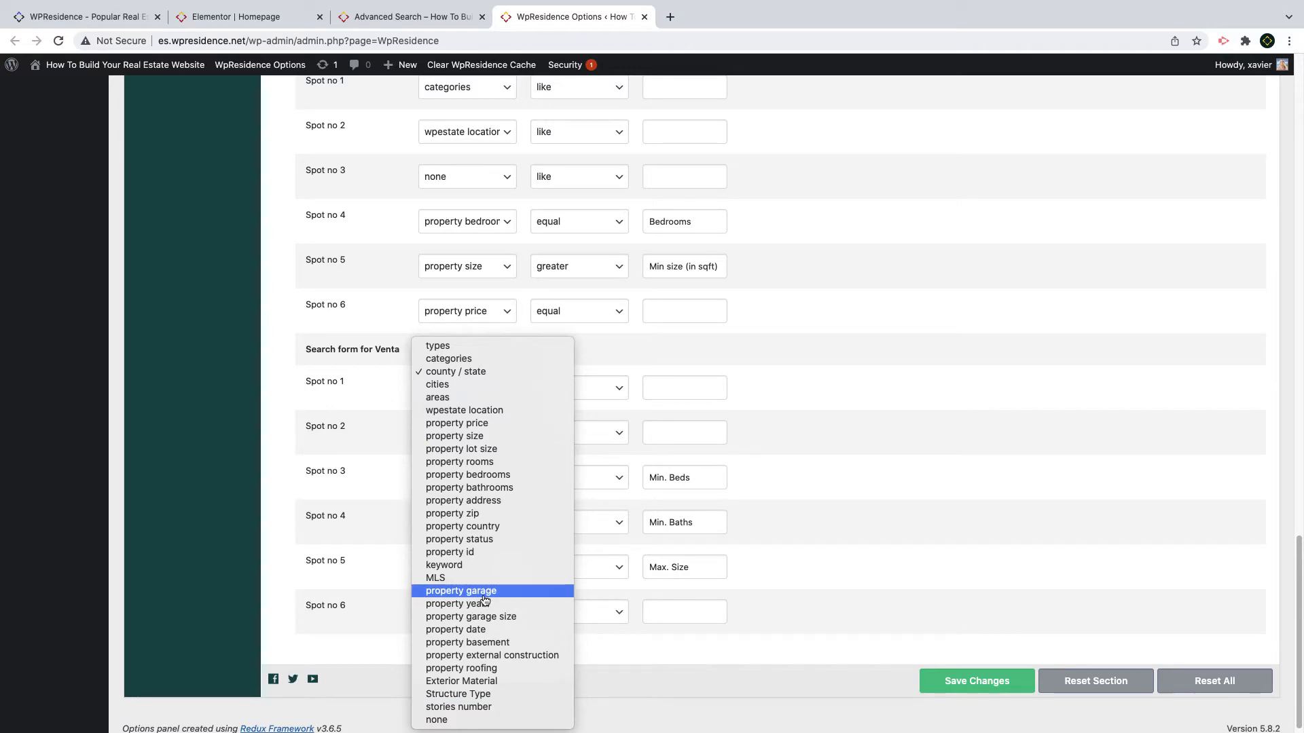
mouse_move(884, 526)
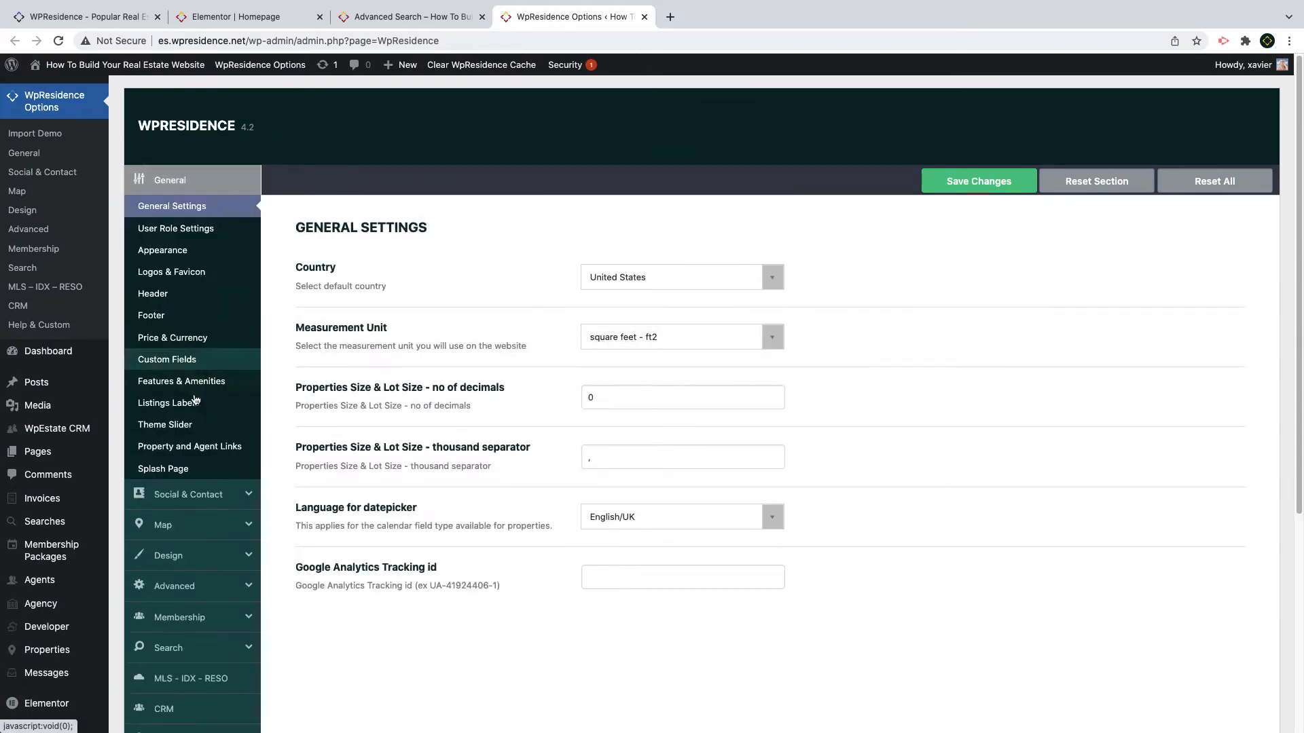
Step: Review the property custom fields list through Structure Type and stories number
click(166, 359)
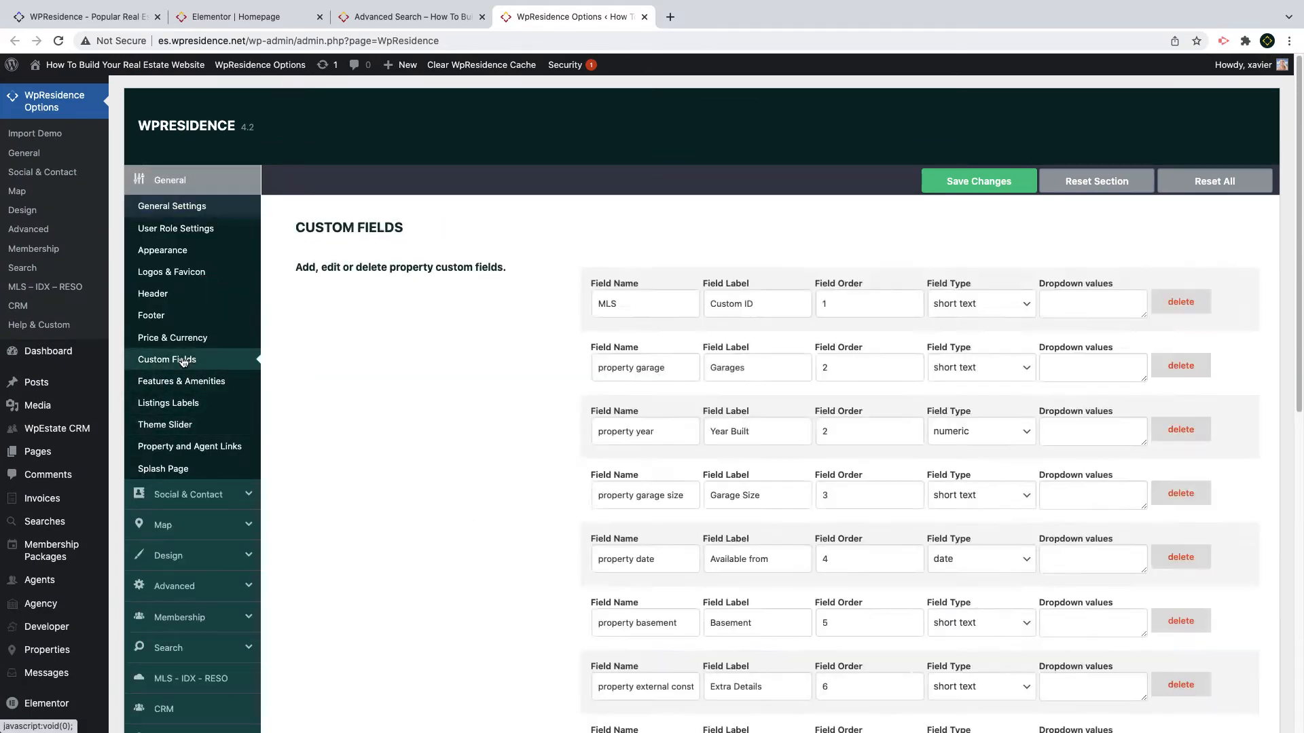
scroll(down, 3)
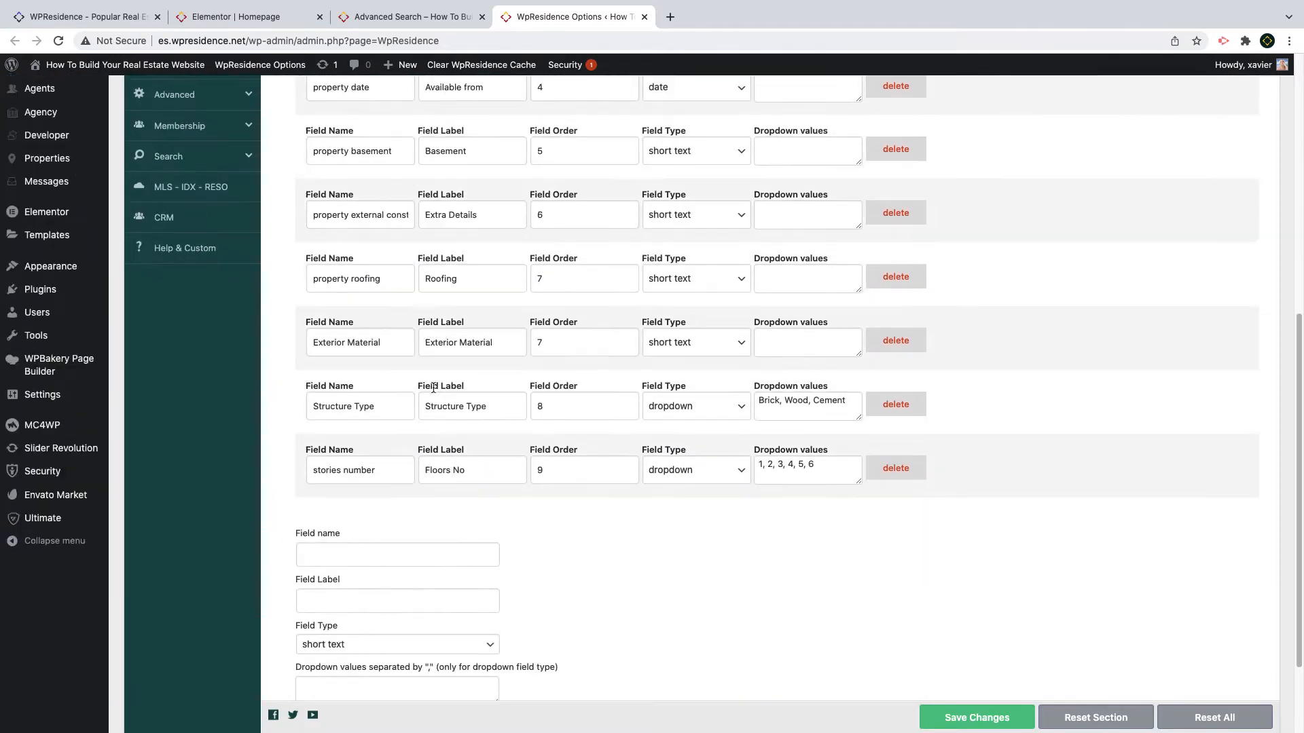
scroll(down, 3)
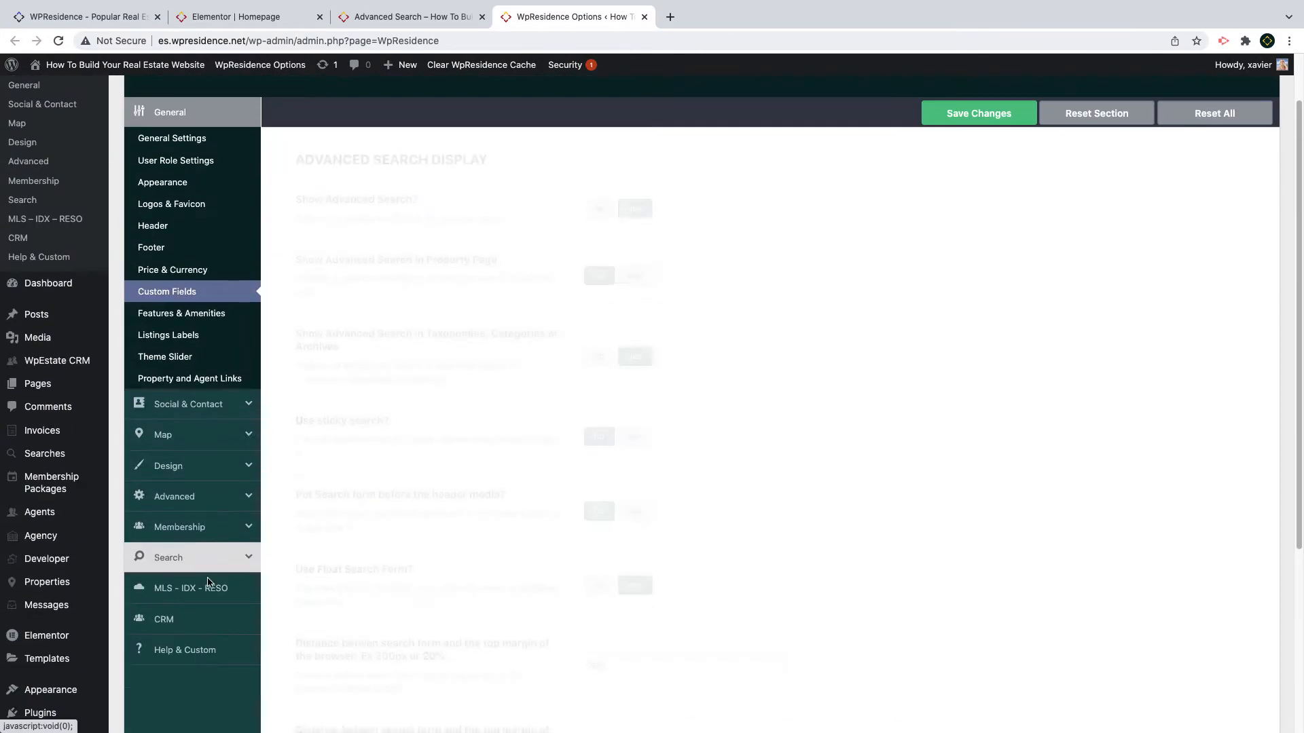
Step: Relabel Rentals spot 4 as 'Bedrooms Number' and reload the live homepage
scroll(down, 3)
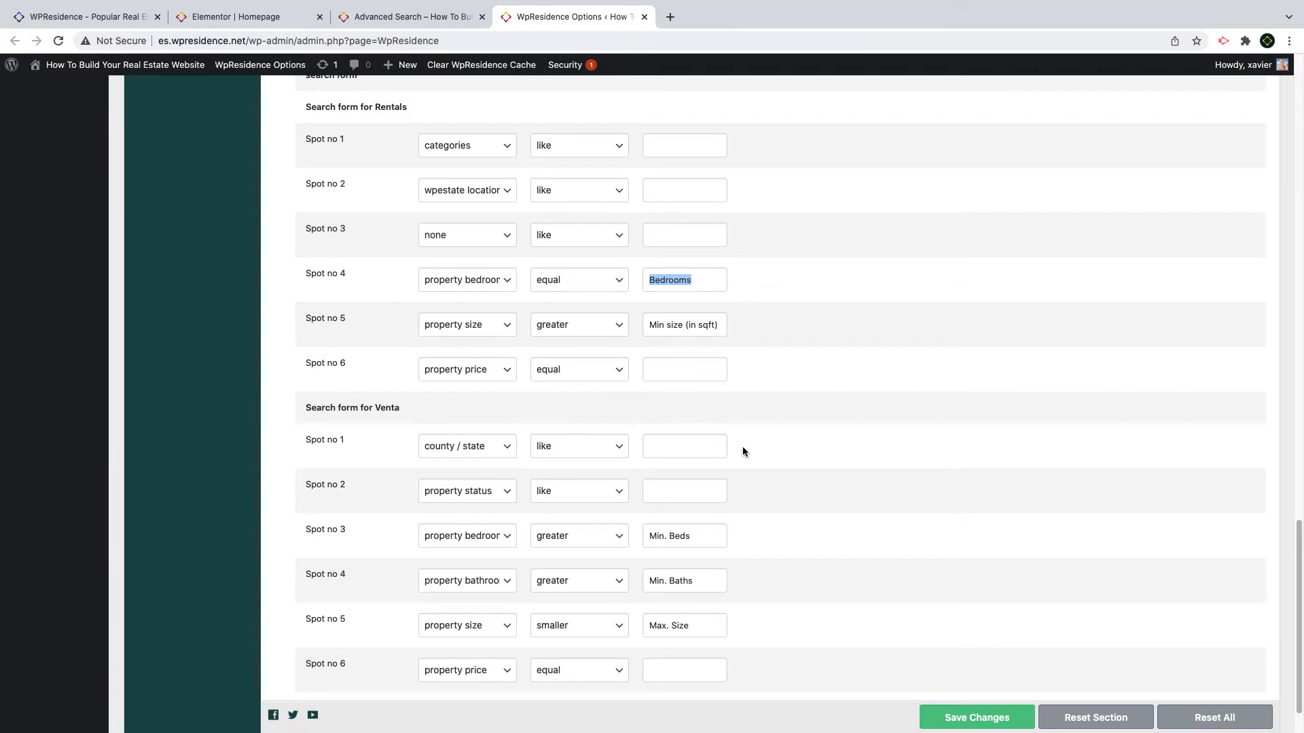
text(B)
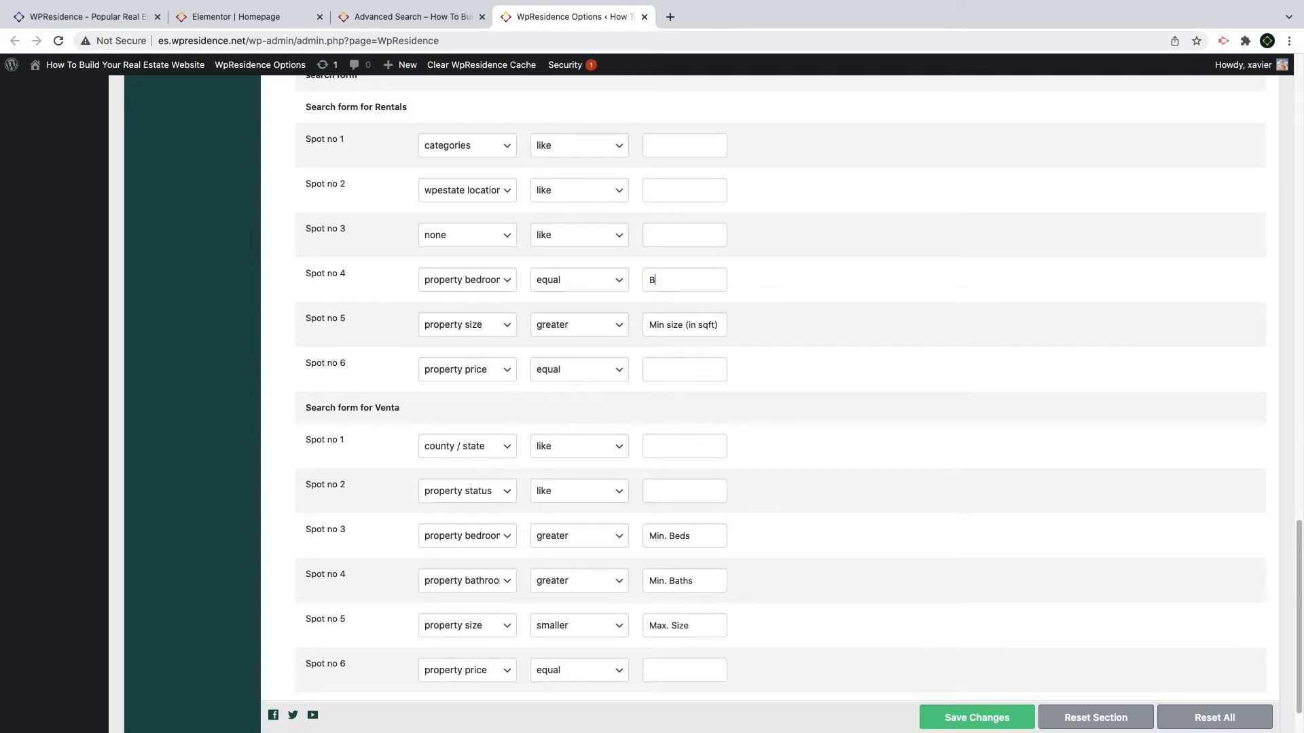
text(edrooms Number)
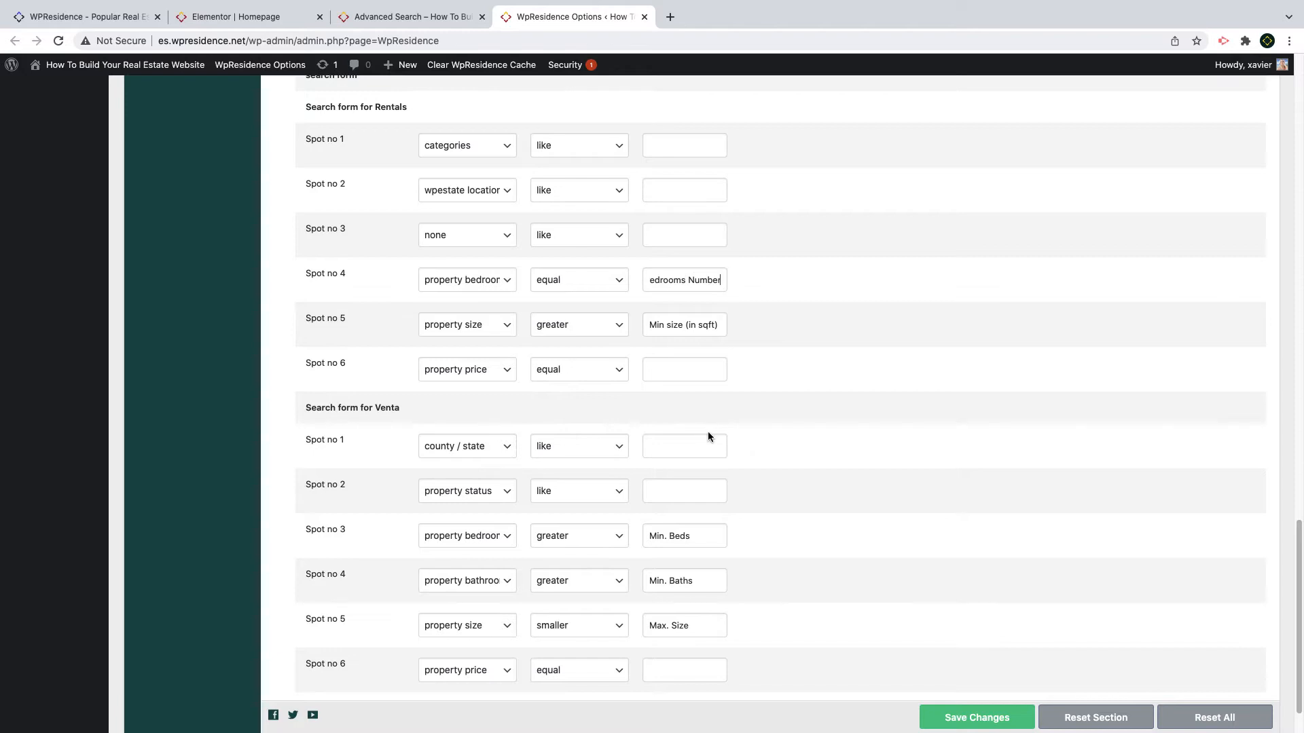
scroll(down, 3)
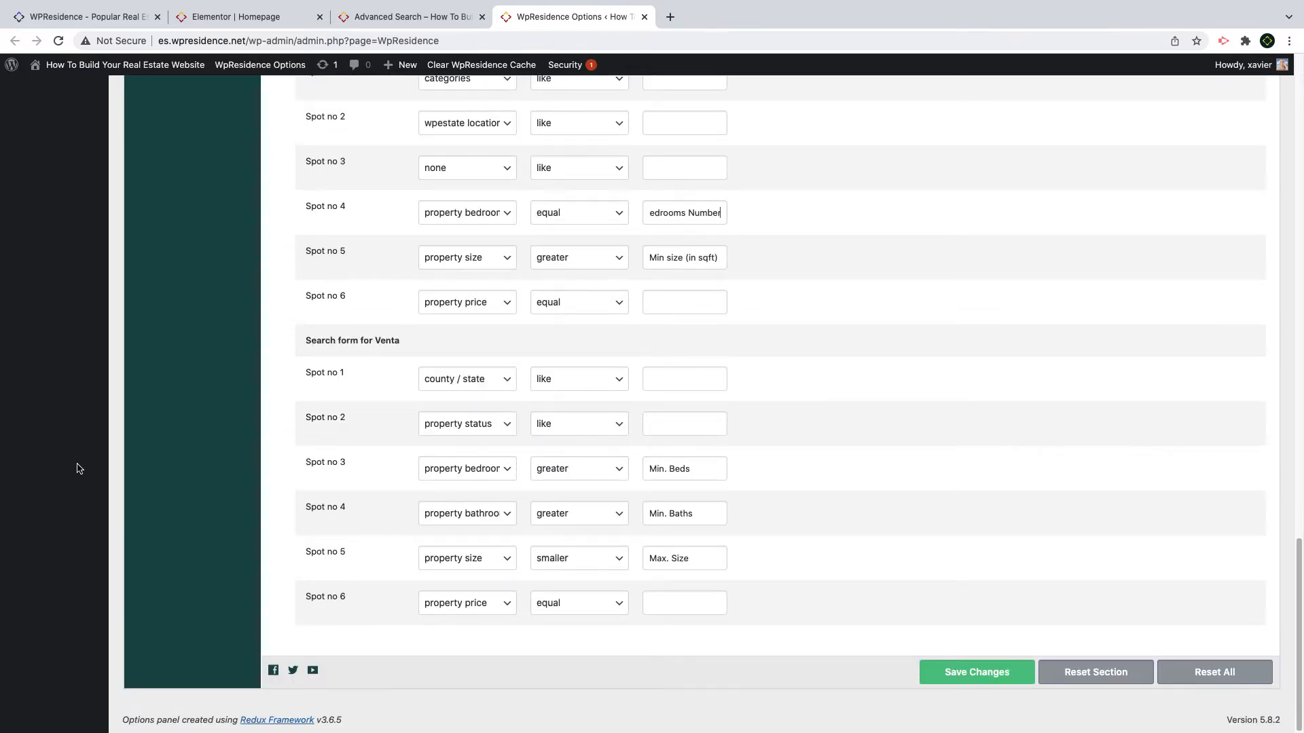
click(408, 16)
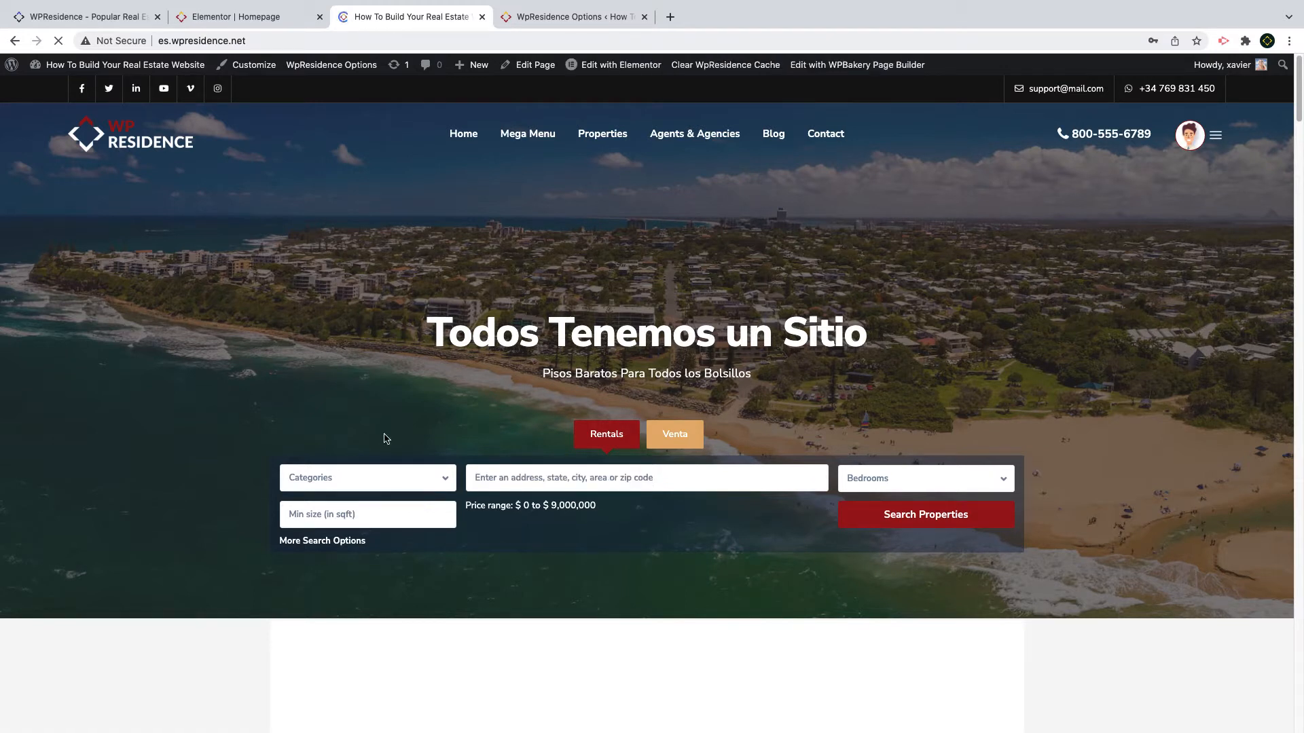
Step: Enter 'spain' as the location, check Venta's $10,000–$12,000,000 range and run the property search
click(645, 477)
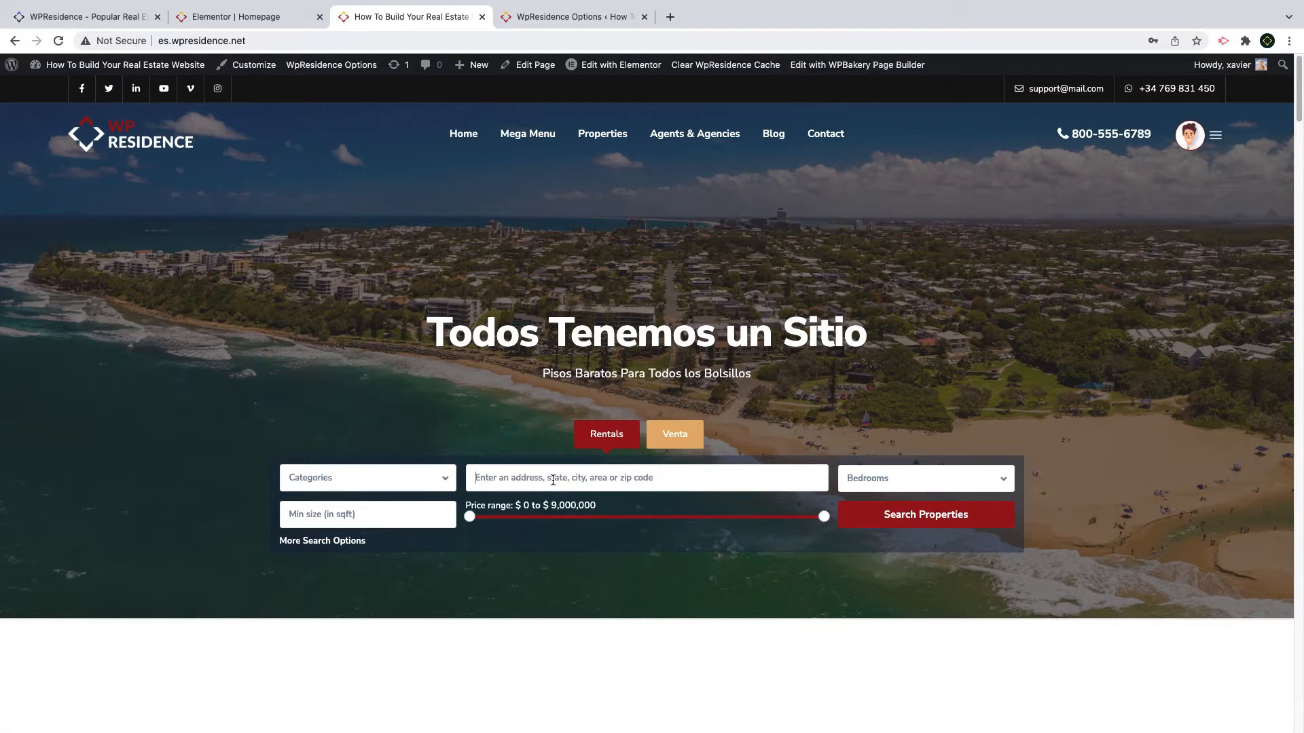
text(k)
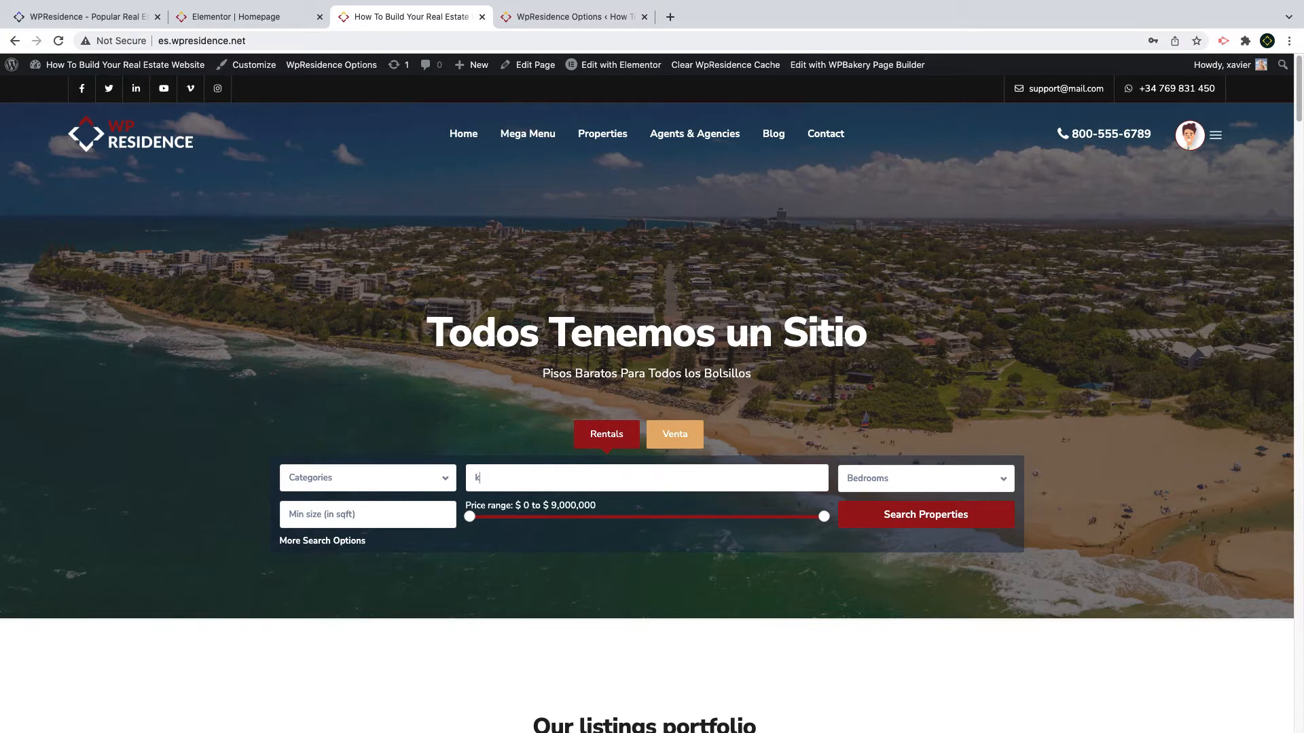
text(spa)
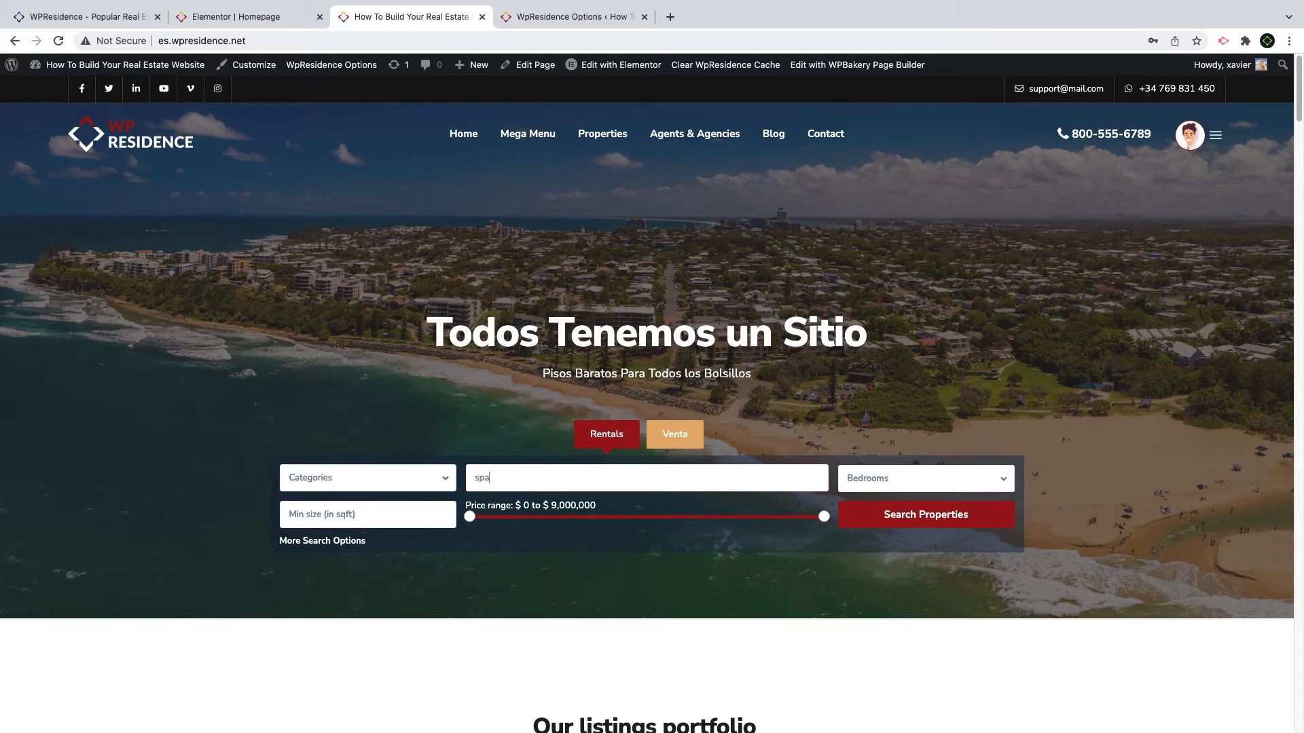
text(in)
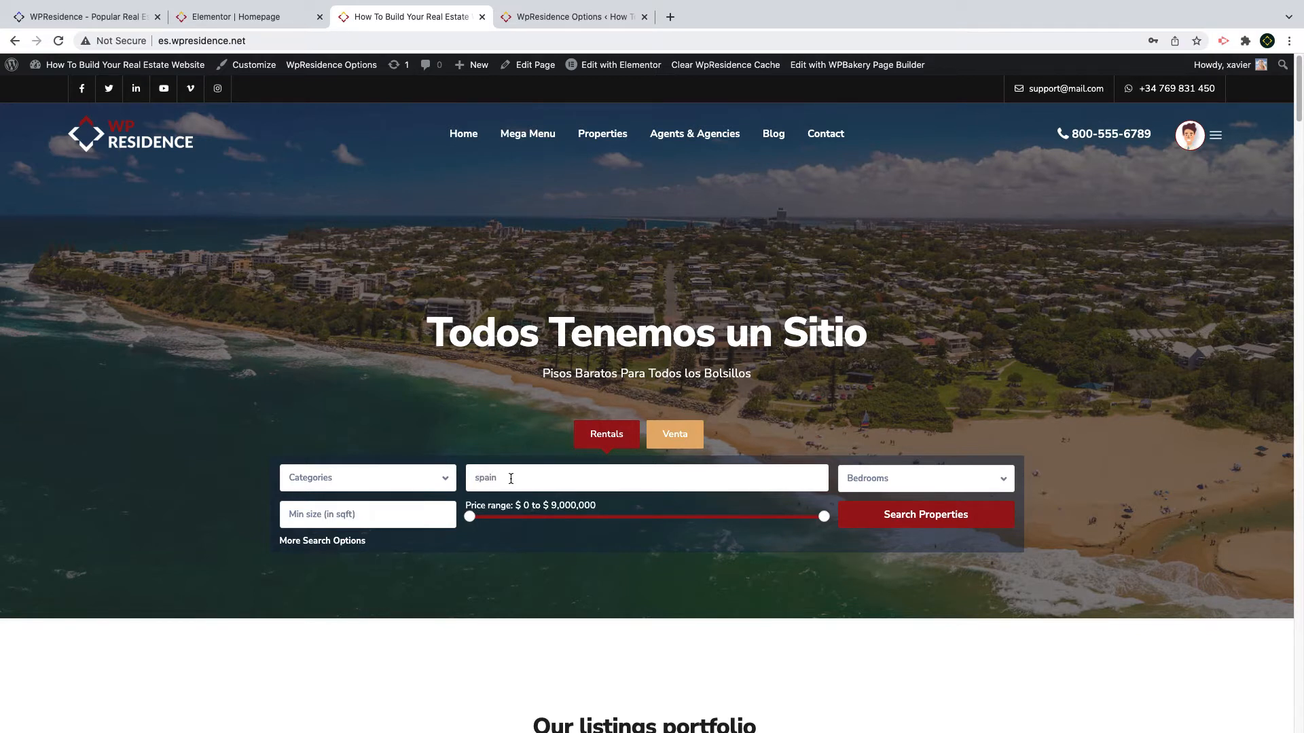
text(Madd)
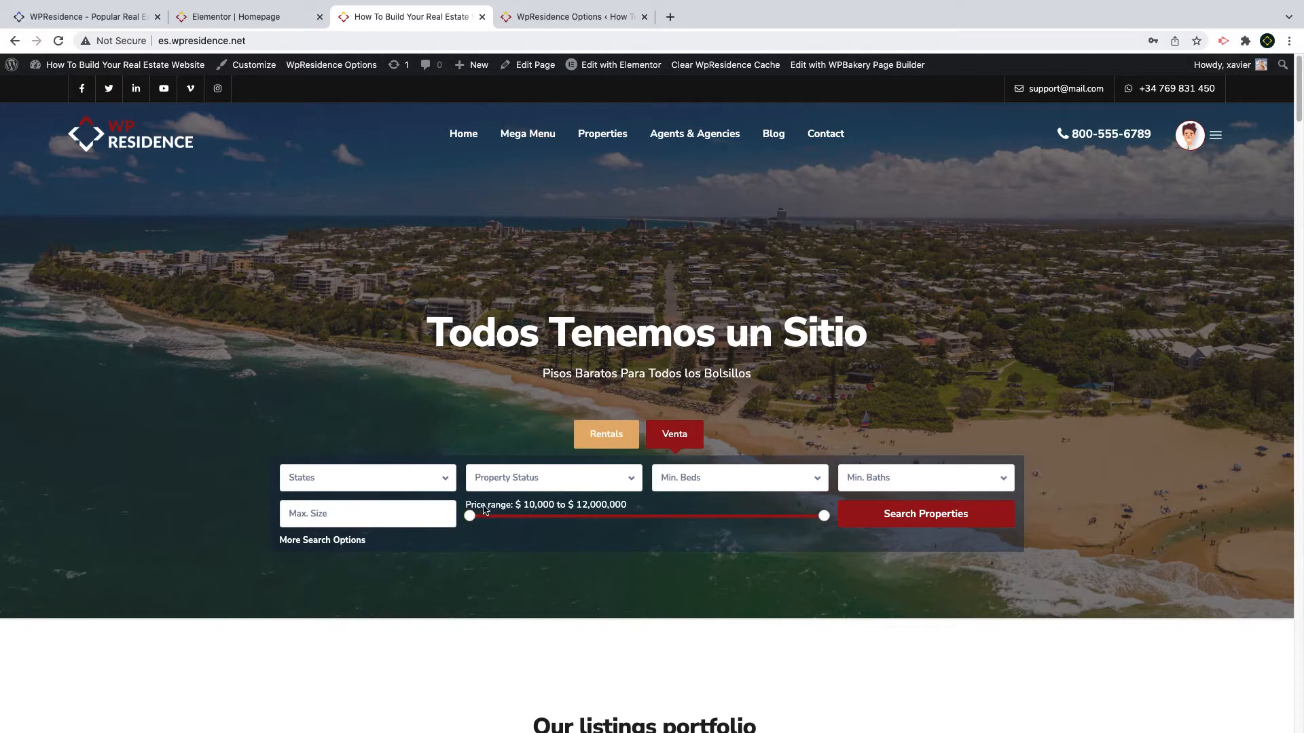
double_click(599, 505)
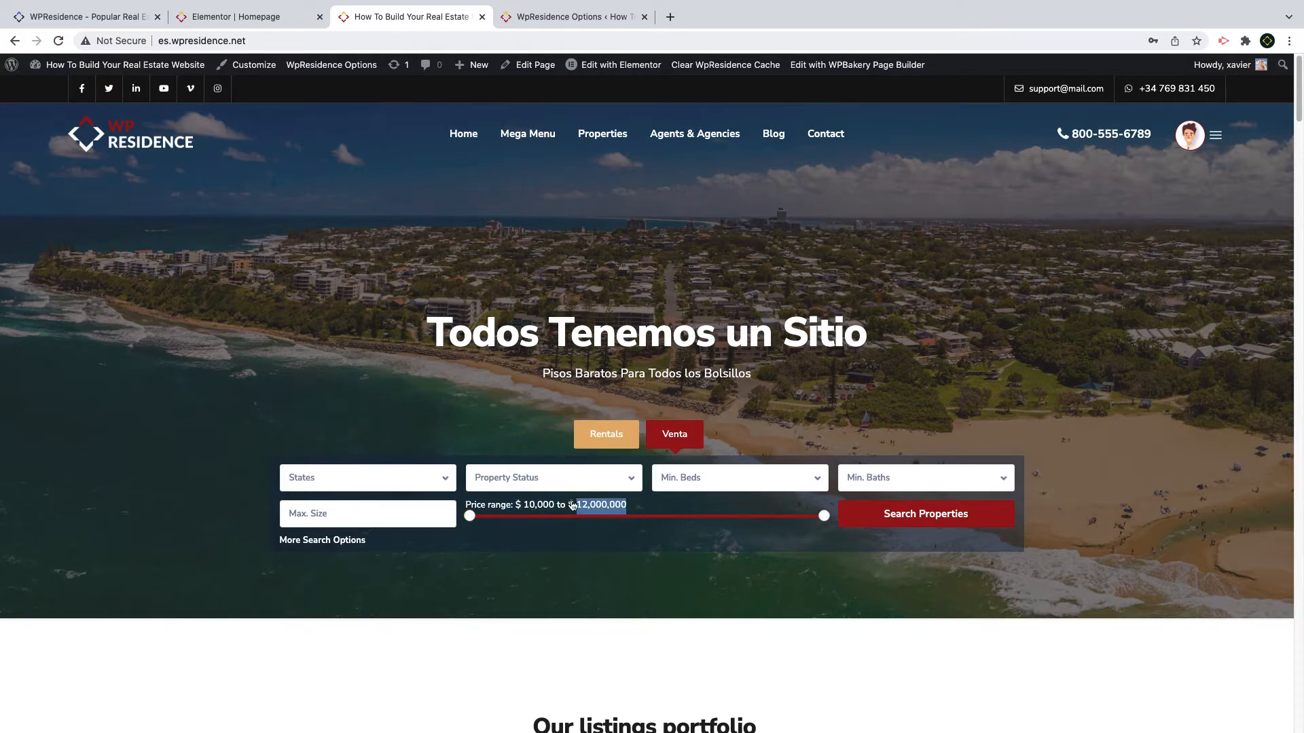
click(923, 513)
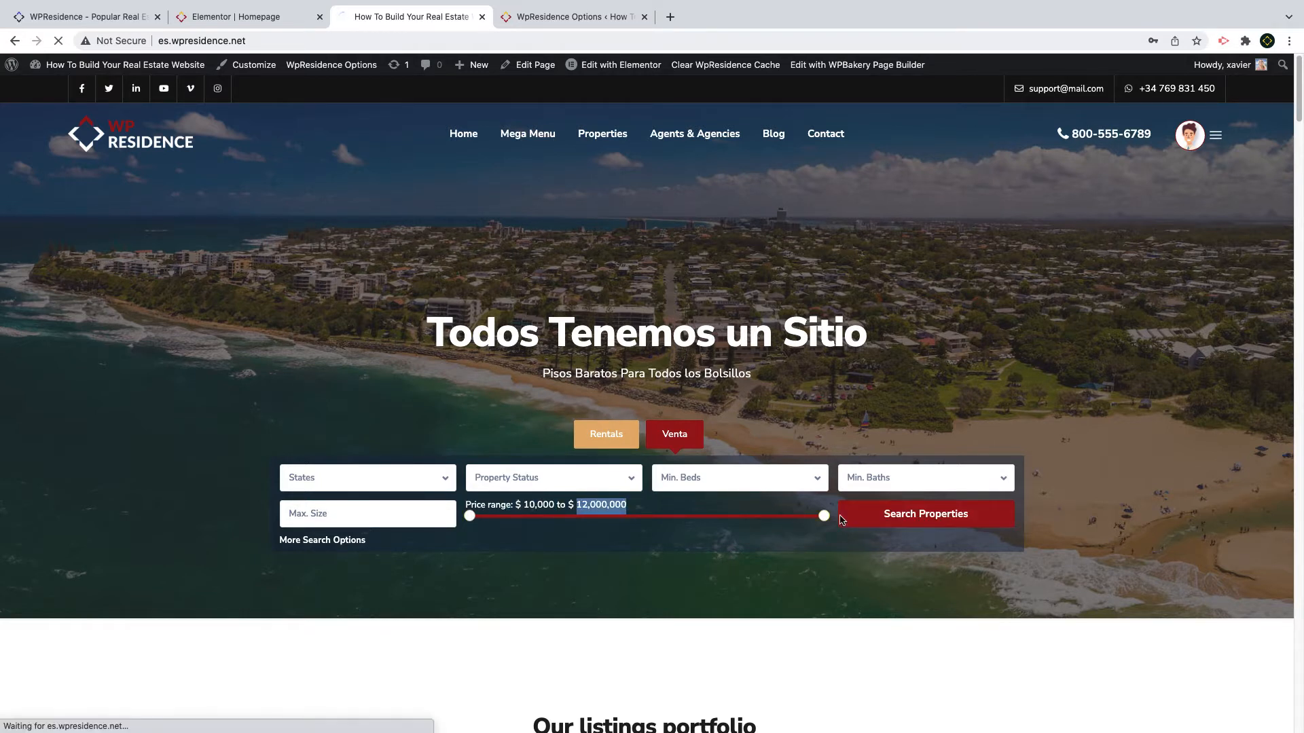
Step: Narrow the Venta results to 3 listings with Min. Beds 2, then open the main demo homepage
click(923, 513)
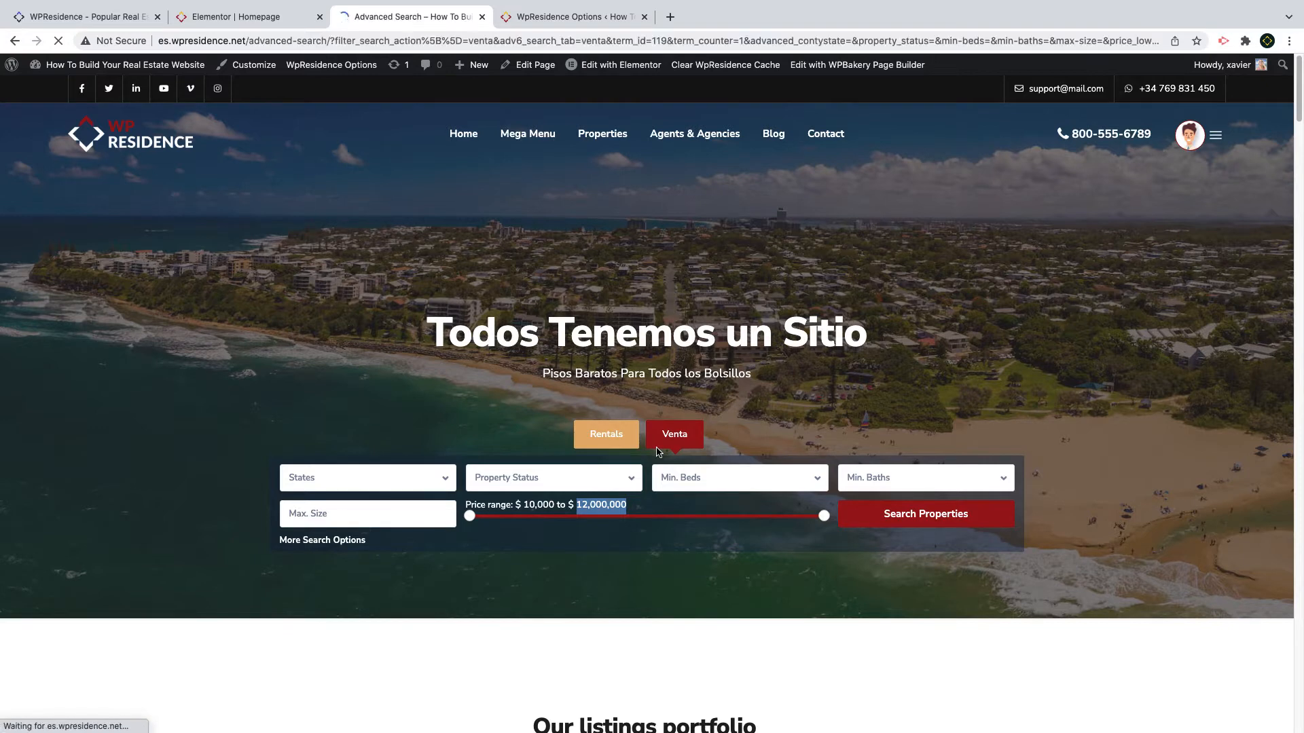
click(924, 513)
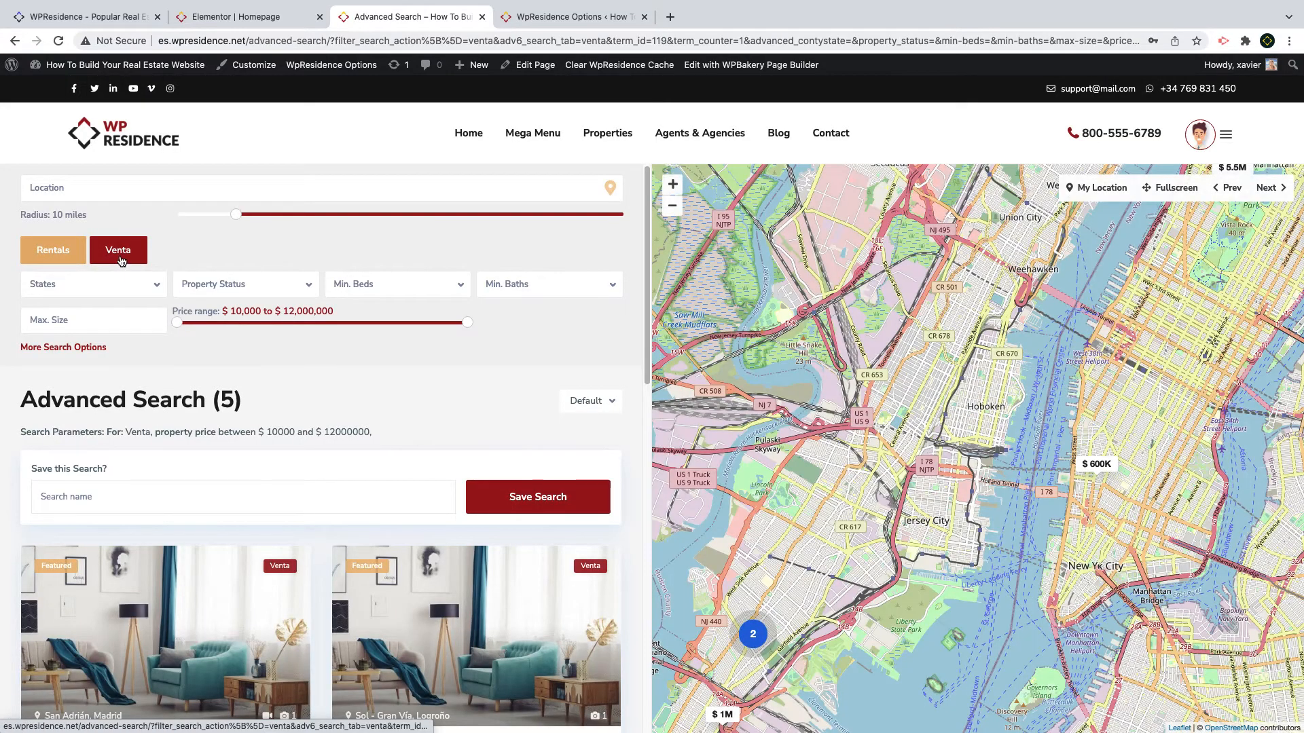
click(118, 249)
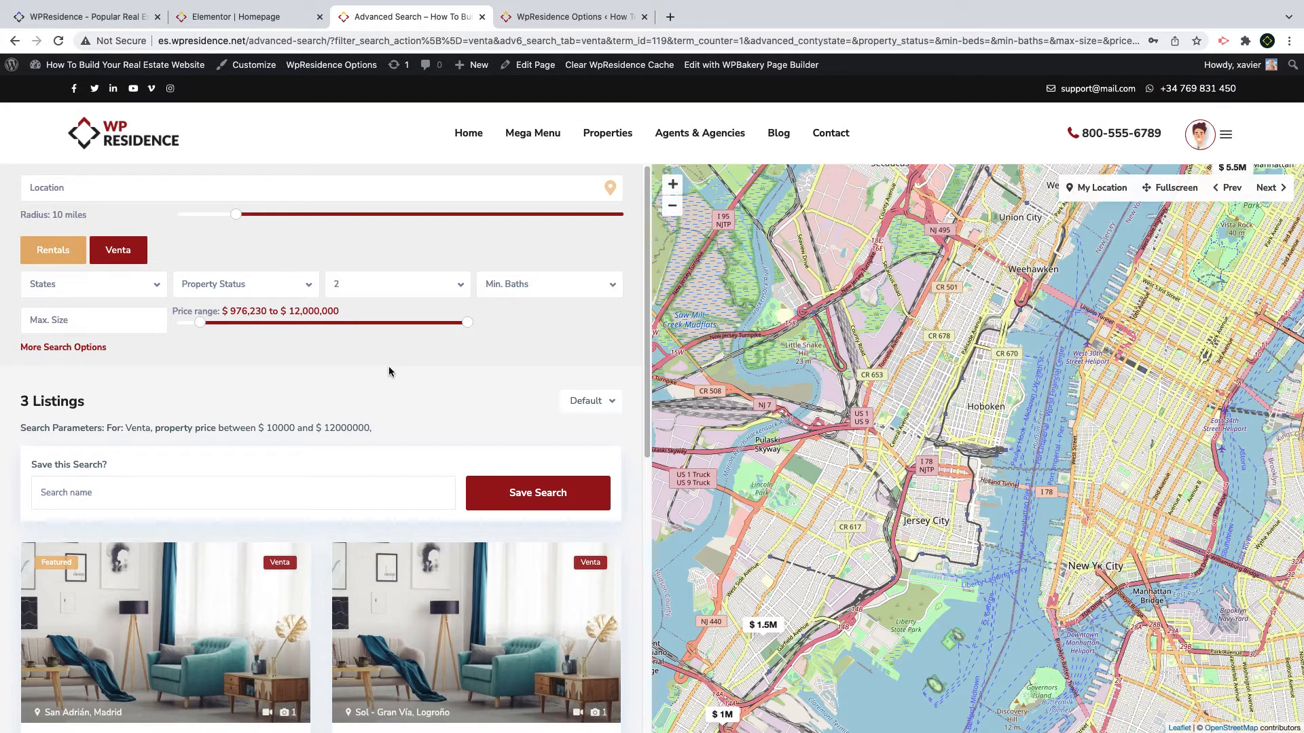
mouse_move(394, 362)
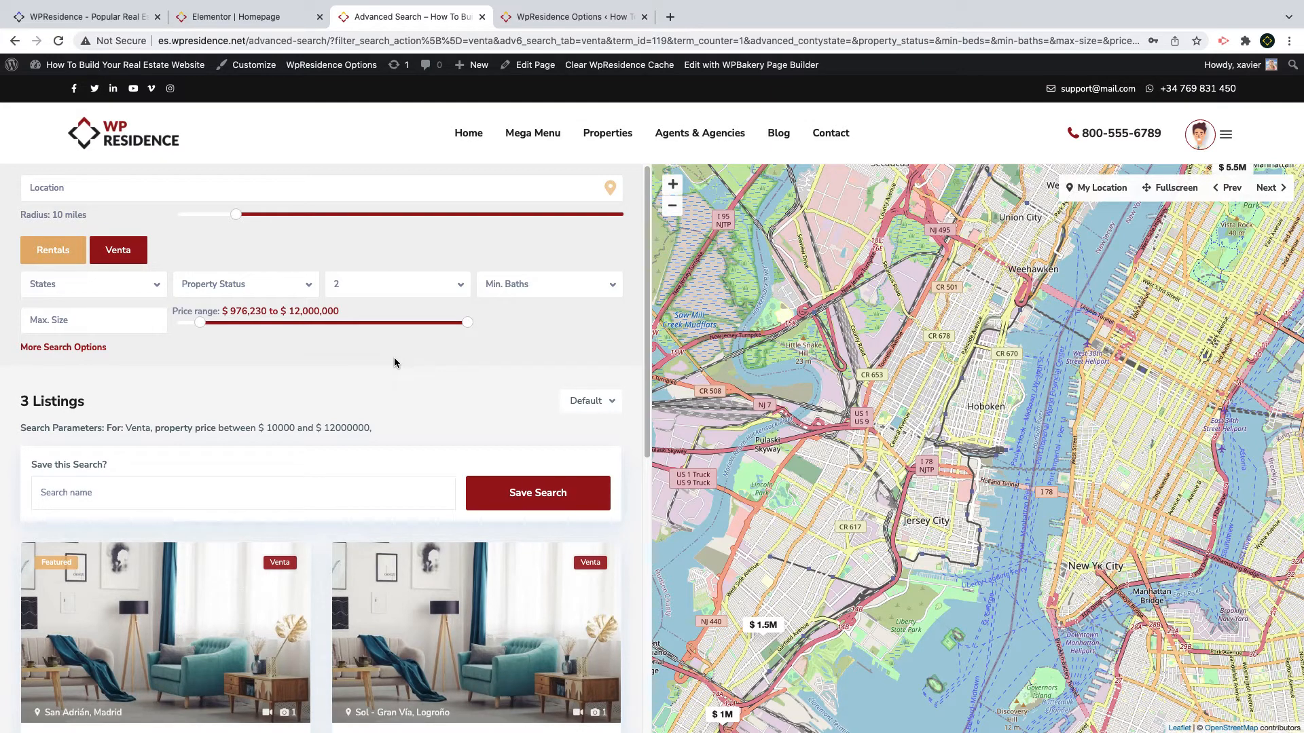
click(242, 16)
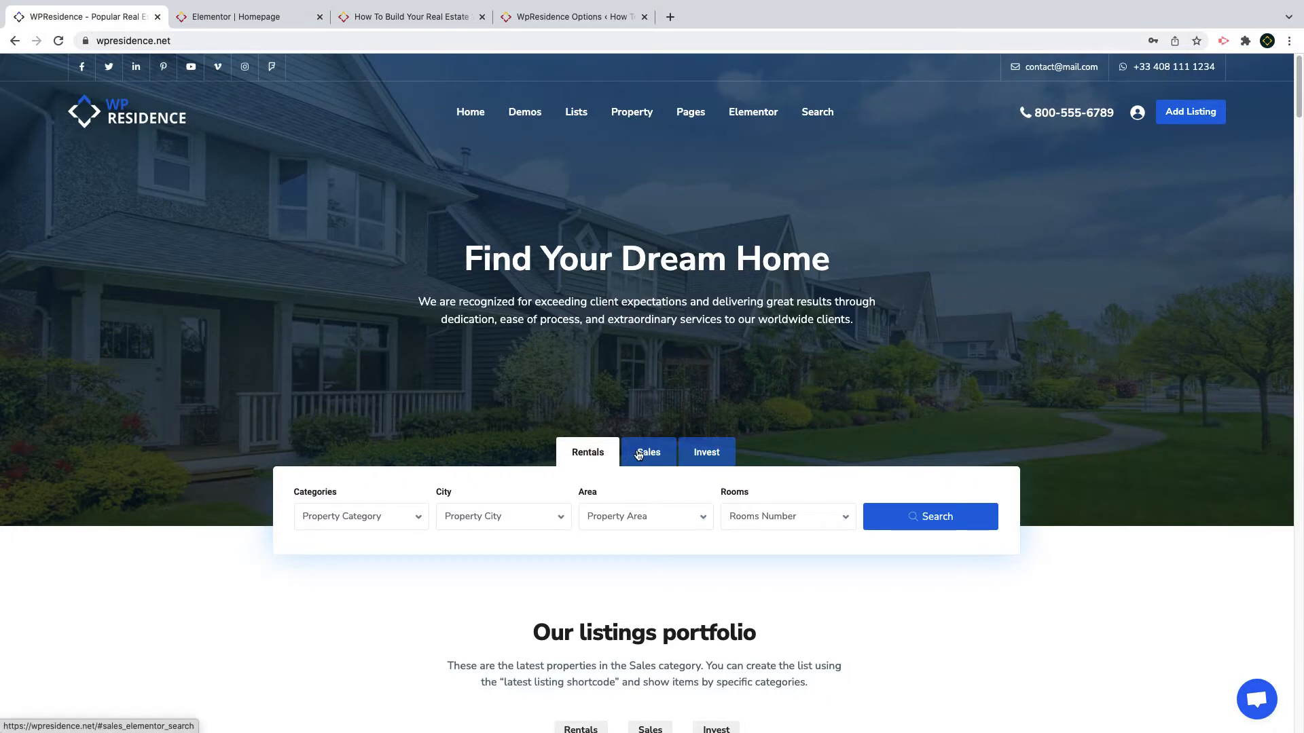
Step: Show the Invest tab fields of the demo homepage's search form
click(705, 453)
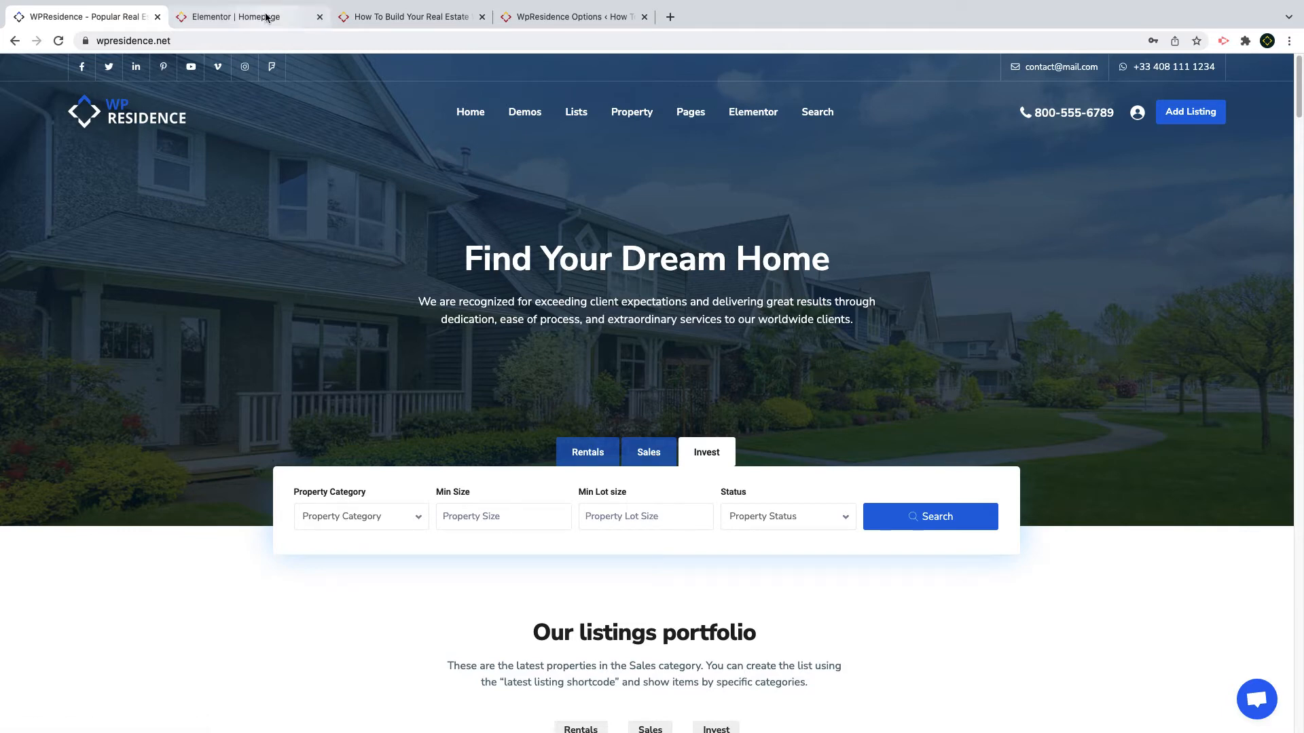
Step: Open the es.wpresidence homepage in Elementor, then exit to the WordPress dashboard edit page
click(407, 17)
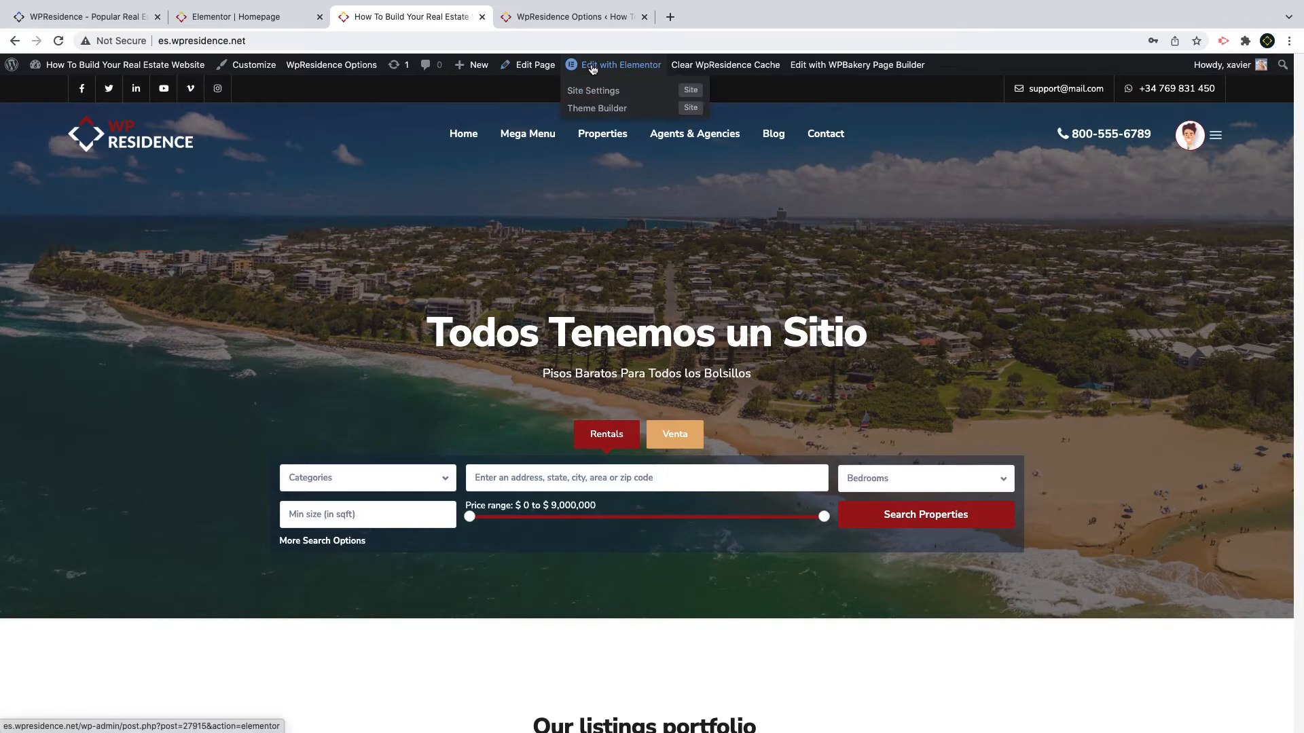
click(619, 65)
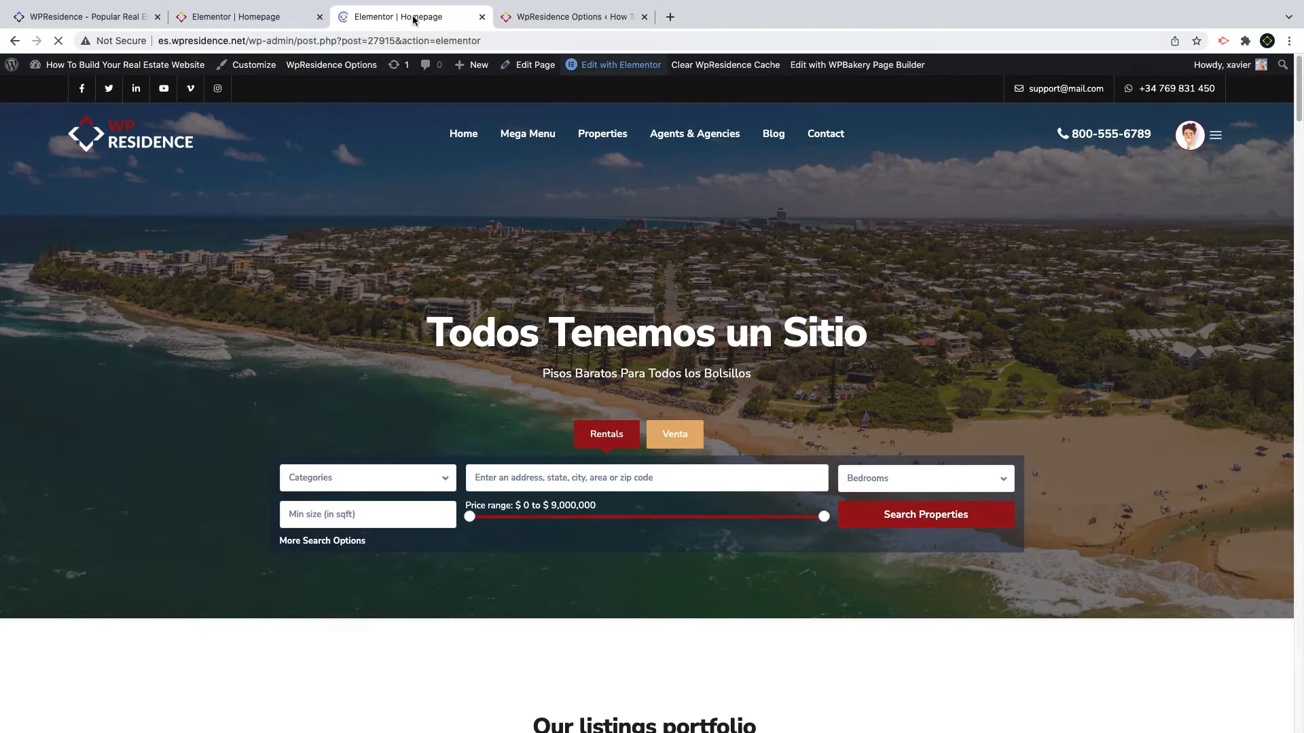
click(612, 66)
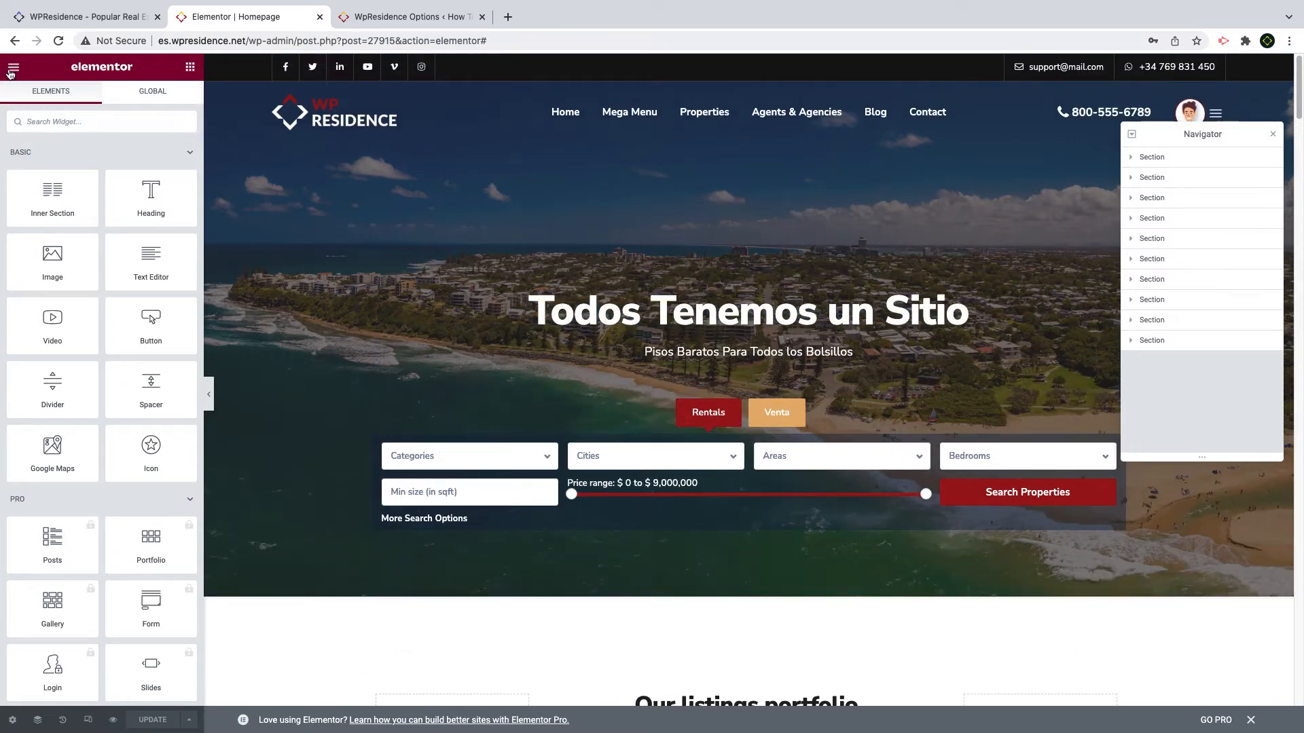
click(12, 67)
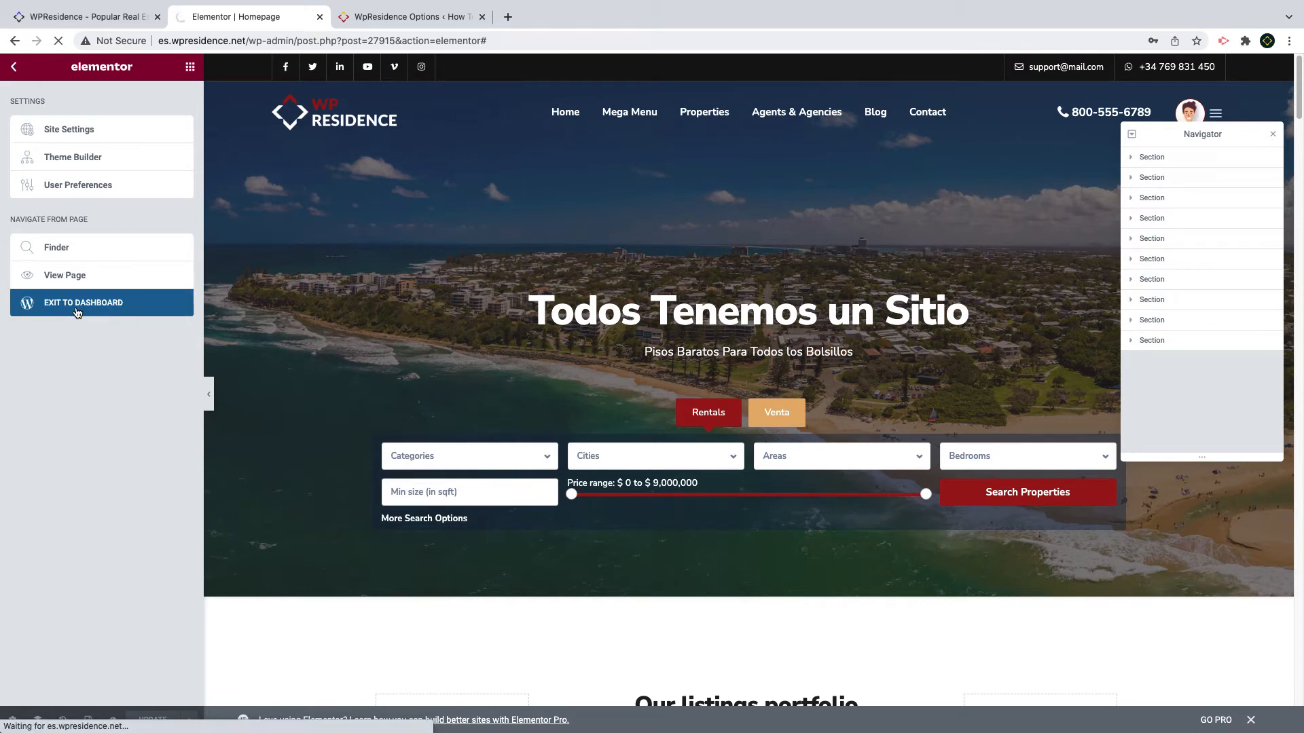
click(83, 301)
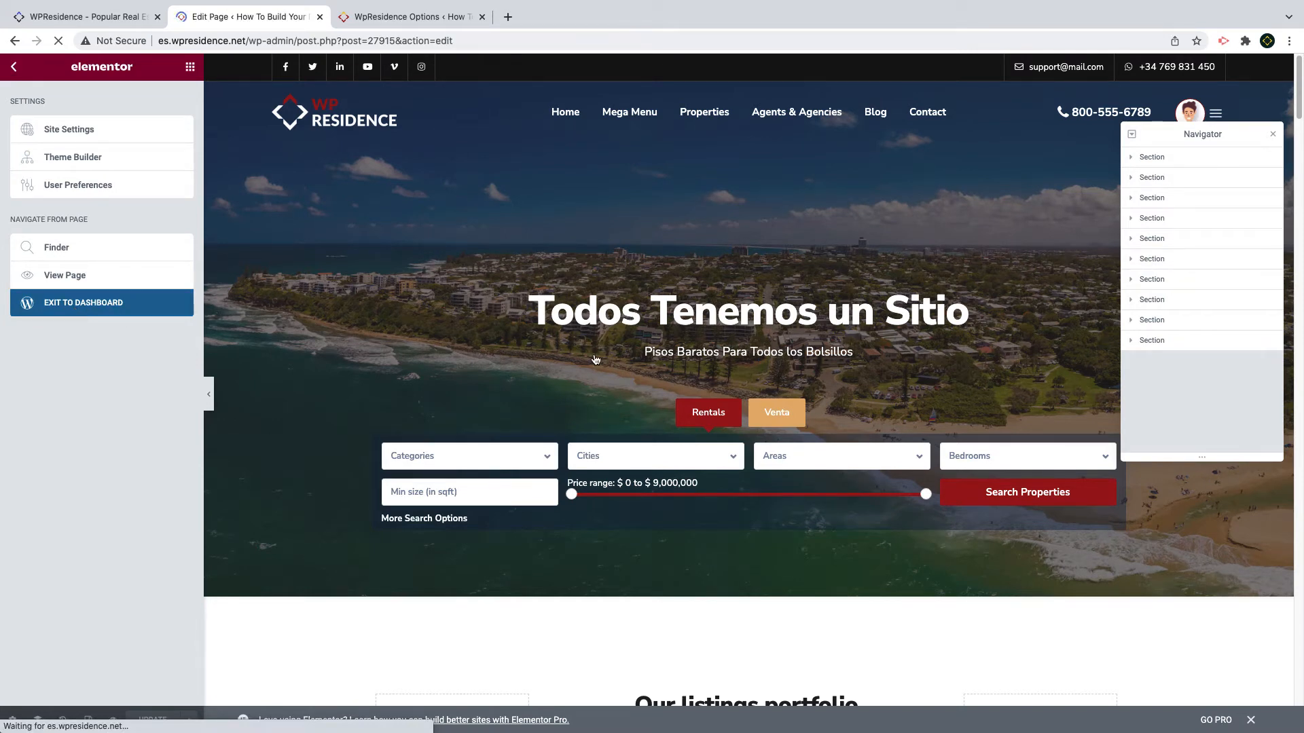
Step: Set transparent header to no, hide the advanced search, and set header type to none
click(83, 301)
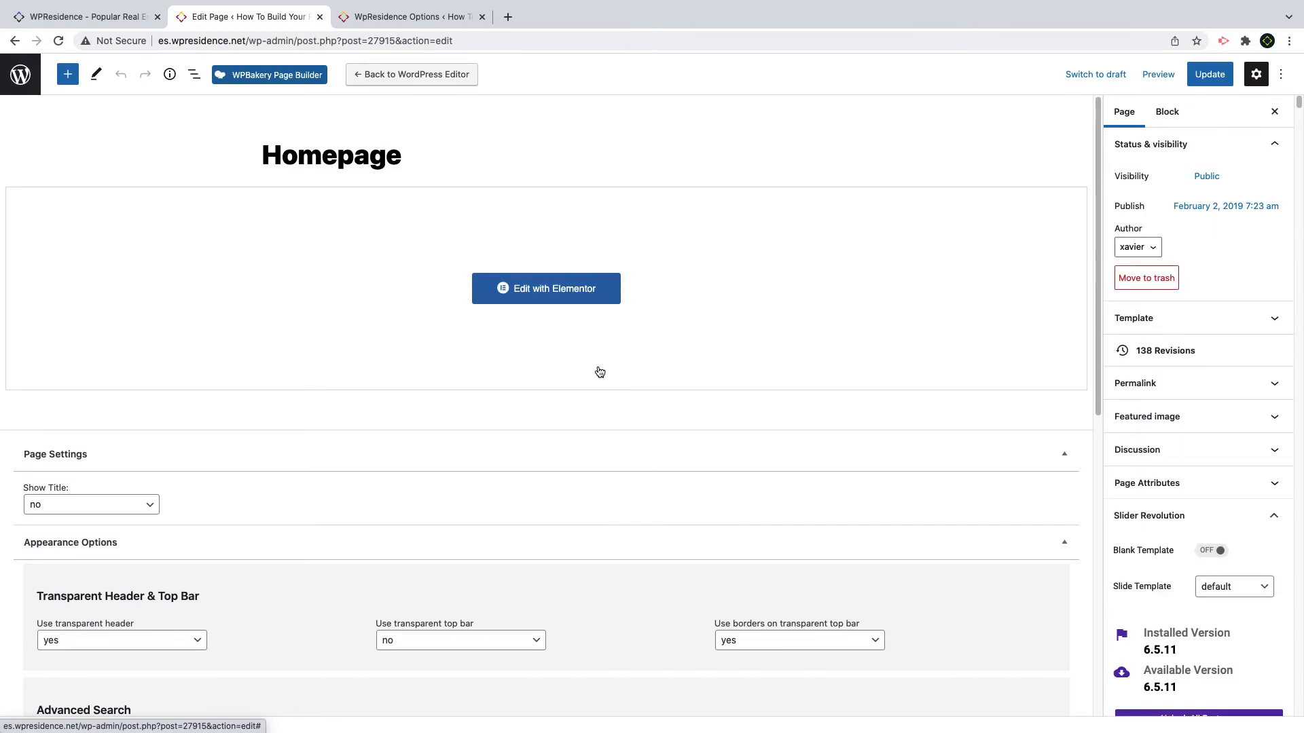
click(121, 640)
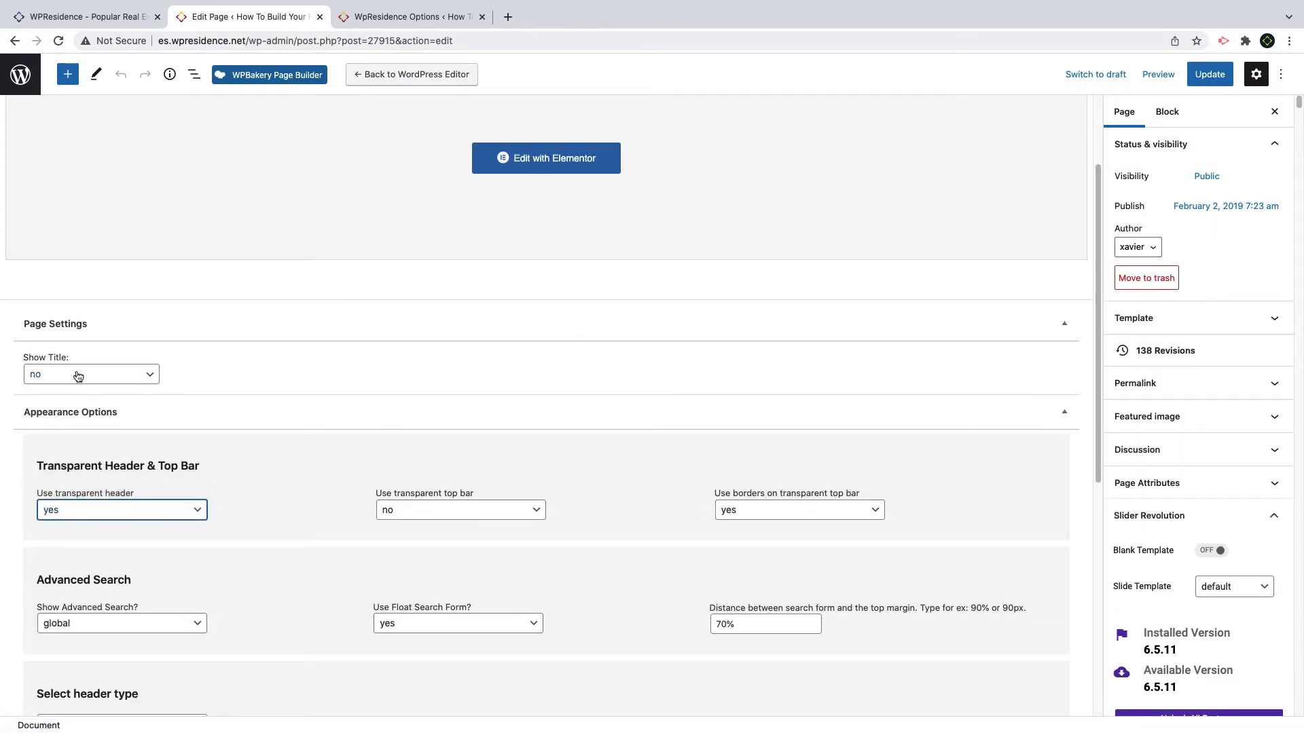
click(121, 509)
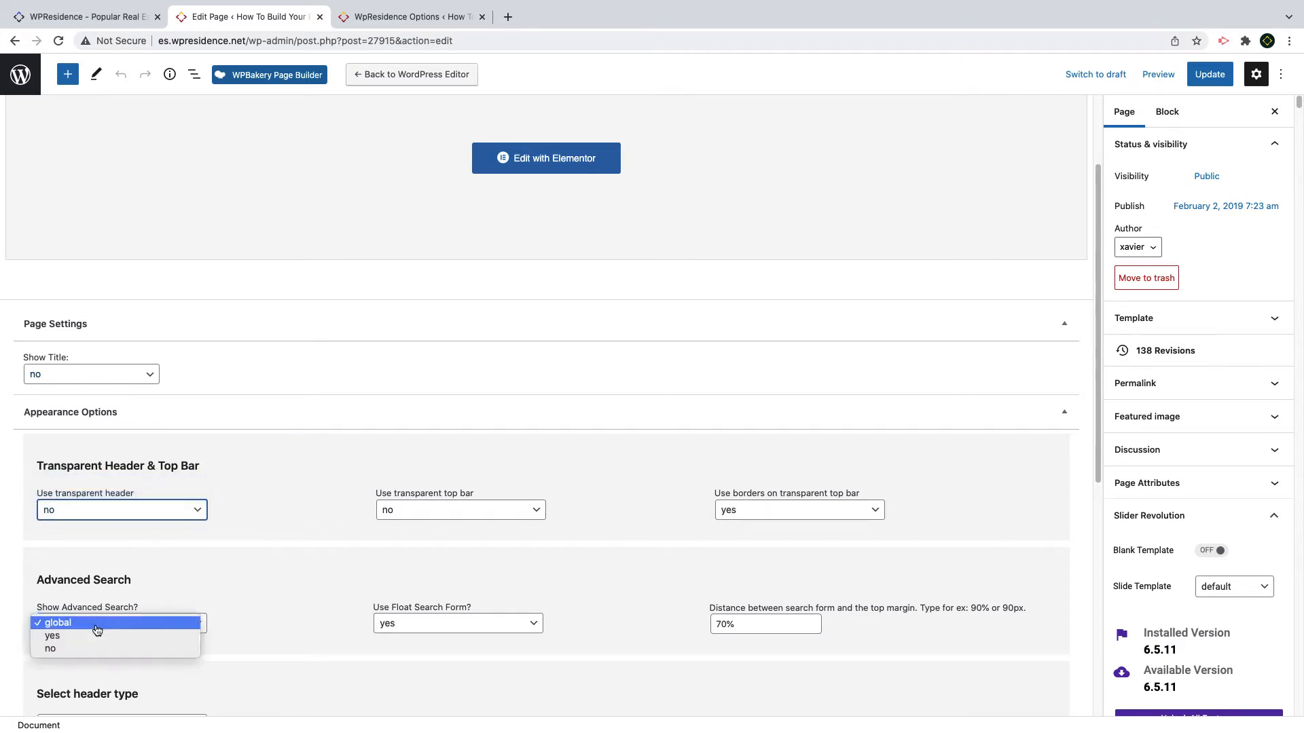
click(50, 649)
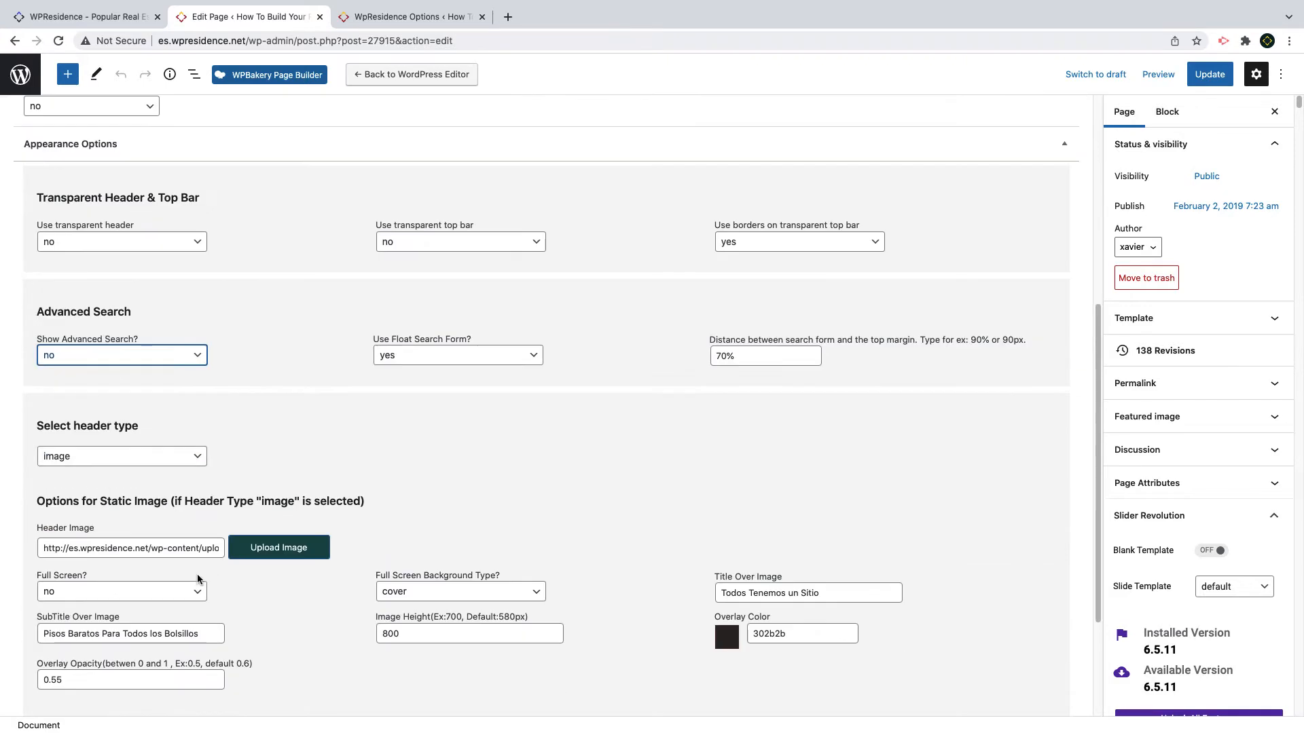
click(121, 456)
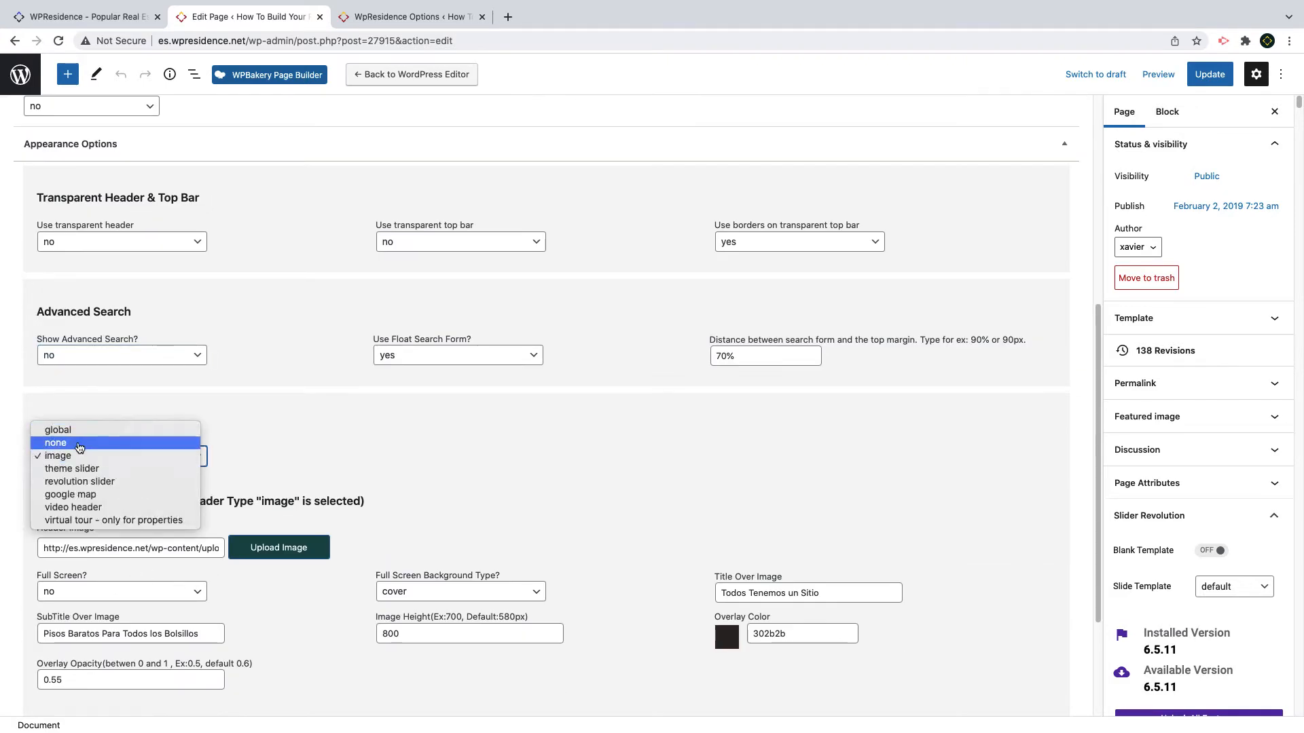
click(56, 443)
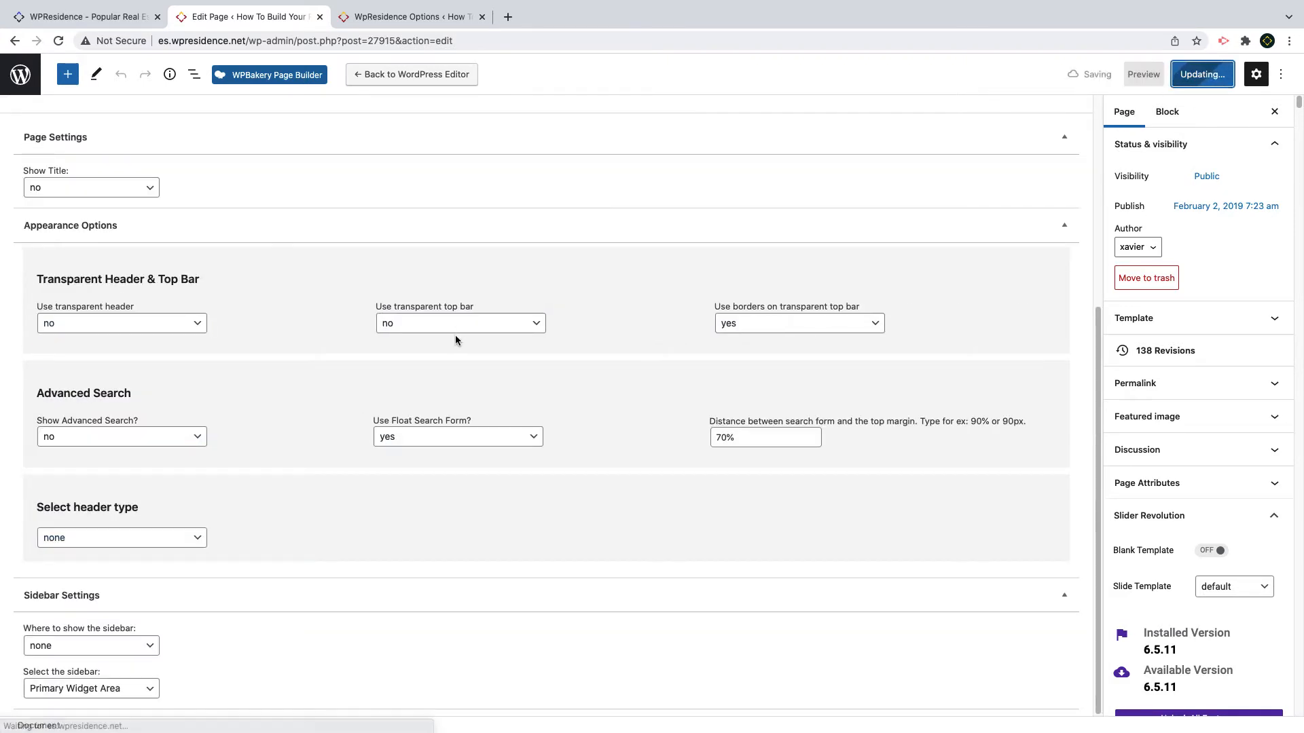
scroll(up, 3)
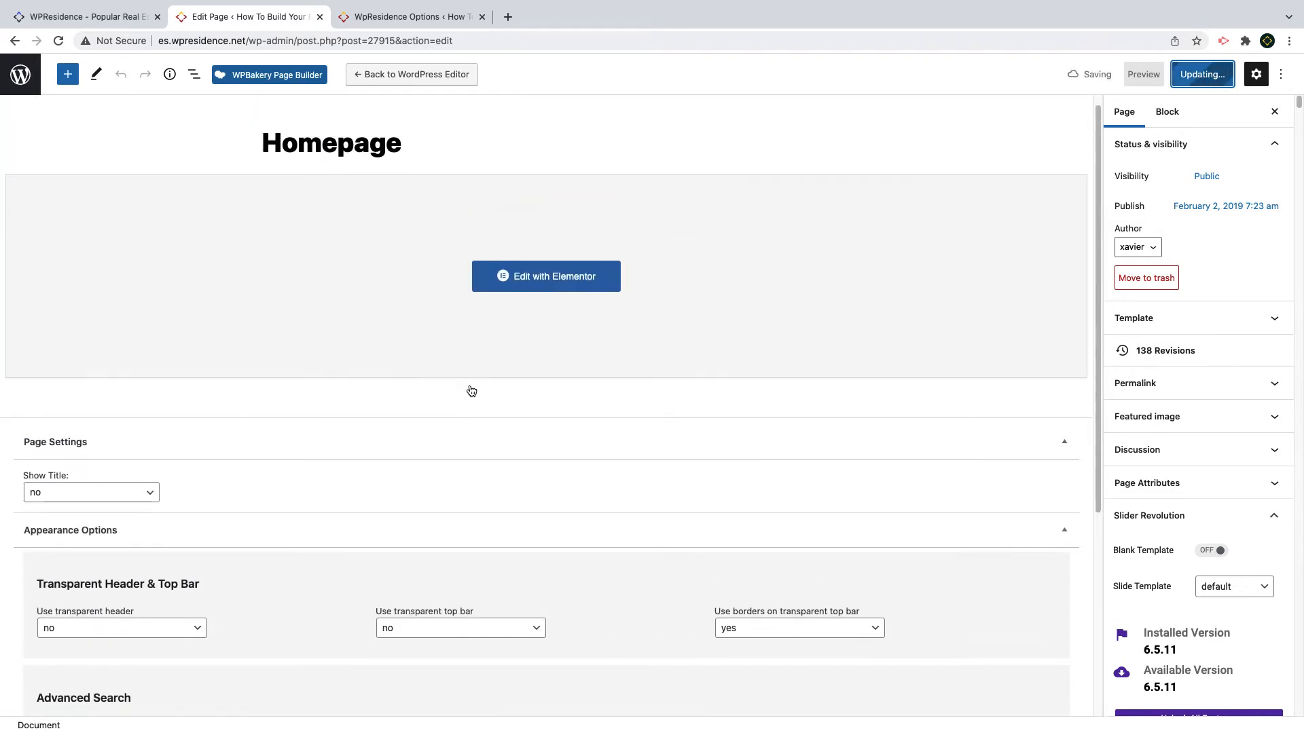
Step: Reopen the homepage in Elementor and add an empty one-column section above the listings portfolio
click(546, 275)
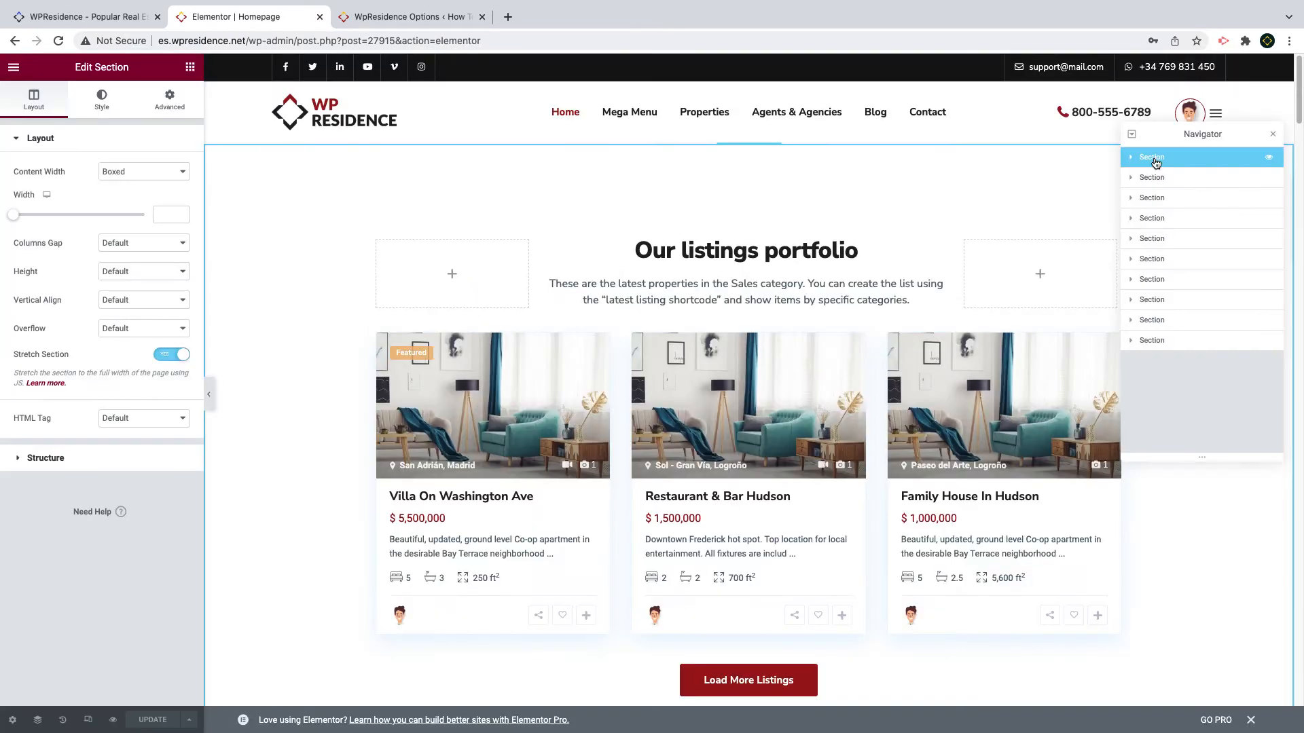
click(169, 97)
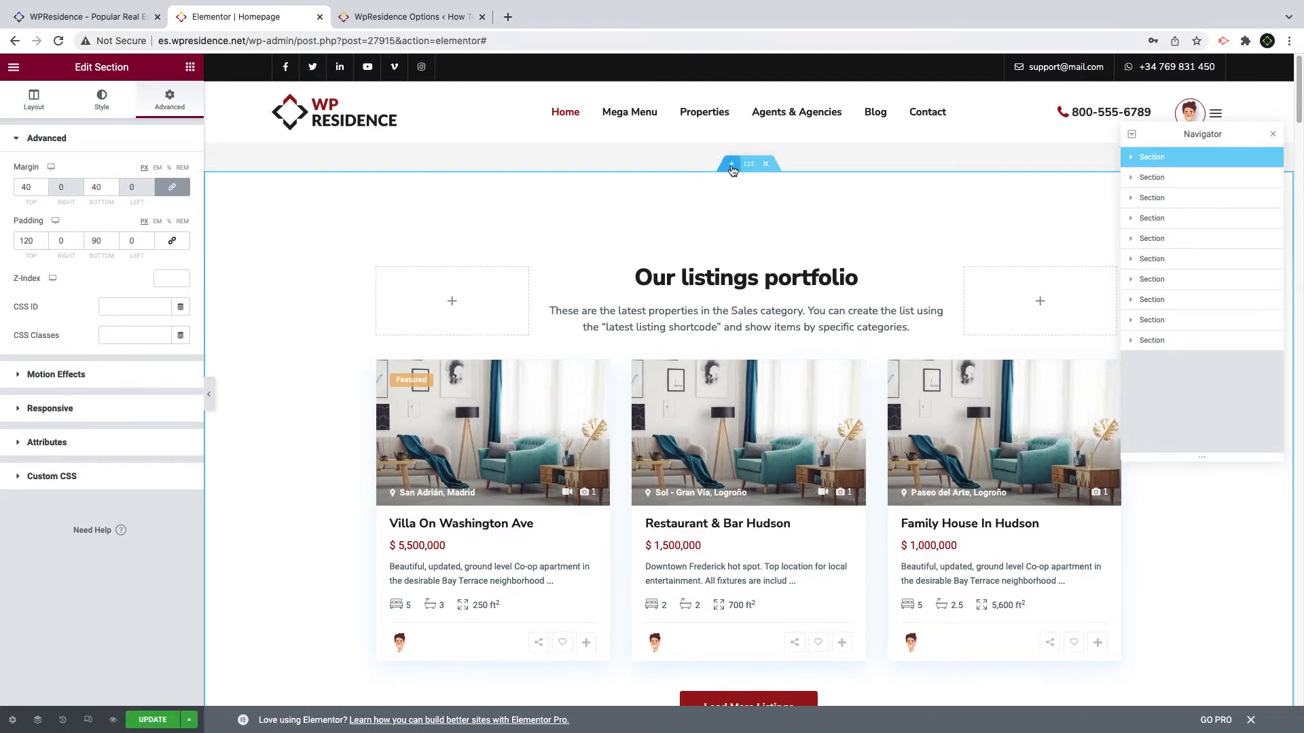
click(731, 163)
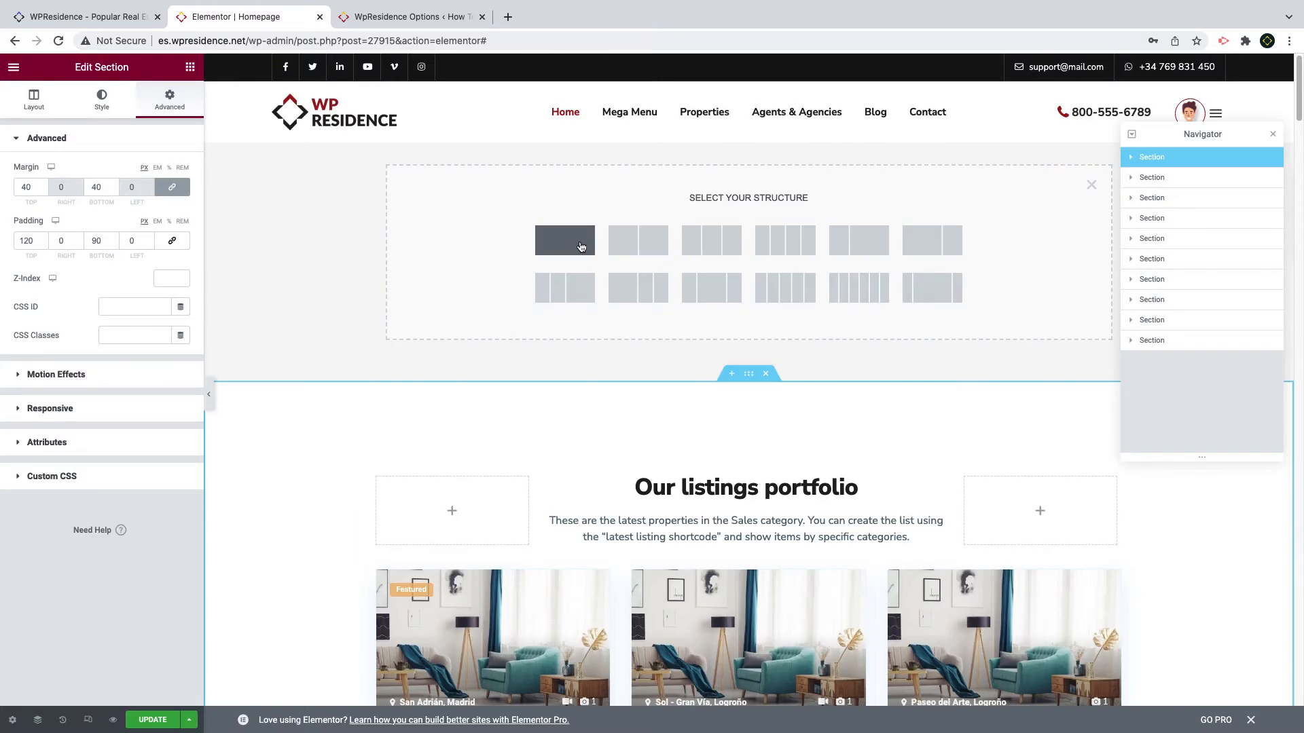
click(32, 98)
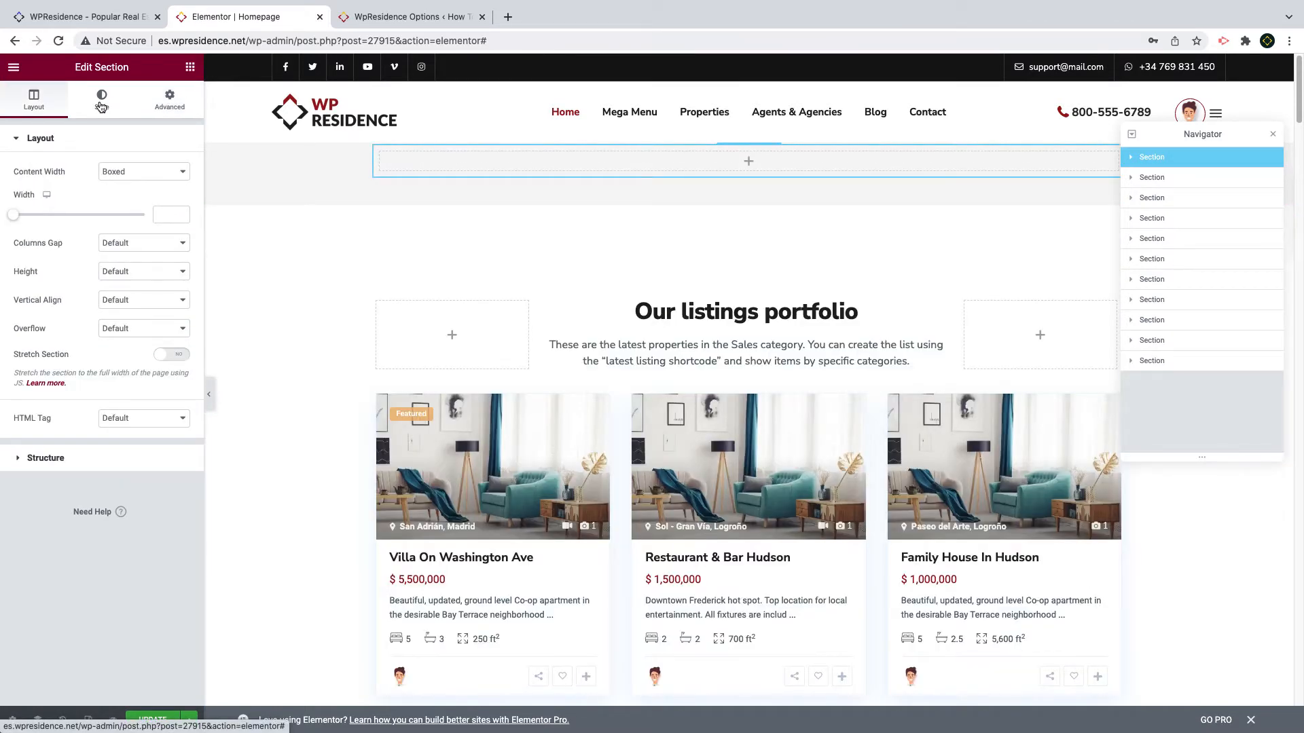
click(101, 97)
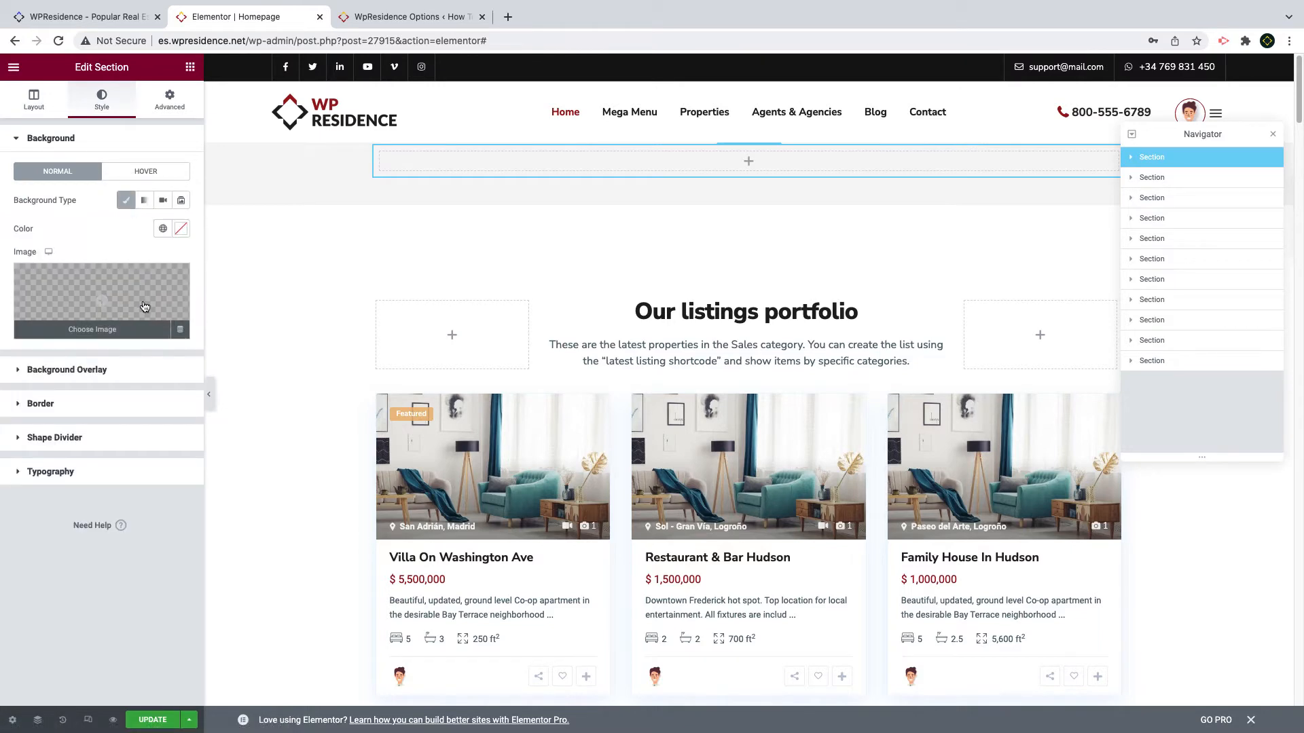
Step: Insert the beach_aerial5 photo as the top section's background image
click(92, 328)
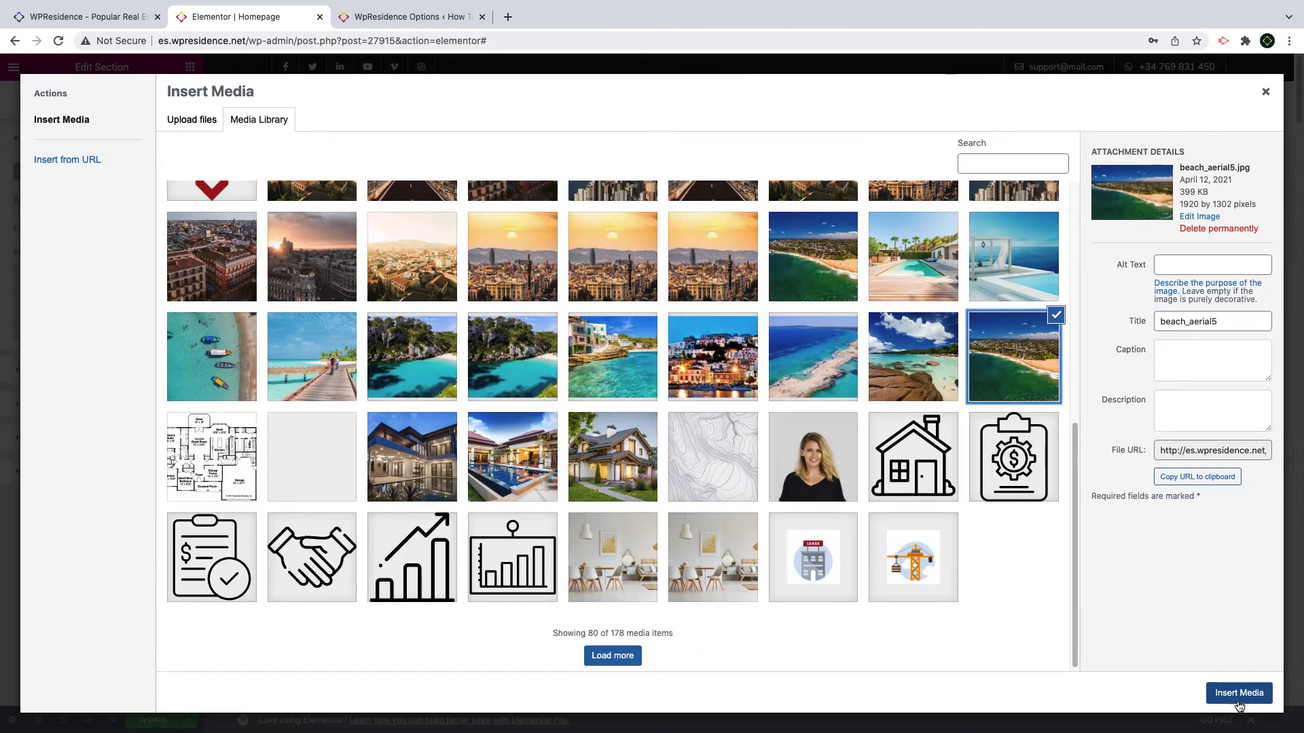
click(1239, 692)
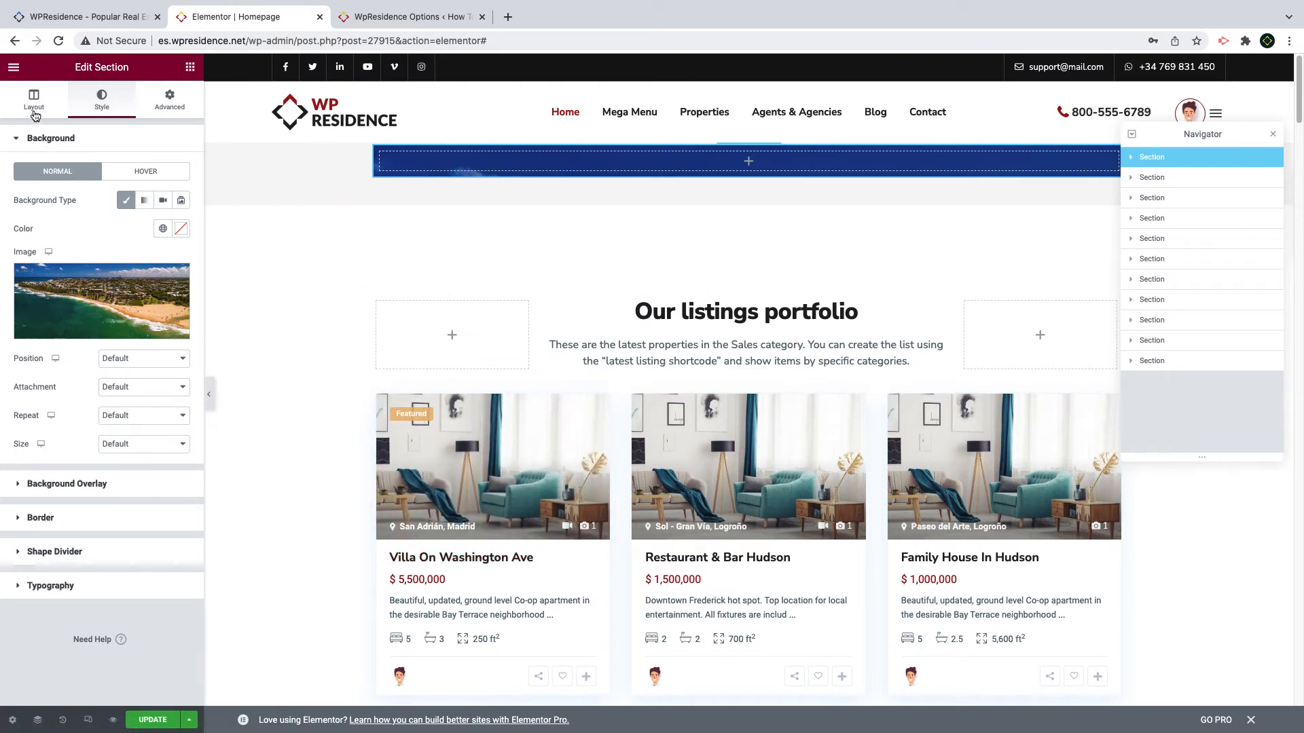
click(34, 100)
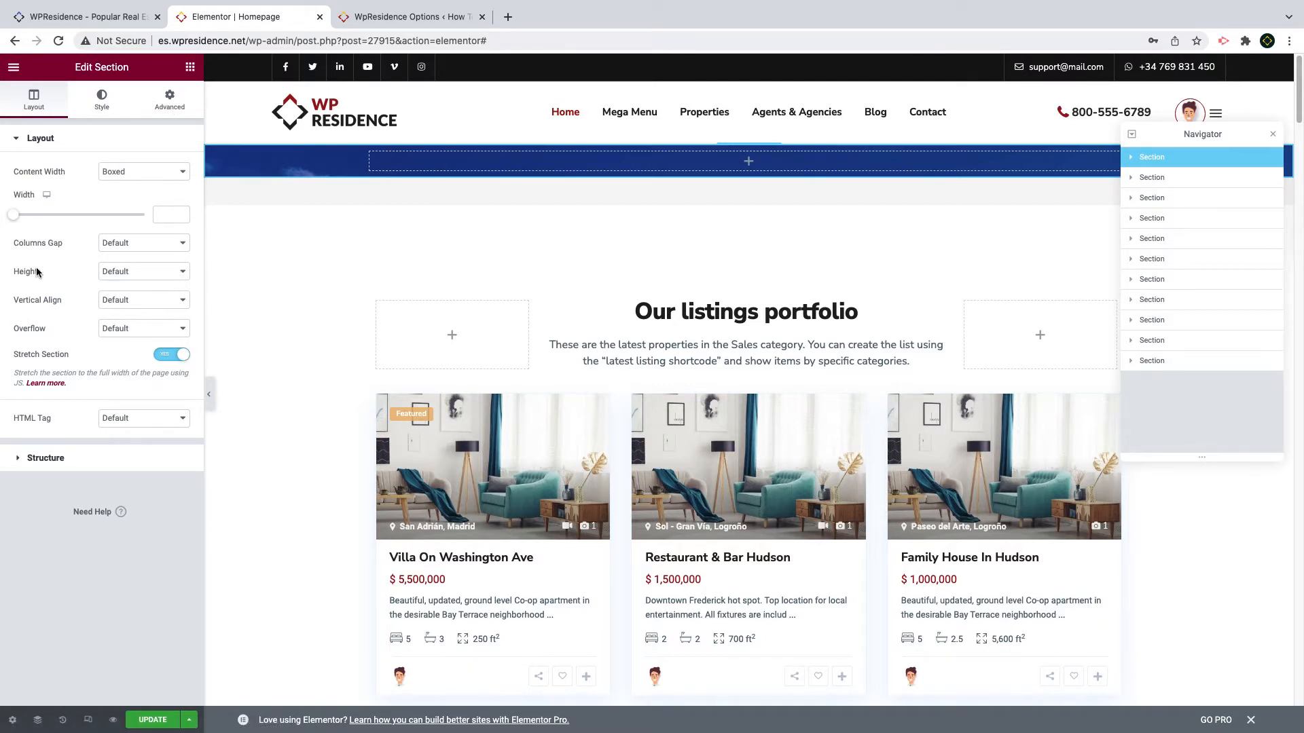
Step: Give the hero section a minimum height of about 600px
click(142, 270)
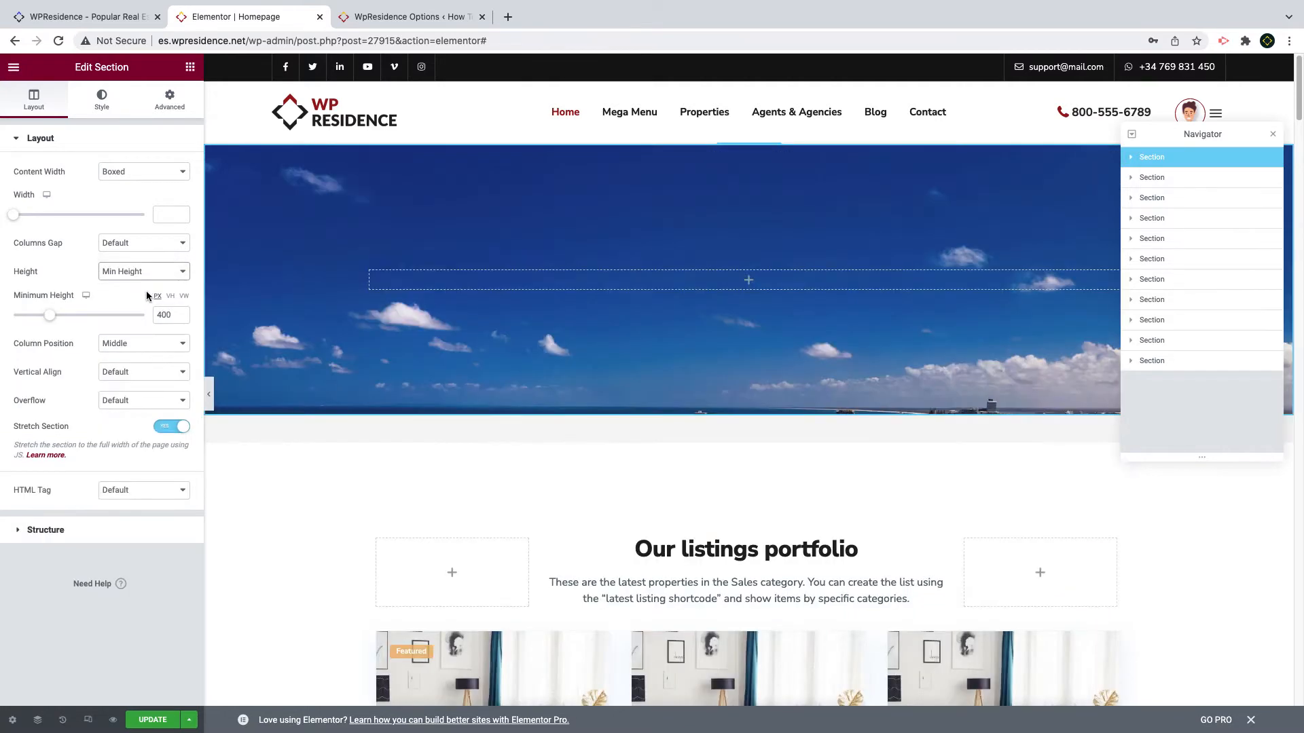
click(165, 314)
text(600)
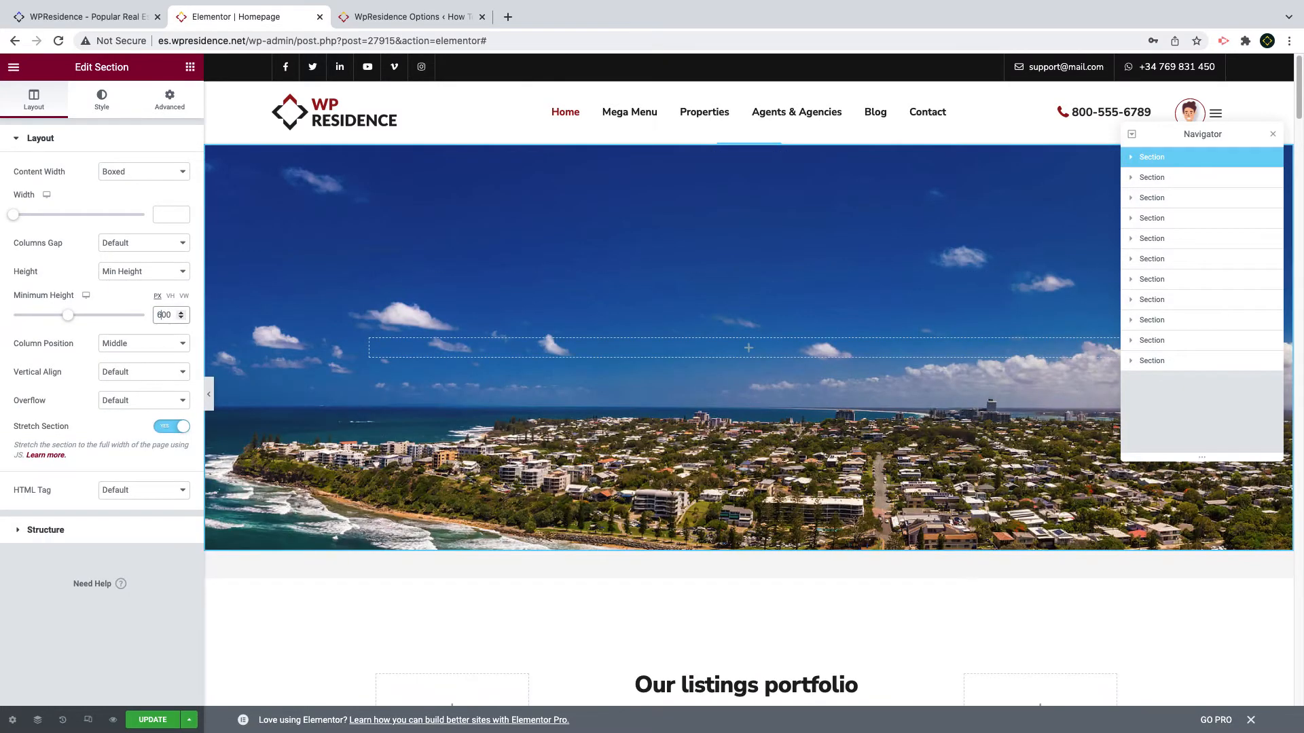
click(102, 98)
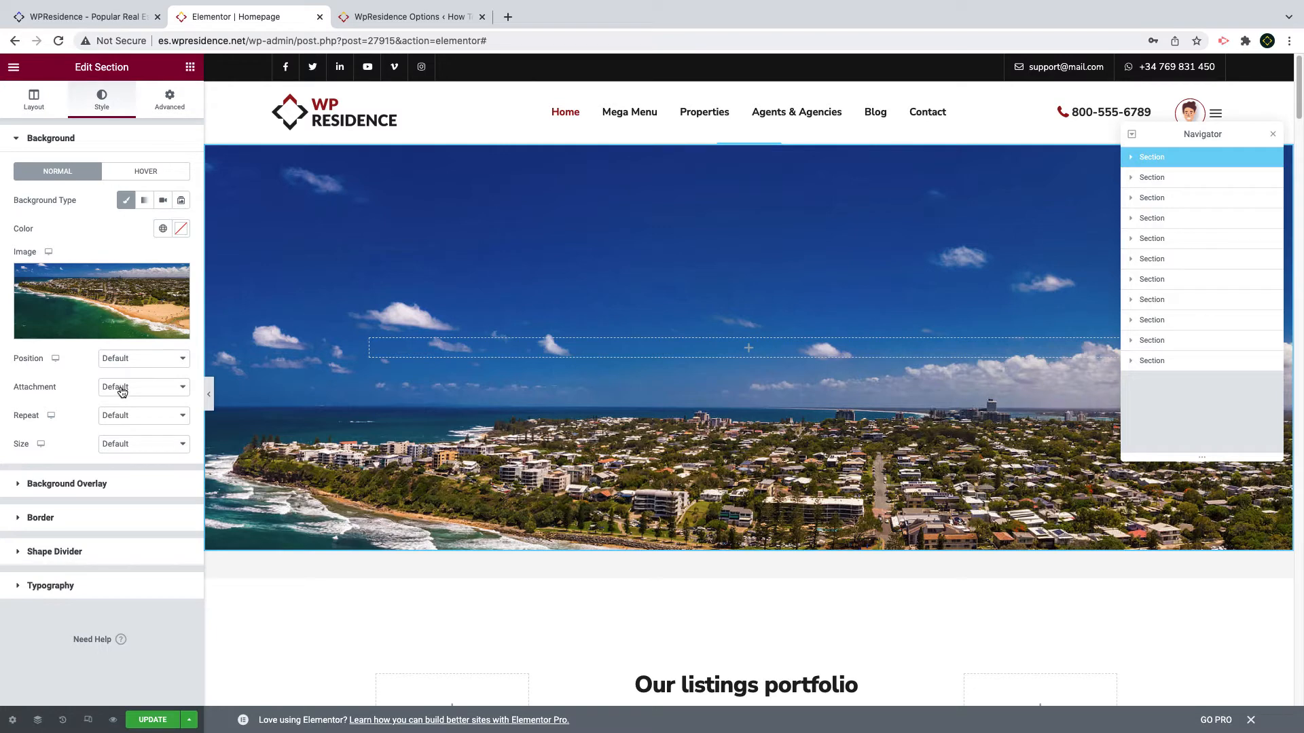
Step: Set the background attachment to Fixed and repeat to No-repeat
click(141, 387)
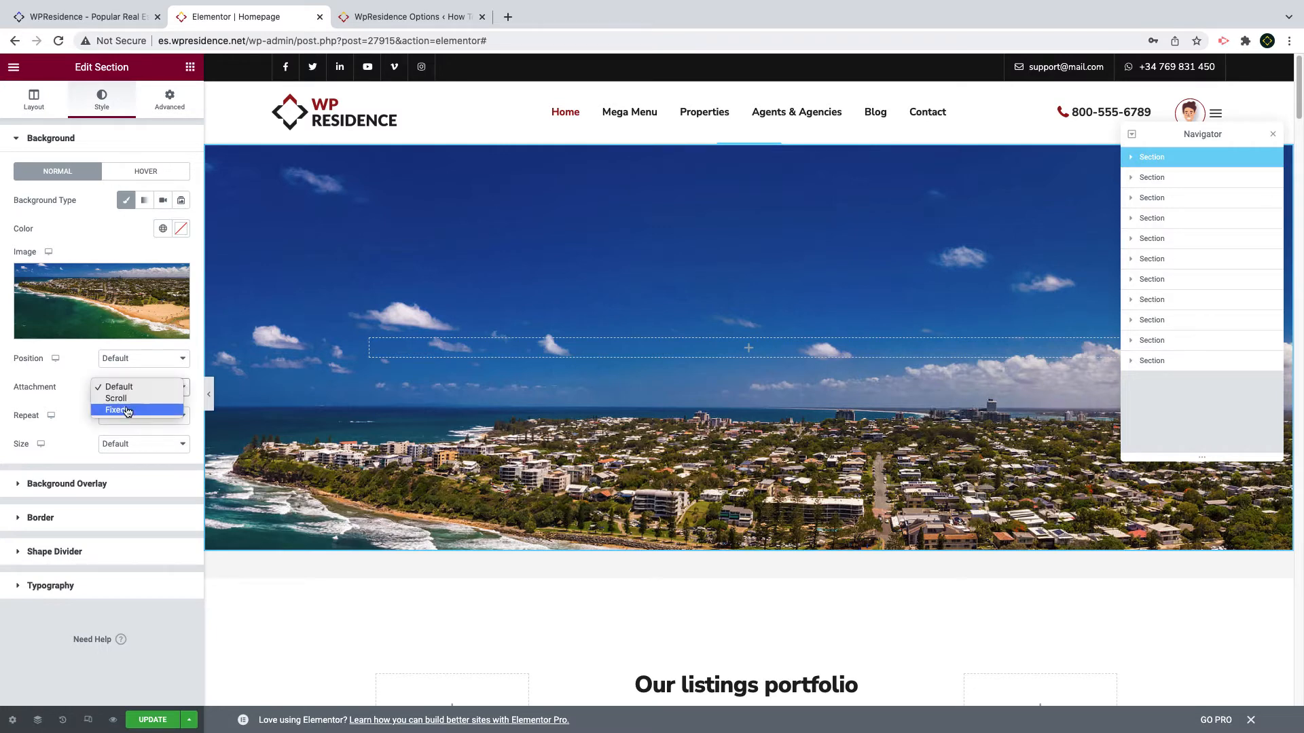
click(117, 410)
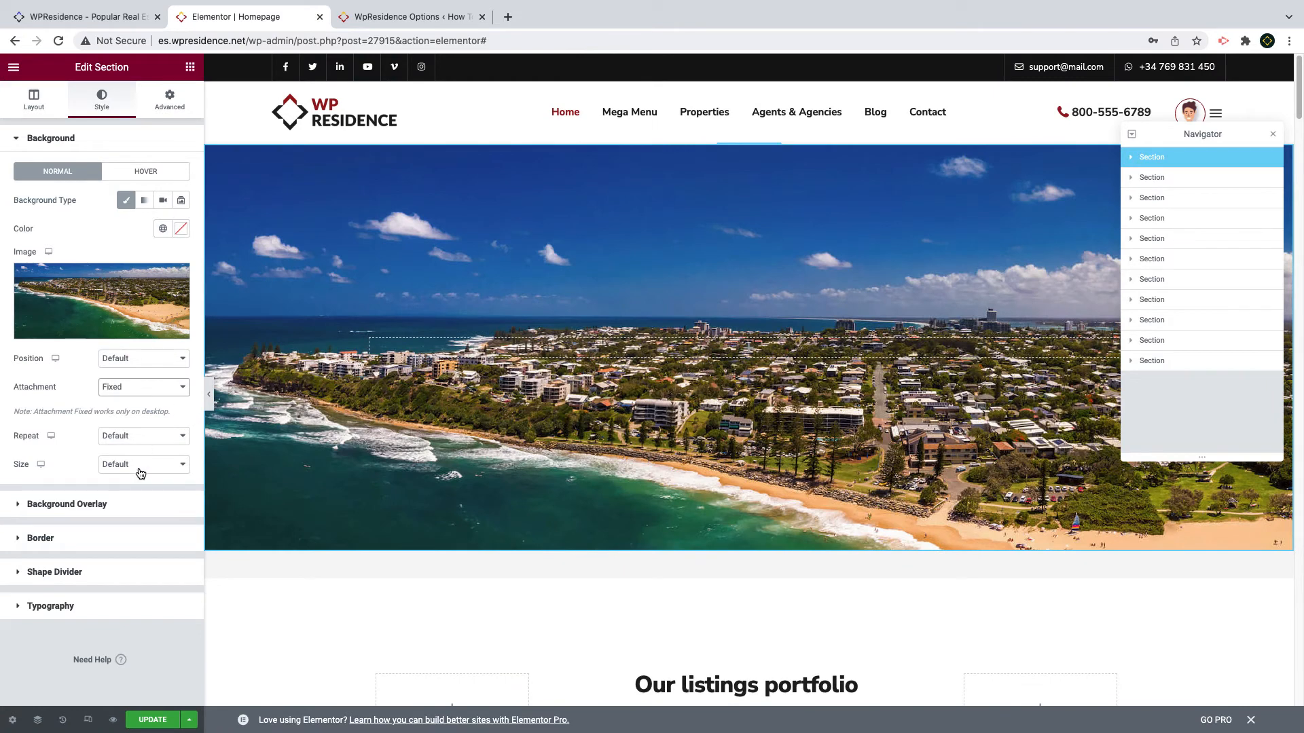
click(143, 436)
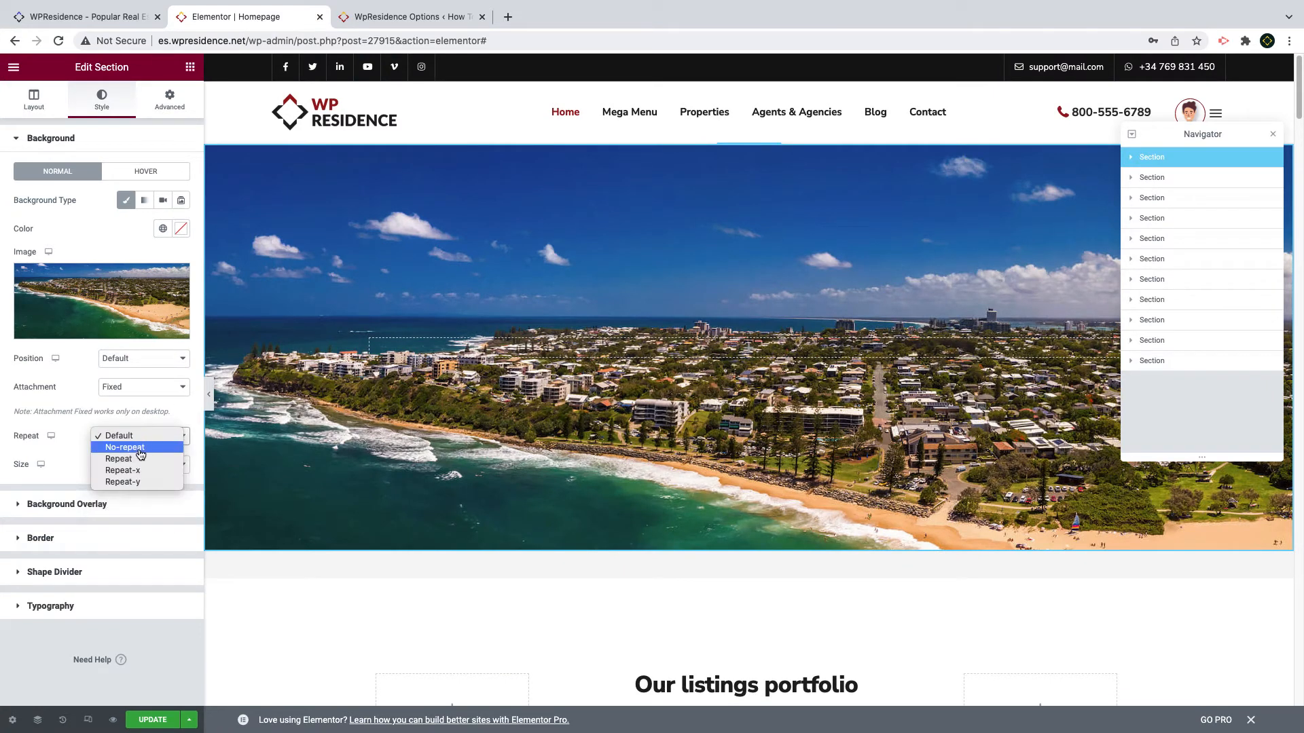
click(124, 447)
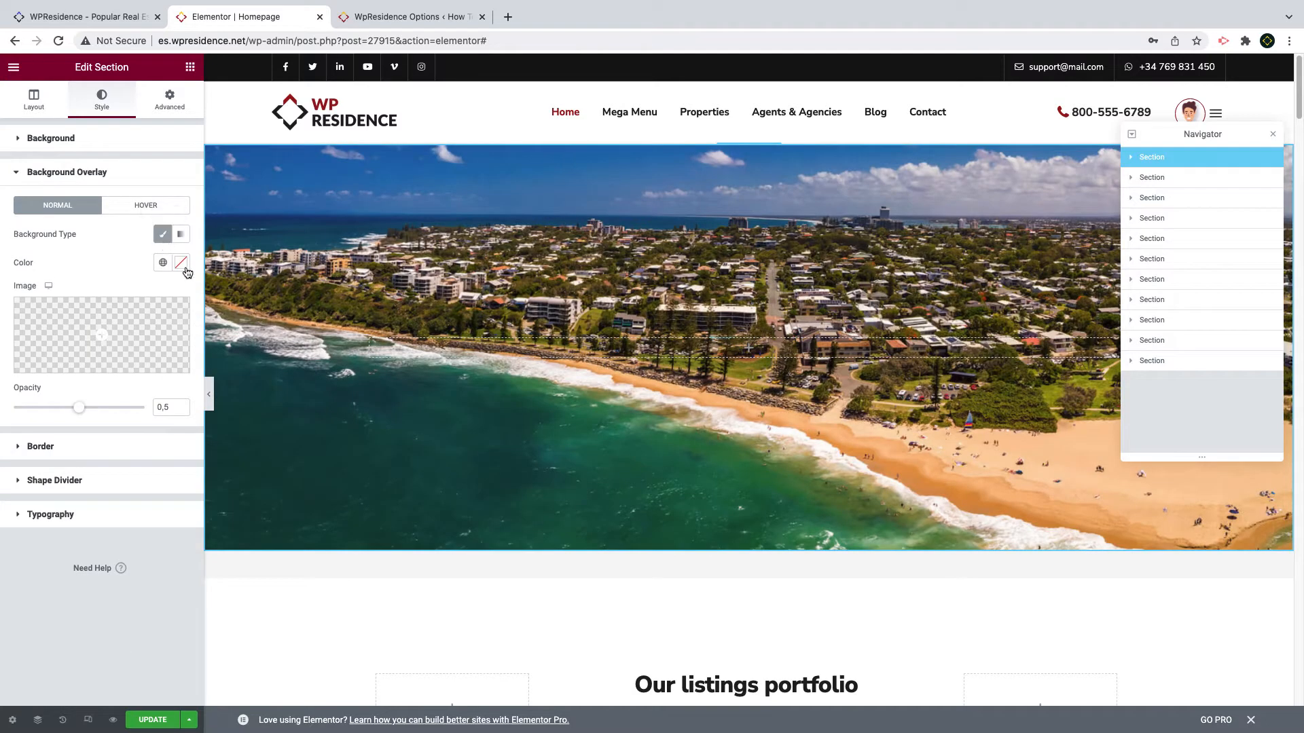
Step: Set the background overlay colour to hex 1A1111
click(181, 262)
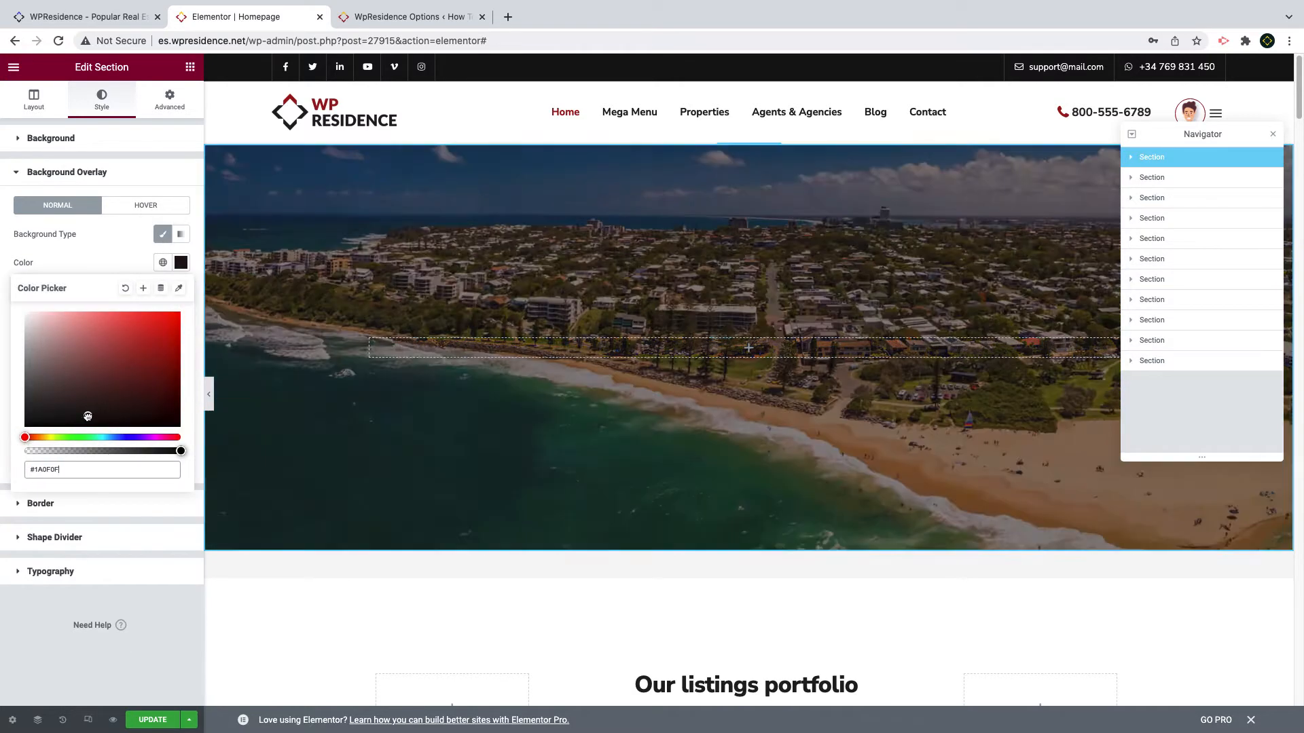
text(1A1111)
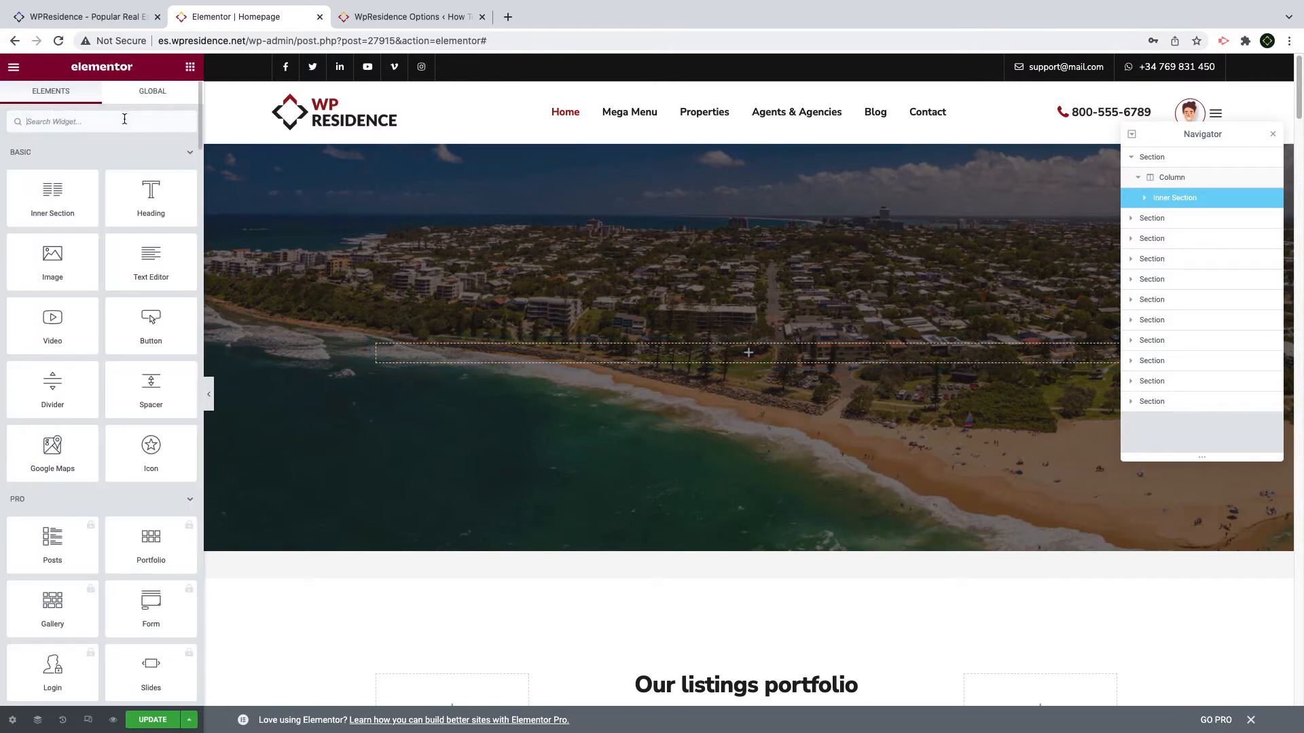
Step: Add a Search Form Builder widget with multiple tabs, Rentals and Venta
text(form)
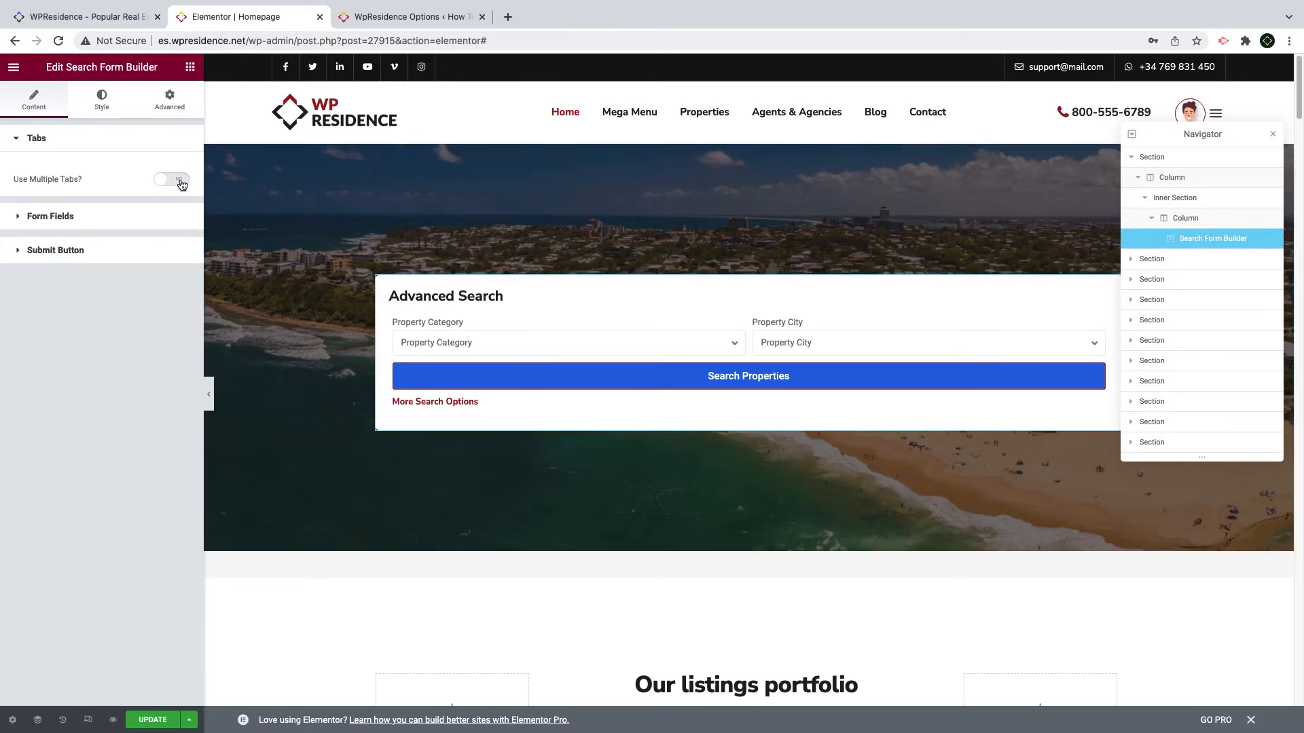
click(171, 180)
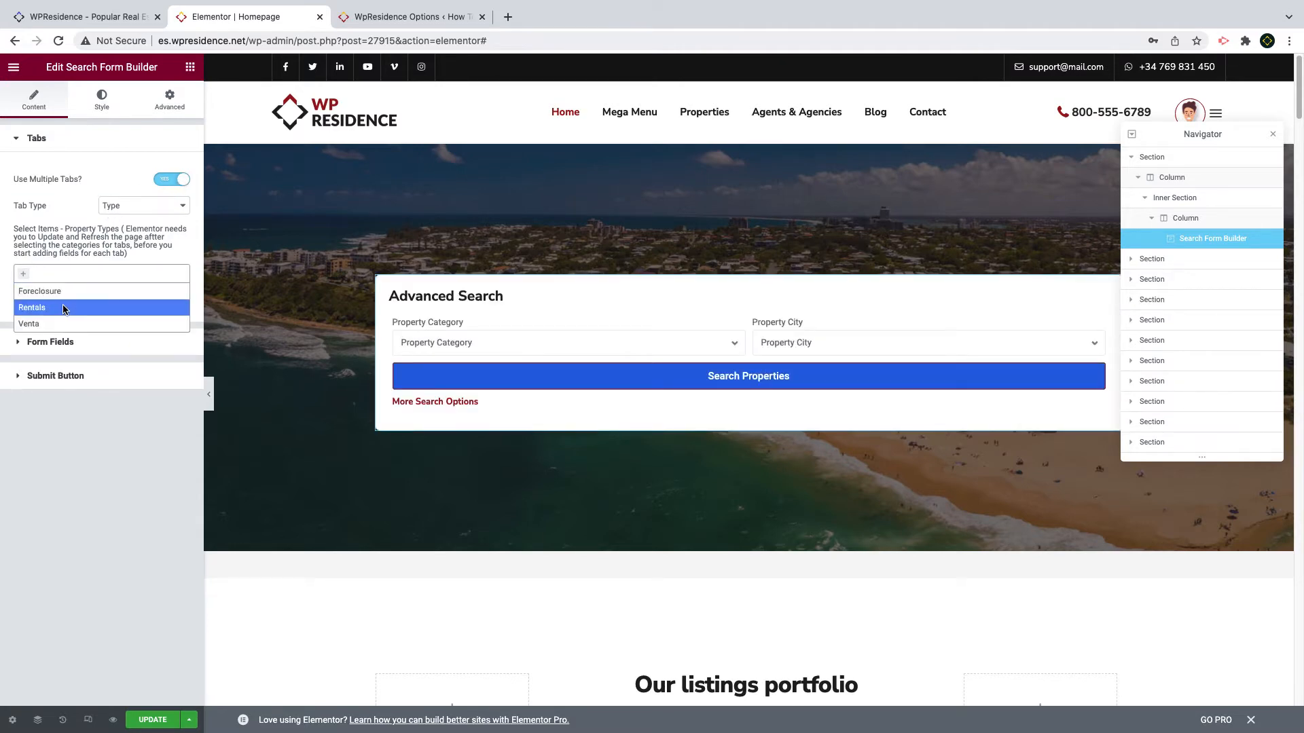
click(31, 307)
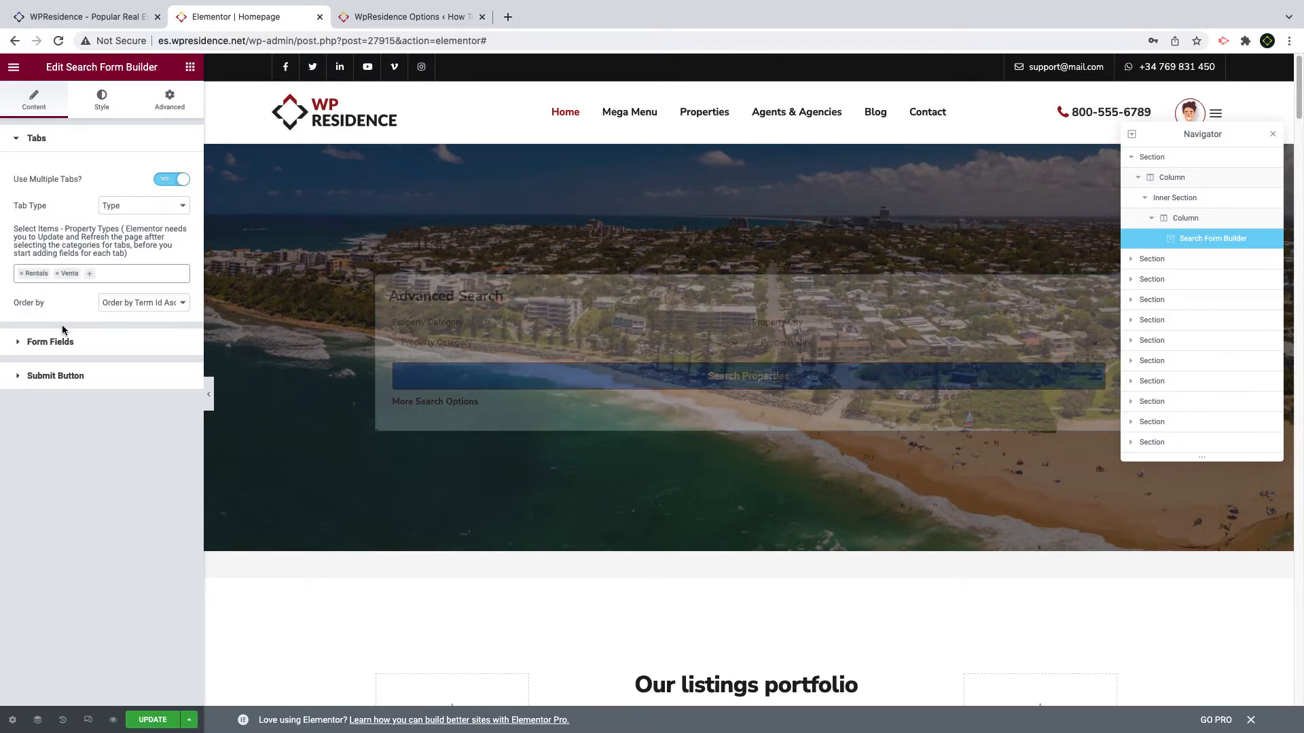
click(151, 720)
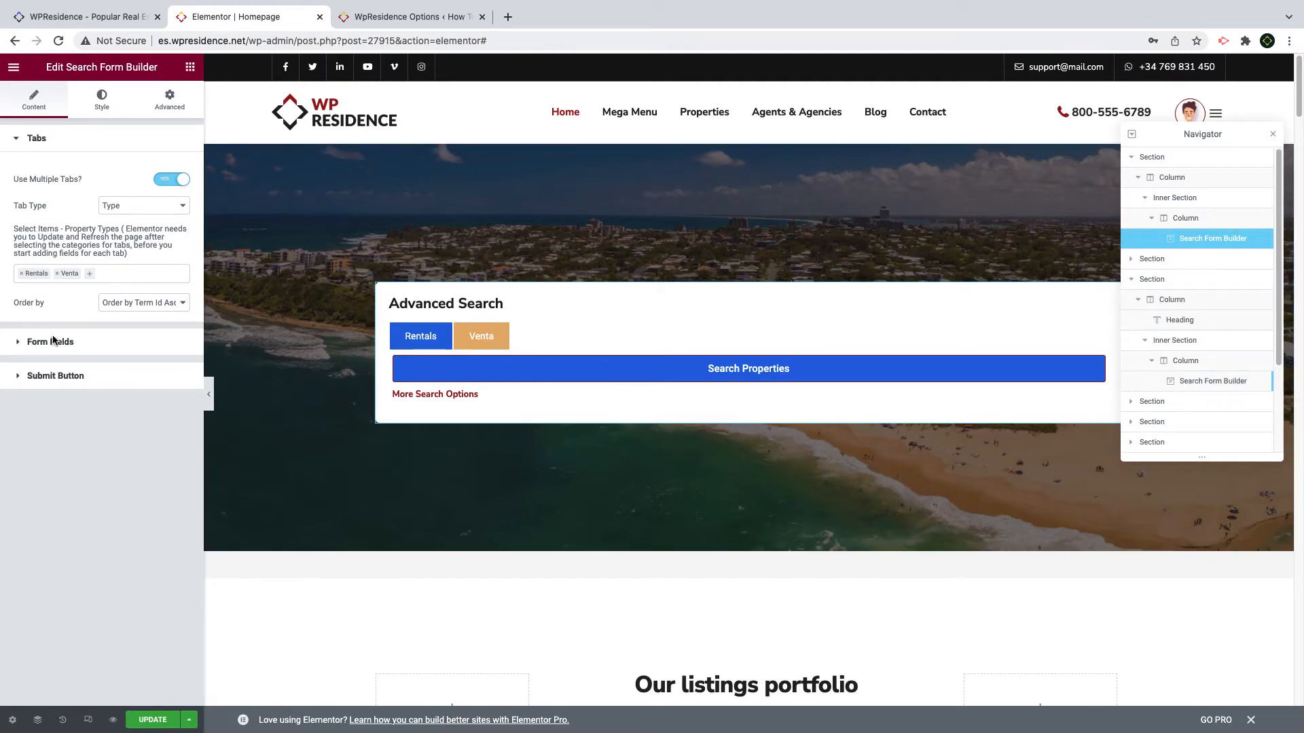
Step: Assign Property Category to the Rentals tab at 20% width
click(51, 341)
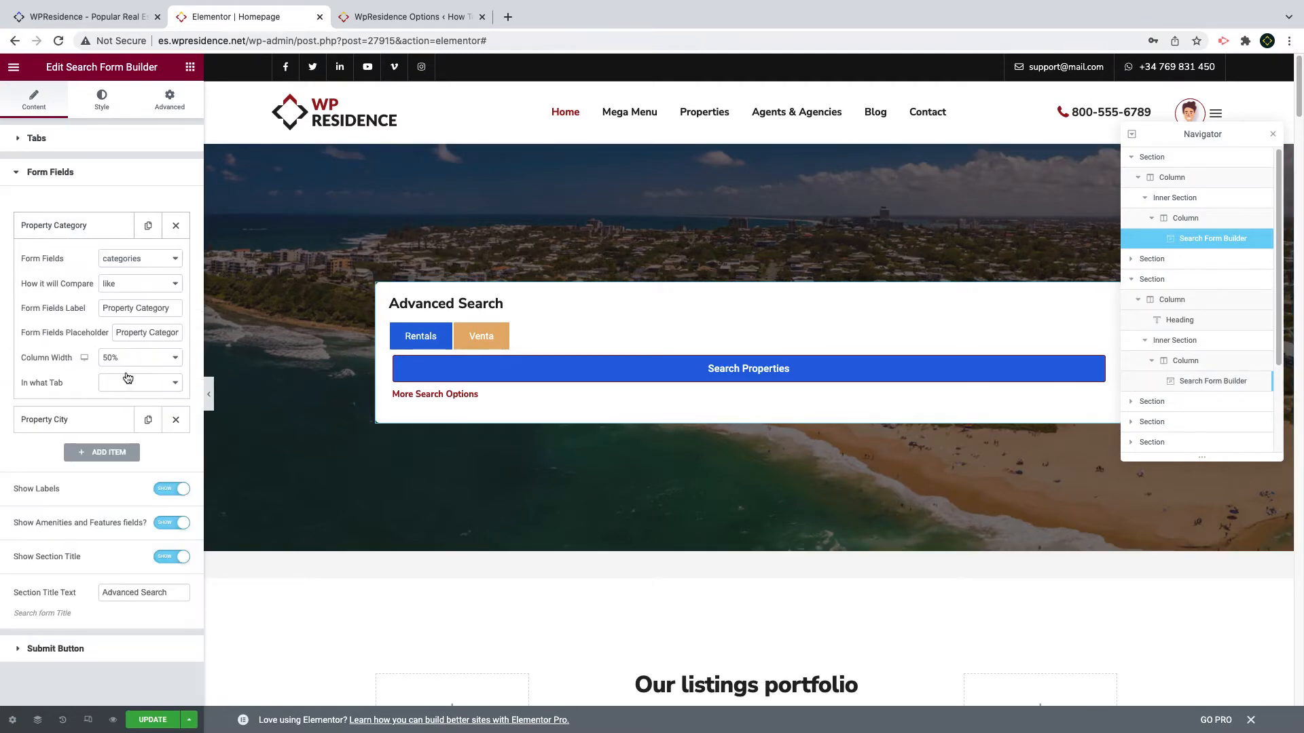
click(139, 383)
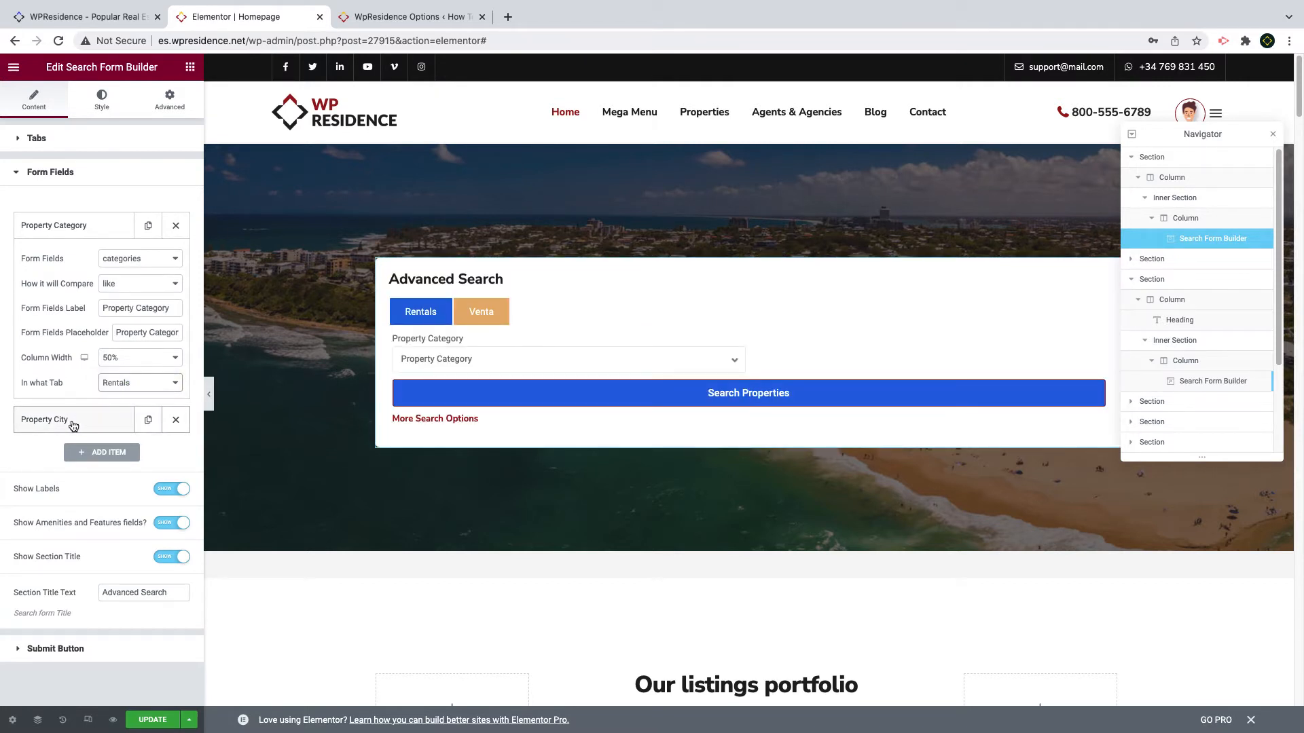
click(140, 357)
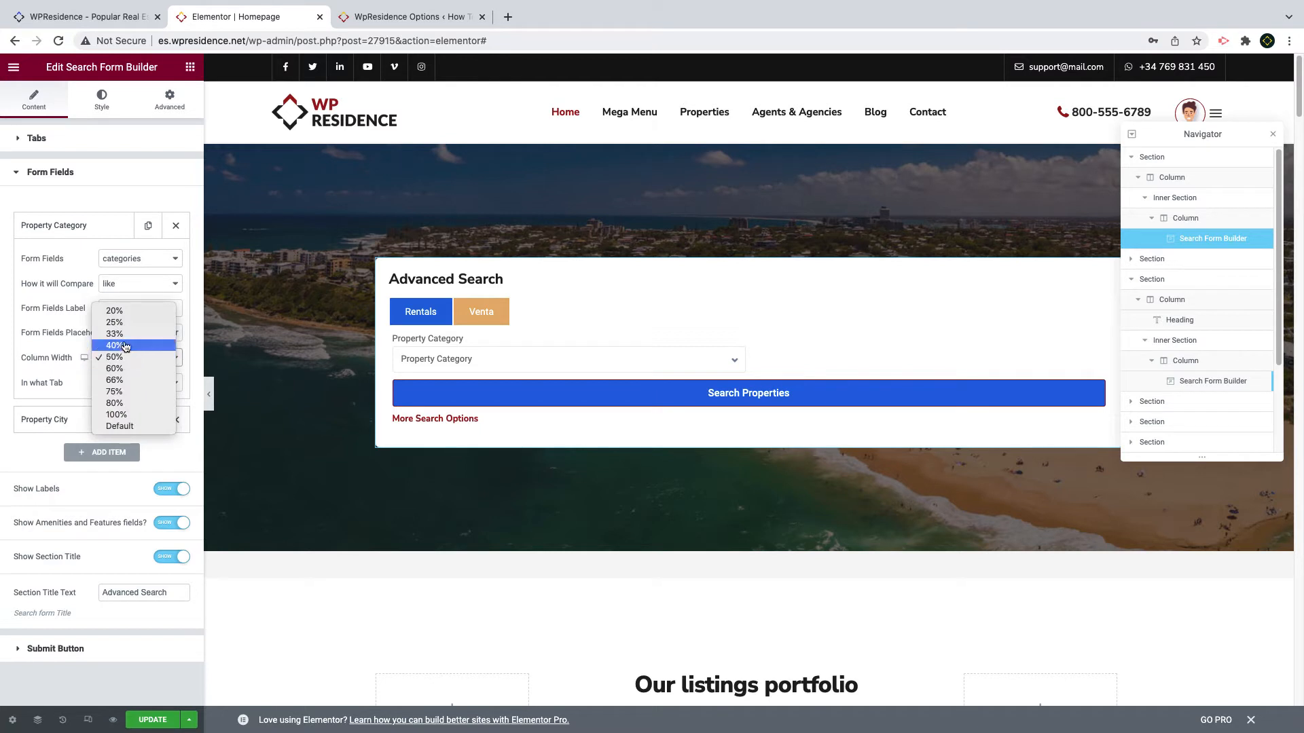
click(114, 309)
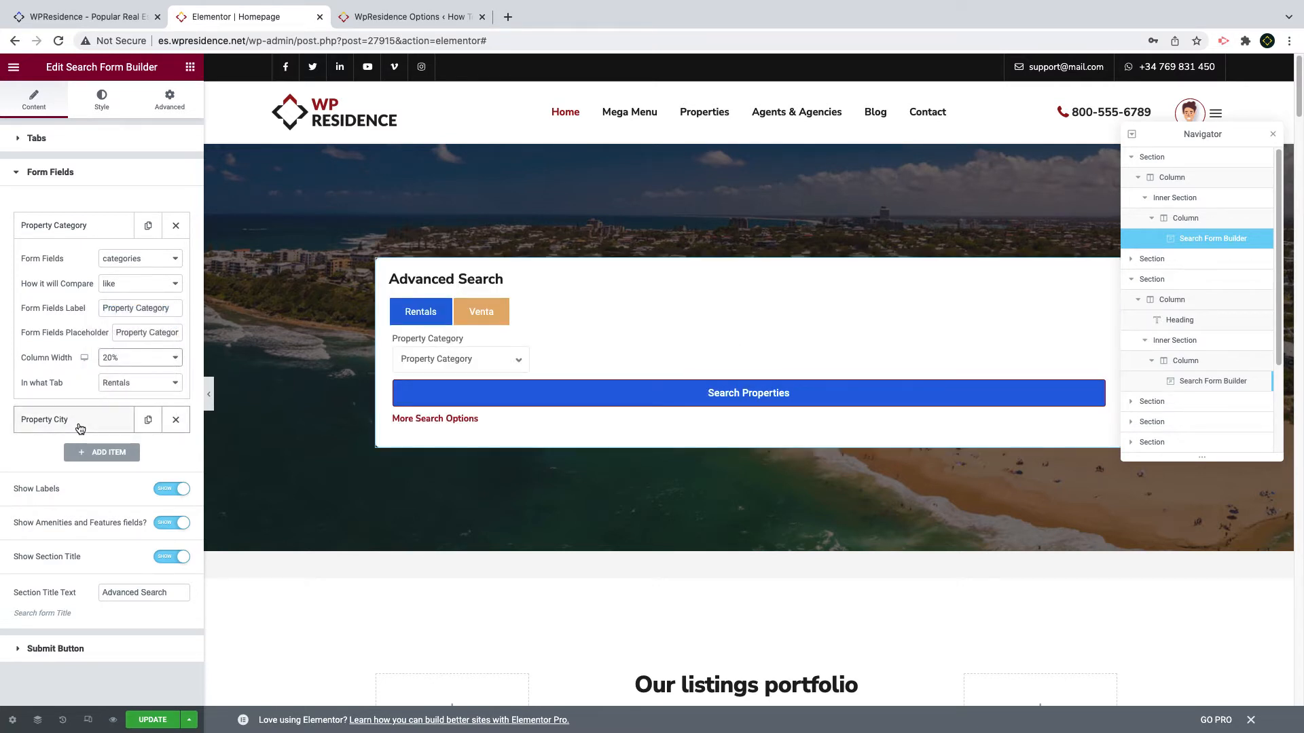
Step: Change the city field into a wpestate location field with like comparison
click(44, 419)
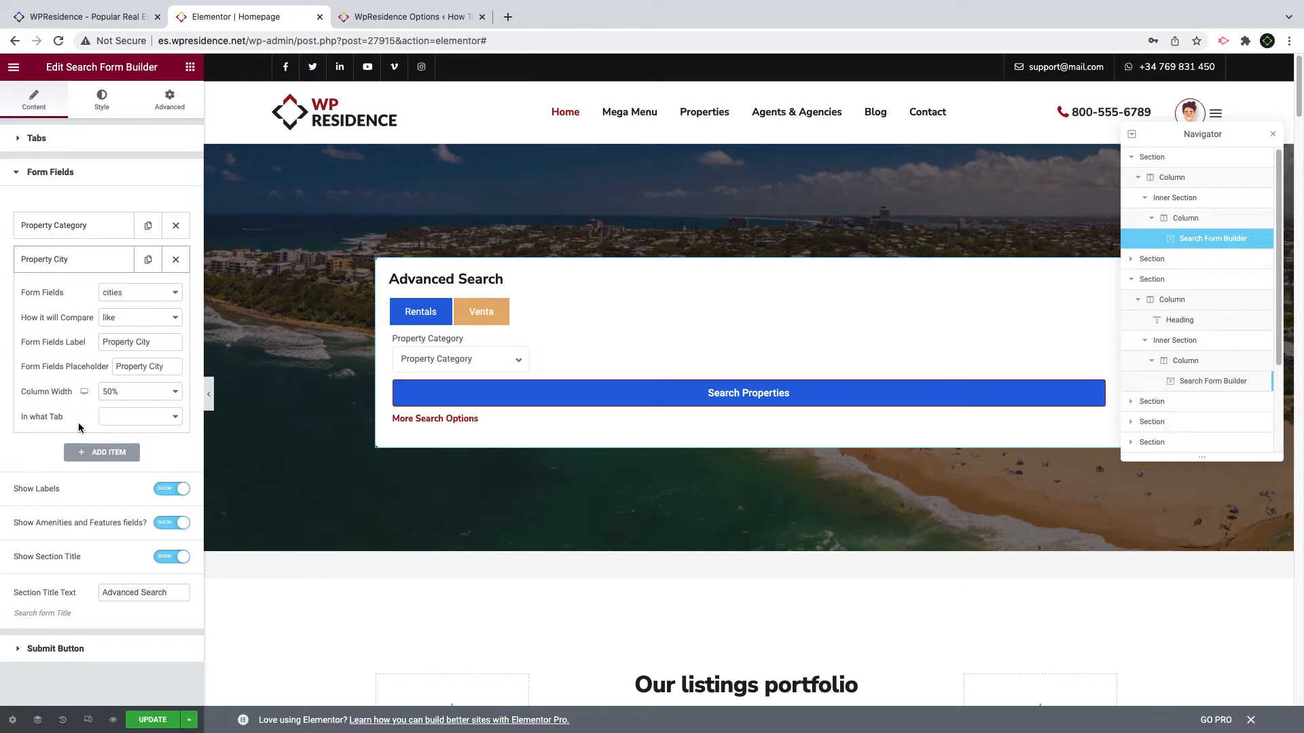
click(139, 292)
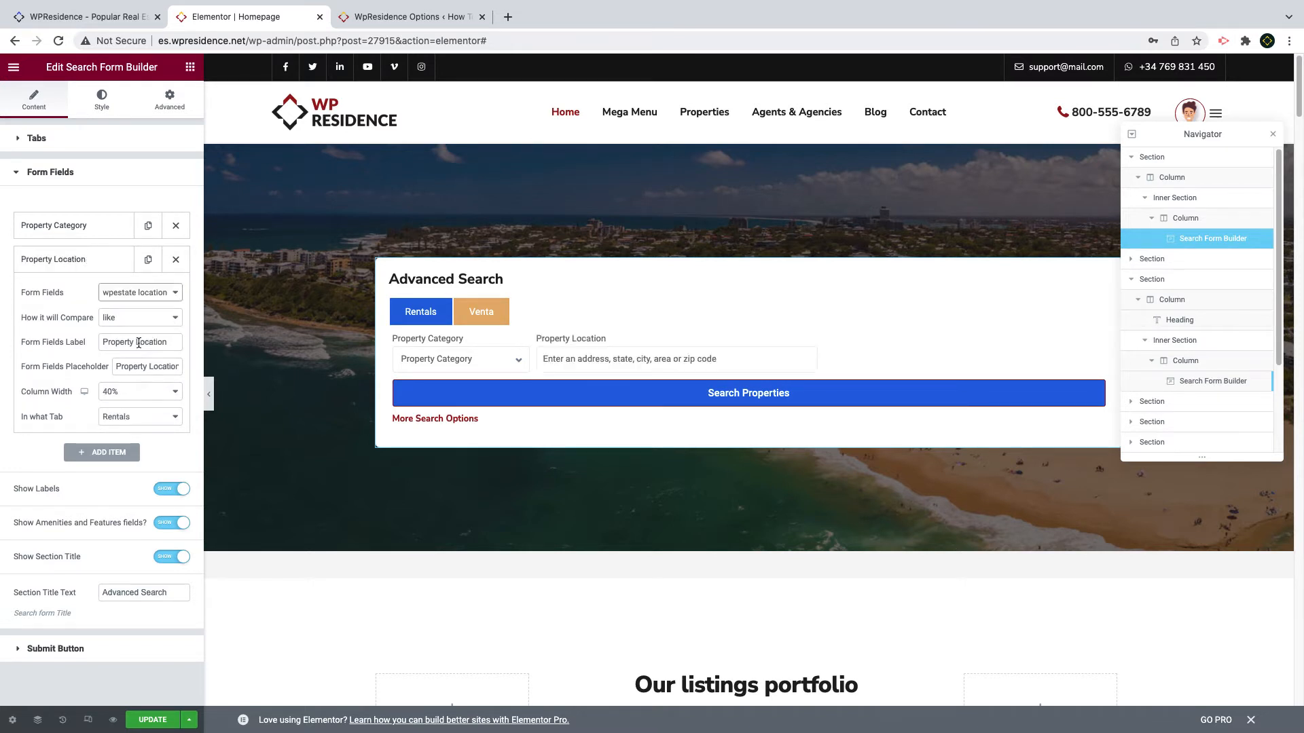
mouse_move(153, 400)
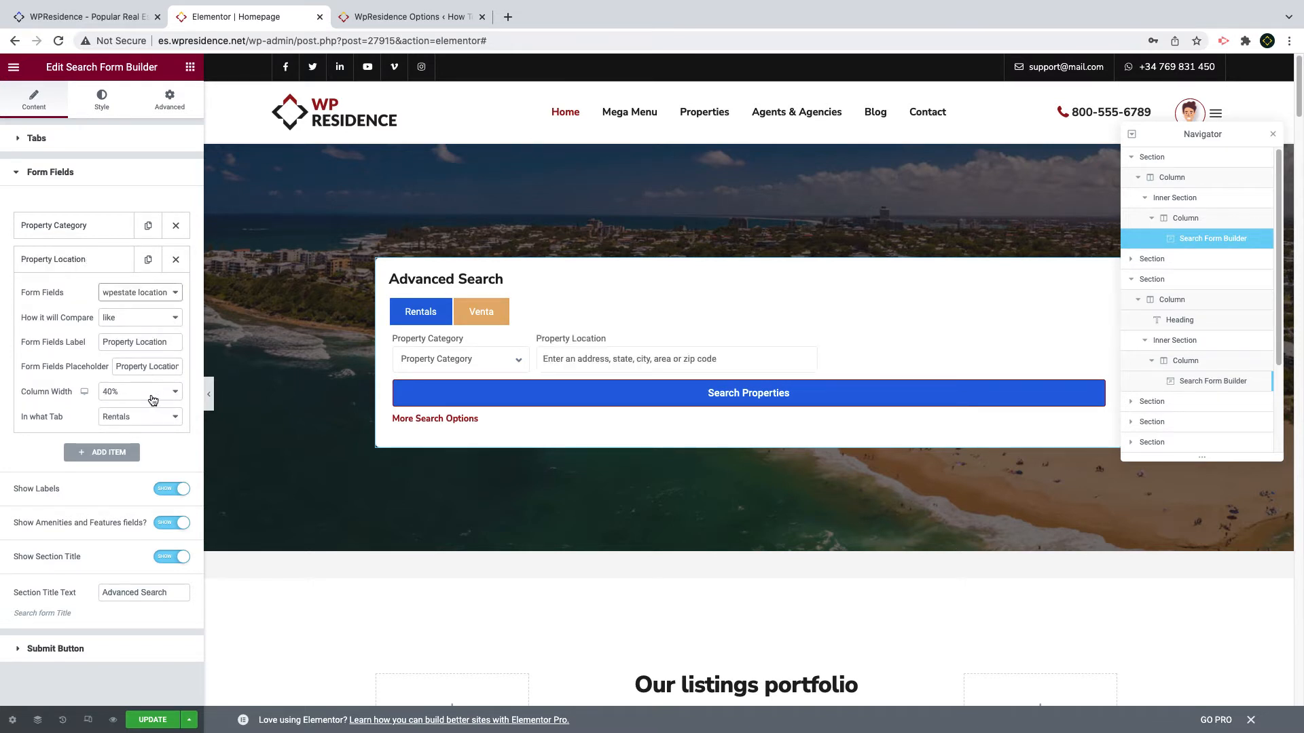
click(140, 316)
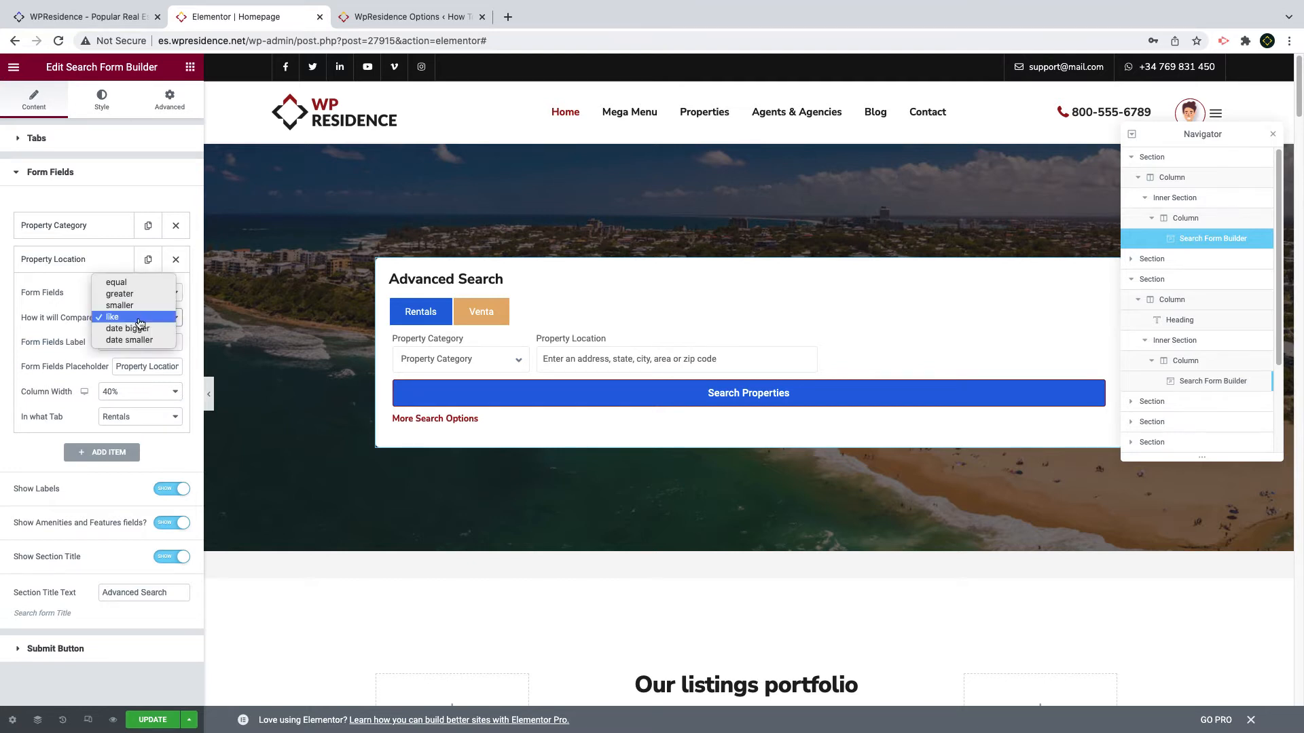
click(113, 316)
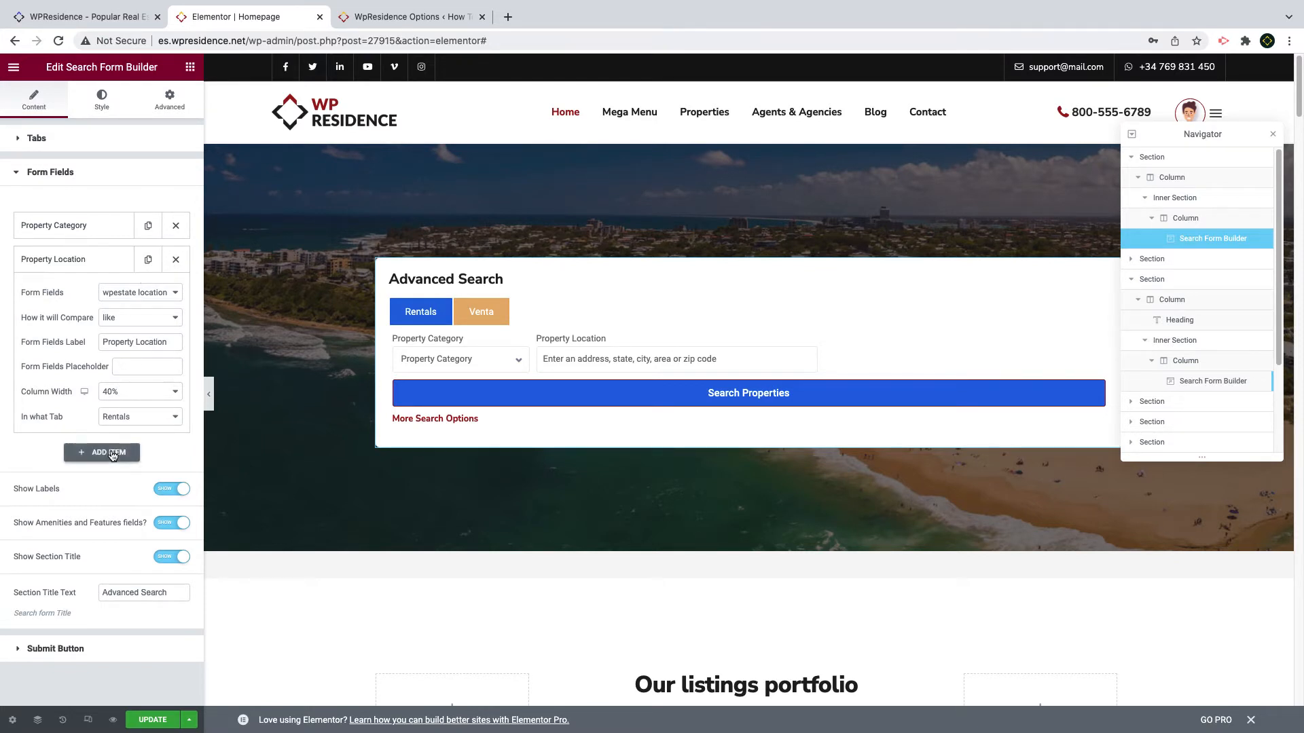
Step: Add a Property Bedrooms field with greater-than comparison
click(102, 453)
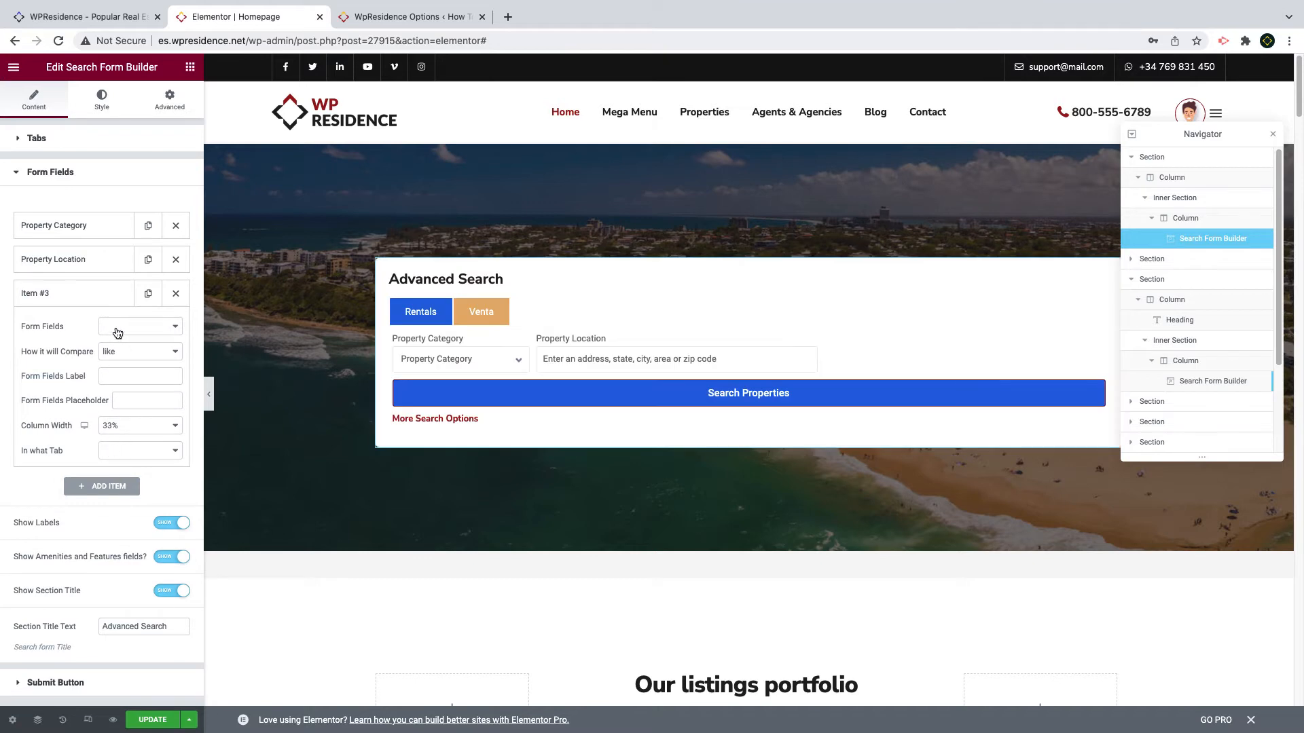
click(138, 326)
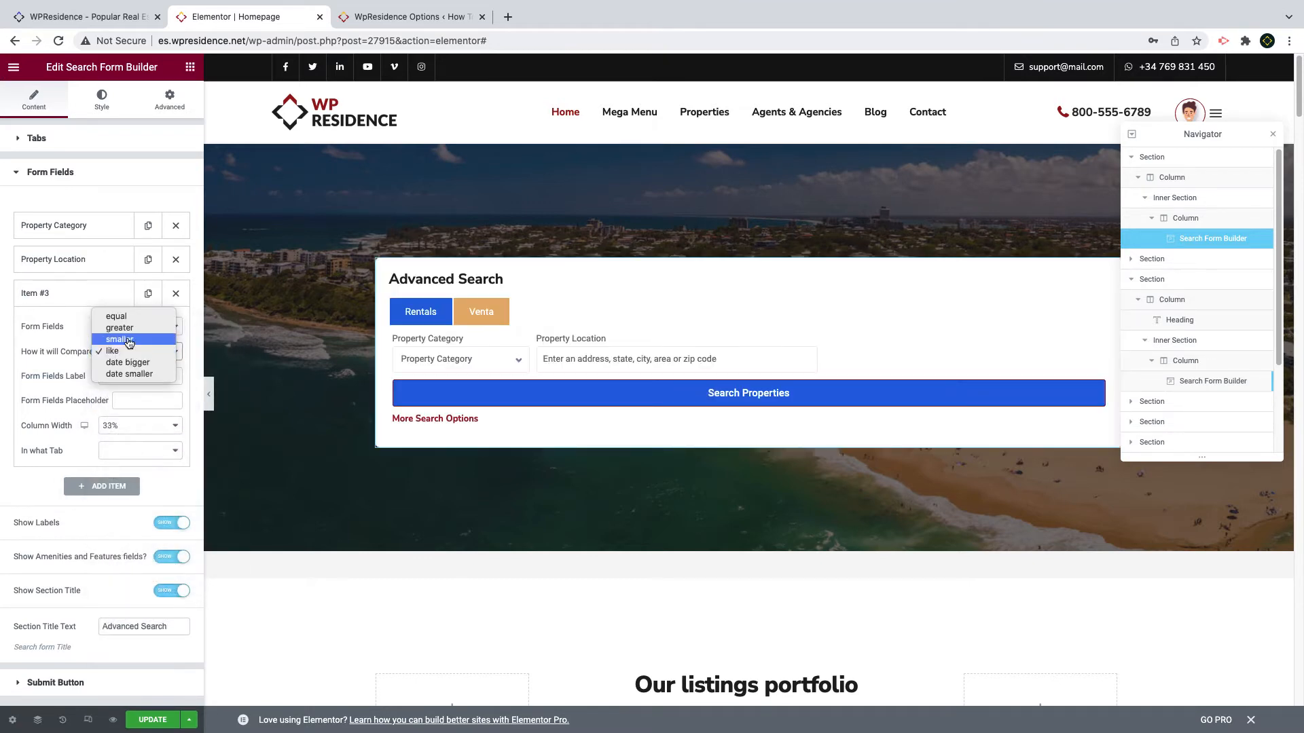
click(119, 328)
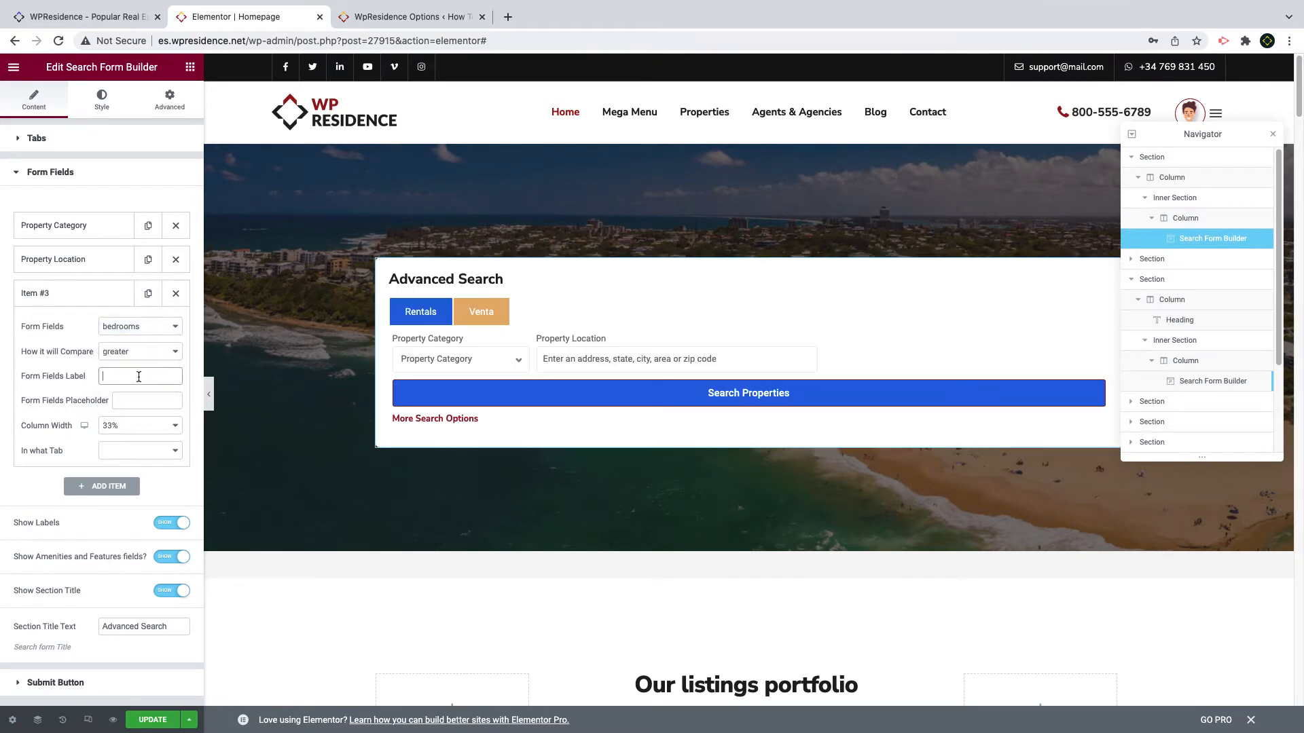
text(Property Be)
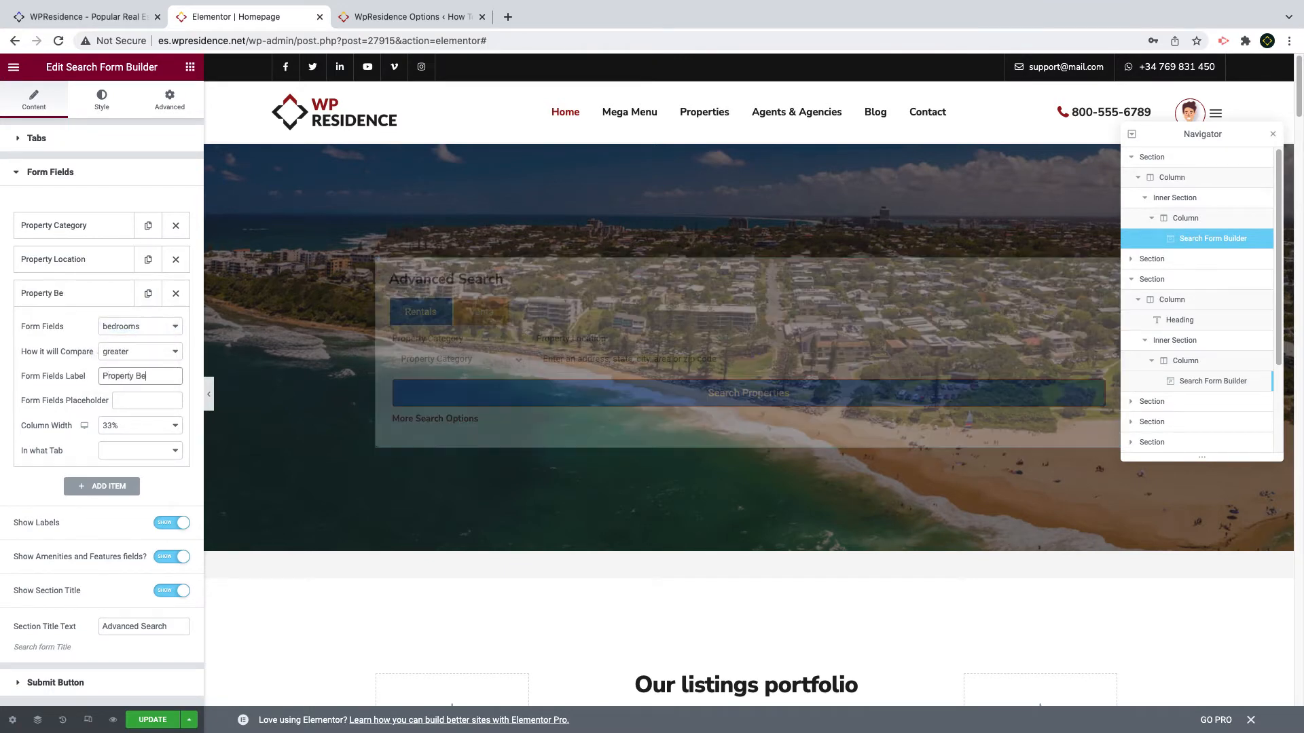
Step: Give it a 'Bedrooms' placeholder and place it in the Rentals tab
click(147, 399)
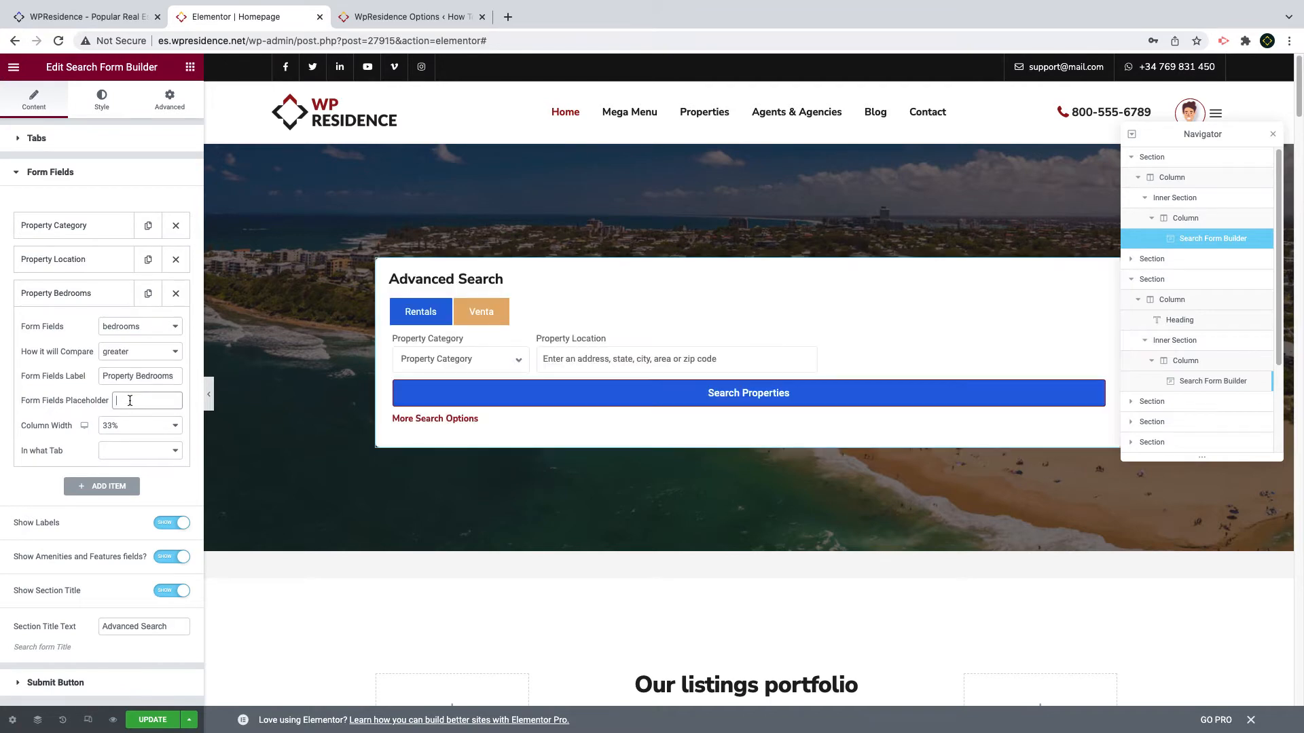
text(Bedrooms)
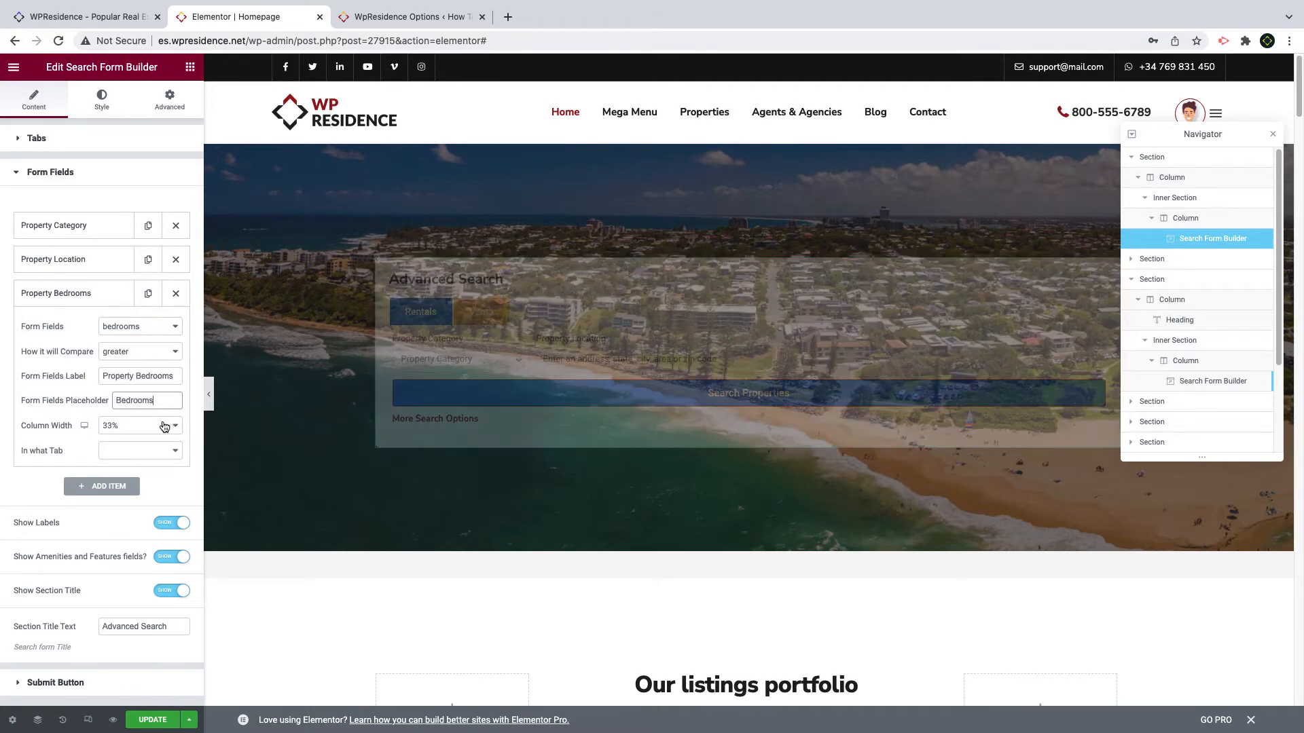
click(138, 450)
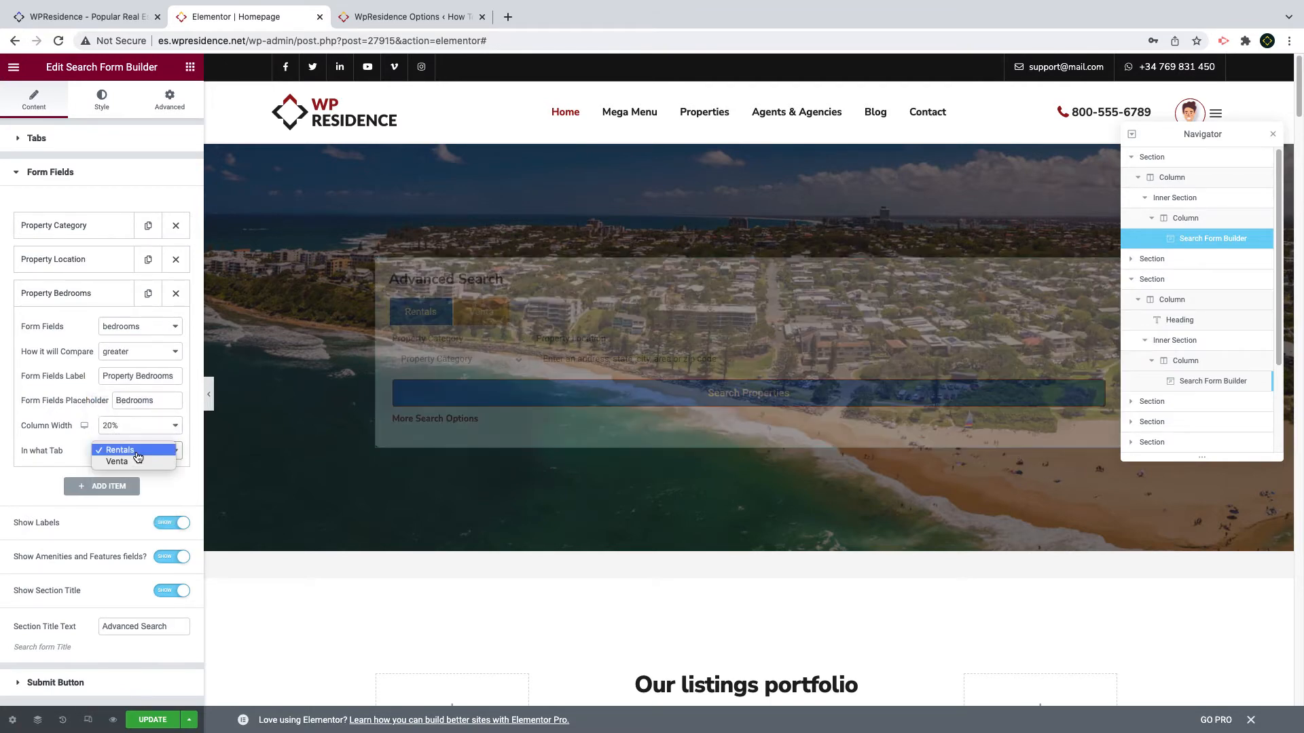
click(120, 449)
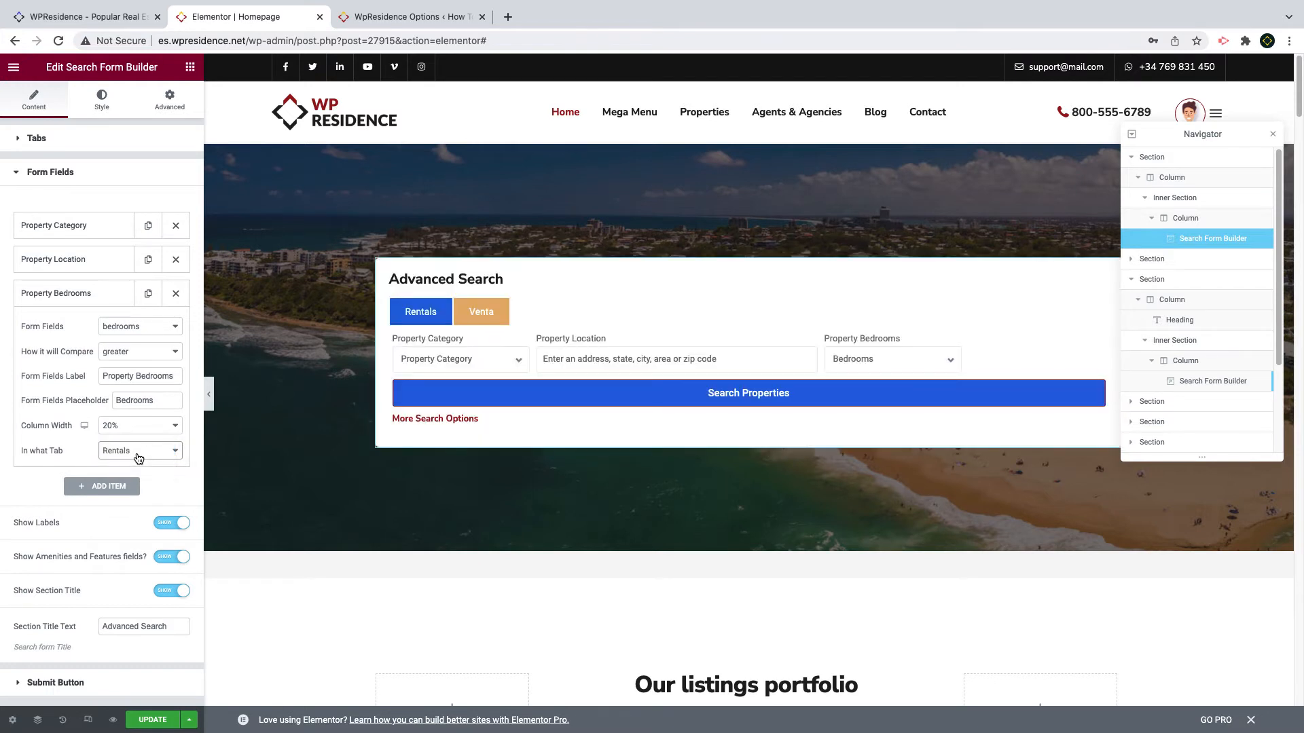
mouse_move(63, 640)
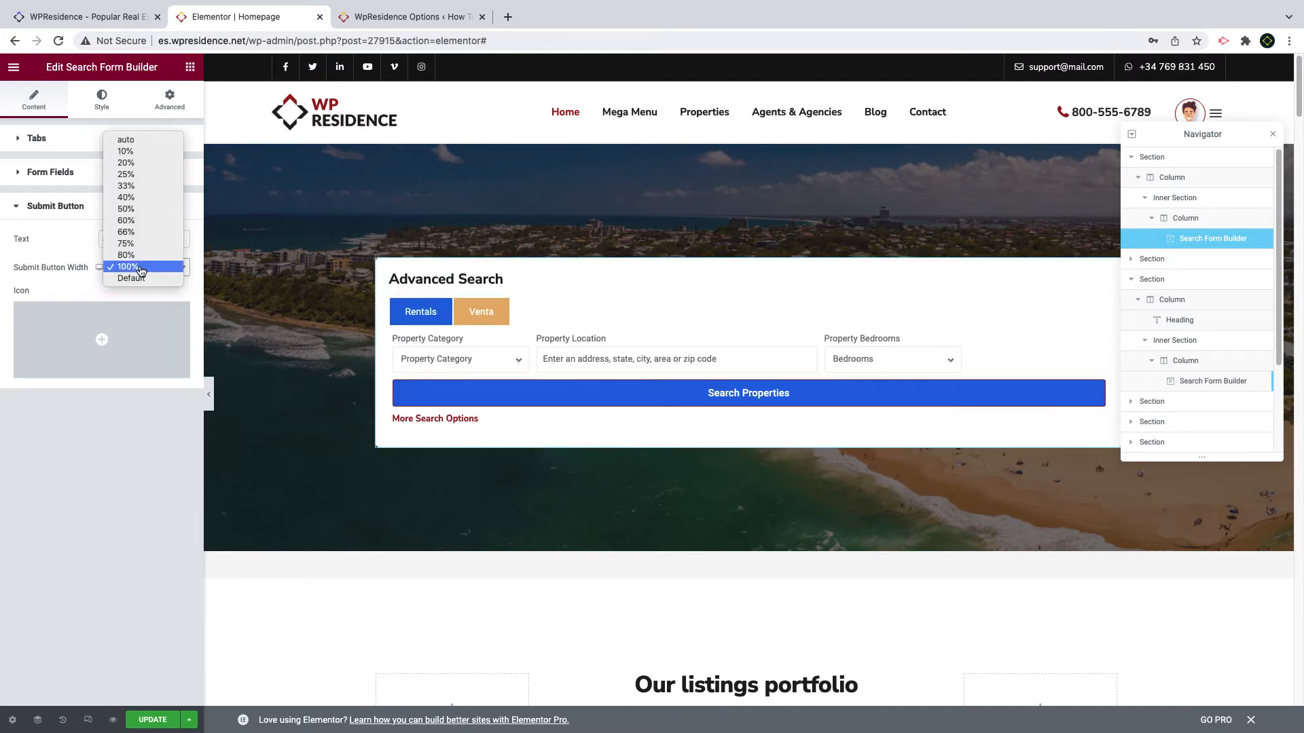
Step: Set the Submit Button width to 20% and insert the search.svg magnifying-glass icon
click(125, 162)
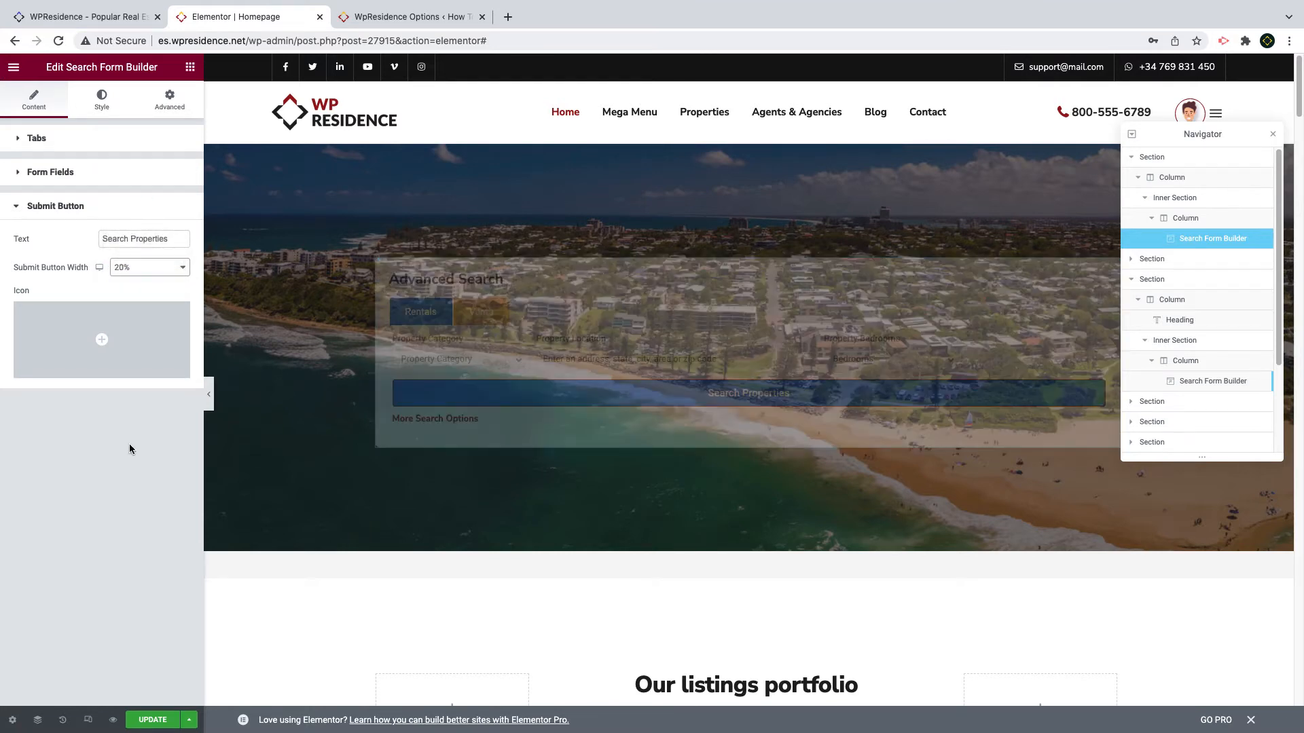
click(102, 340)
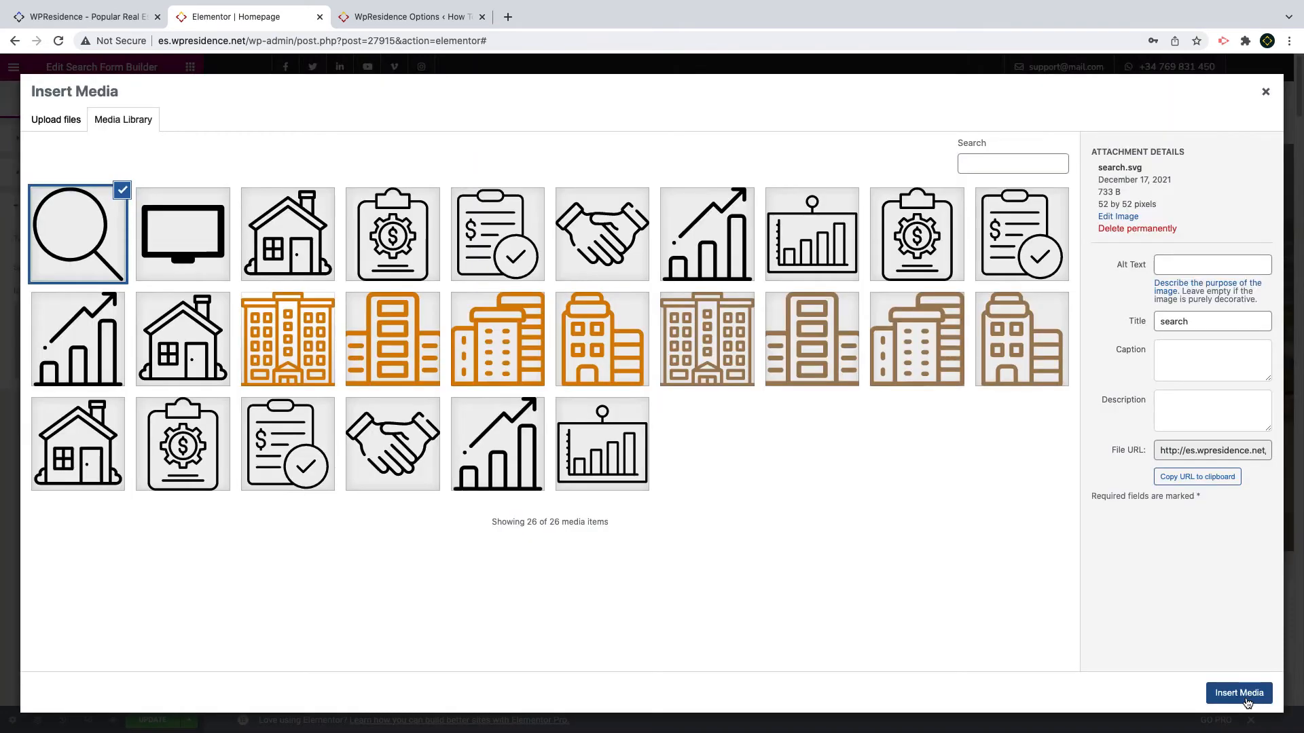
click(1239, 693)
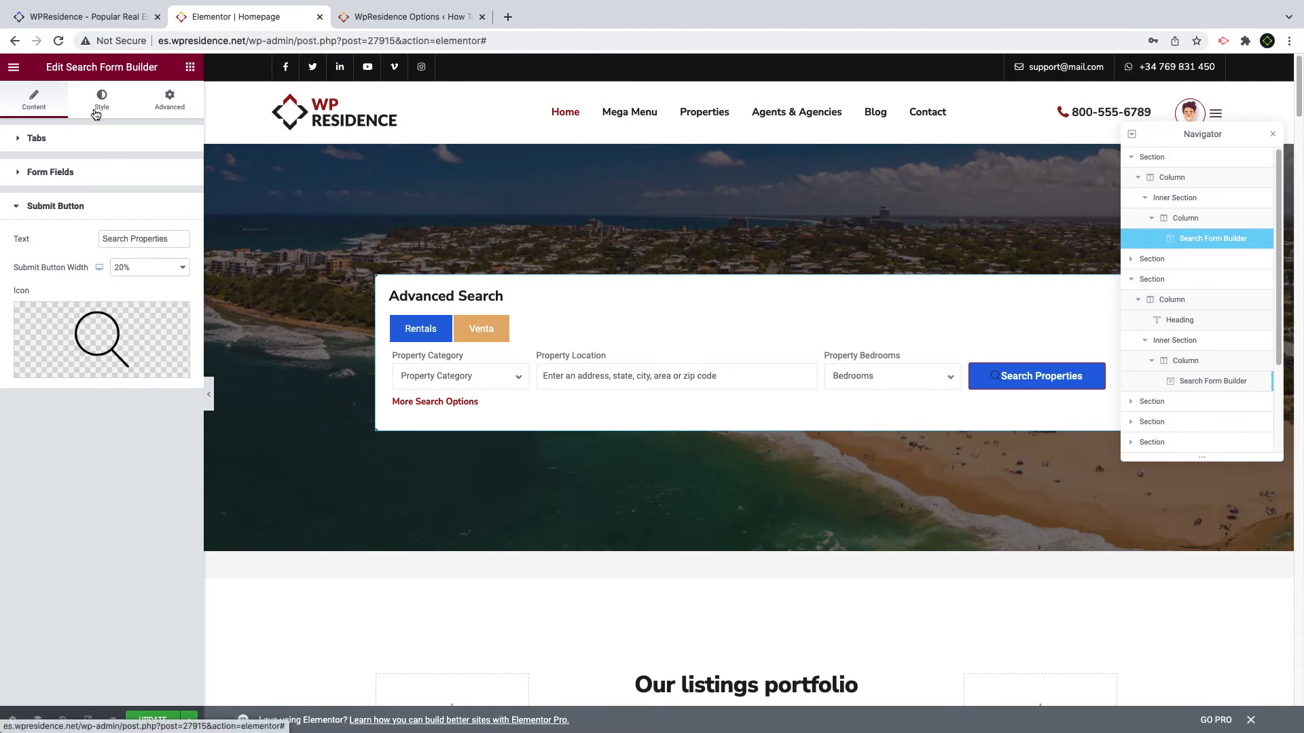
Step: Style the button icon white at size 14 with zero padding beside the text
click(102, 97)
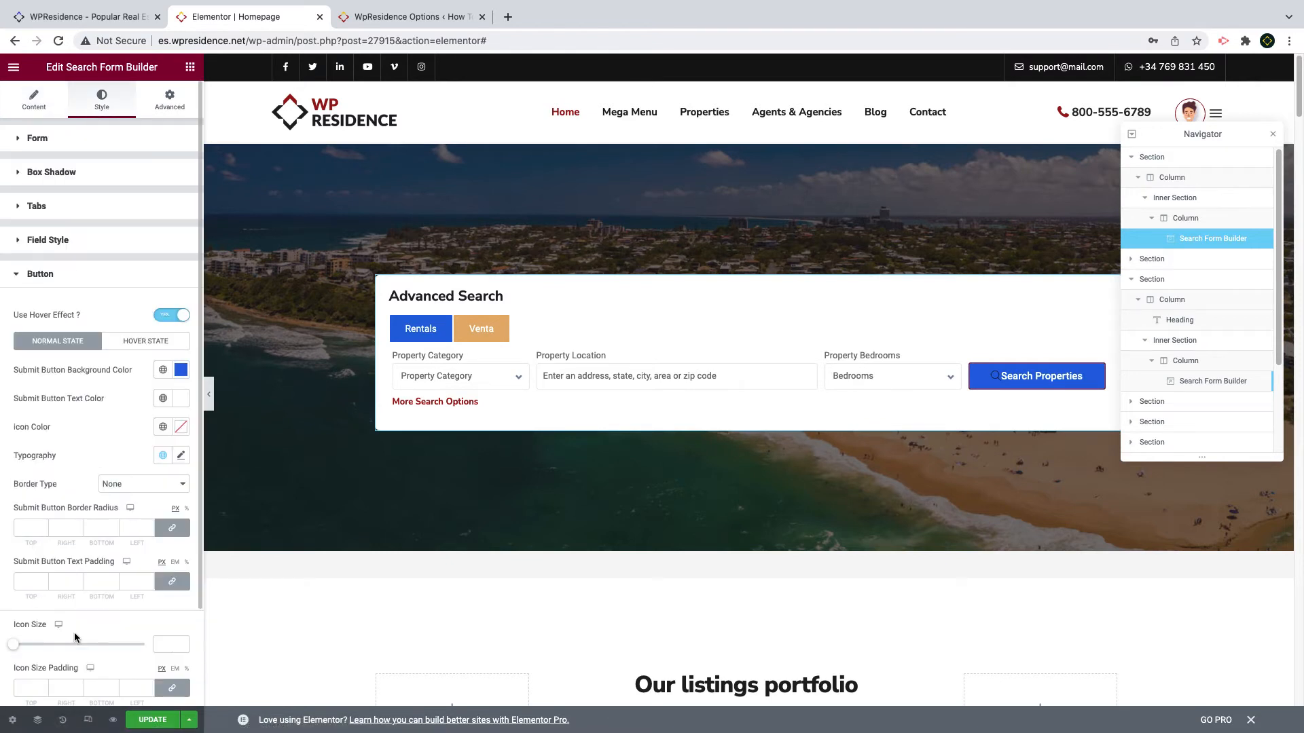
mouse_move(157, 497)
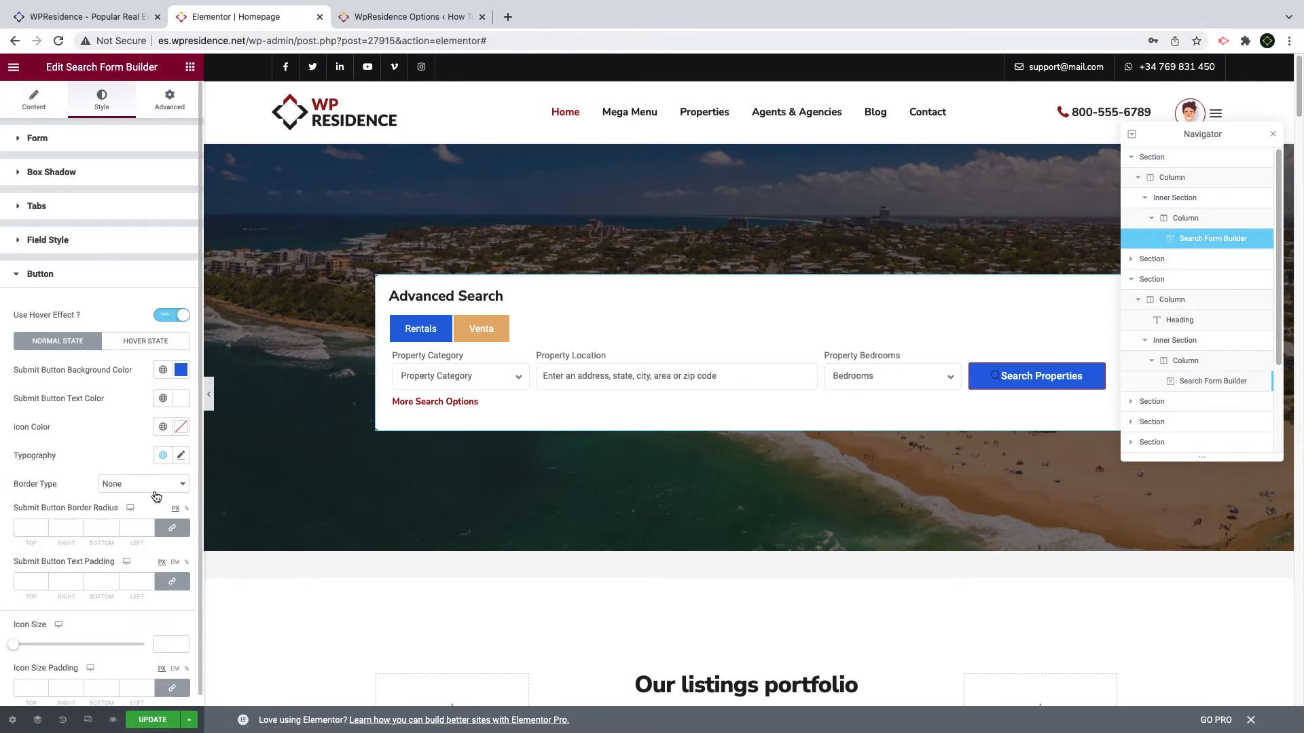
click(181, 427)
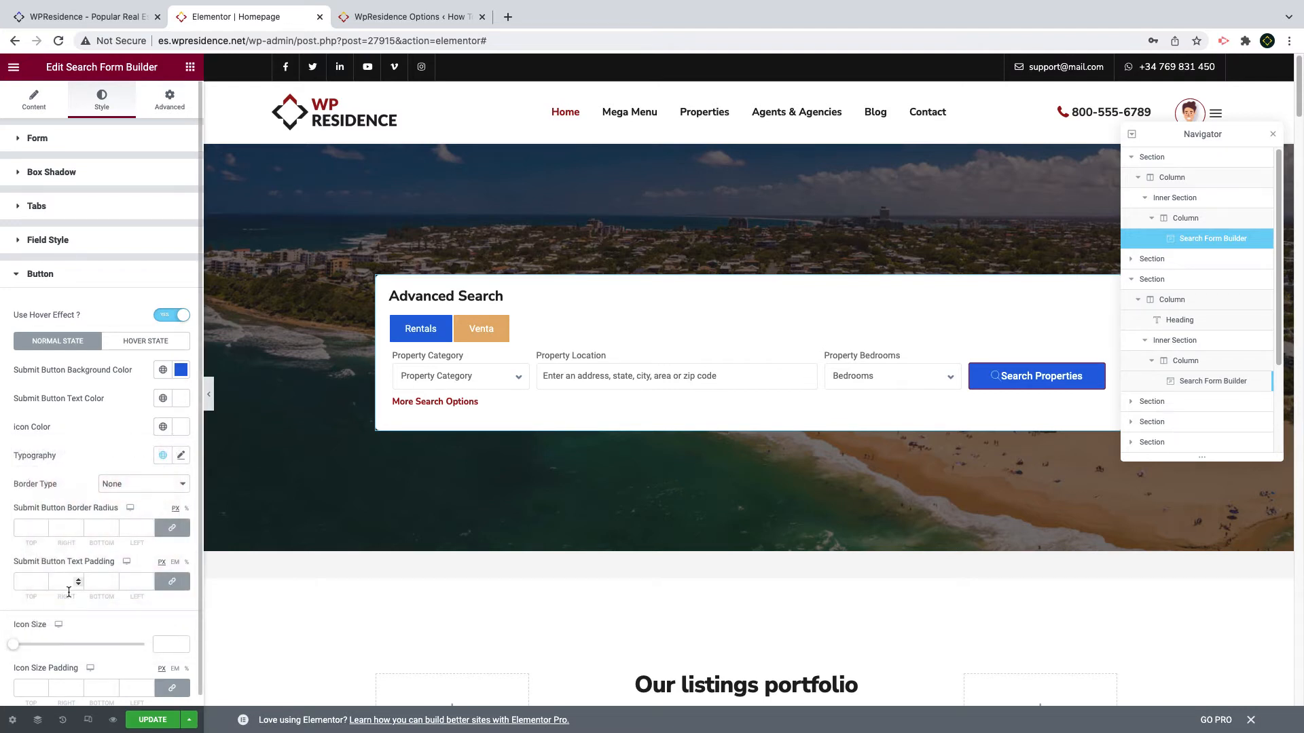
scroll(down, 3)
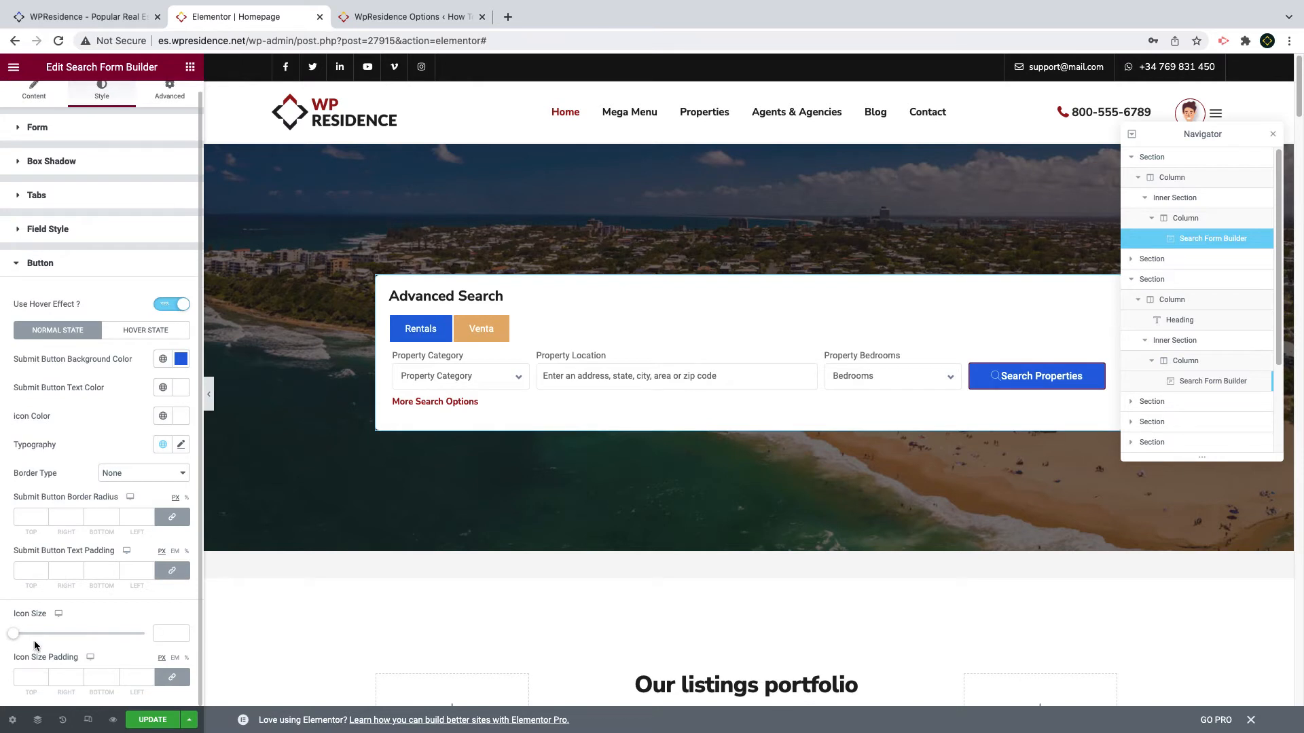
click(171, 635)
text(14)
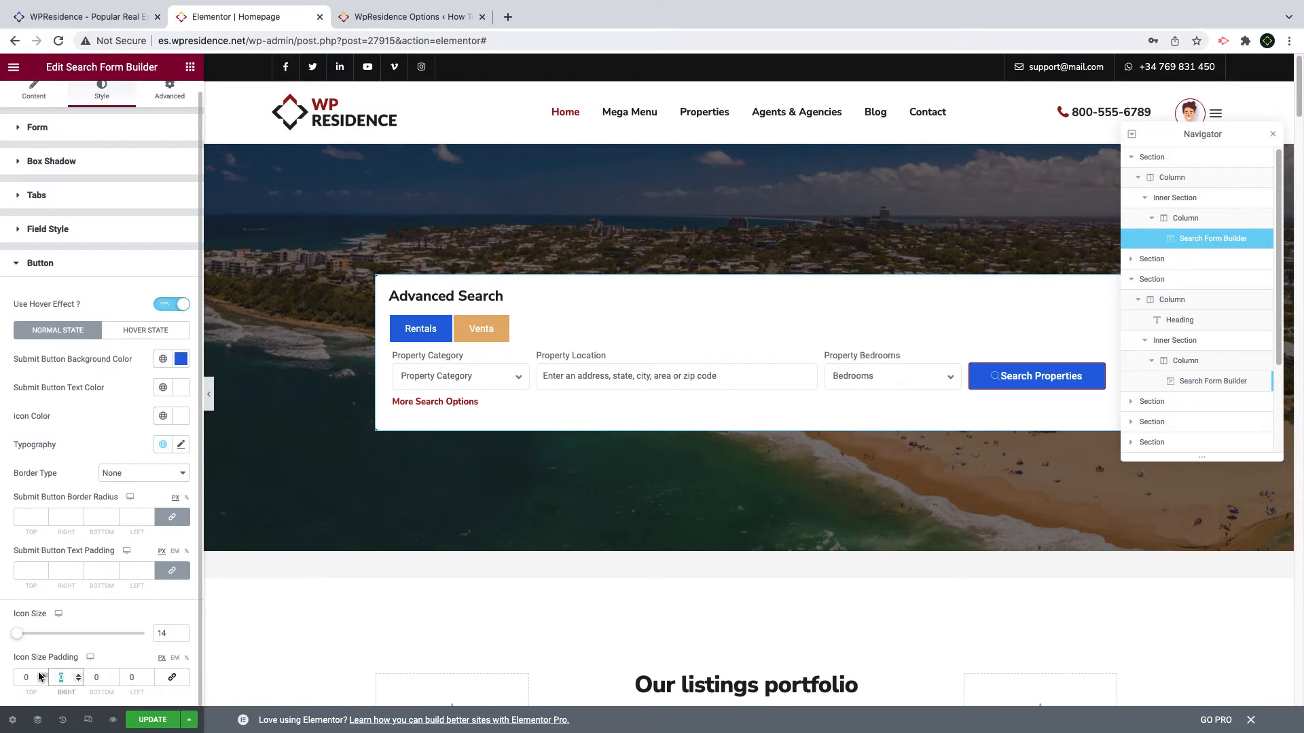
click(33, 91)
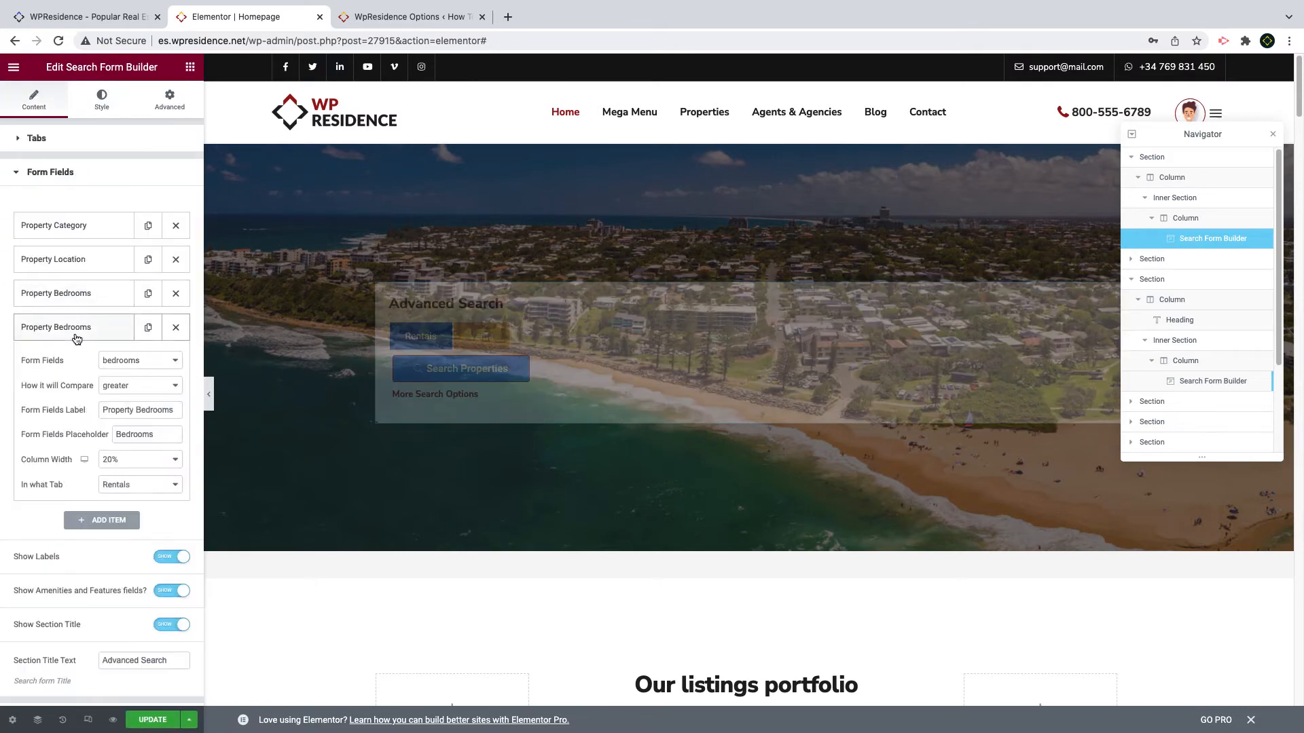
Step: Turn the copied field into a Venta-tab Property Category with placeholder 'Category', then add another item
click(138, 360)
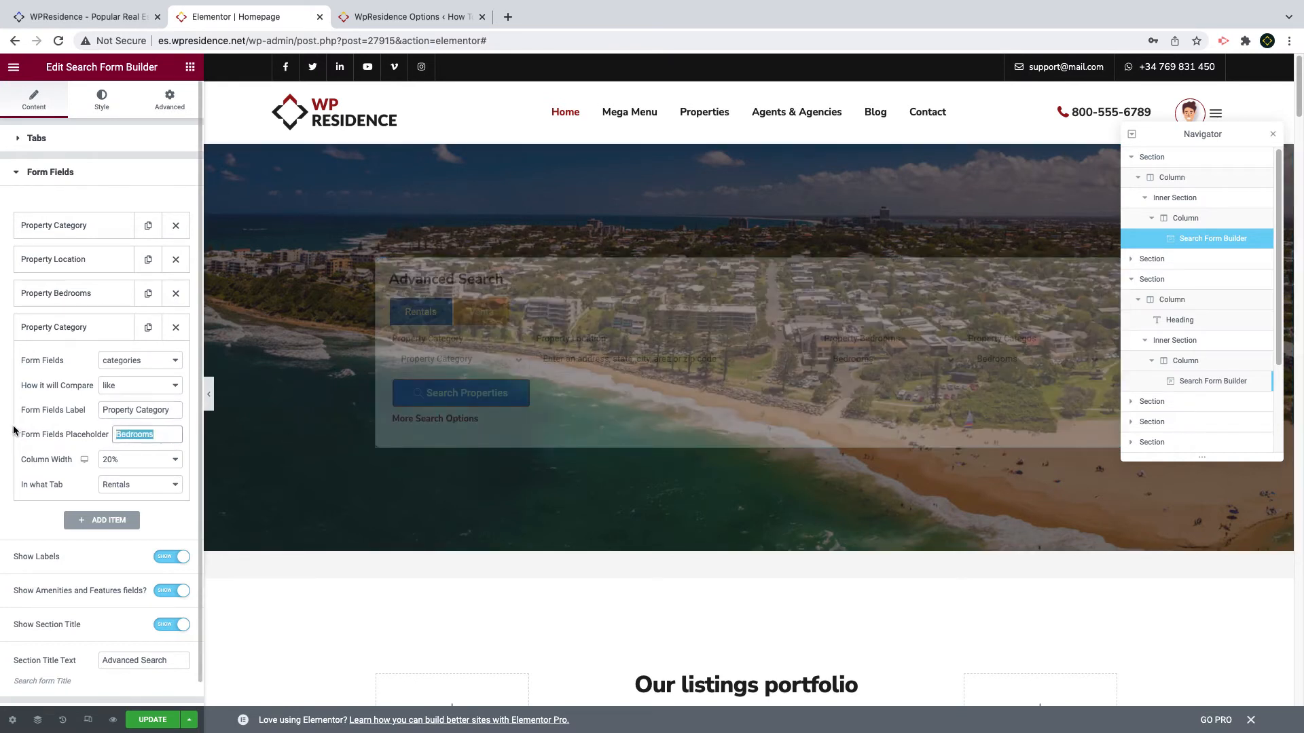
text(Category)
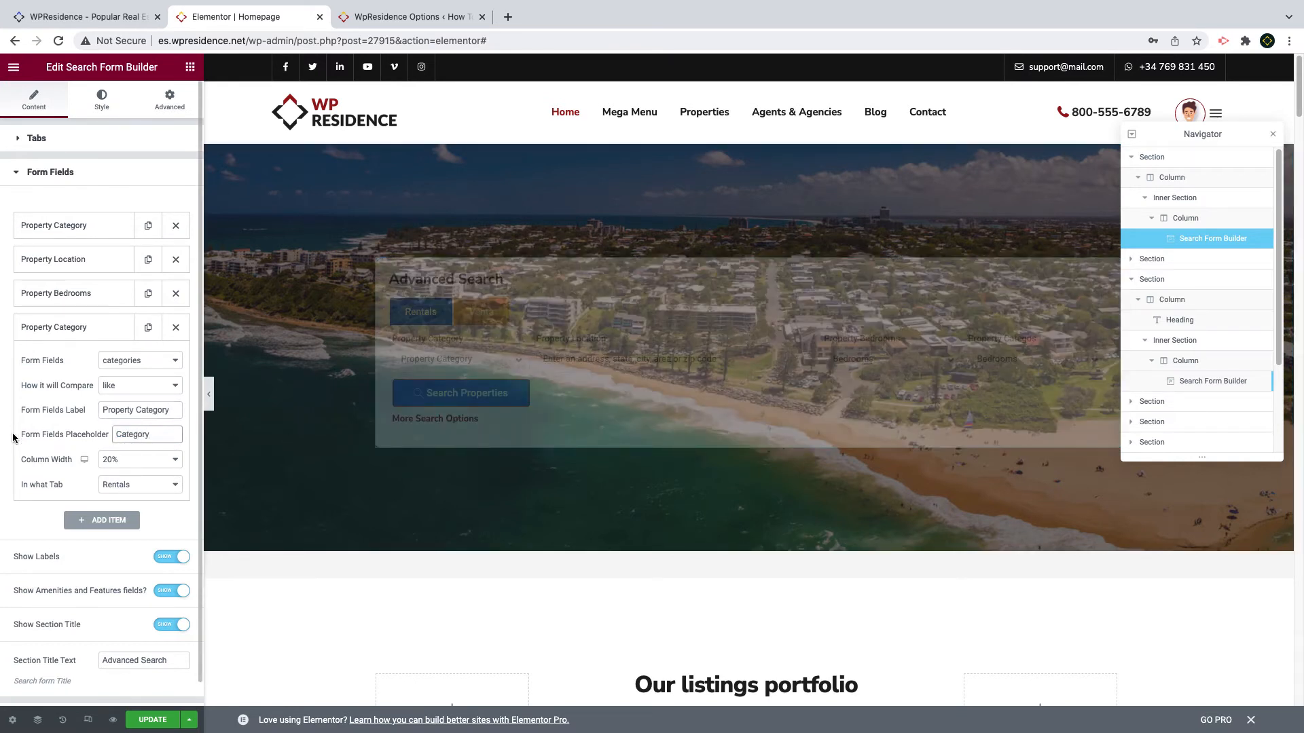
click(139, 485)
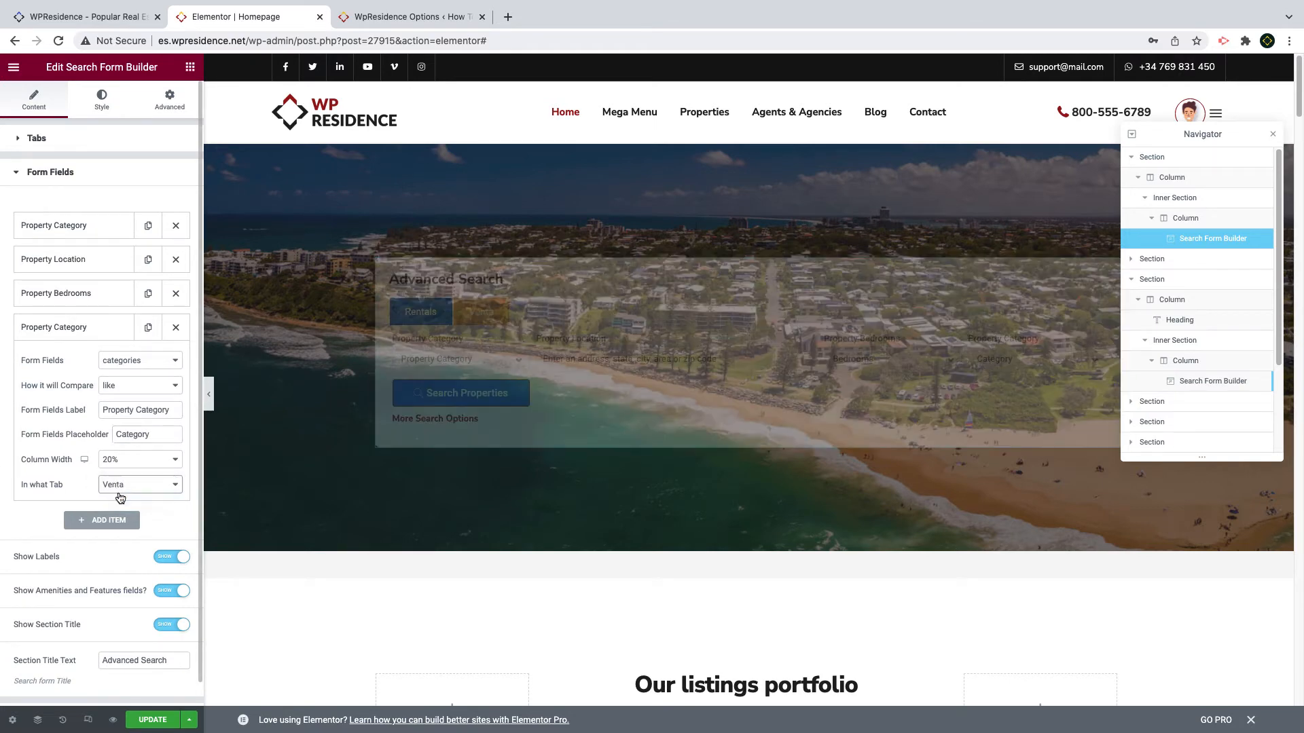
click(53, 327)
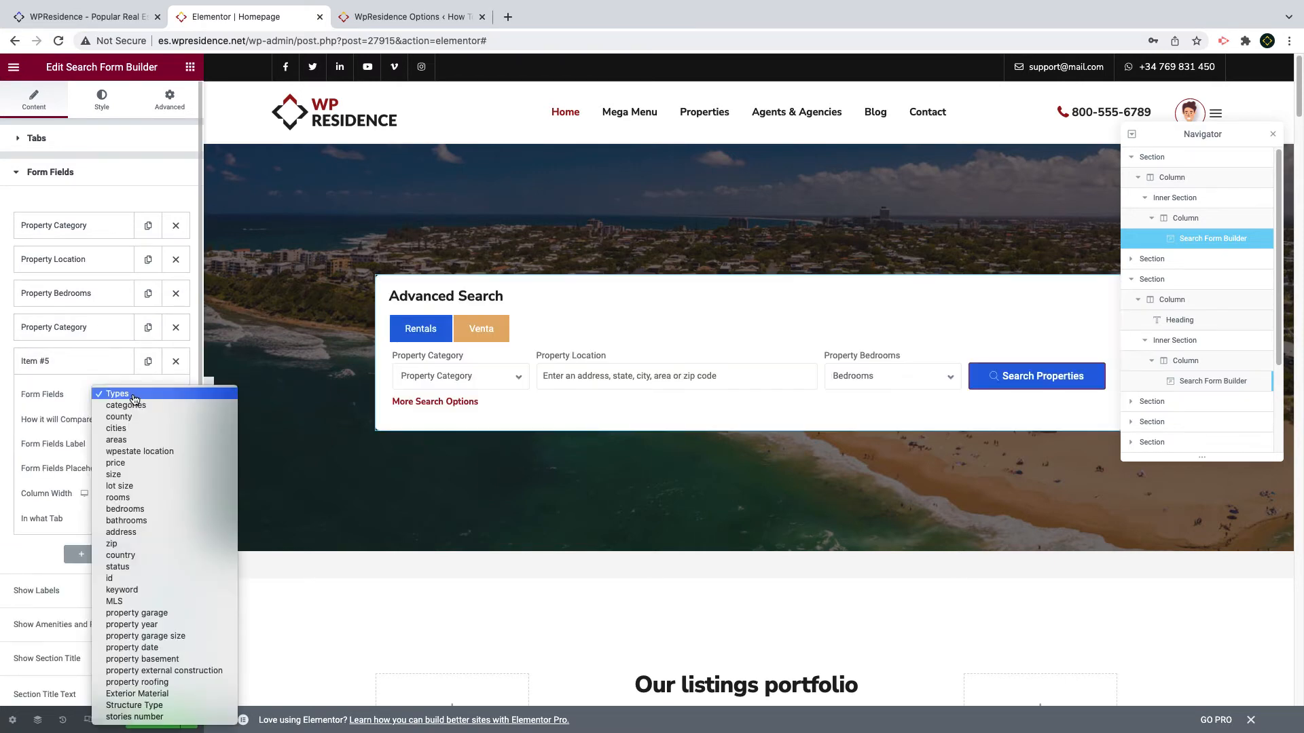
Step: Make the new field a cities search labelled Property City at 33% column width
click(115, 428)
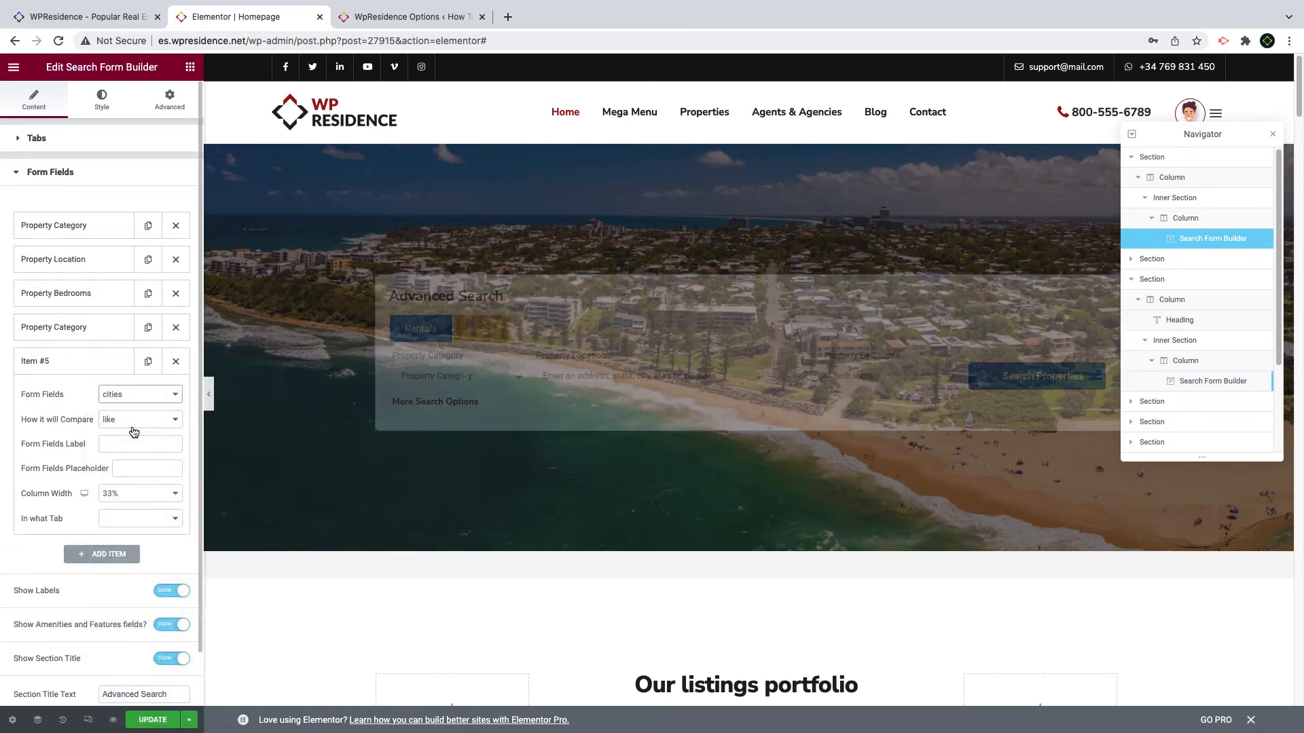
text(Property City)
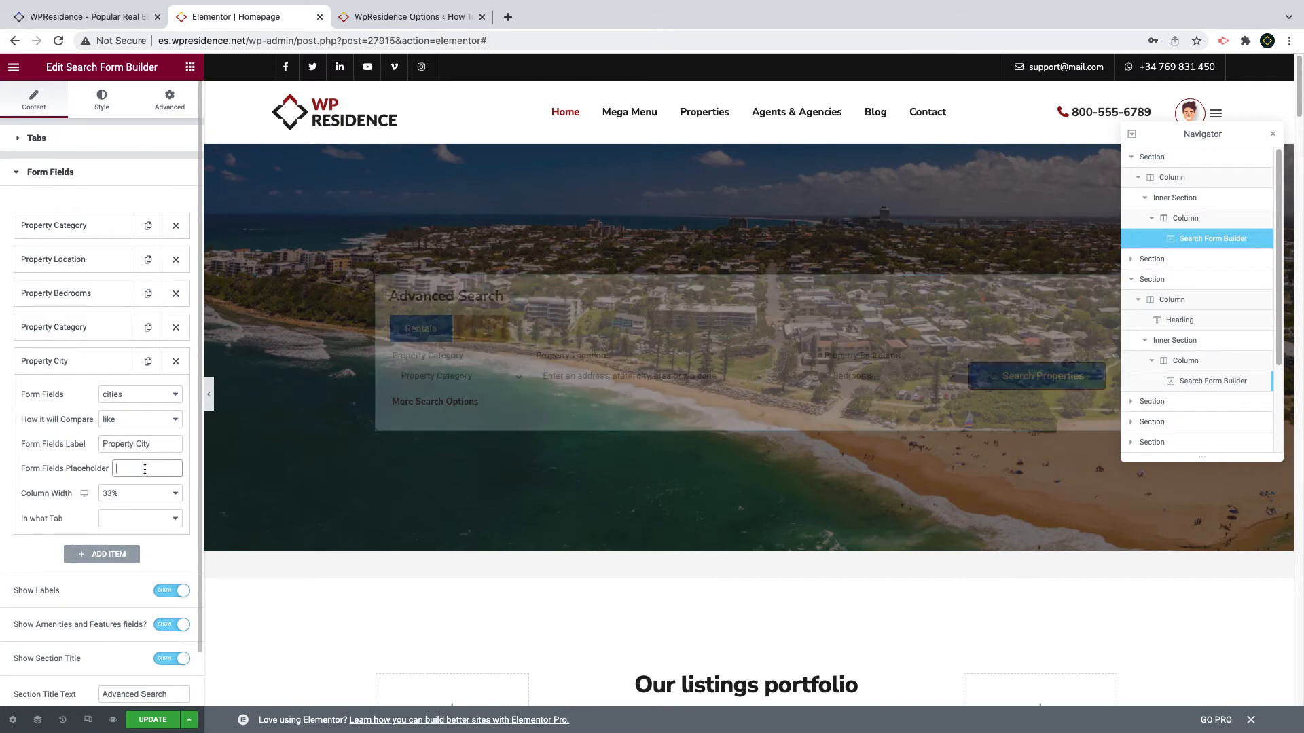
click(138, 493)
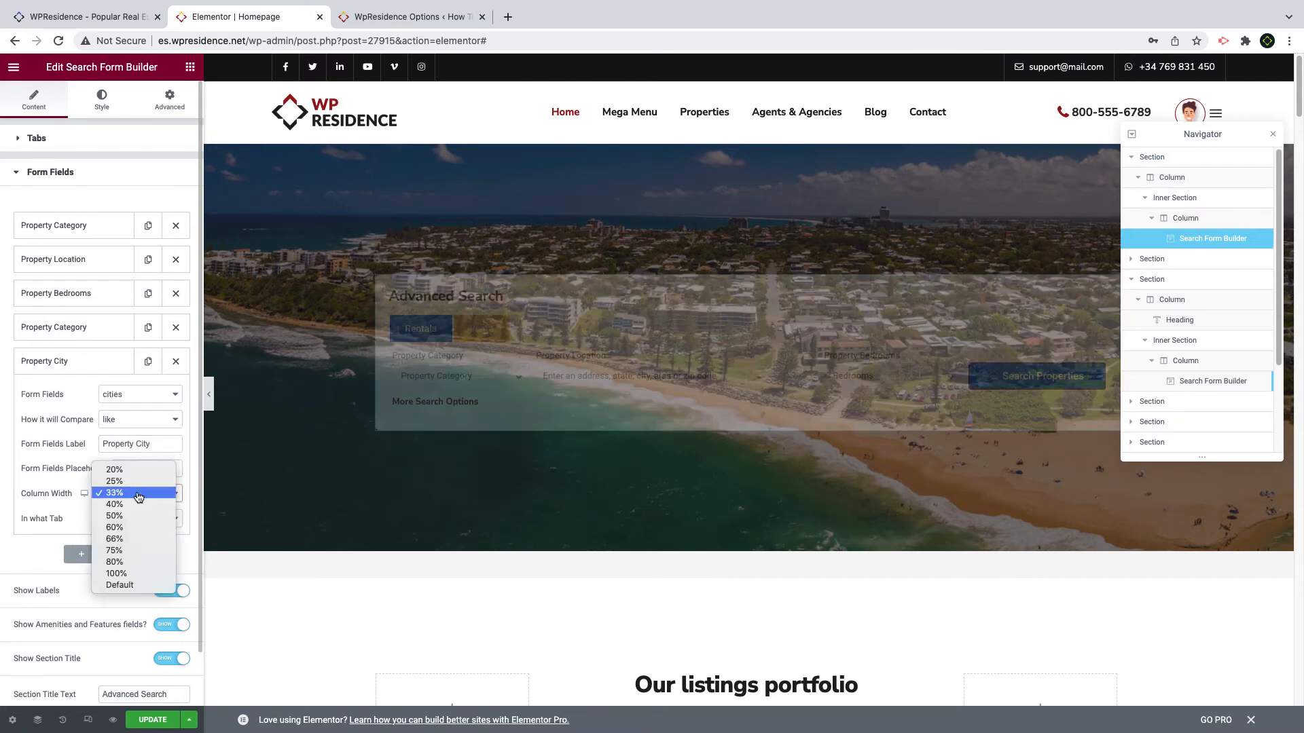
click(114, 469)
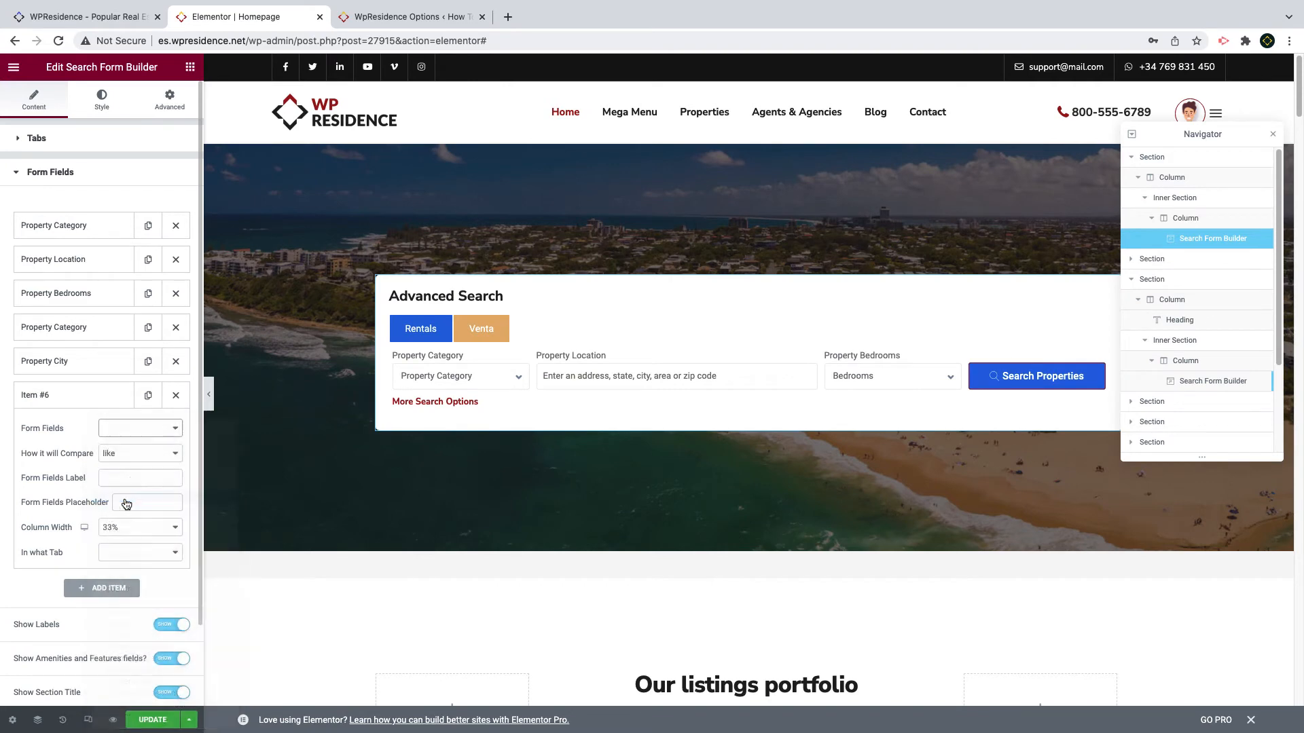
Step: Make the new field an equal-compare Price slider, 10000 to 1200000, 40% wide in the Venta tab
click(138, 454)
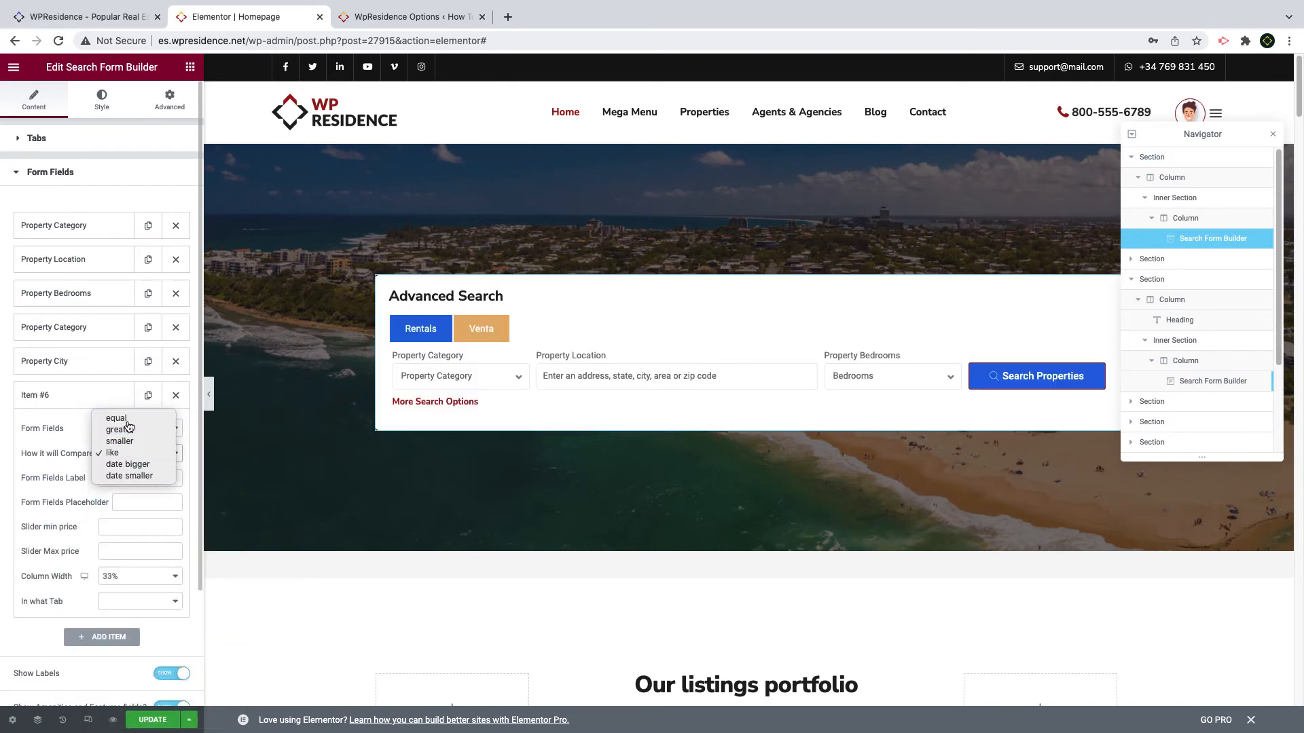
click(115, 418)
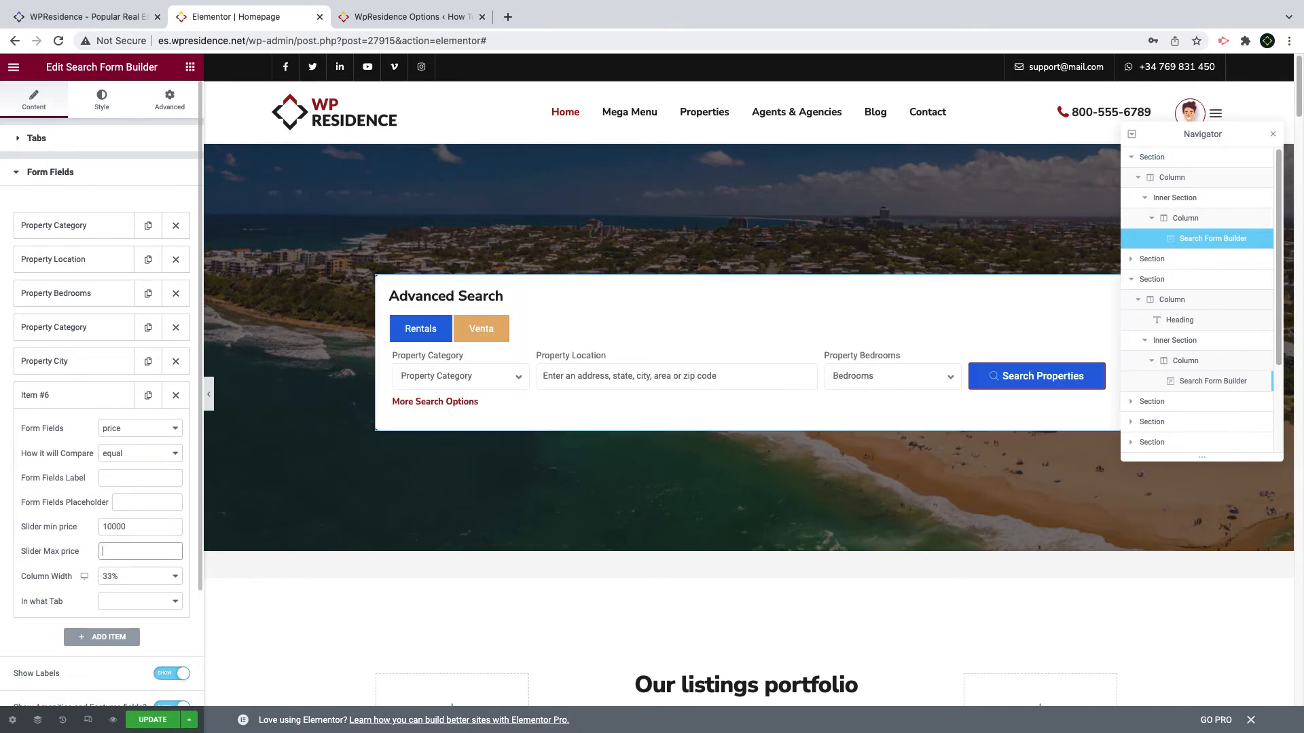
text(120000)
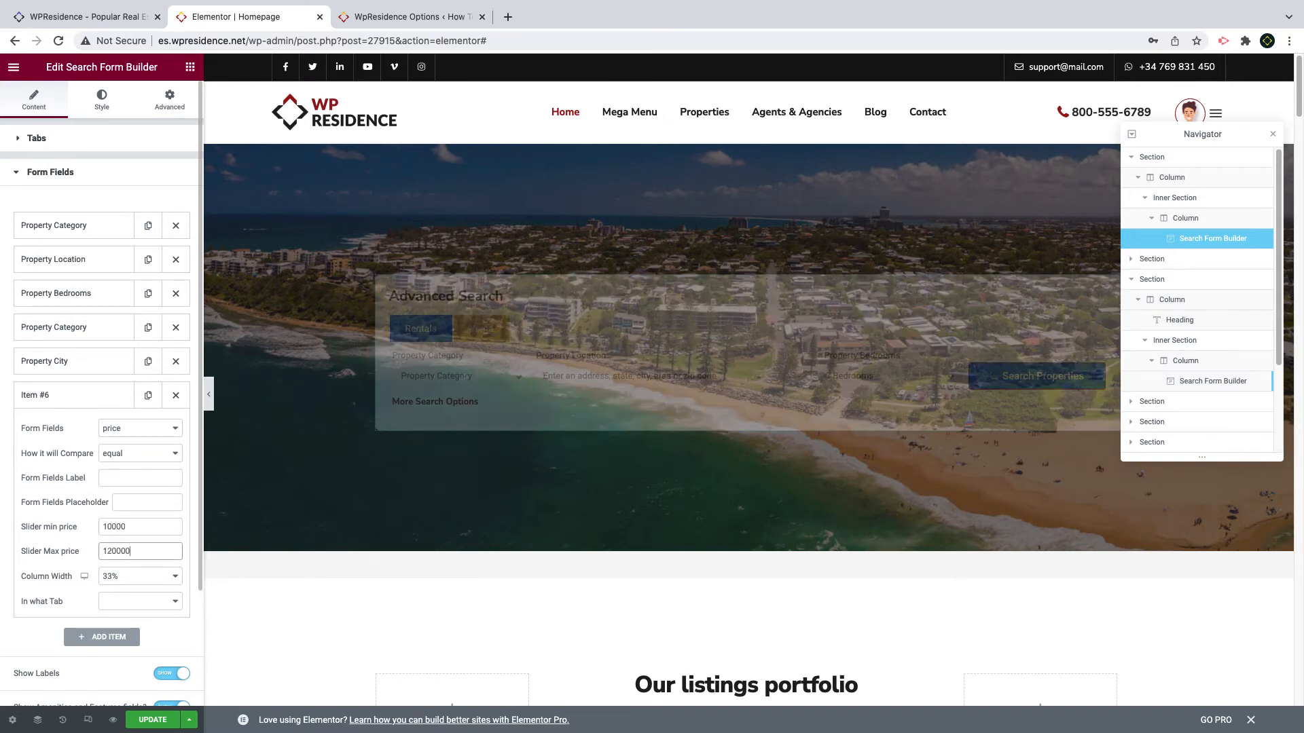
click(140, 576)
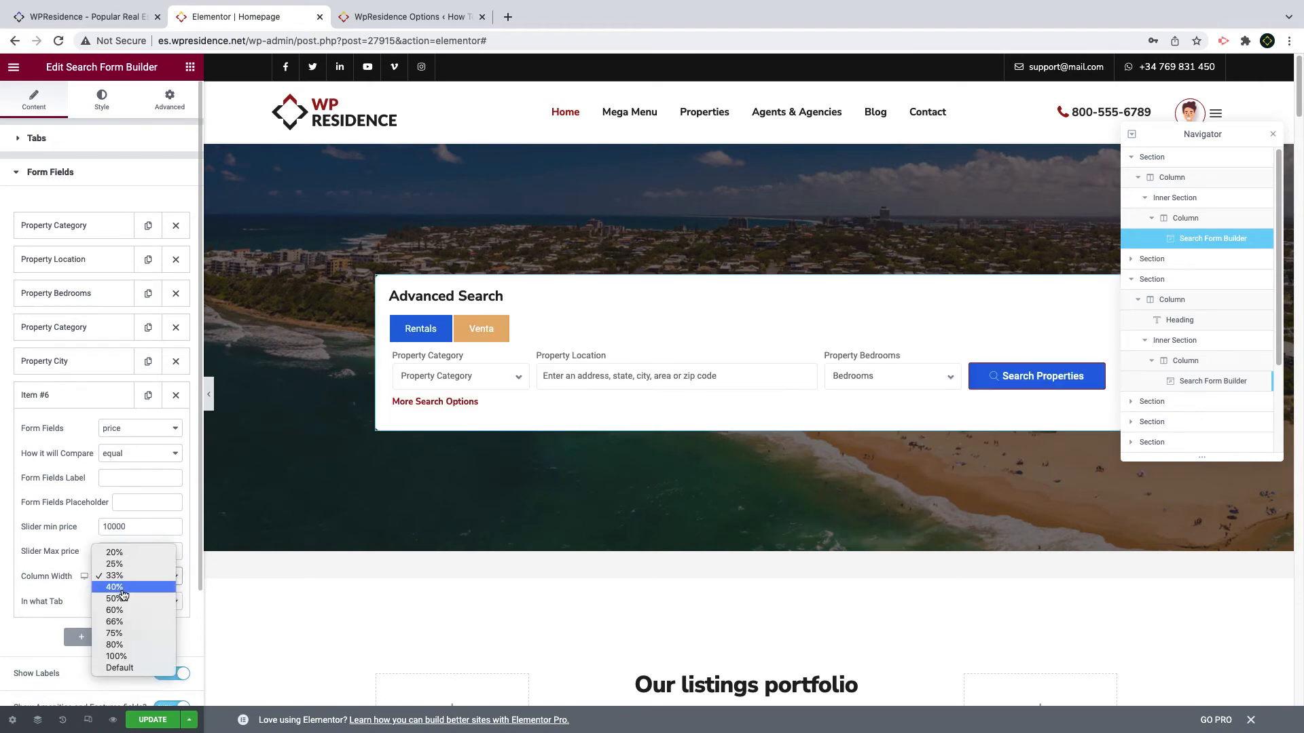
click(114, 586)
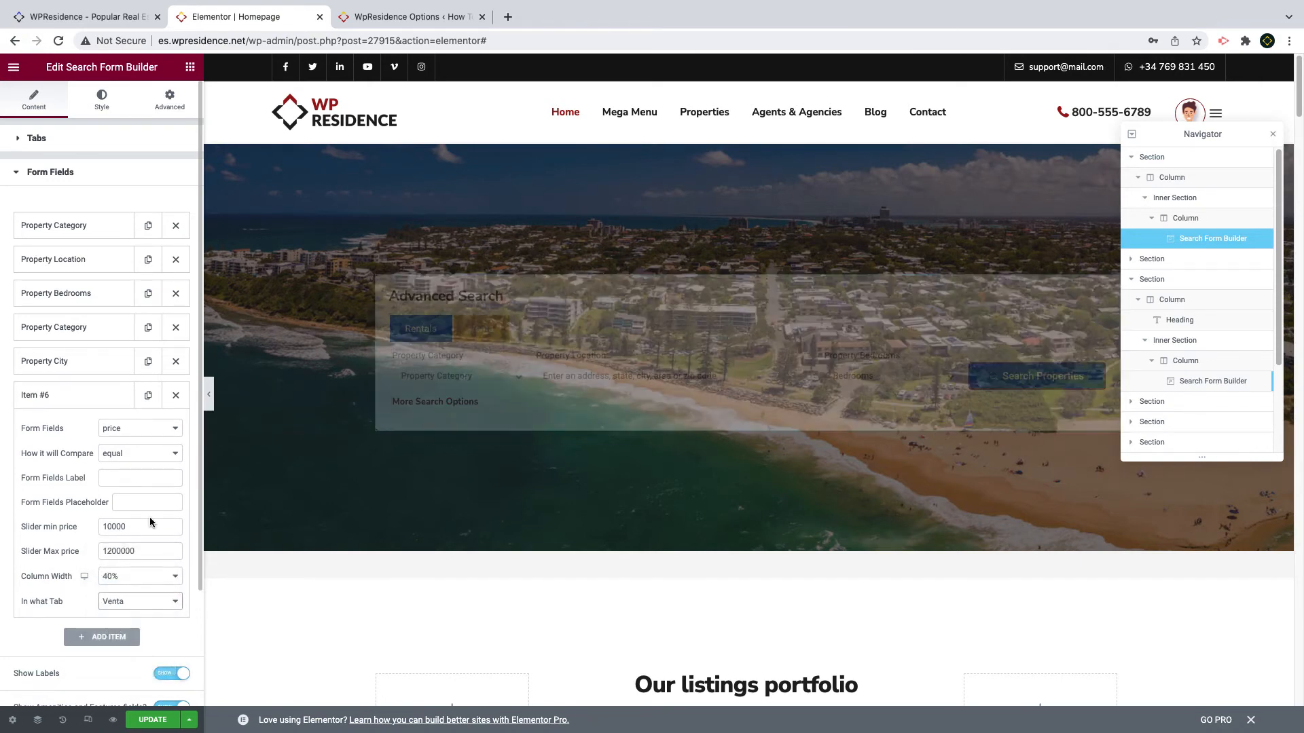
text(Price)
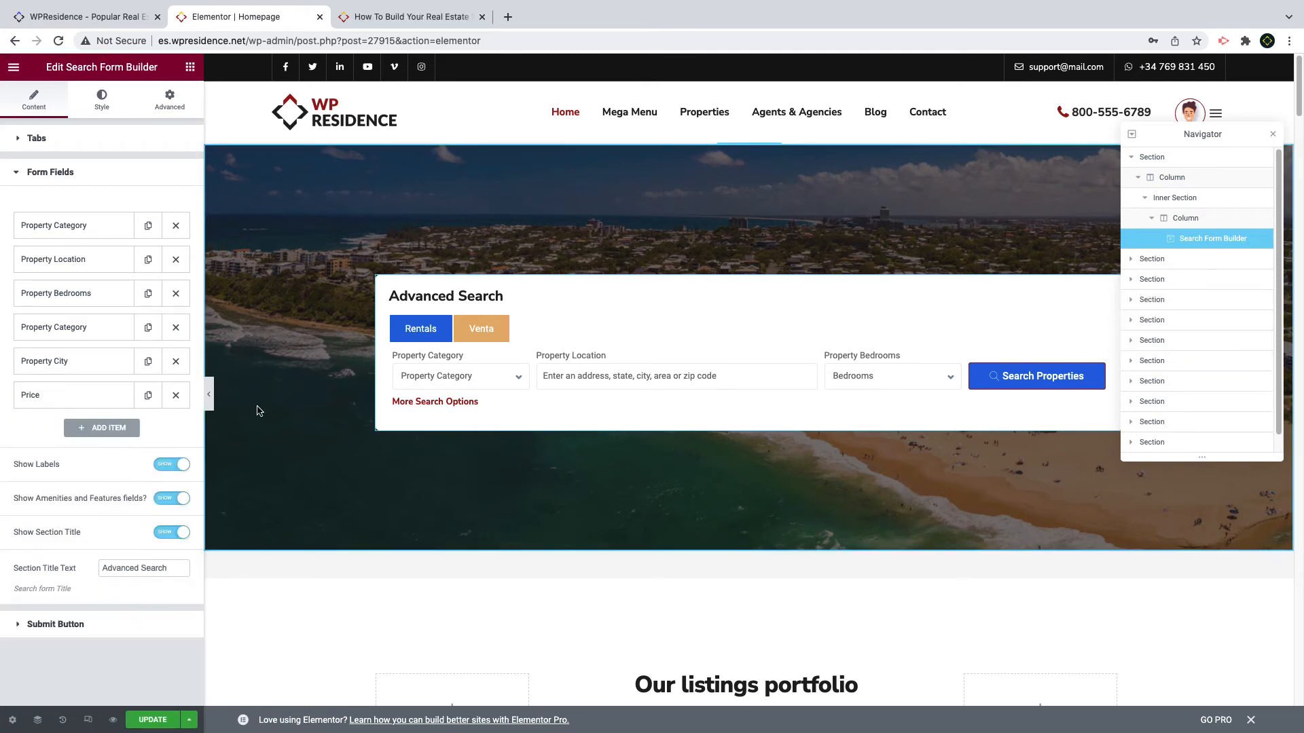
Step: Switch off the Amenities option and the form's Section Title
click(171, 498)
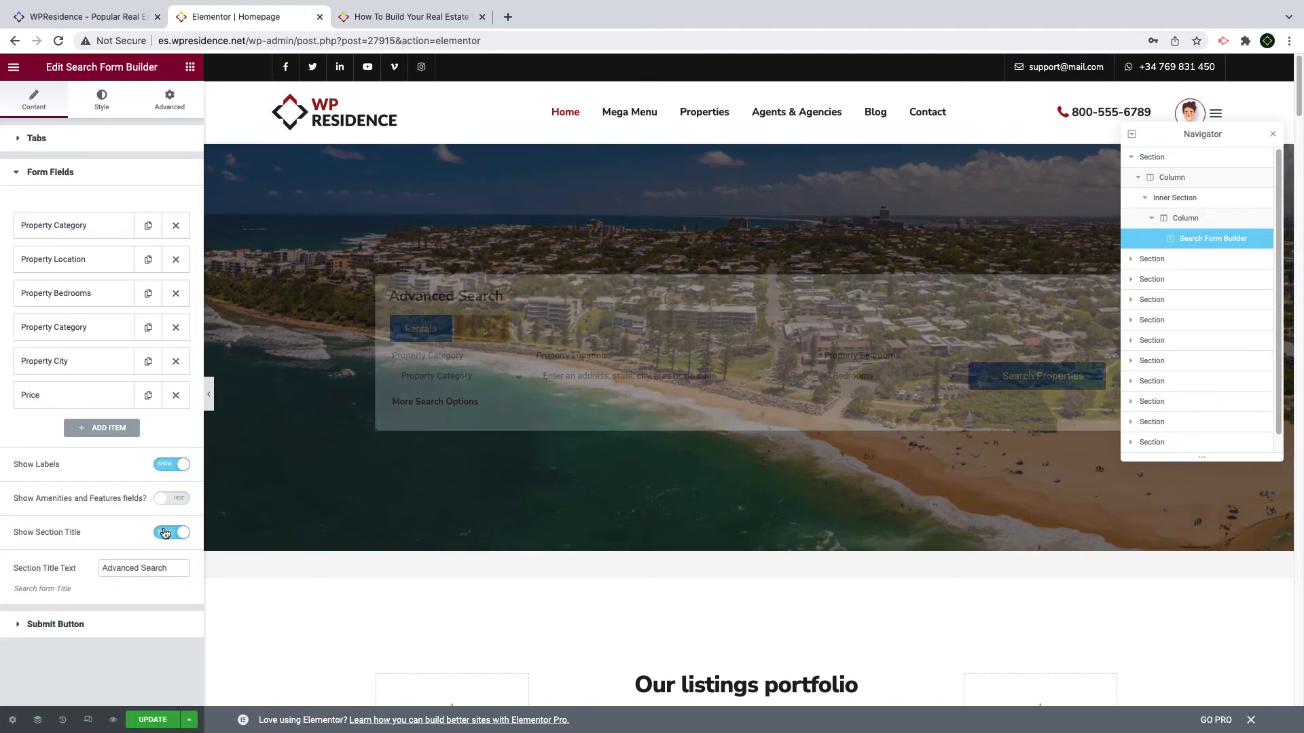
click(173, 533)
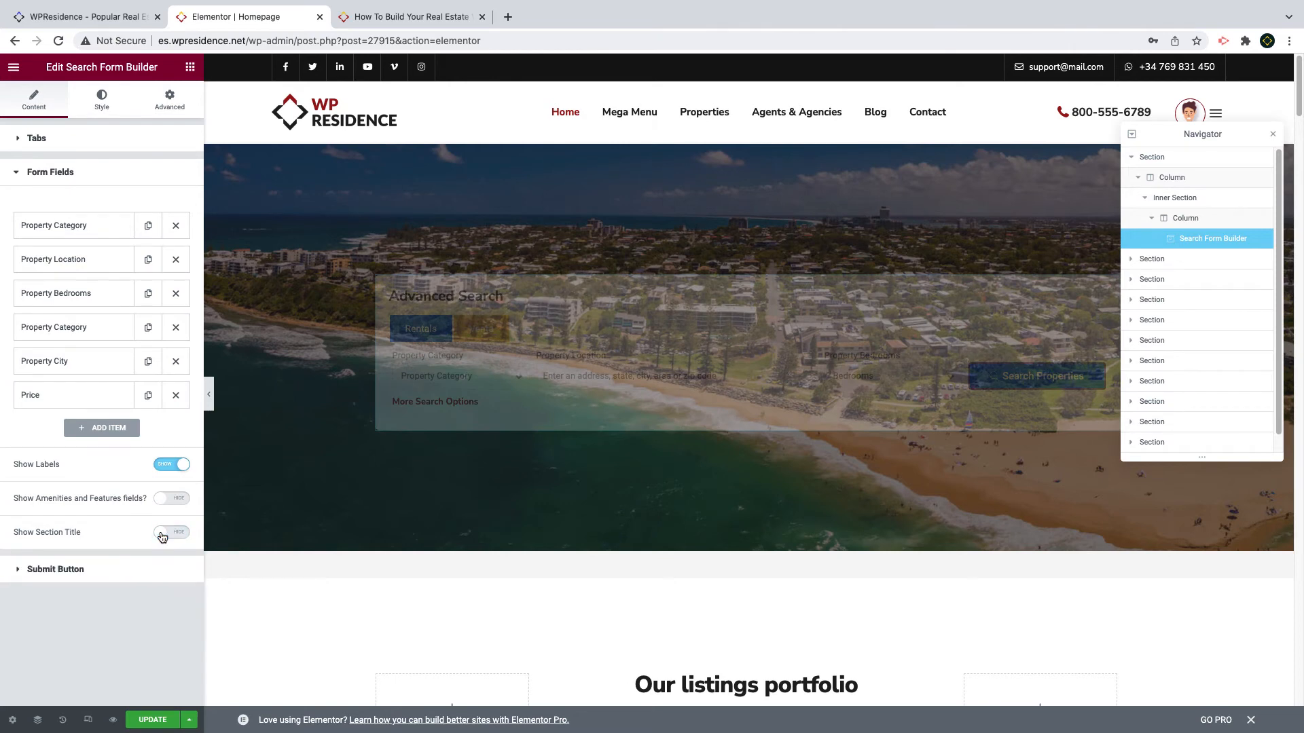
Step: Give the form labels 3px bottom margin, black colour and 500 weight, then reach the Tabs styling section
click(100, 98)
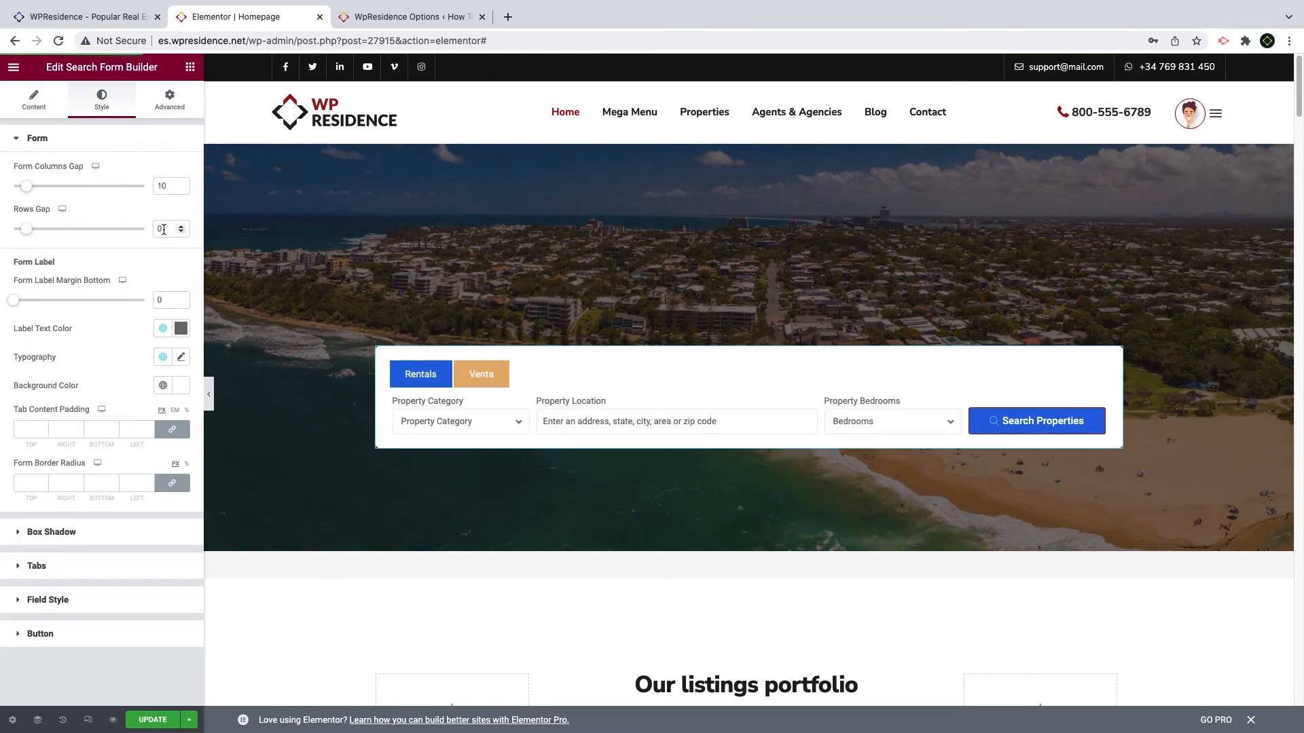
click(166, 300)
text(3)
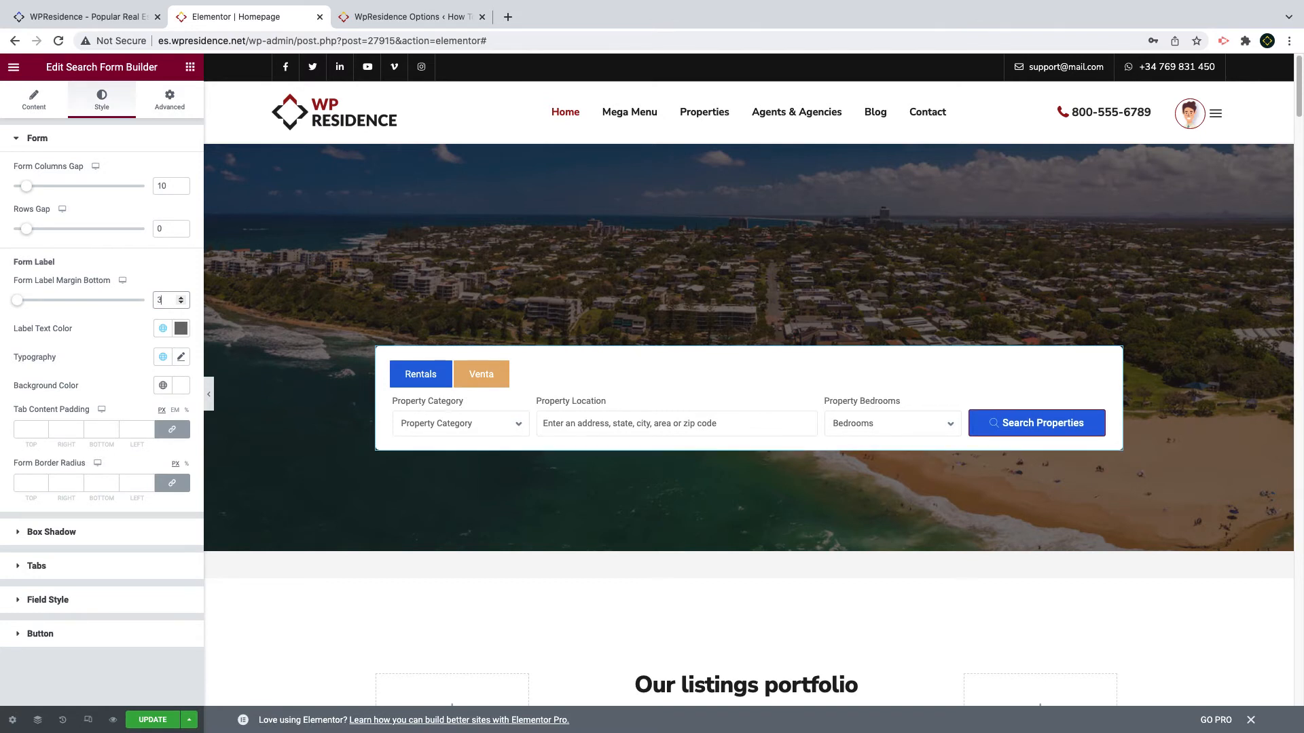
click(180, 329)
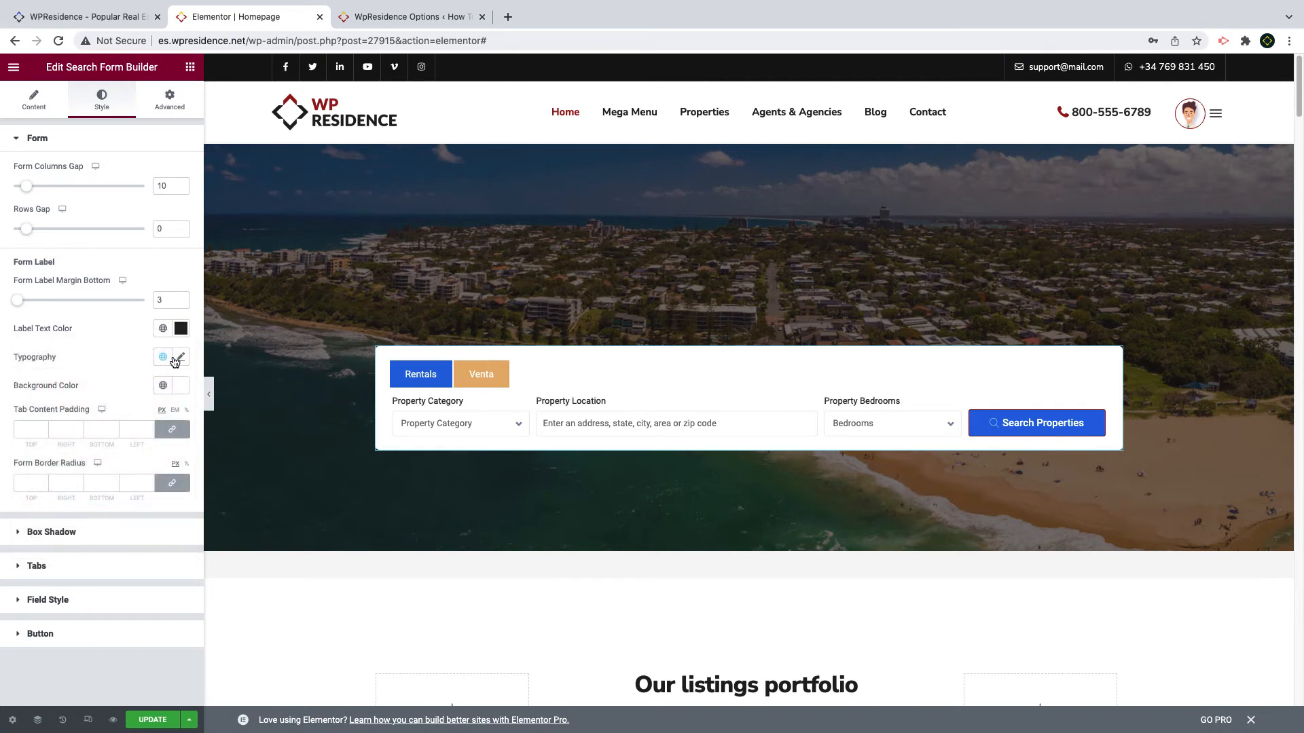
click(180, 357)
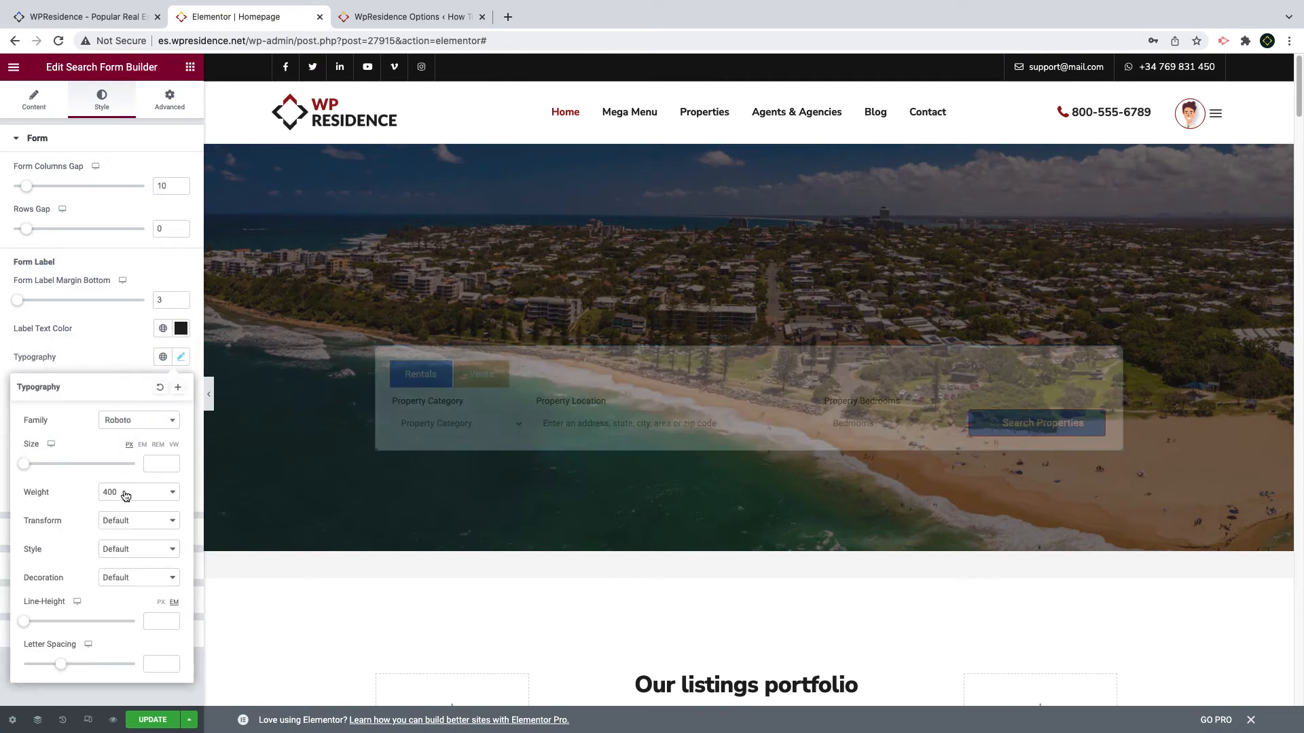
click(138, 492)
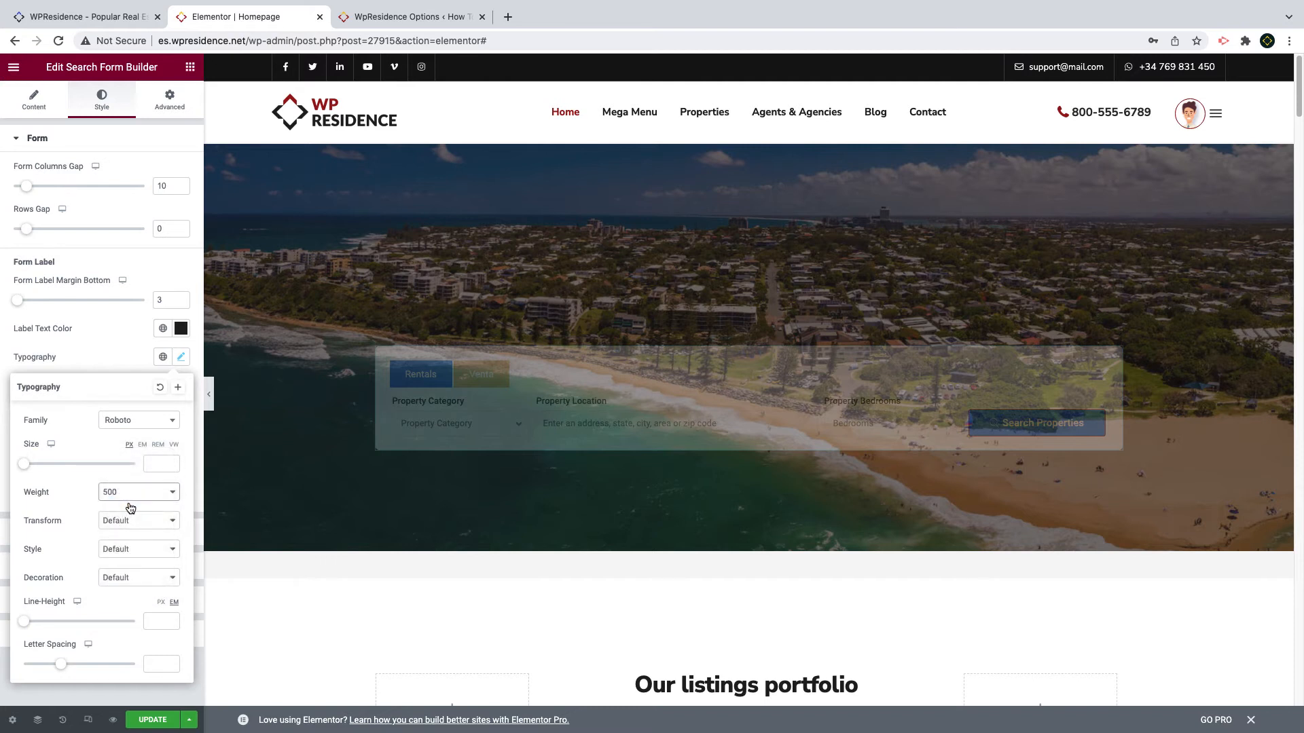
mouse_move(112, 359)
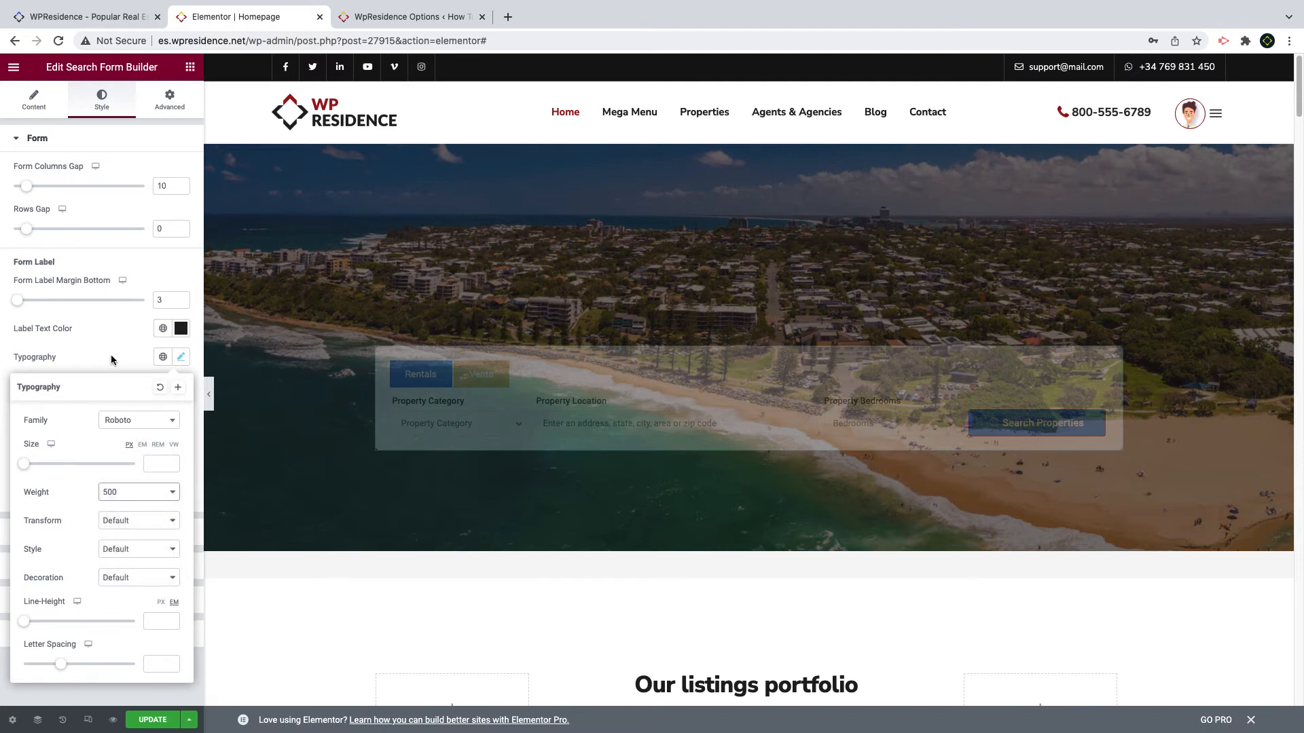
click(181, 385)
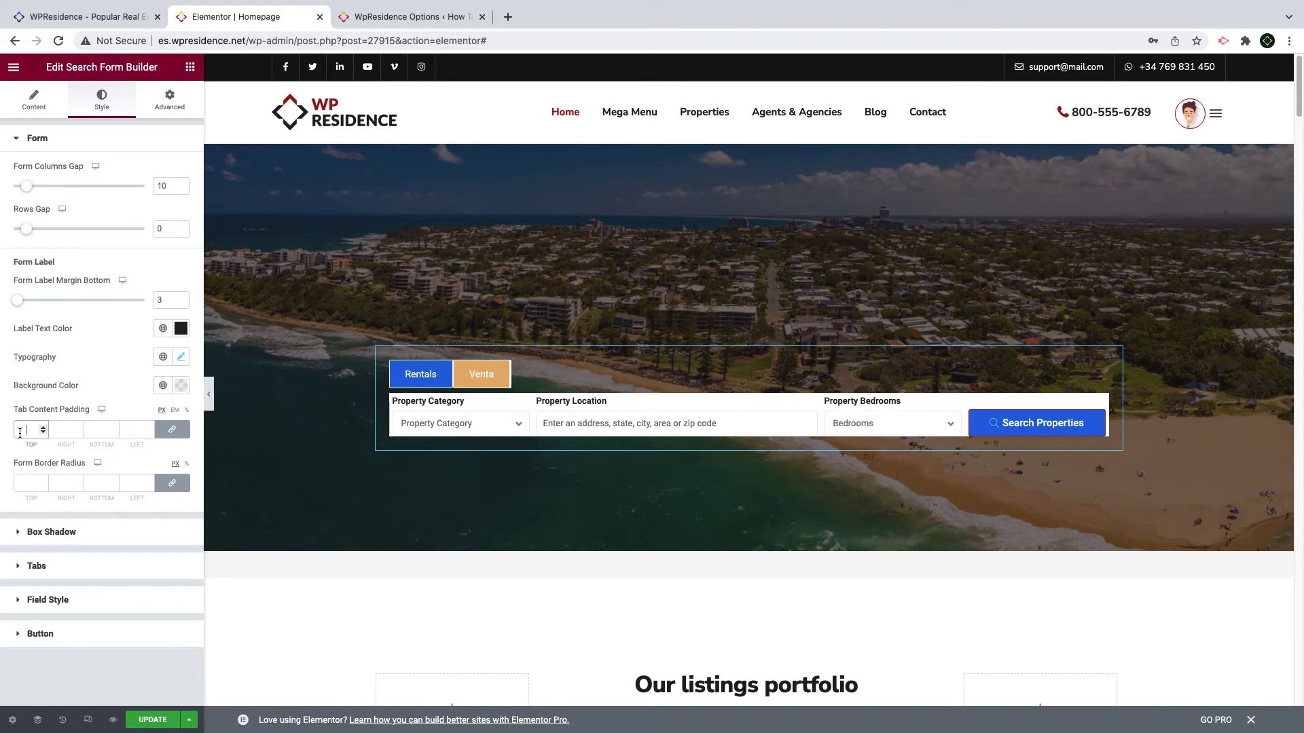
click(37, 567)
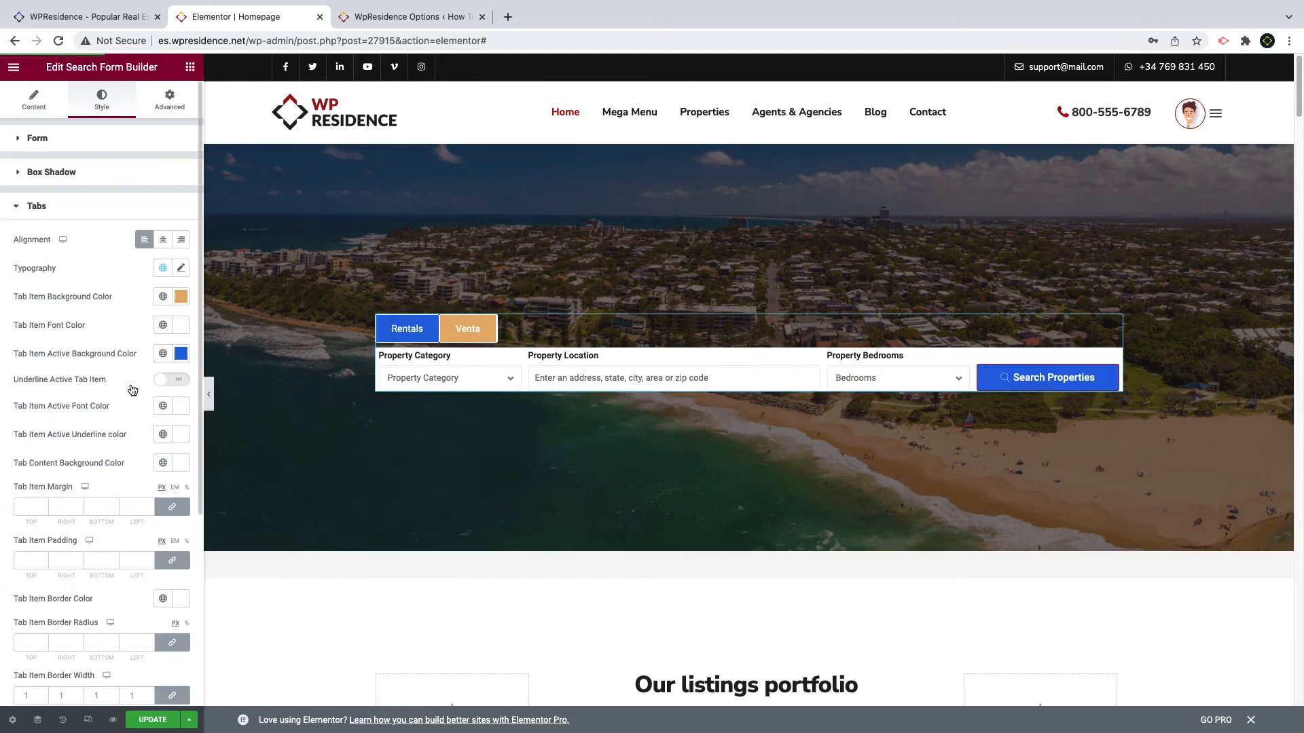
Step: Centre the tabs with red background, white active background, black active text and 600 font weight
click(37, 206)
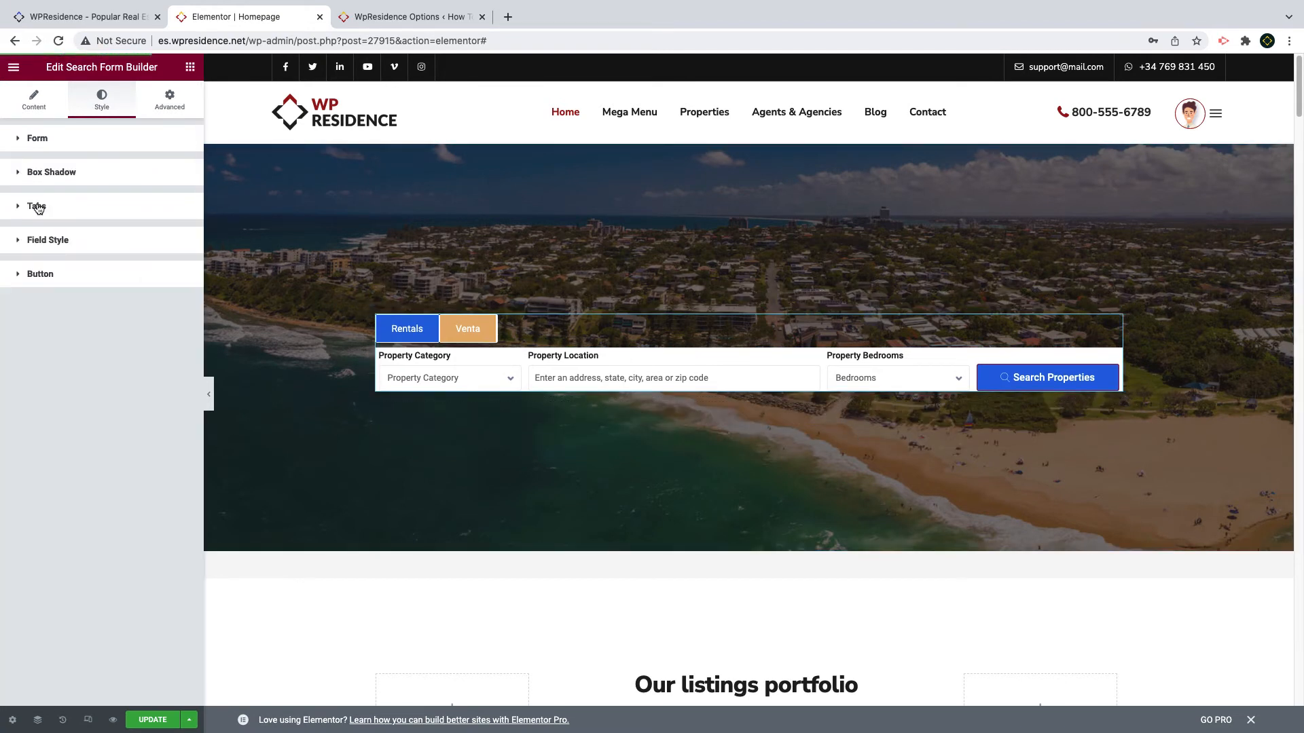
click(37, 206)
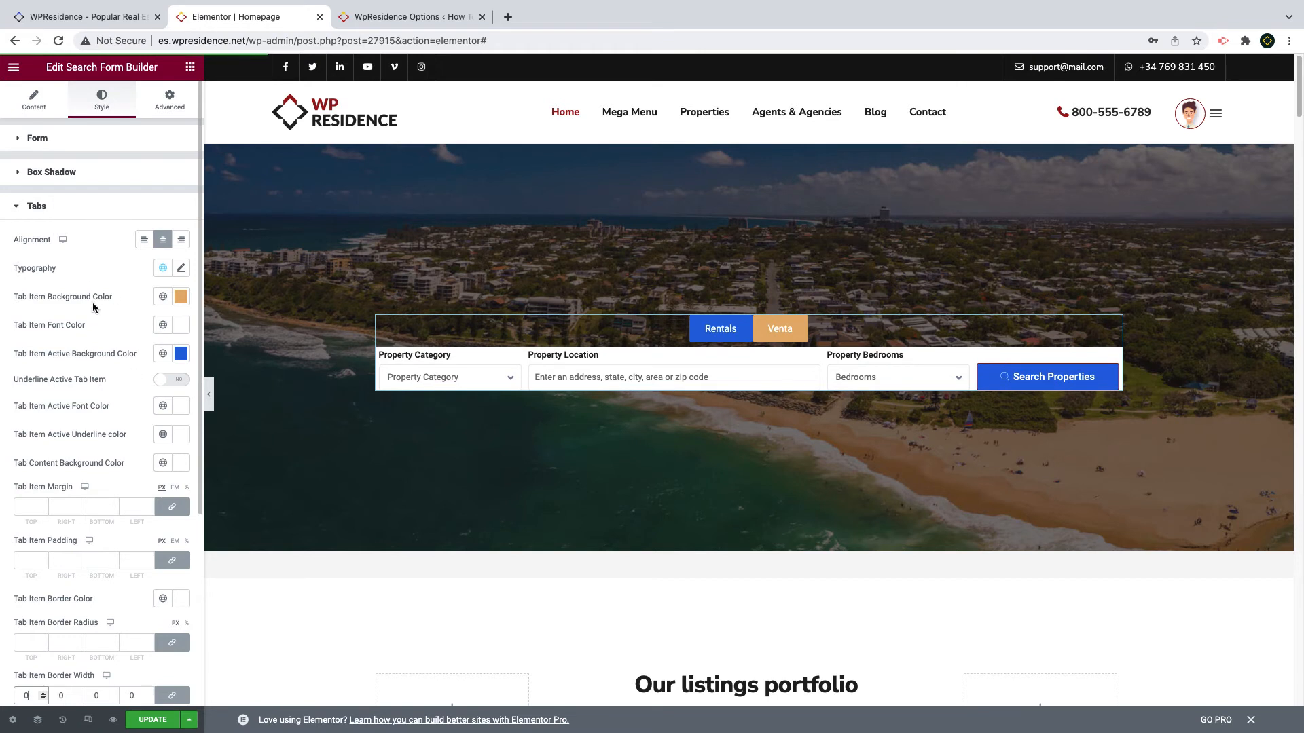
click(180, 298)
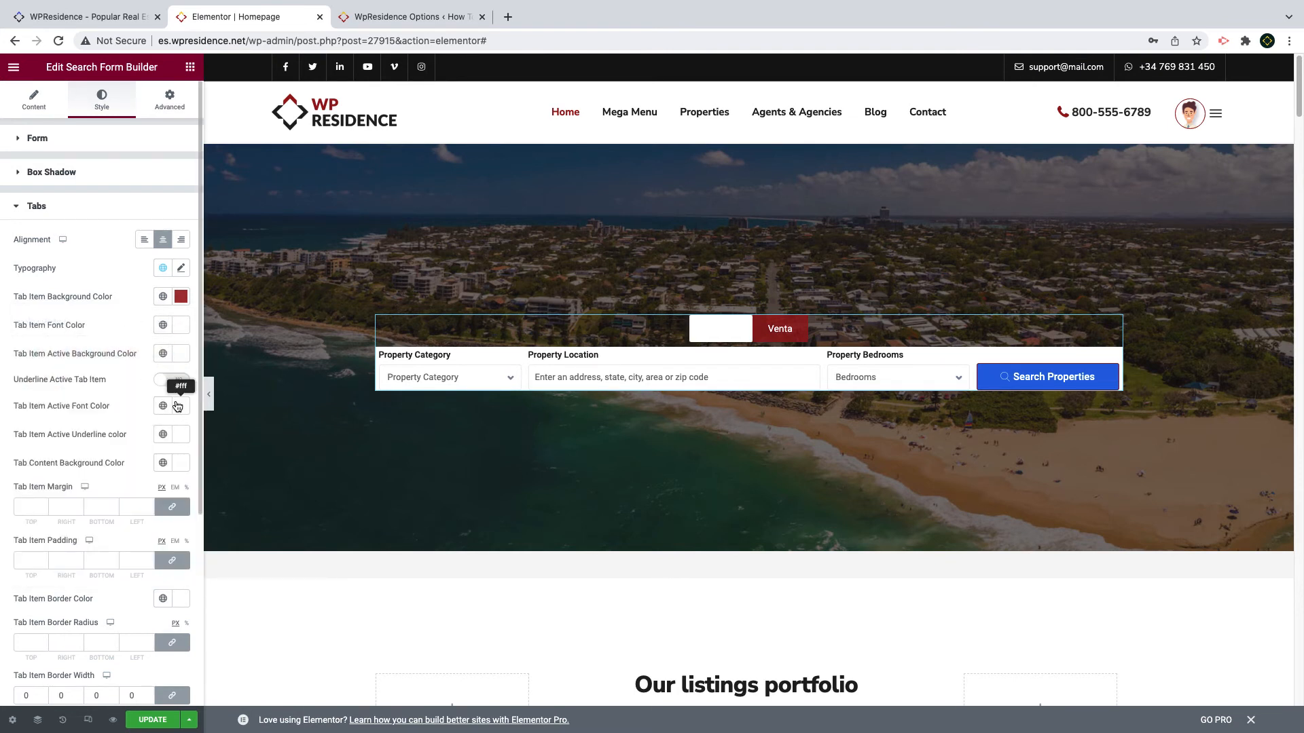
click(181, 406)
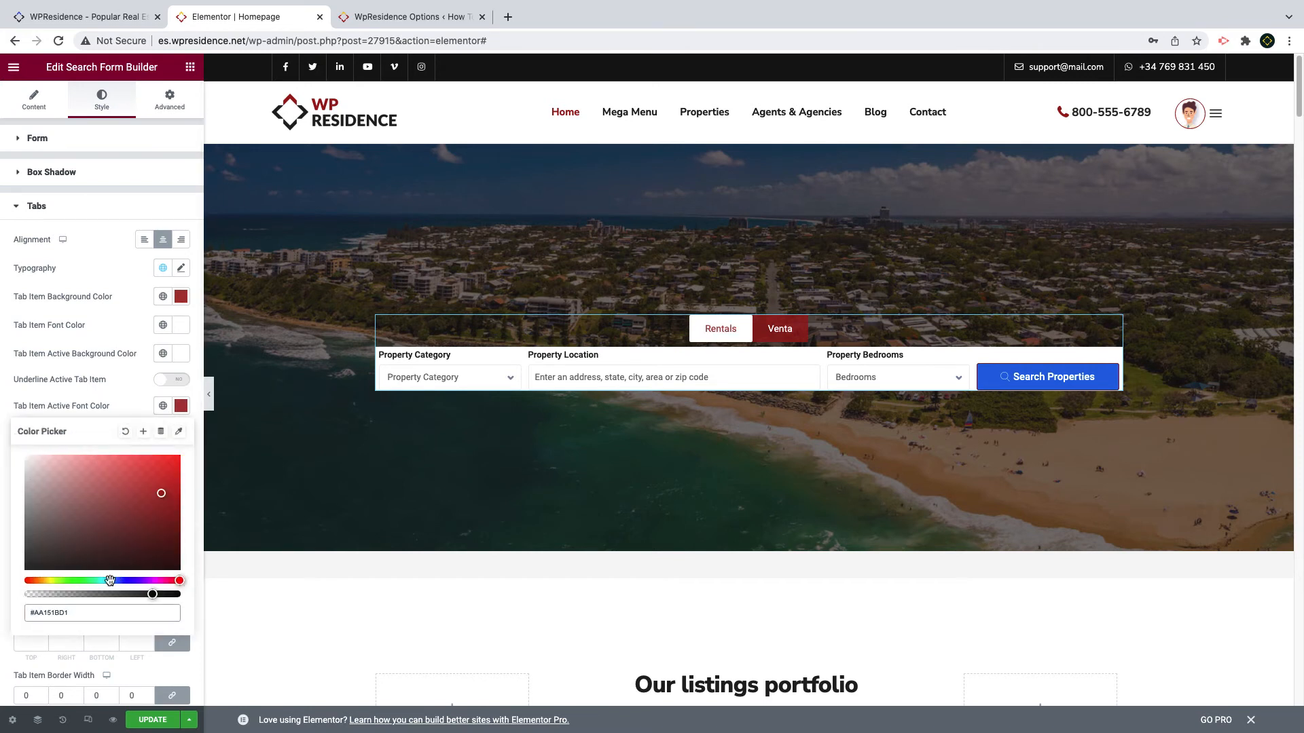
triple_click(101, 612)
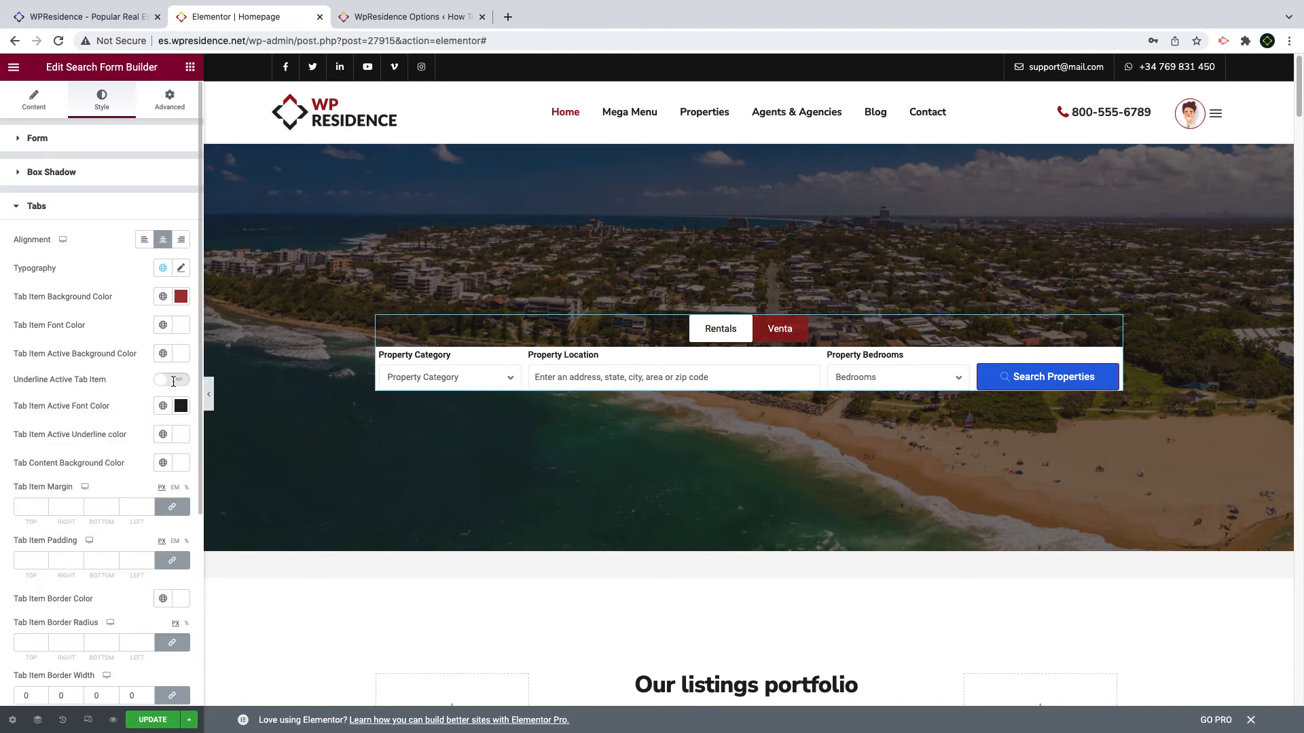
click(181, 268)
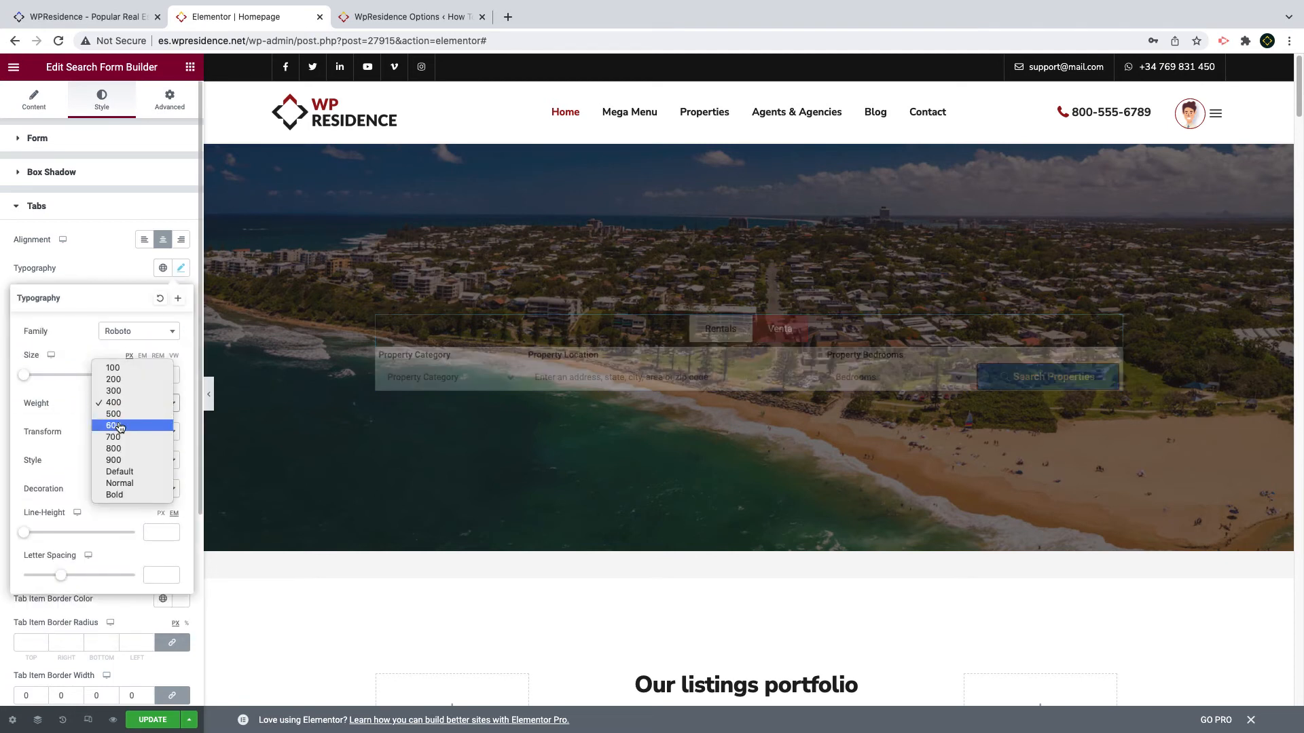
click(113, 413)
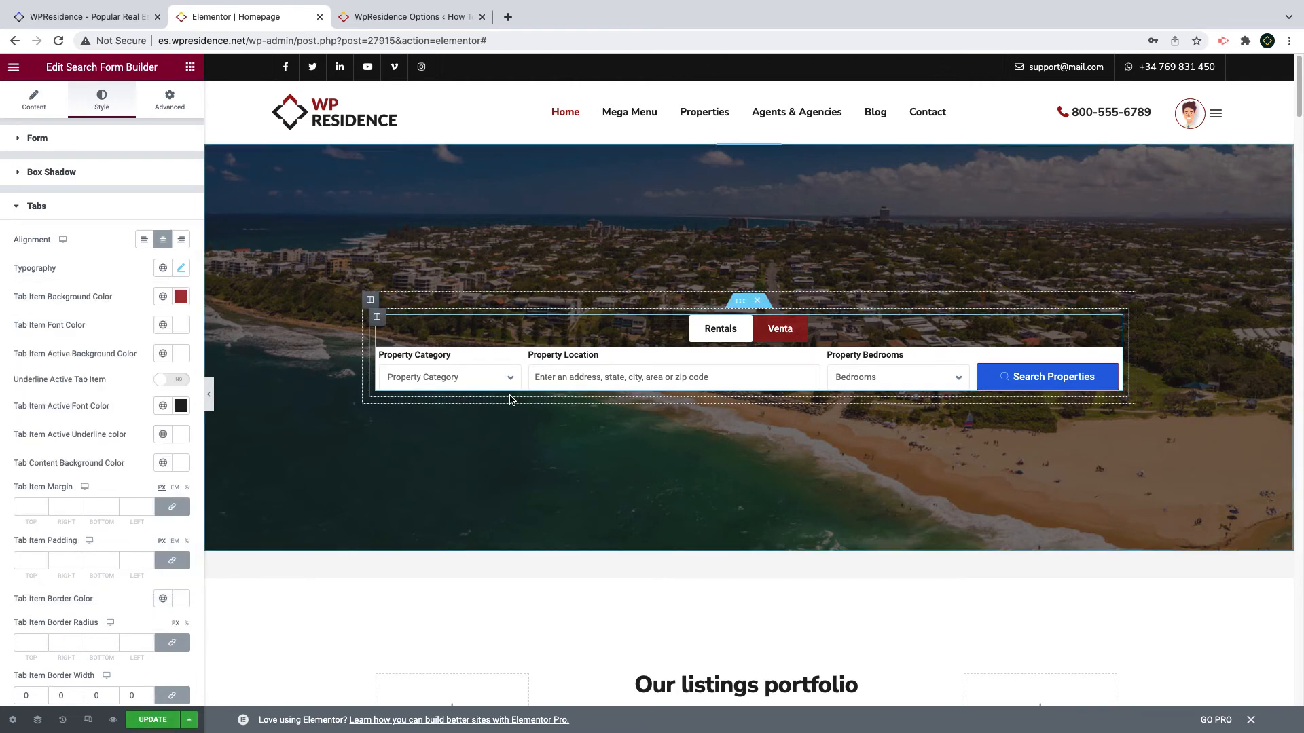
click(25, 506)
text(0)
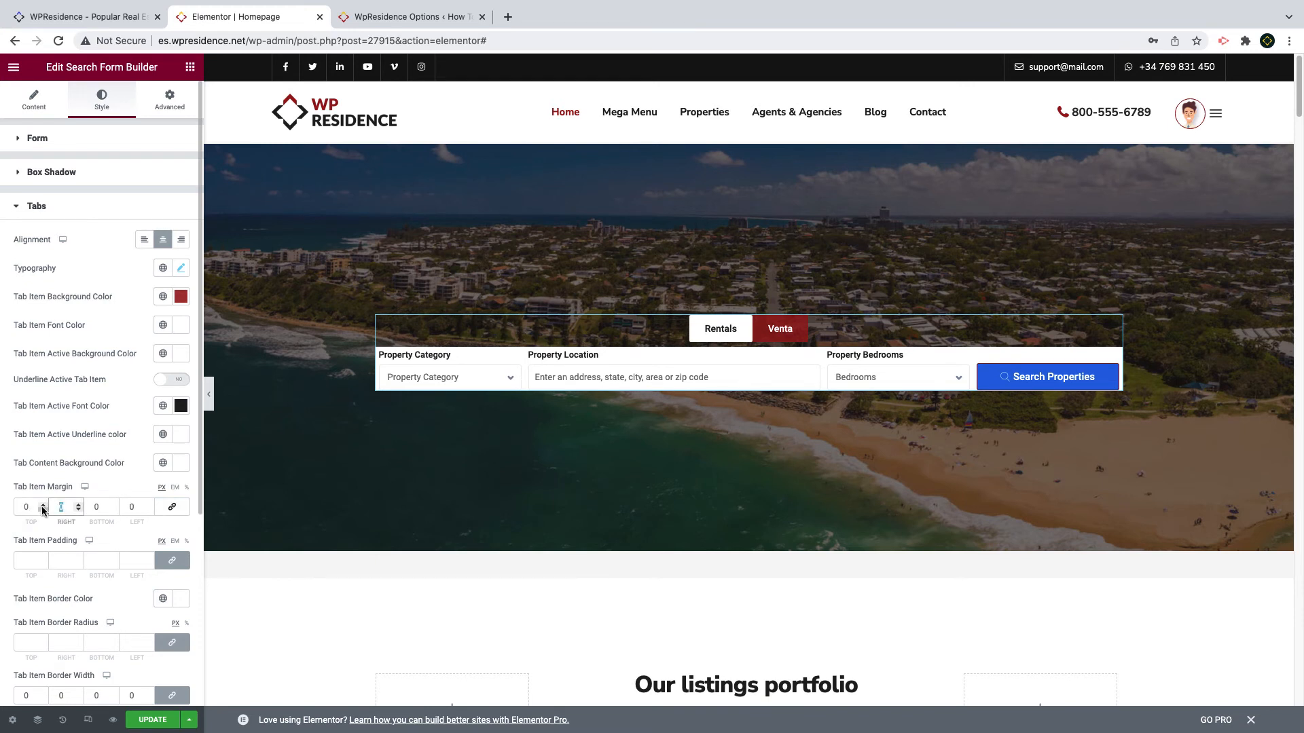
Step: Give the tabs margin 0/3/-7/0, top-only 3px radius and content padding 30/20/30/20
click(79, 508)
text(7)
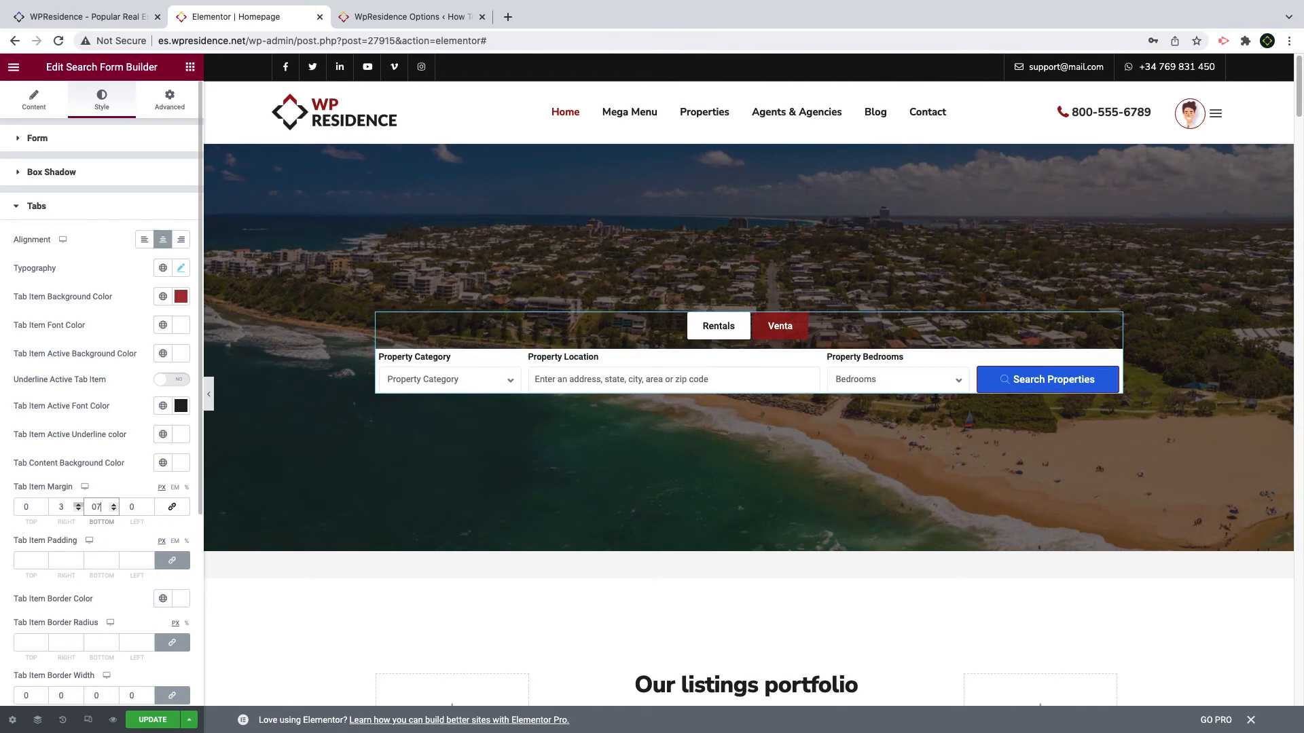
click(98, 507)
text(0)
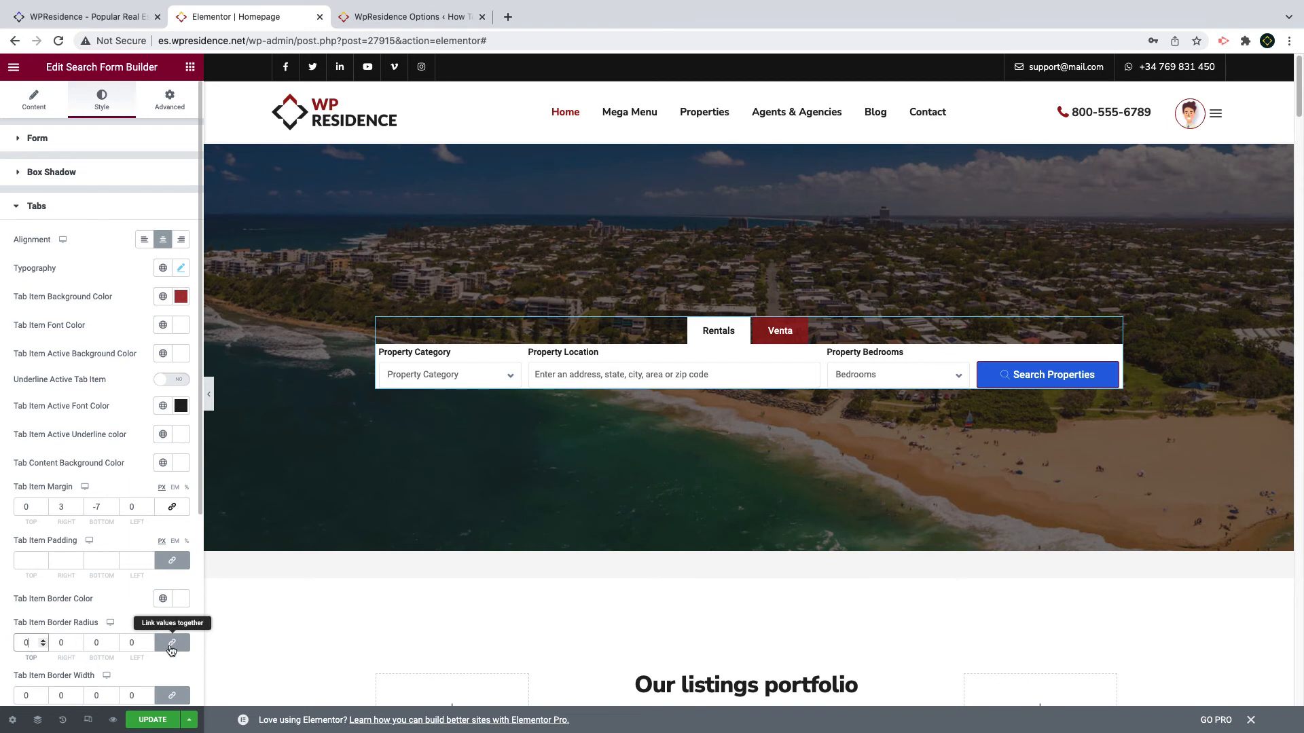
click(172, 642)
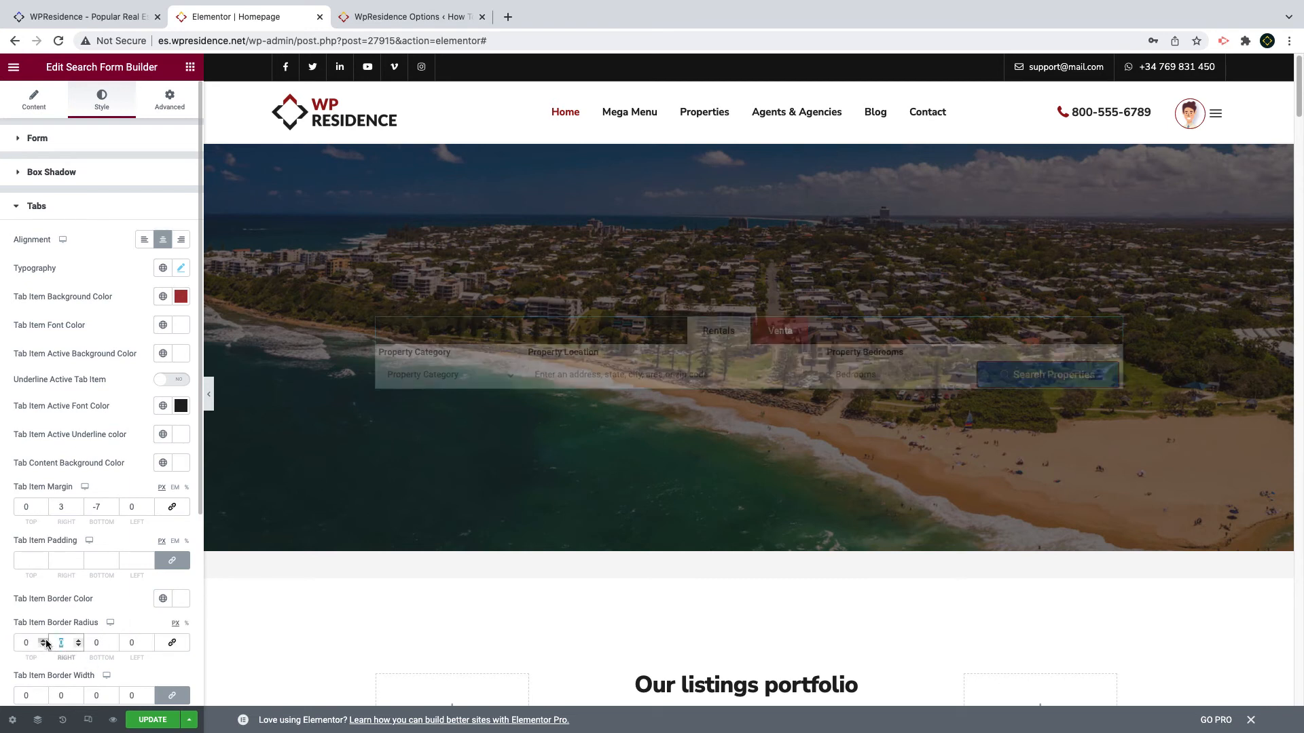
click(31, 642)
text(3)
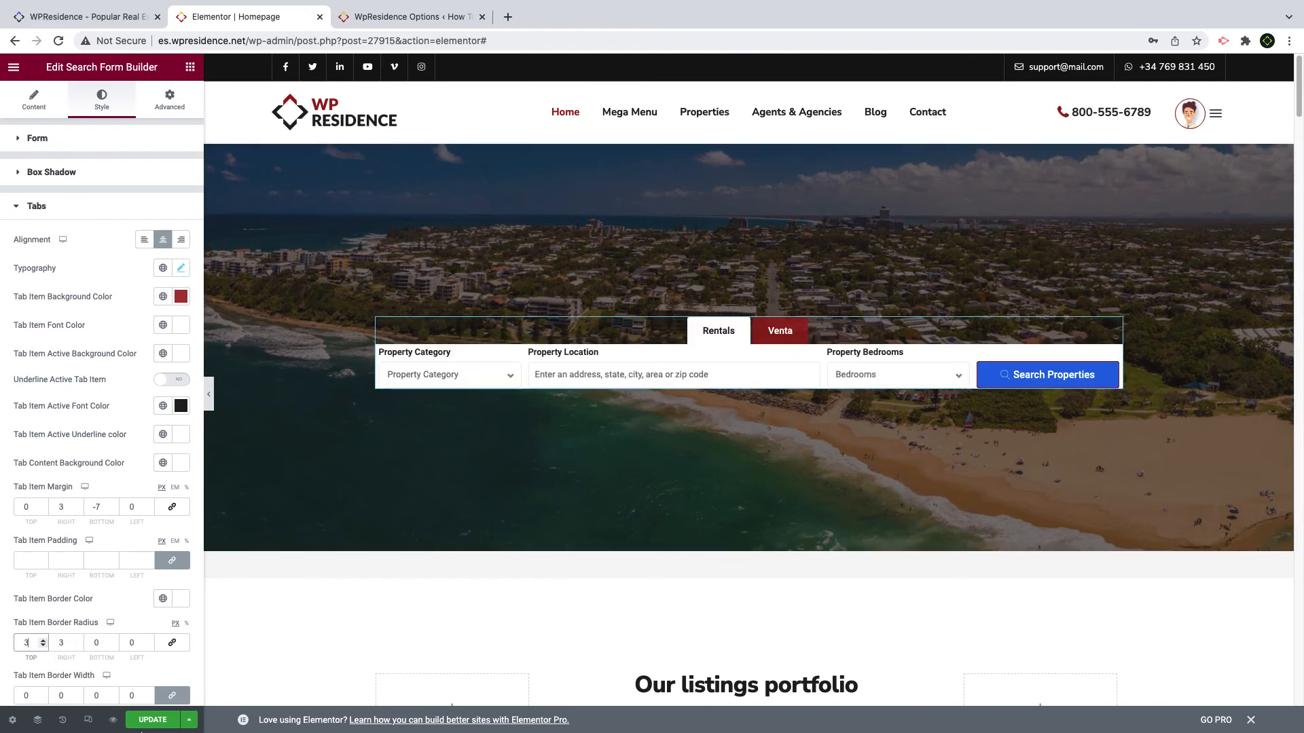
scroll(down, 3)
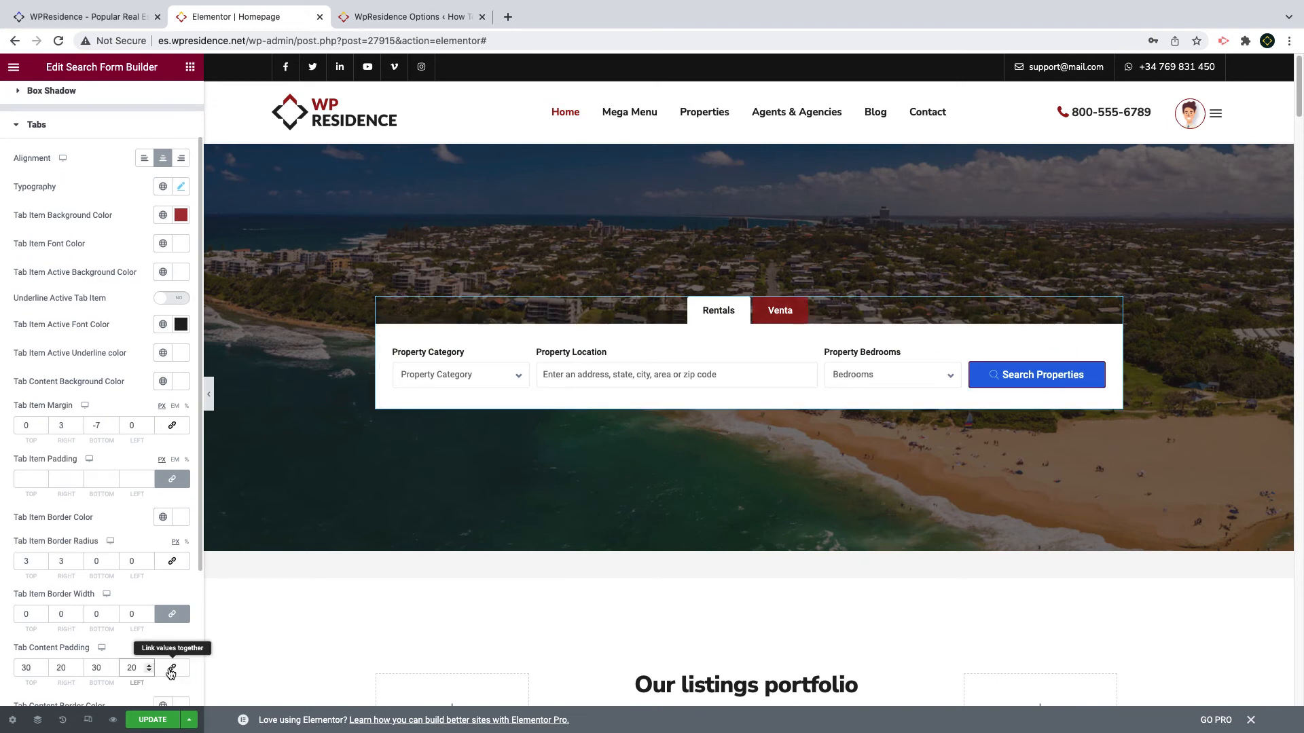
mouse_move(36, 604)
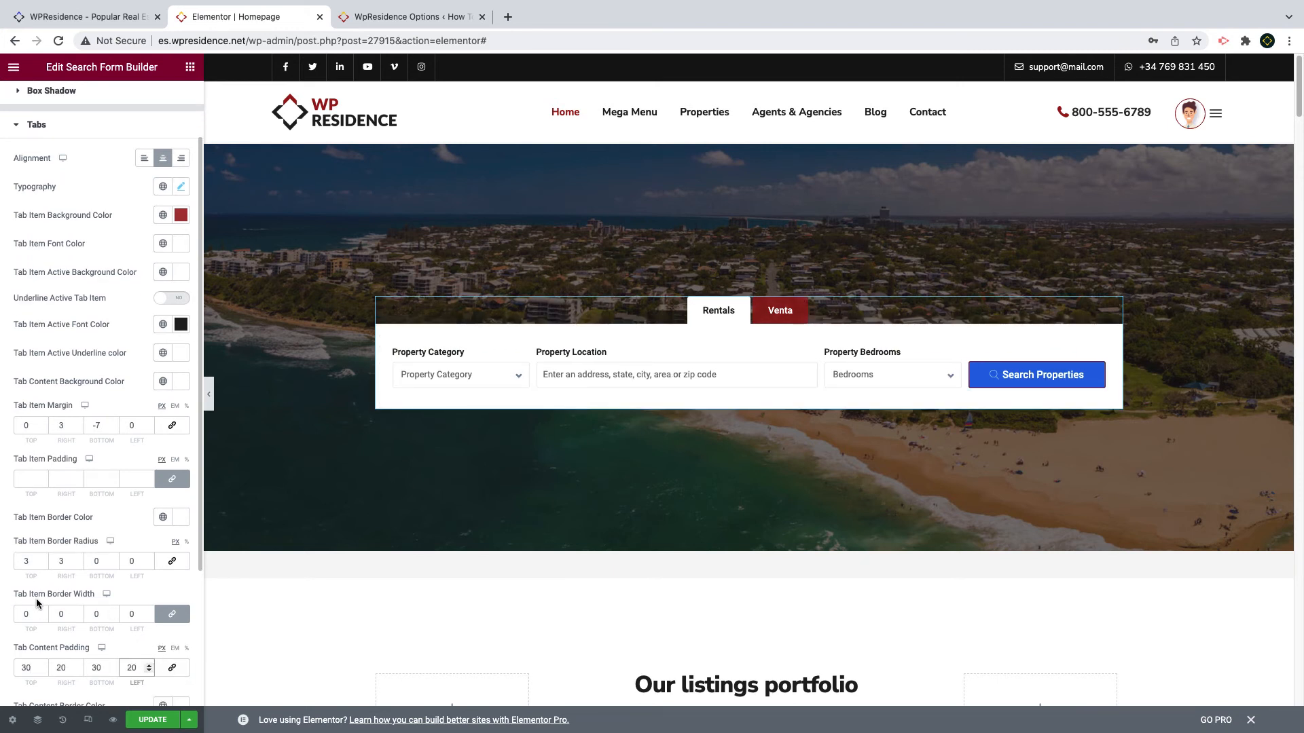
scroll(down, 3)
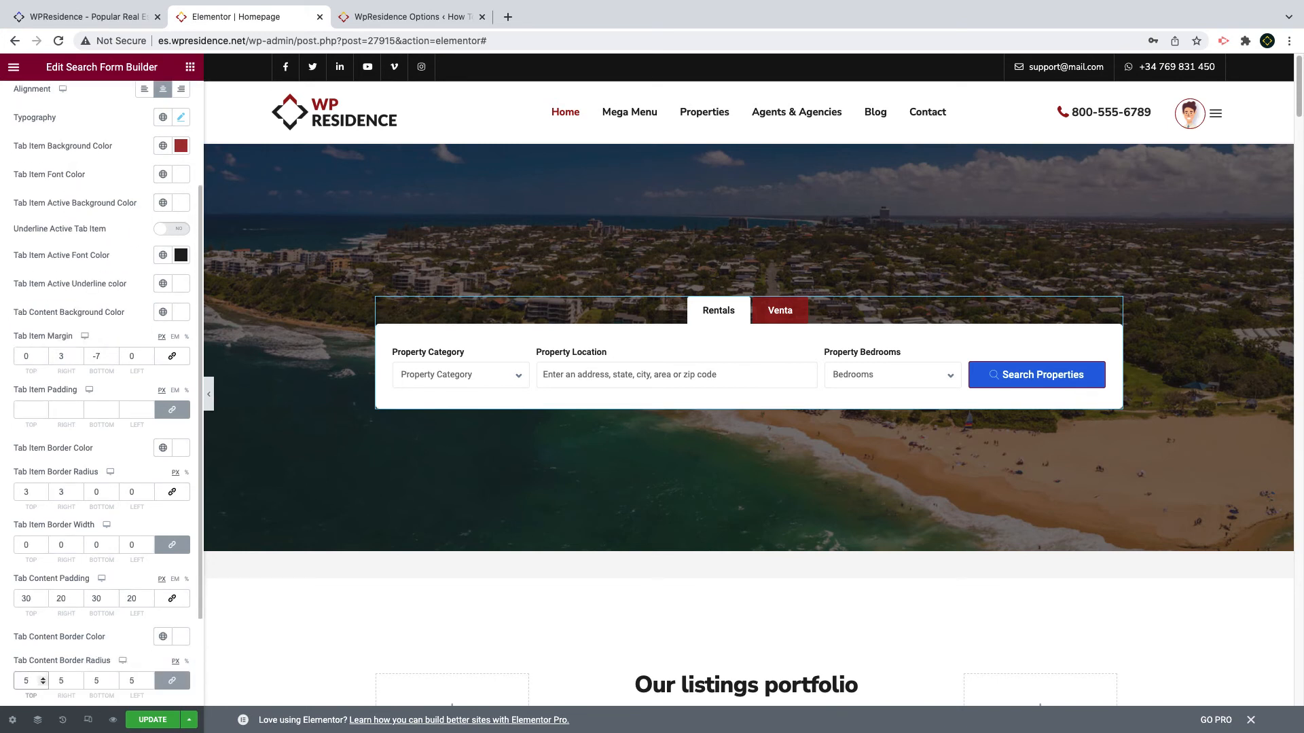
scroll(up, 3)
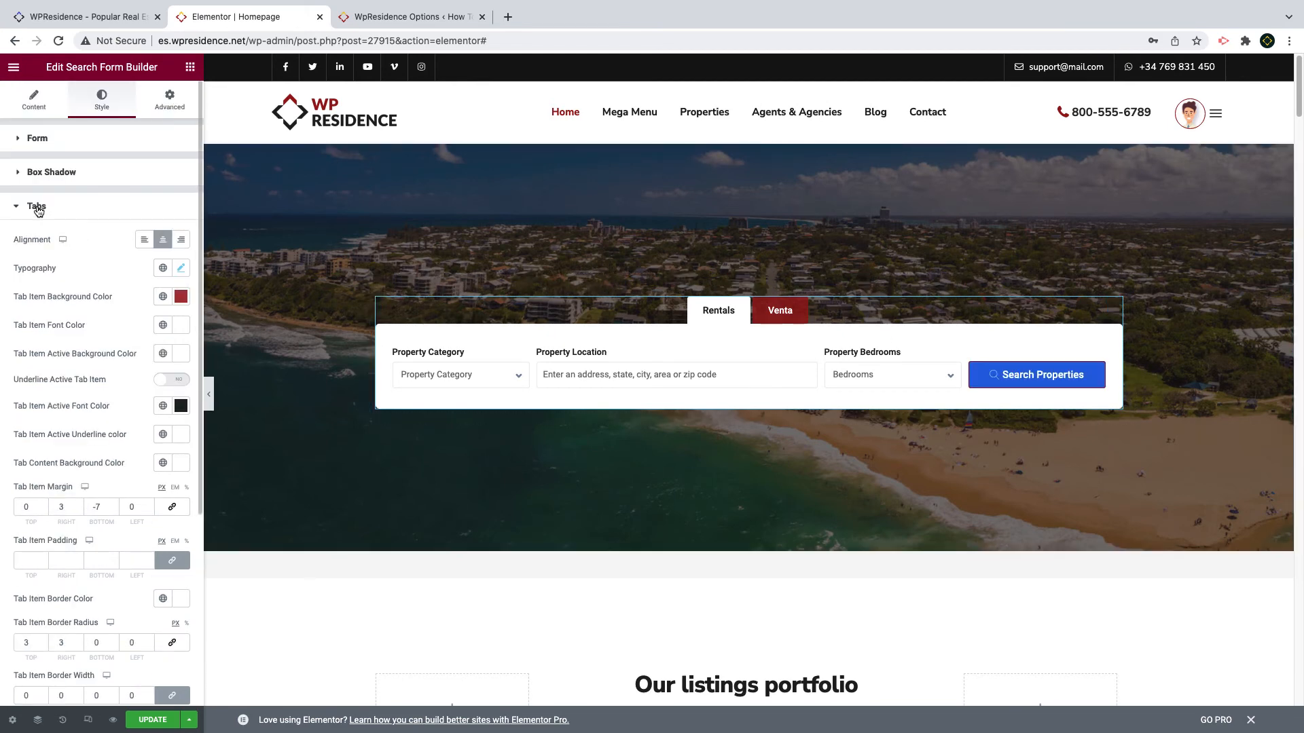
Step: Set the submit button background to #AA151B and its hover text and icon colours to #AA151B
click(37, 206)
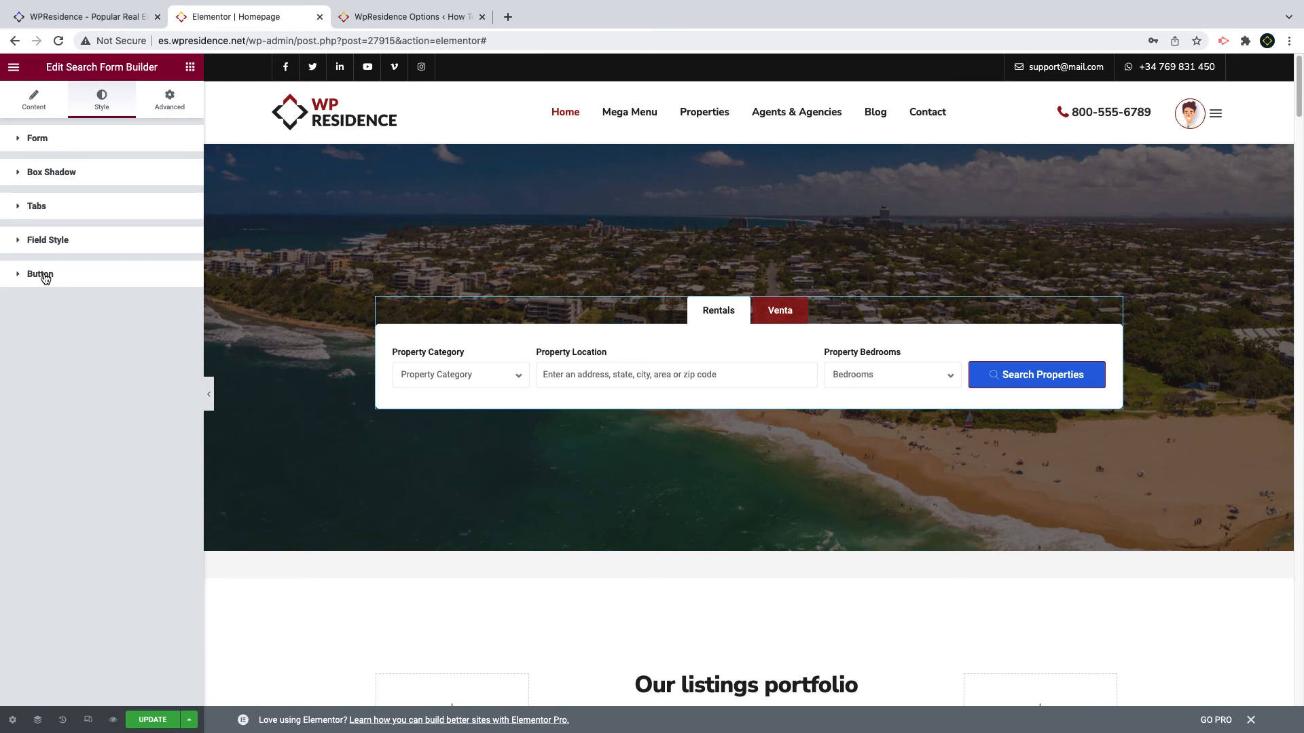
click(40, 275)
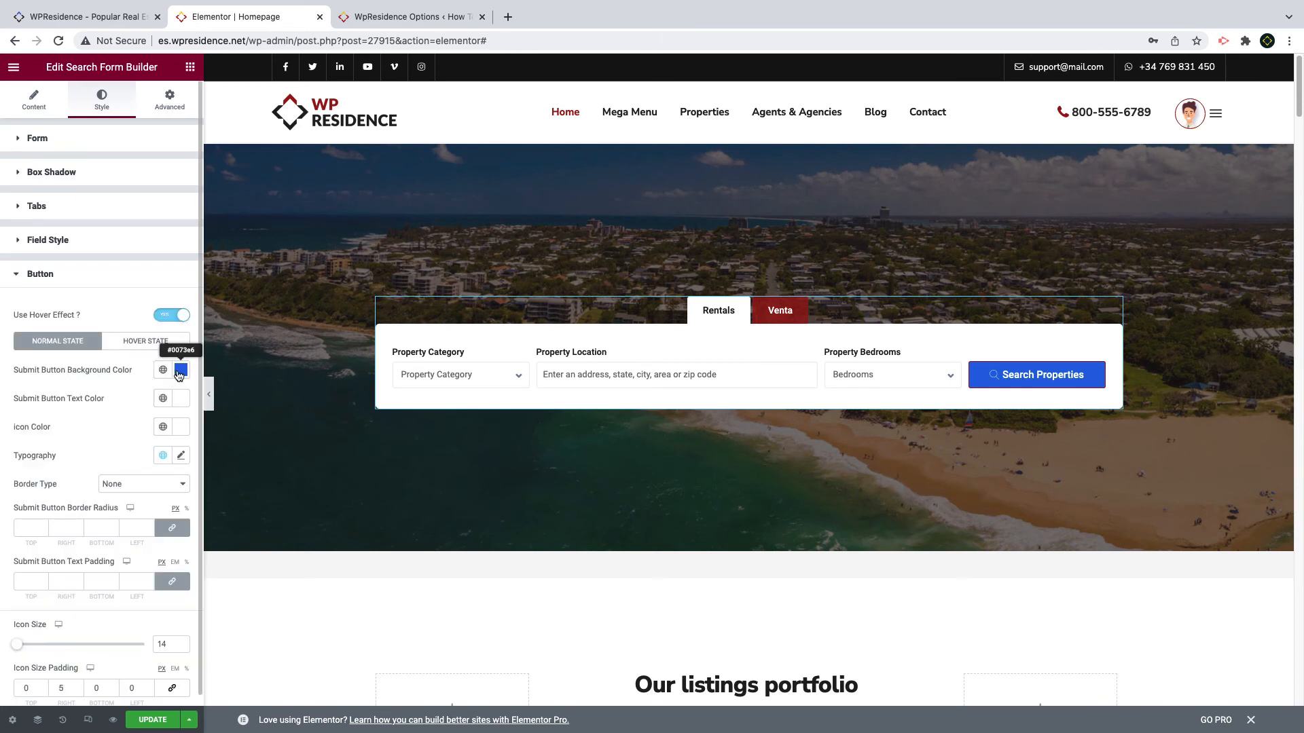
click(181, 369)
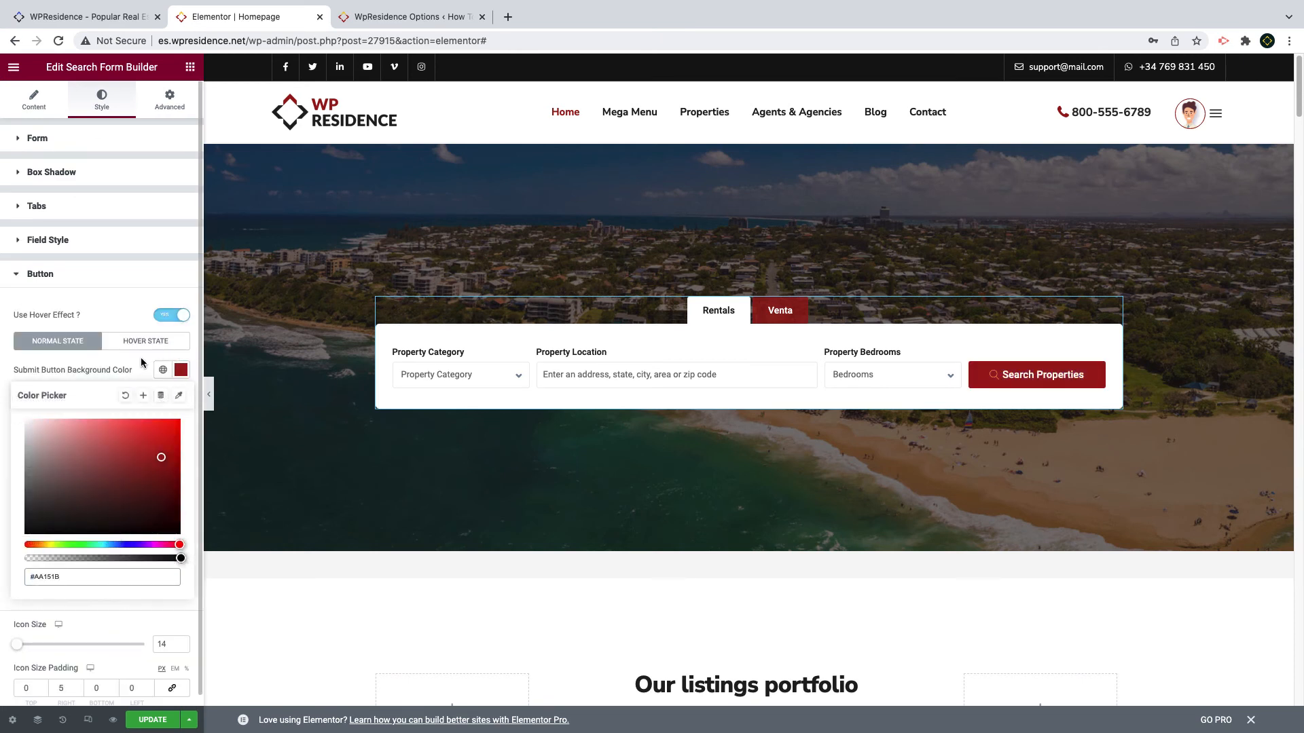
click(145, 341)
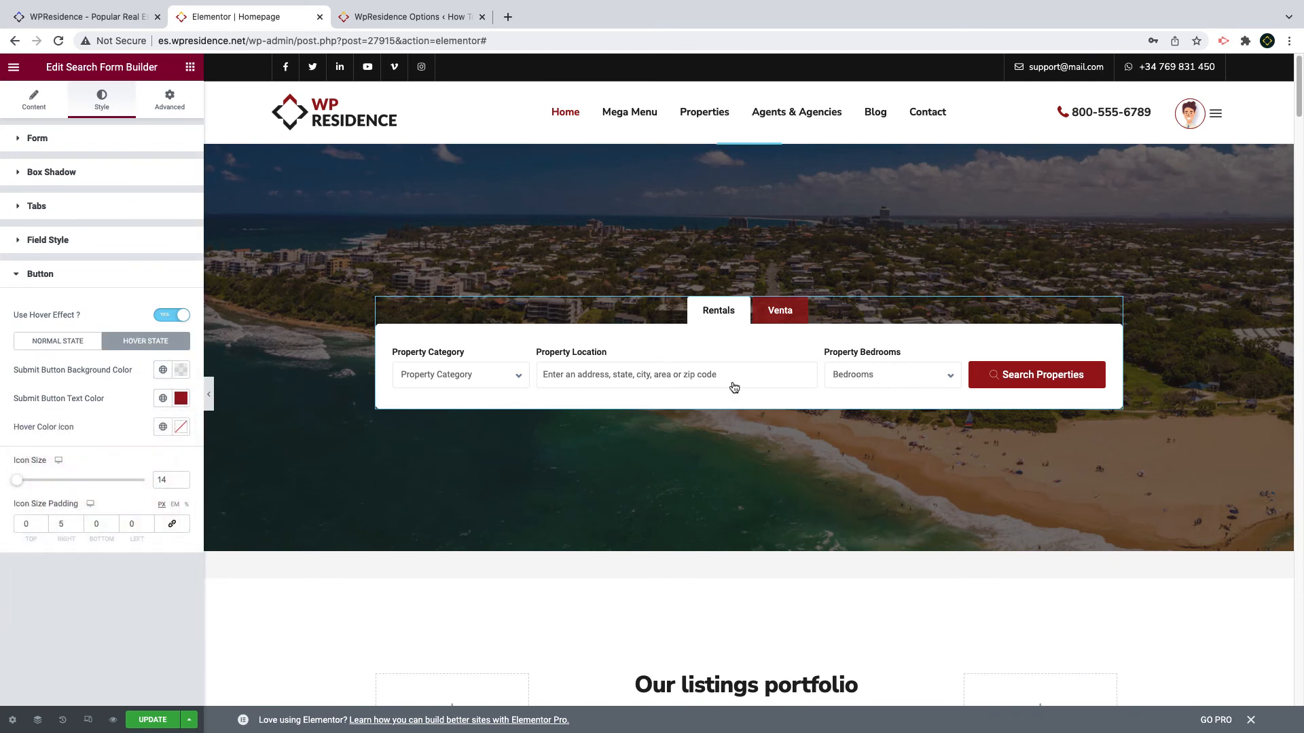
mouse_move(132, 462)
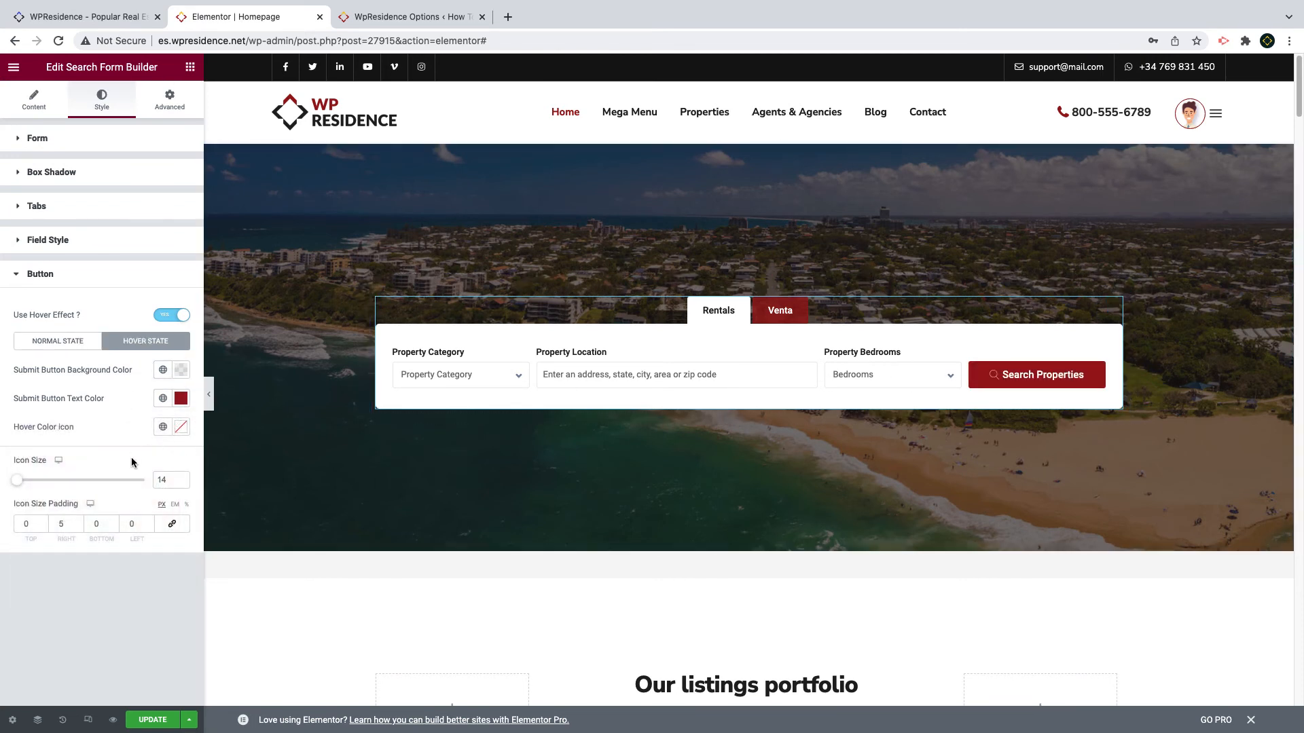
click(181, 427)
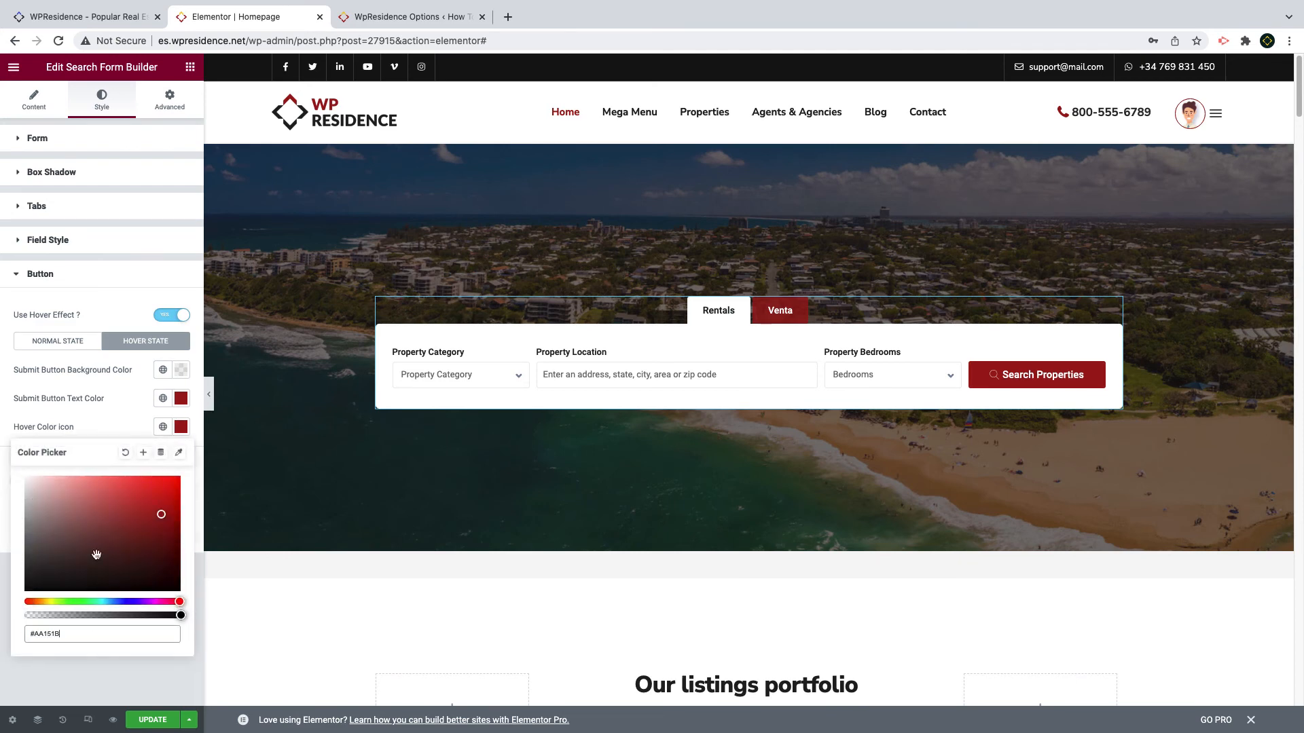
click(32, 99)
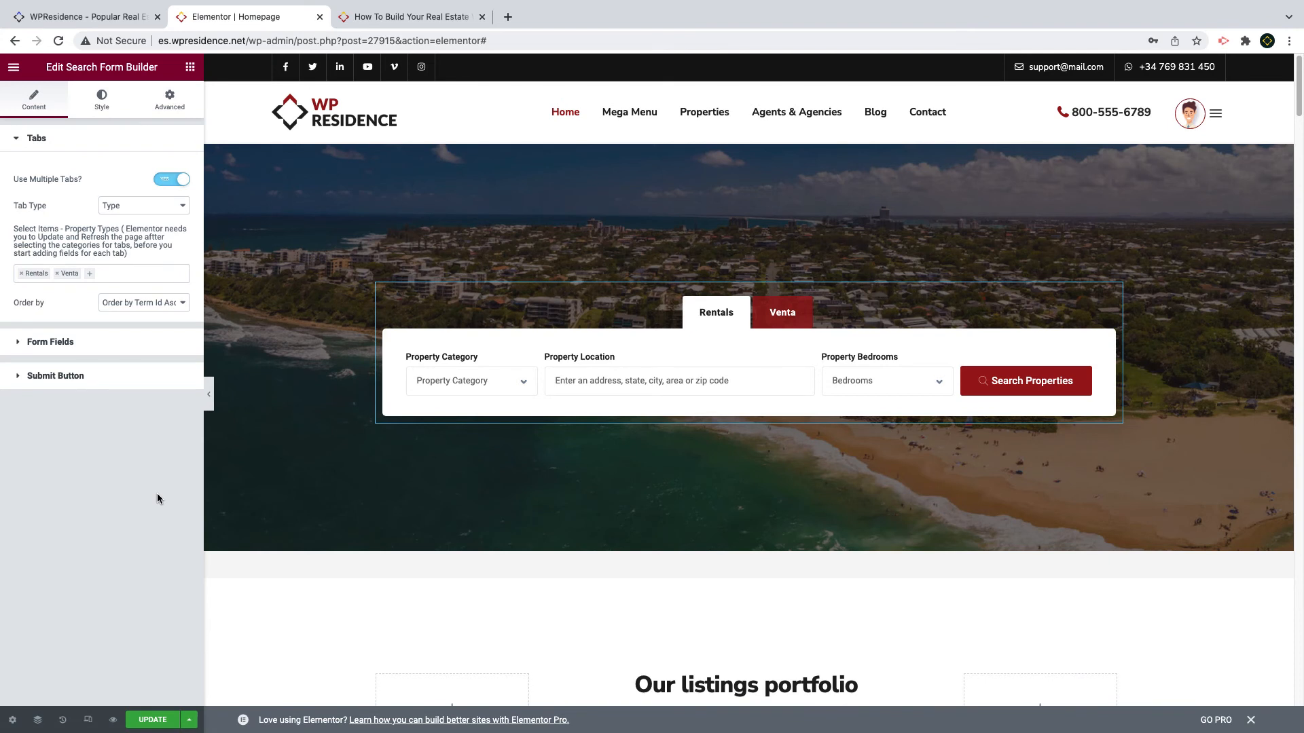
mouse_move(454, 521)
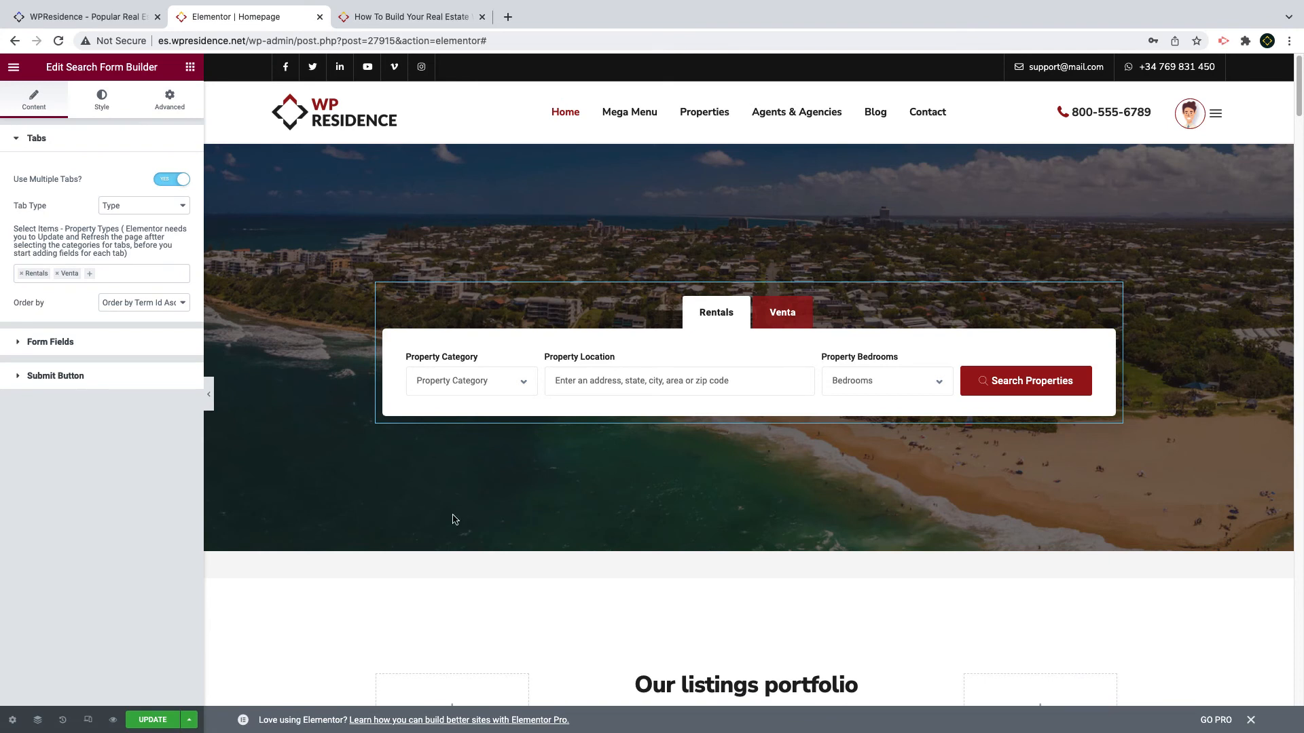
mouse_move(191, 89)
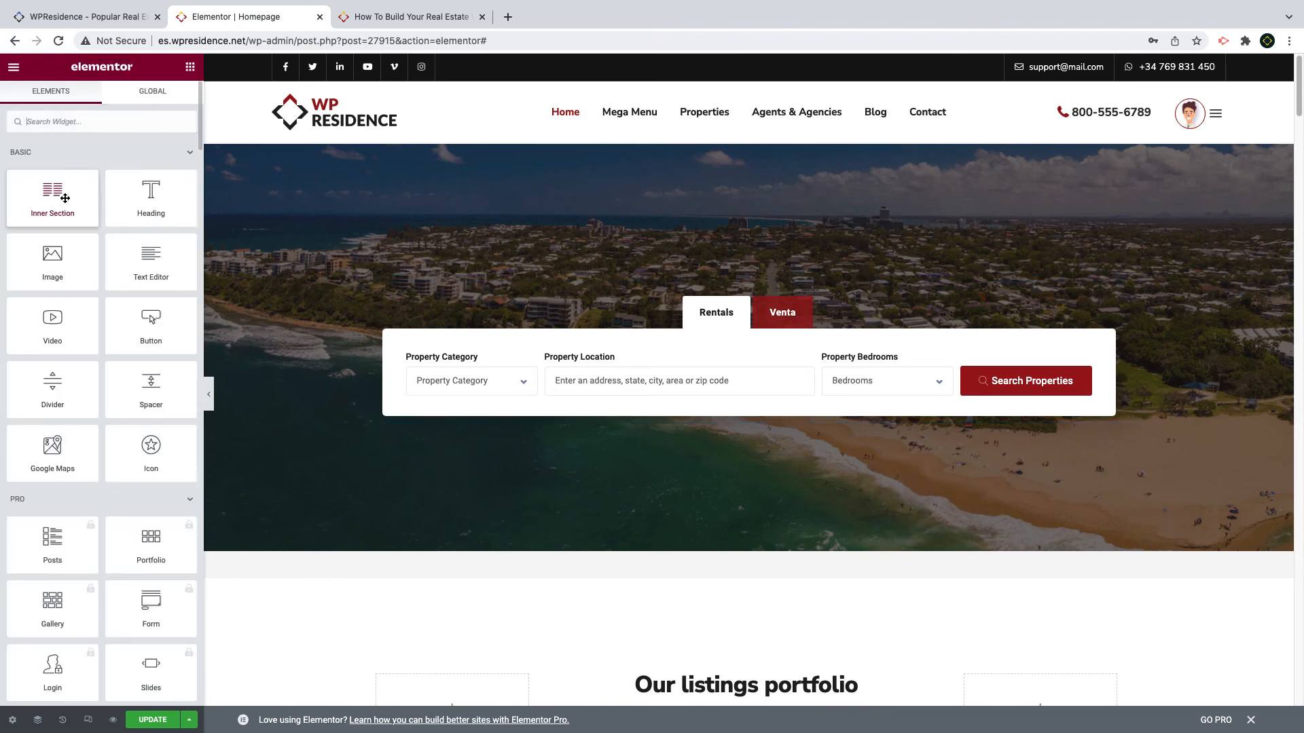
Step: Add a centred white 'Find your Dream home' heading above the search form, weight 500 at size 50
right_click(756, 253)
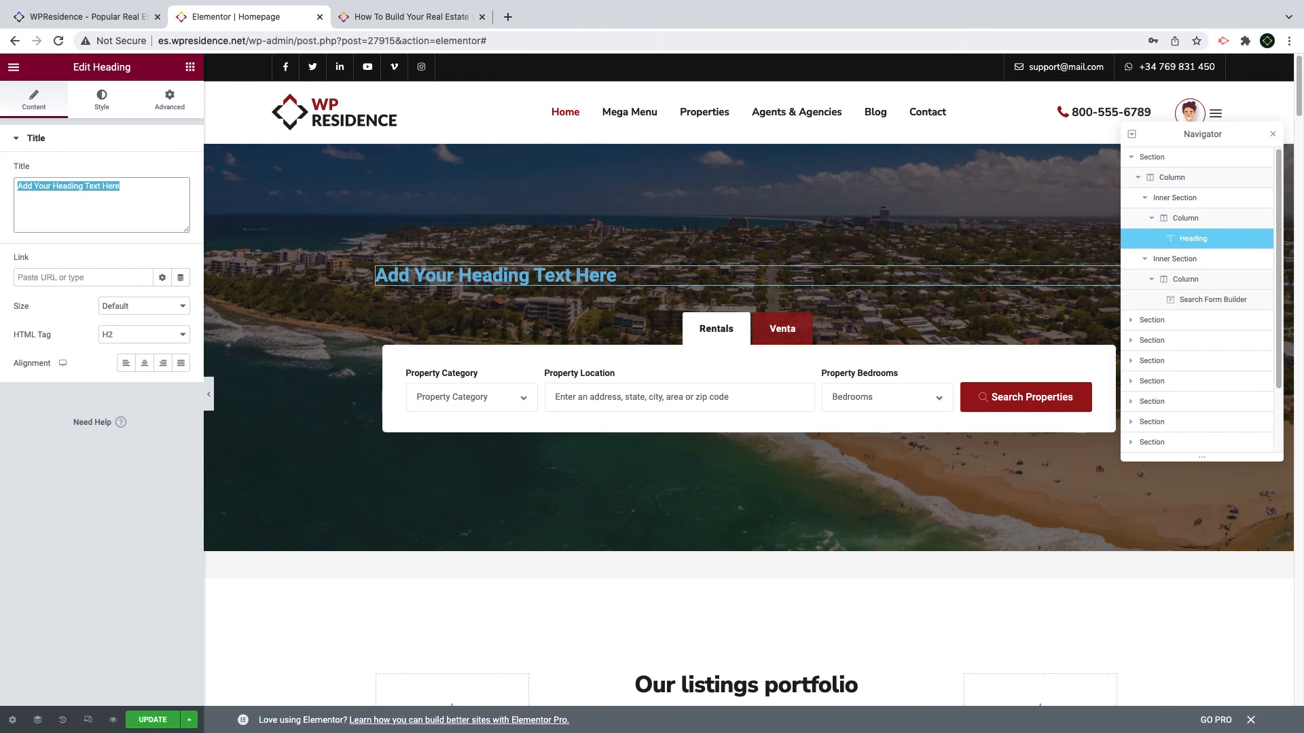
text(Find your)
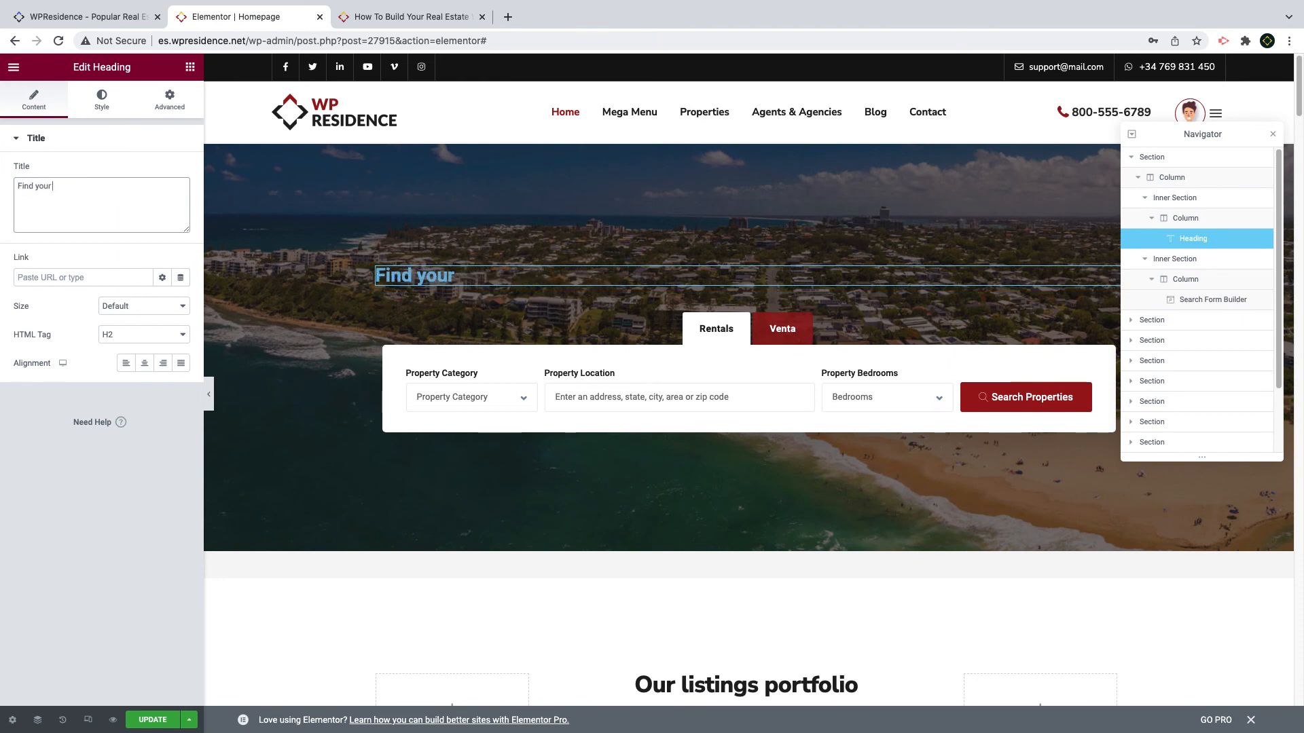
text(Dream h)
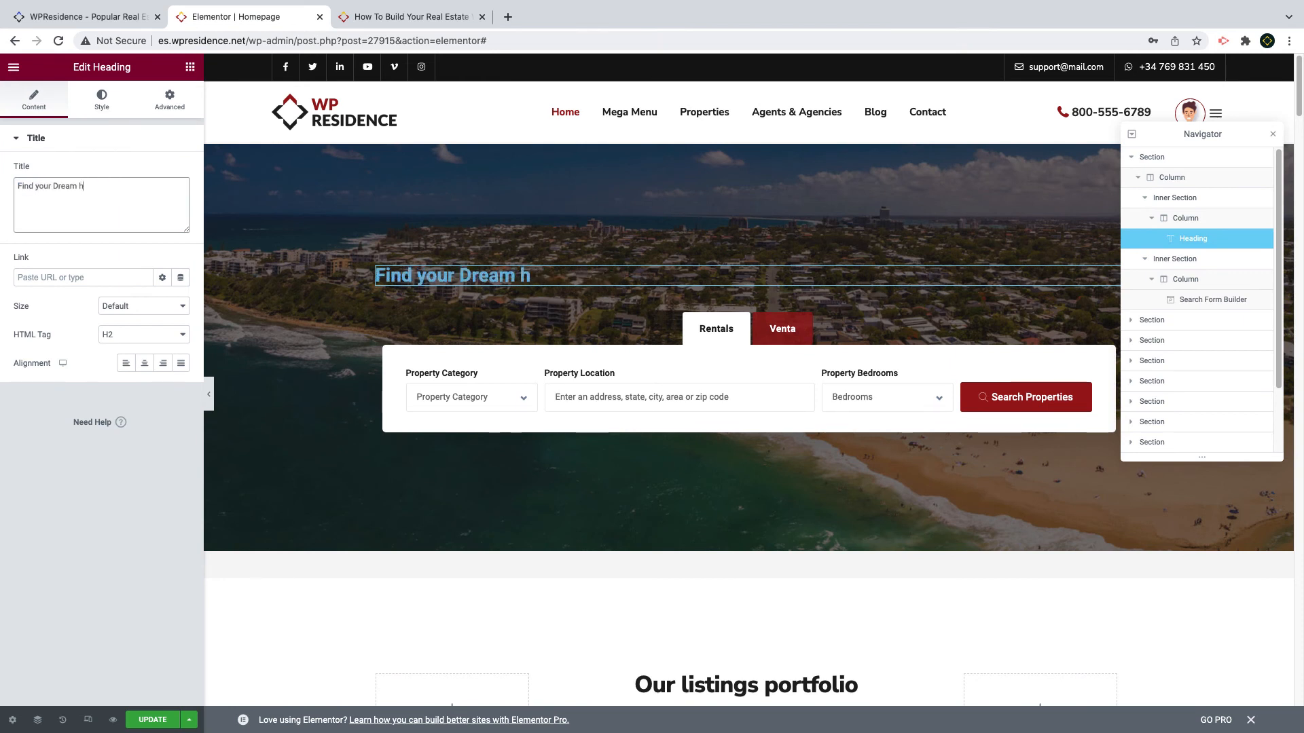
click(100, 99)
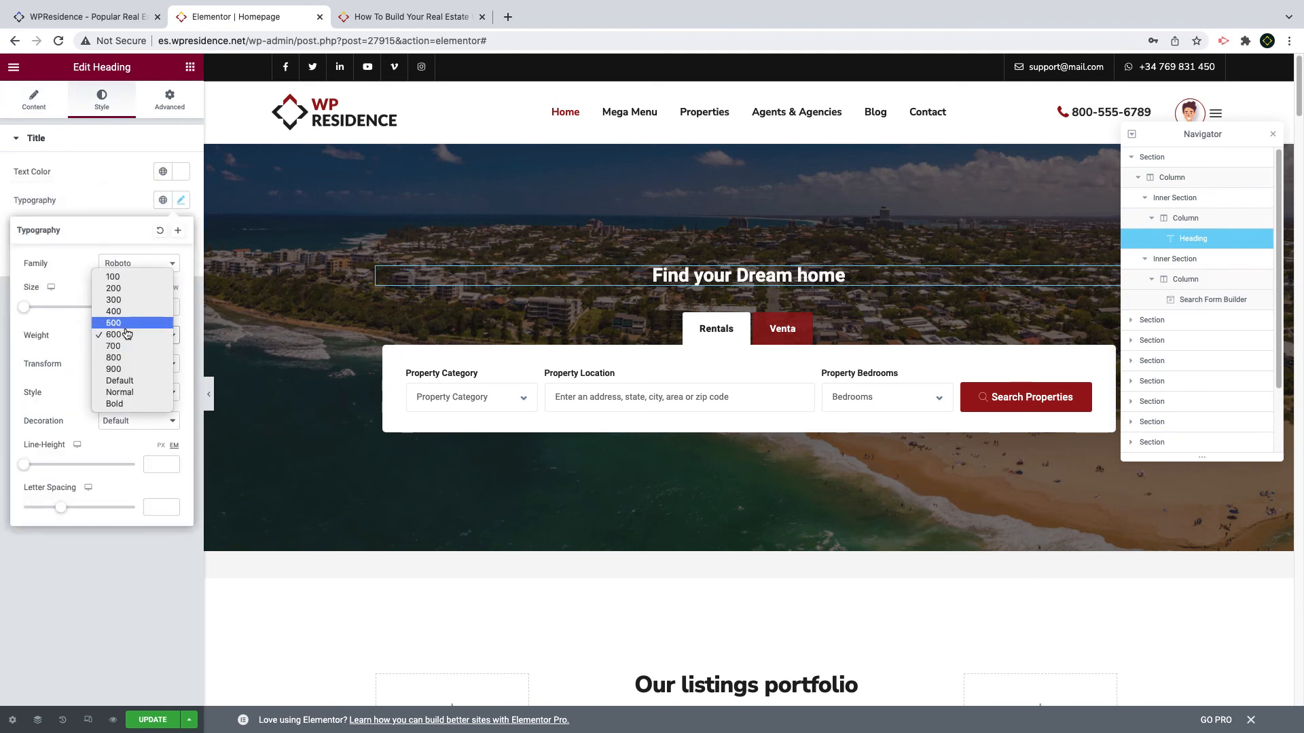
click(113, 323)
text(50)
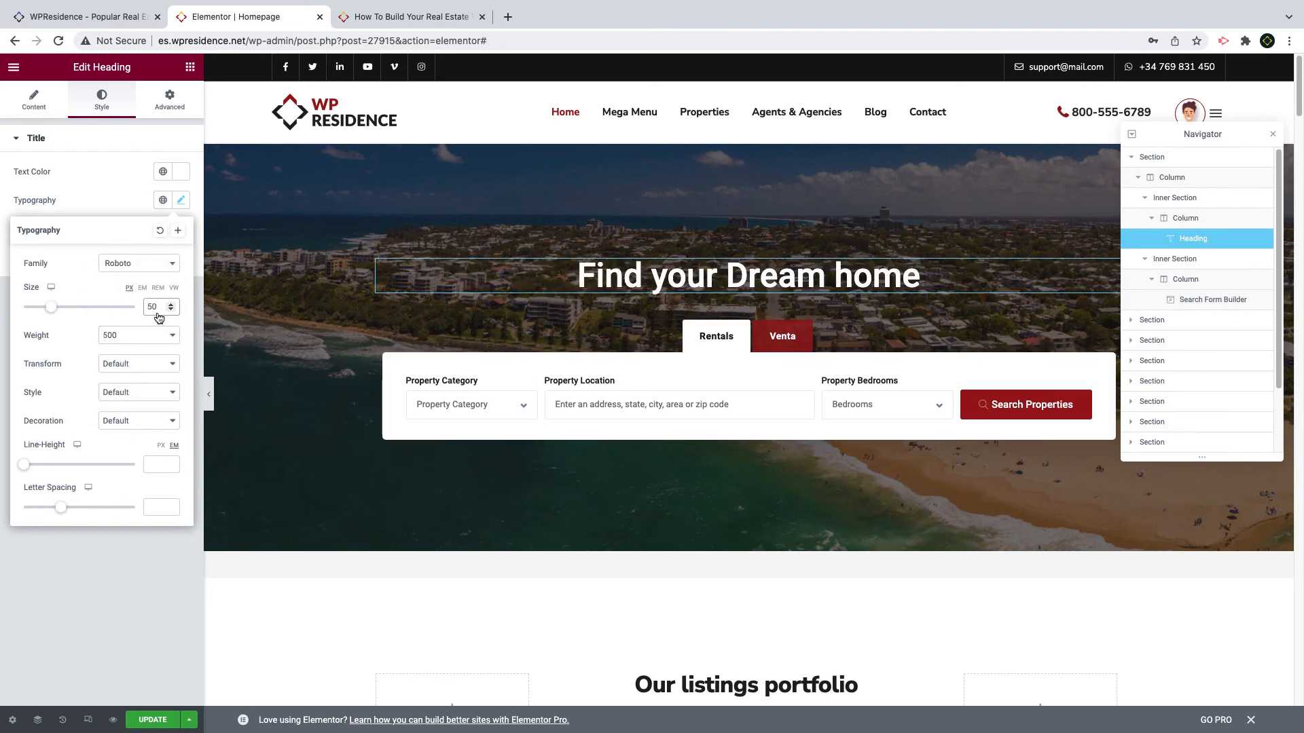
click(1151, 319)
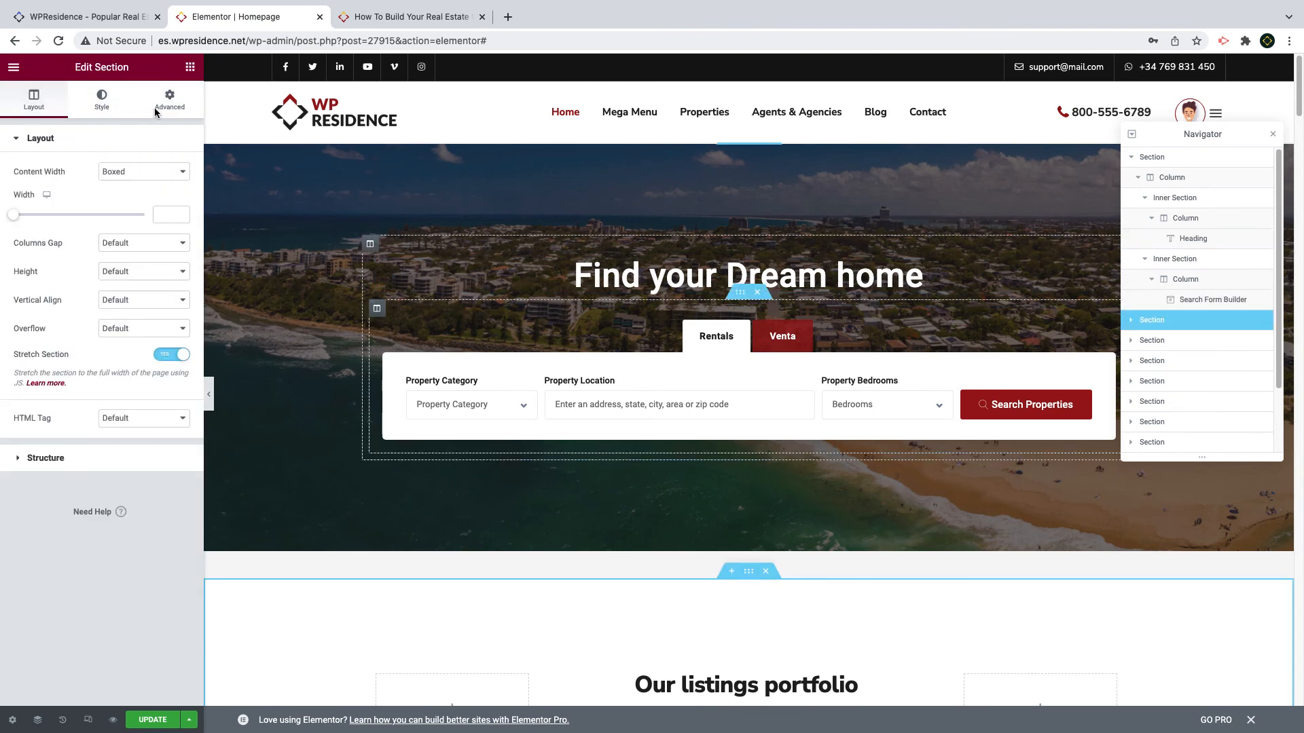
Step: Position the Search Form Builder absolutely with a 78 vertical offset
click(170, 98)
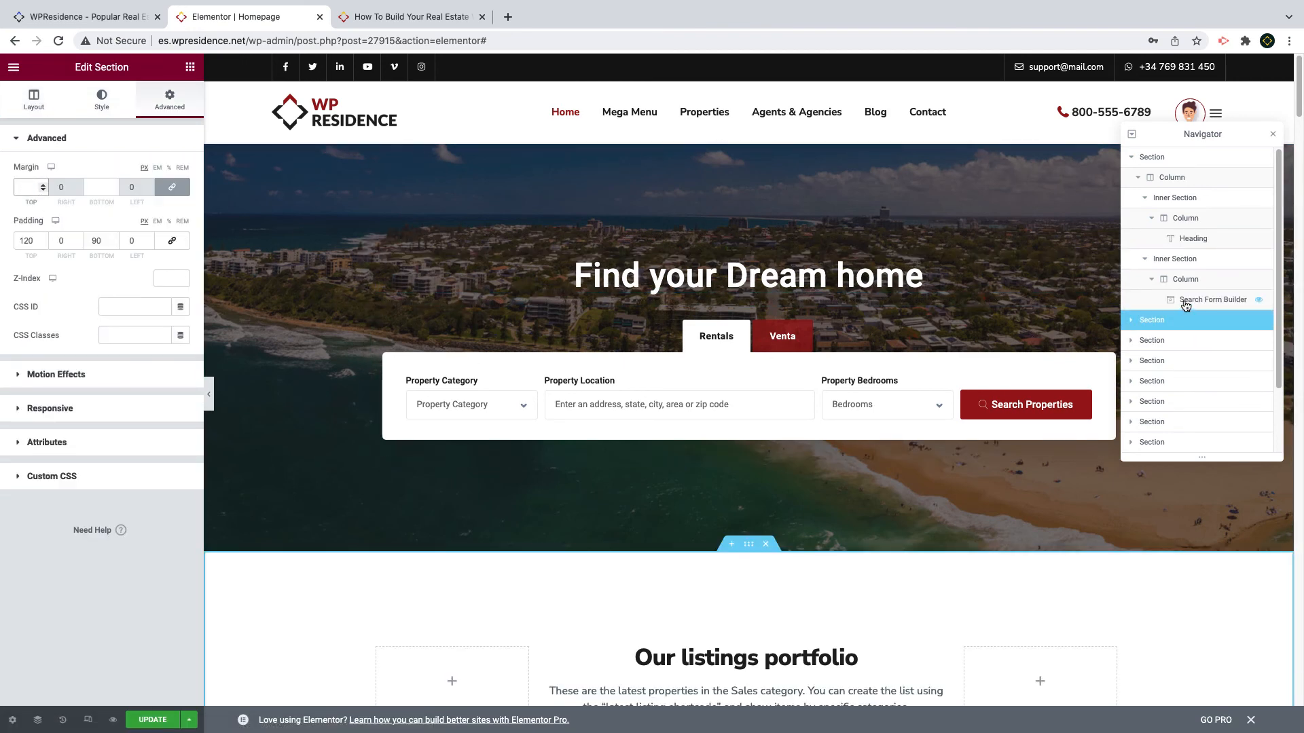
click(1212, 299)
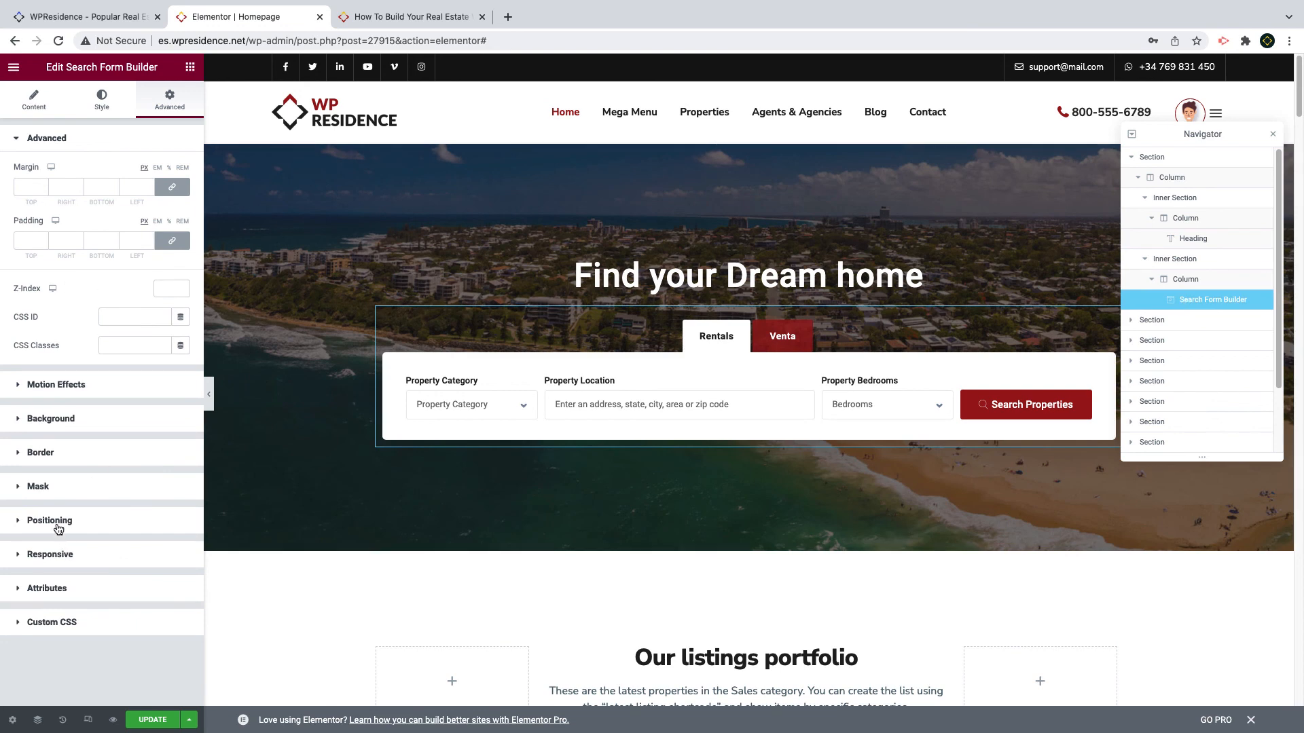
click(49, 520)
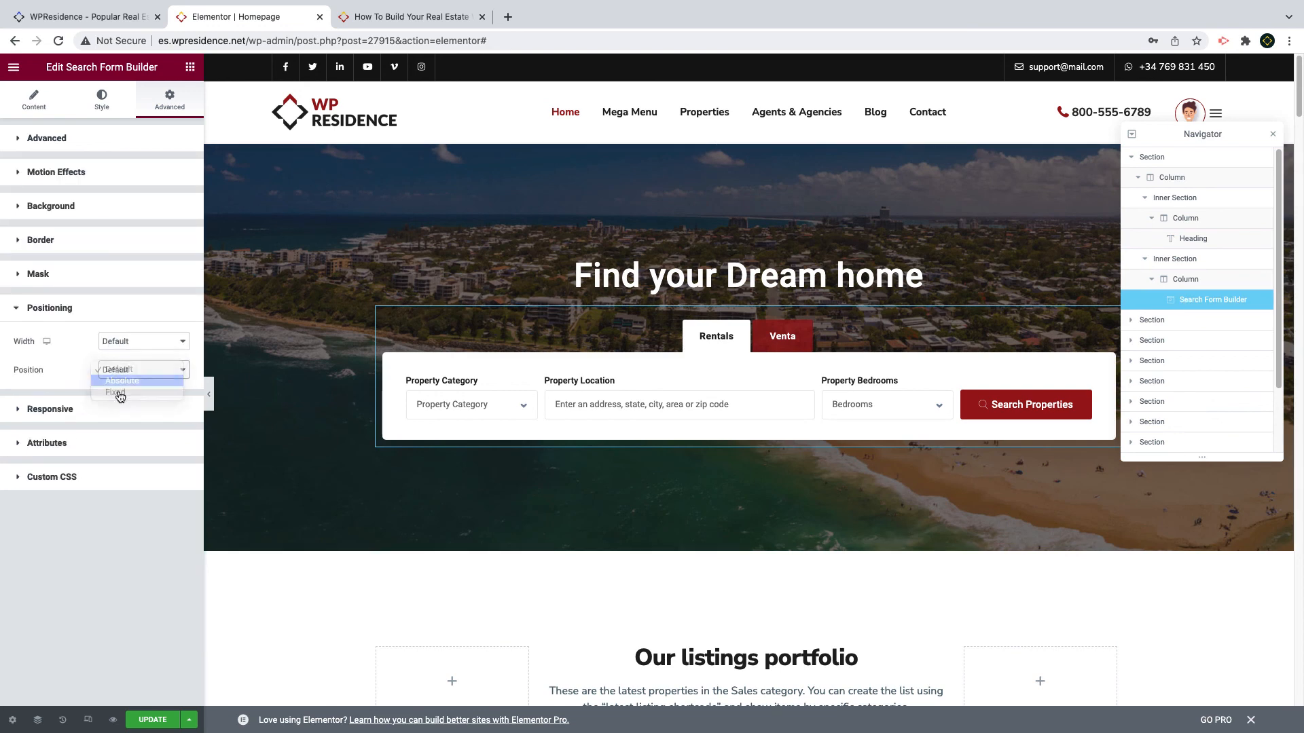
click(121, 380)
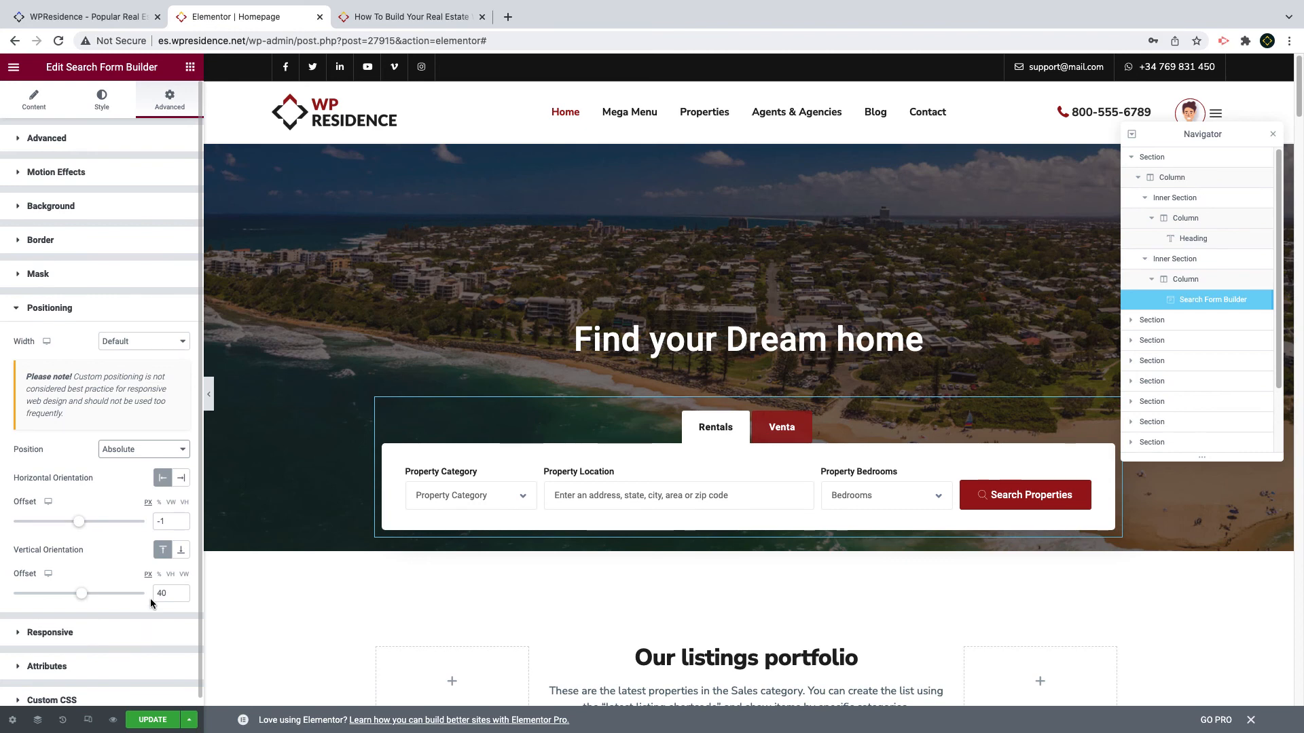
mouse_move(1046, 279)
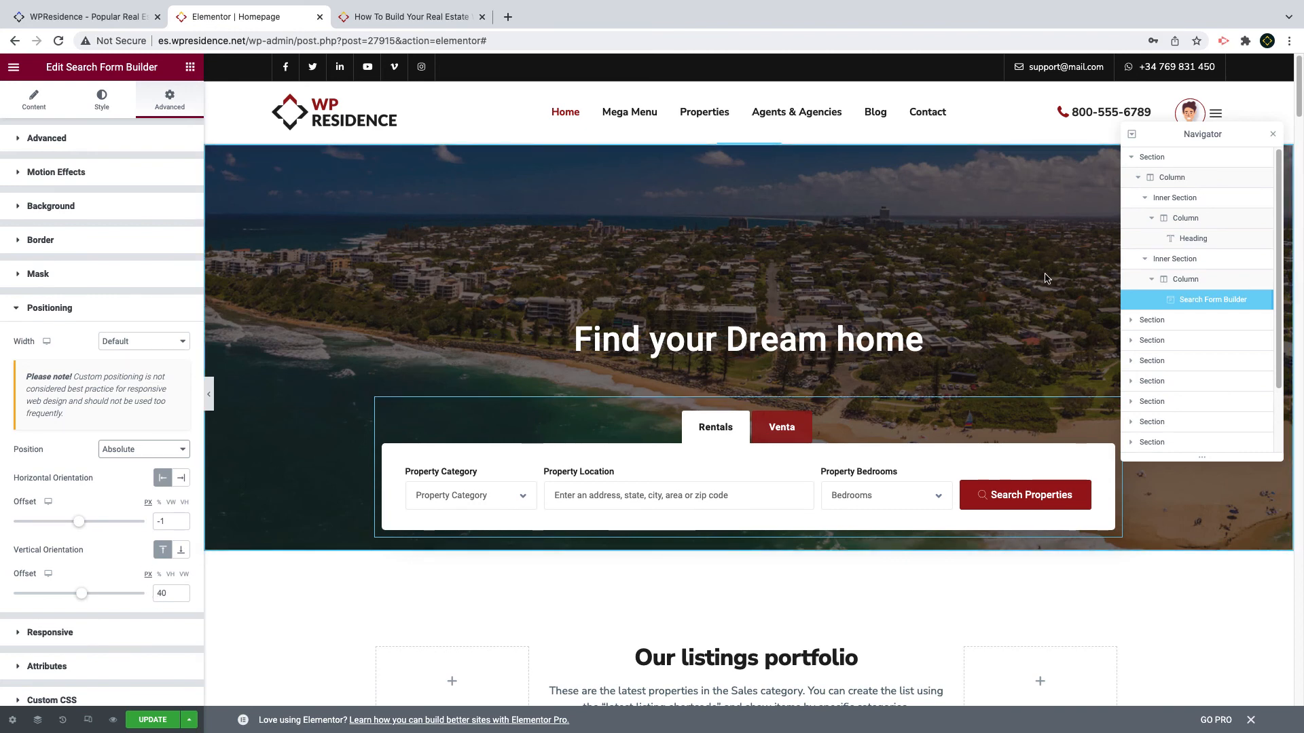
mouse_move(1176, 176)
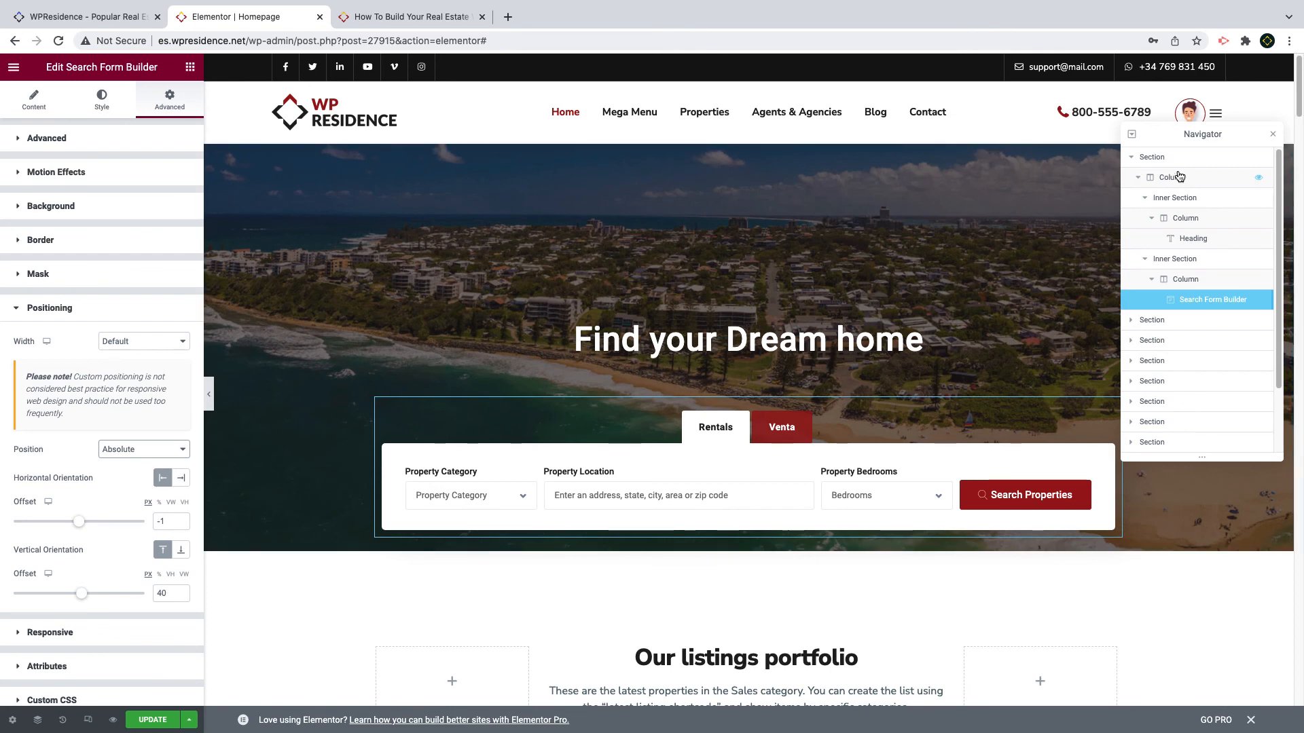
Step: Set the hero section's minimum height to 500 and recheck the search form's positioning
click(1153, 157)
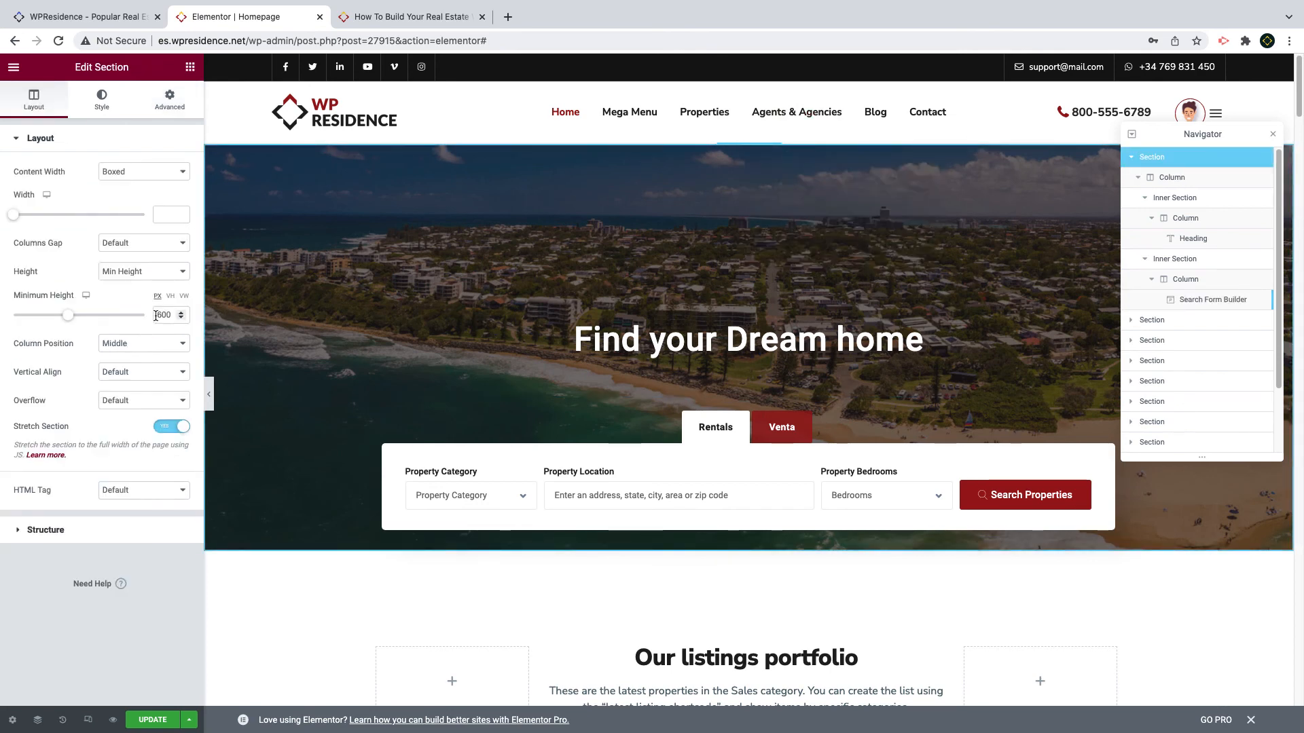
triple_click(165, 314)
text(500)
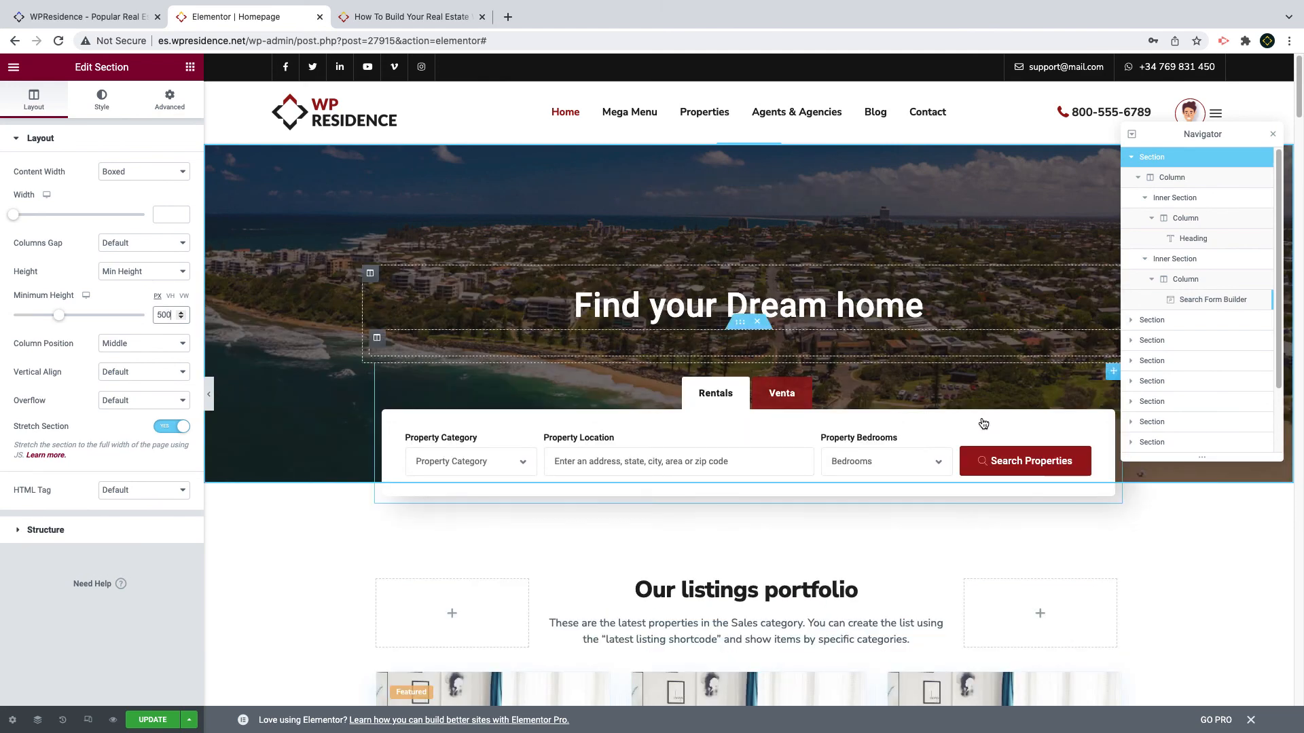
click(1213, 299)
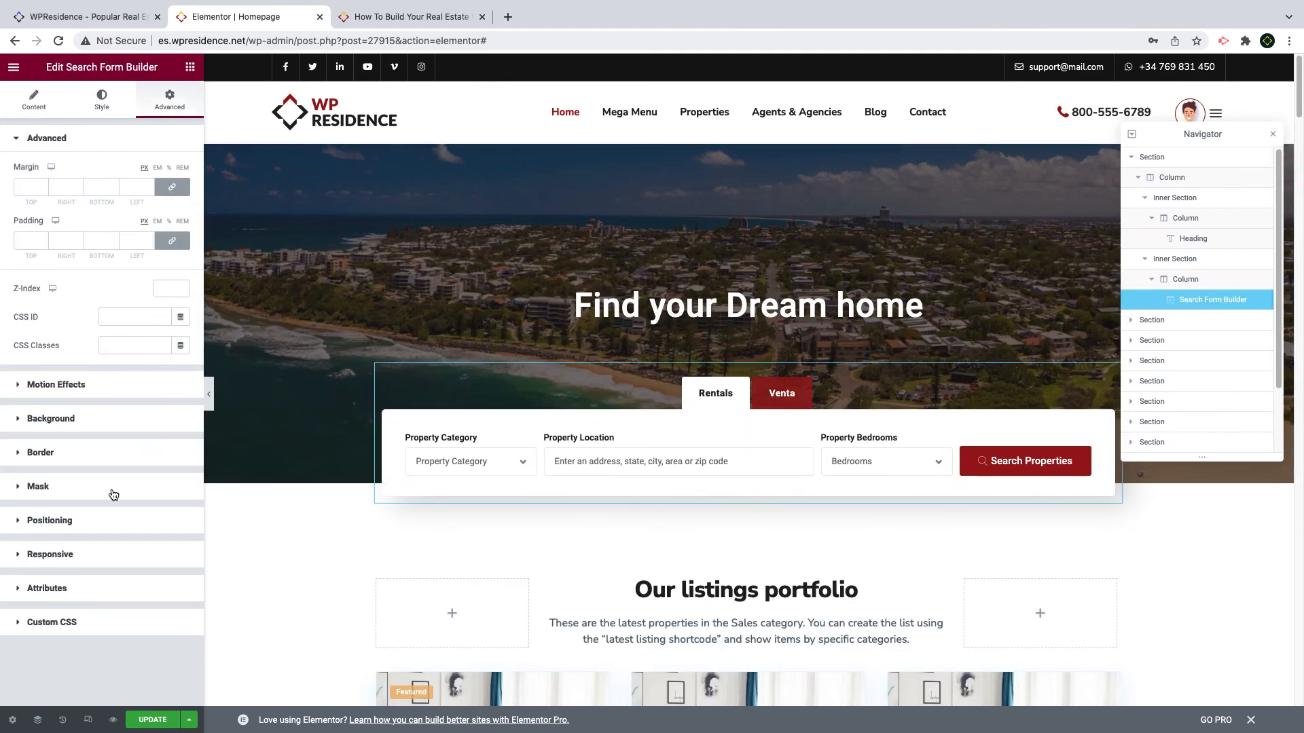
click(49, 520)
text(78)
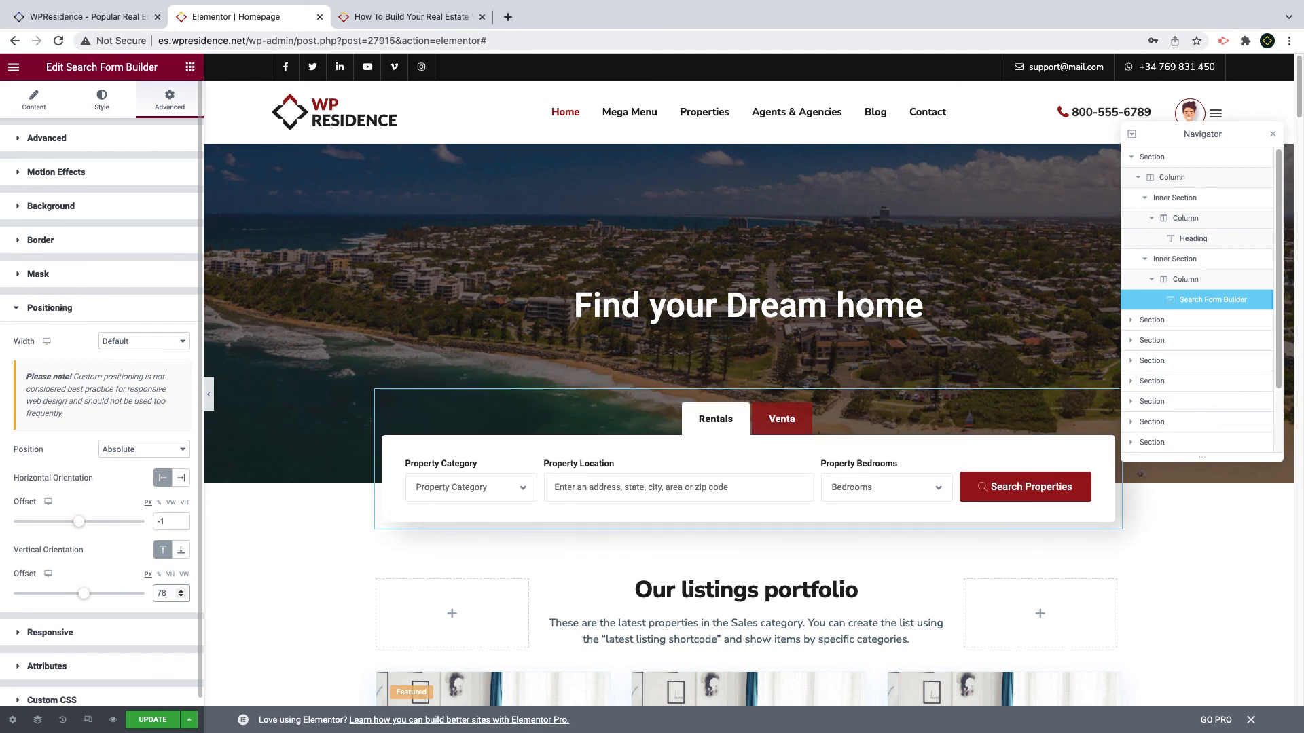
click(14, 66)
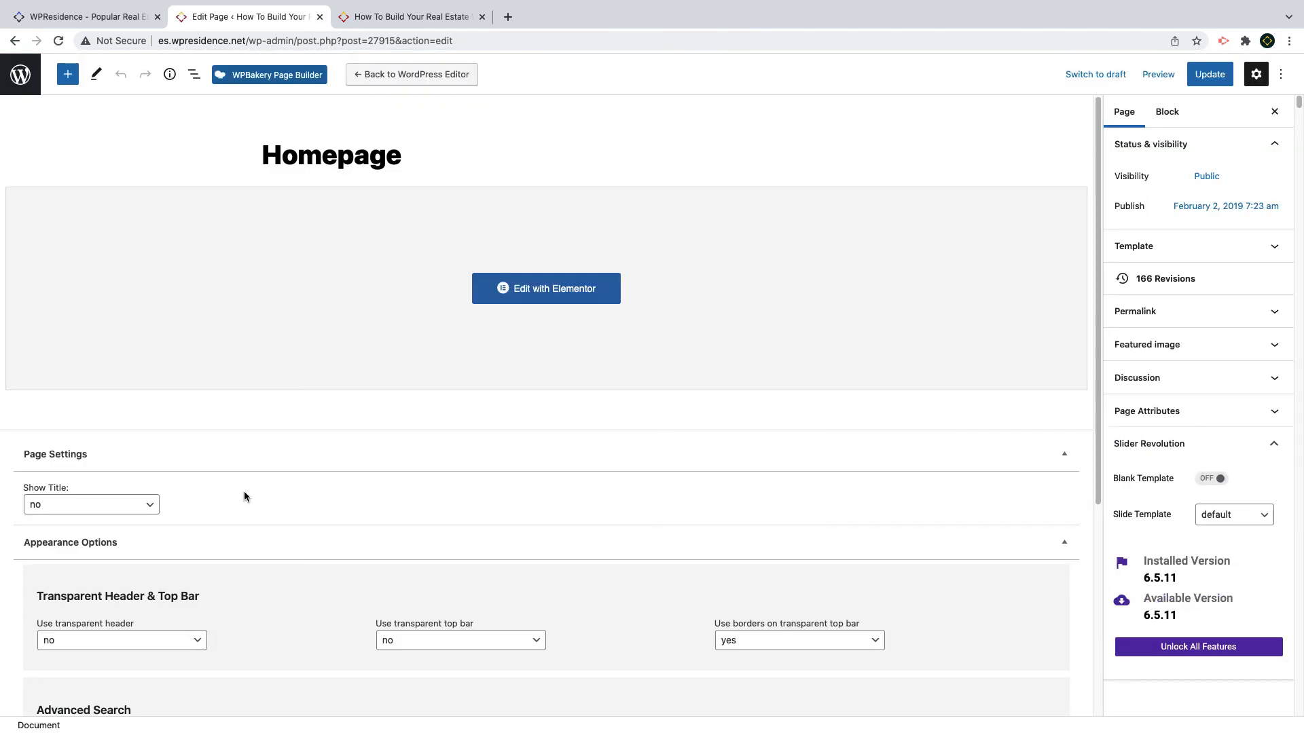
Step: Set 'Use transparent header' to yes in Appearance Options and update the Homepage
click(121, 640)
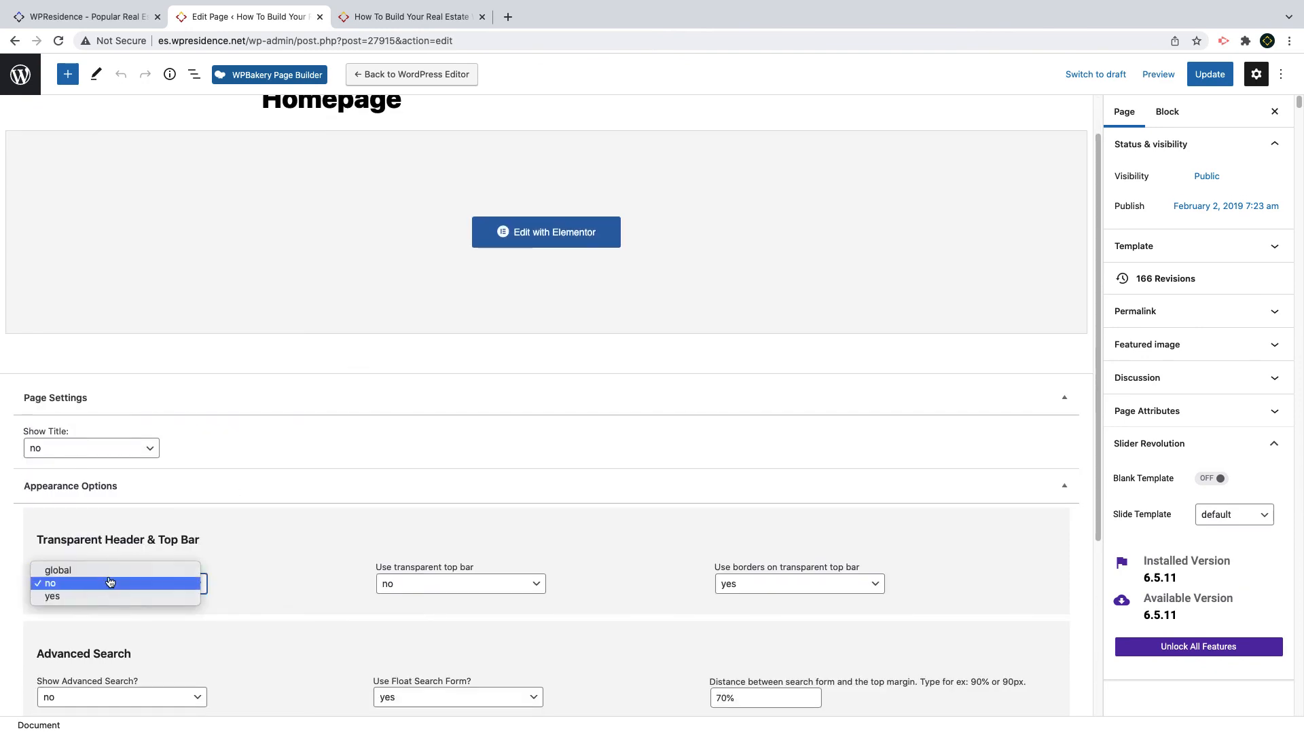
click(52, 597)
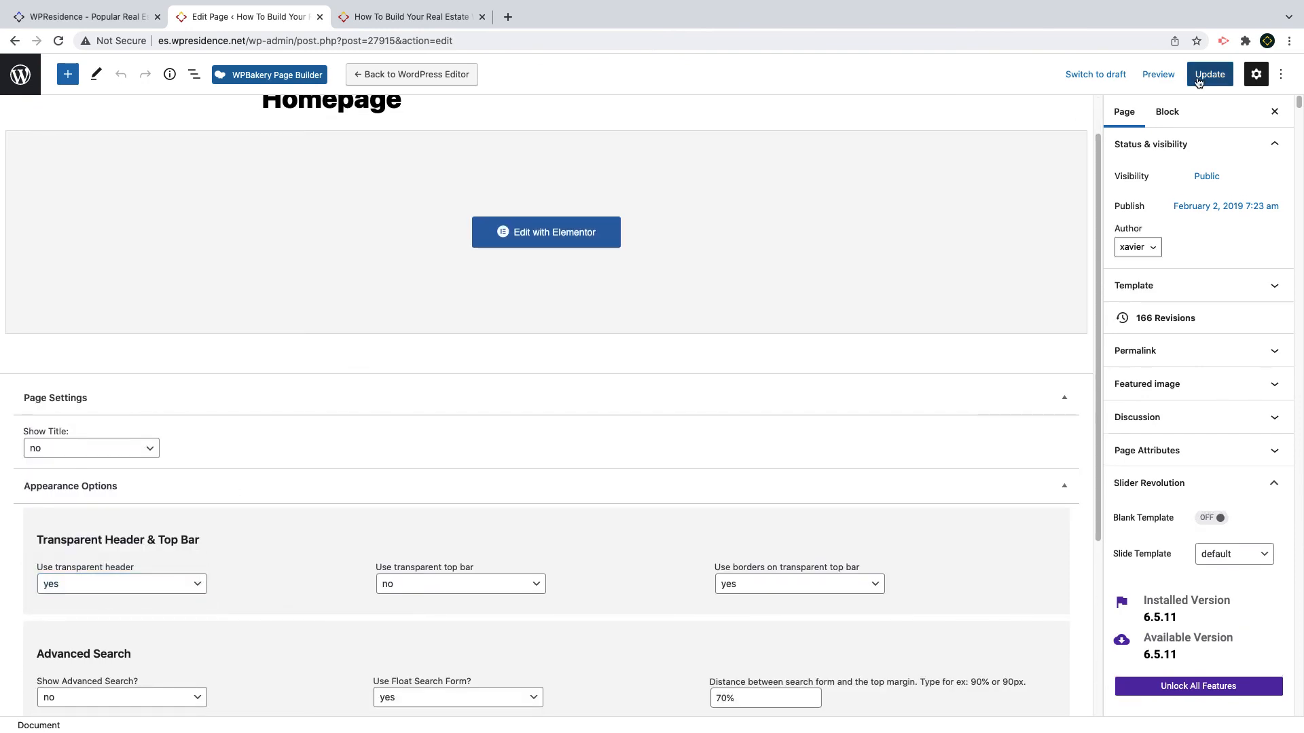
click(1209, 73)
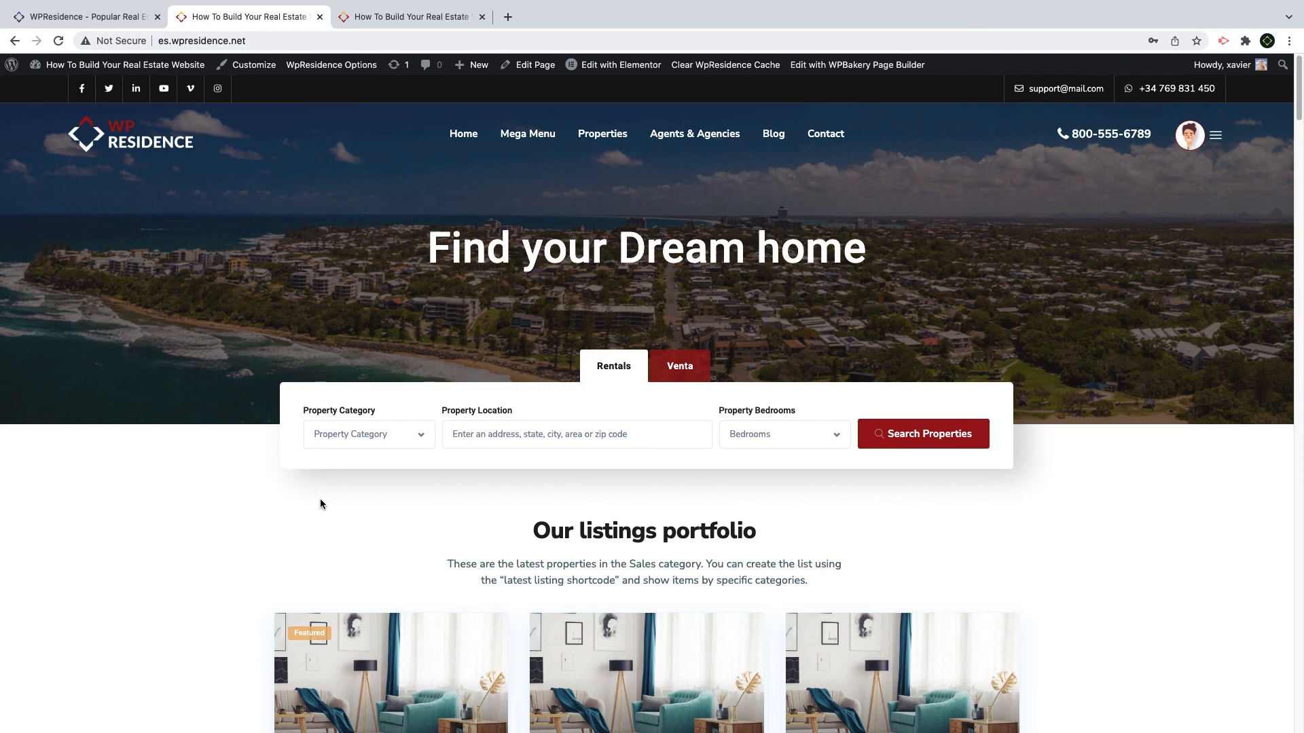
Step: Search Rentals with 1 bedroom from the hero form, opening the Advanced Search results with map
click(779, 433)
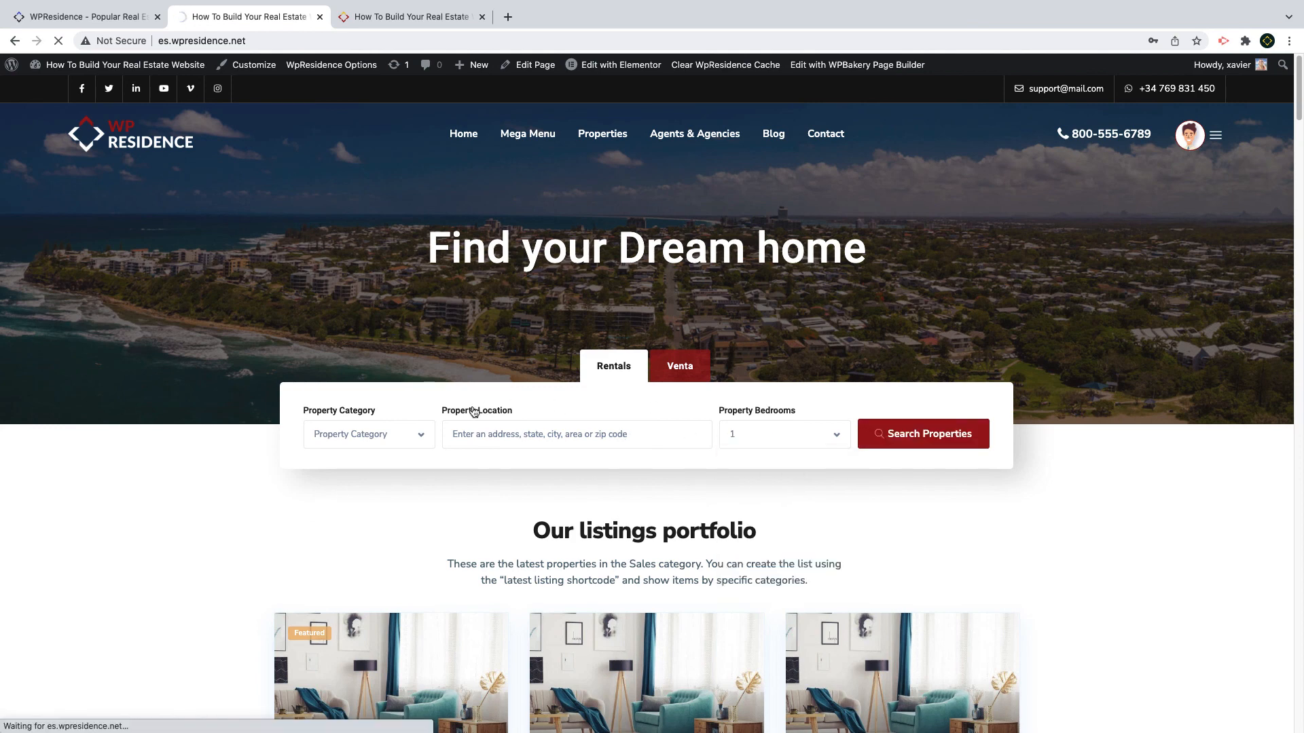
click(922, 434)
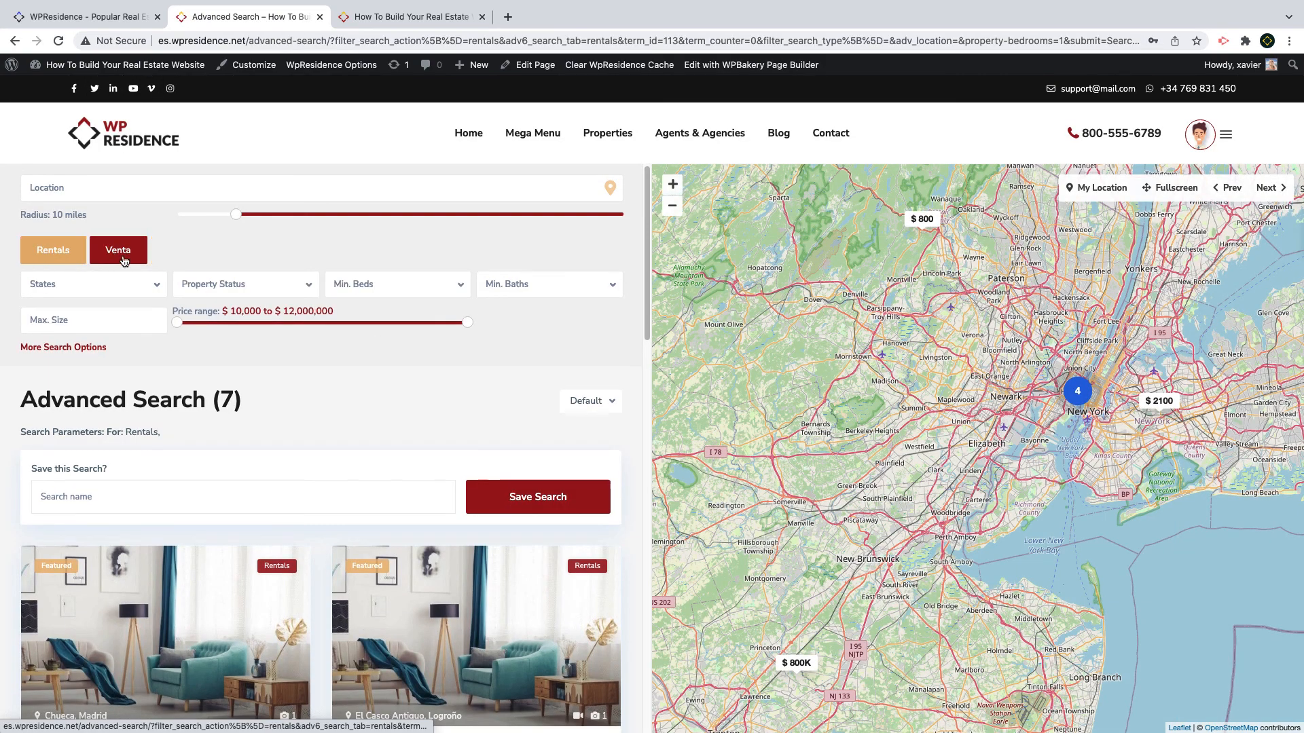